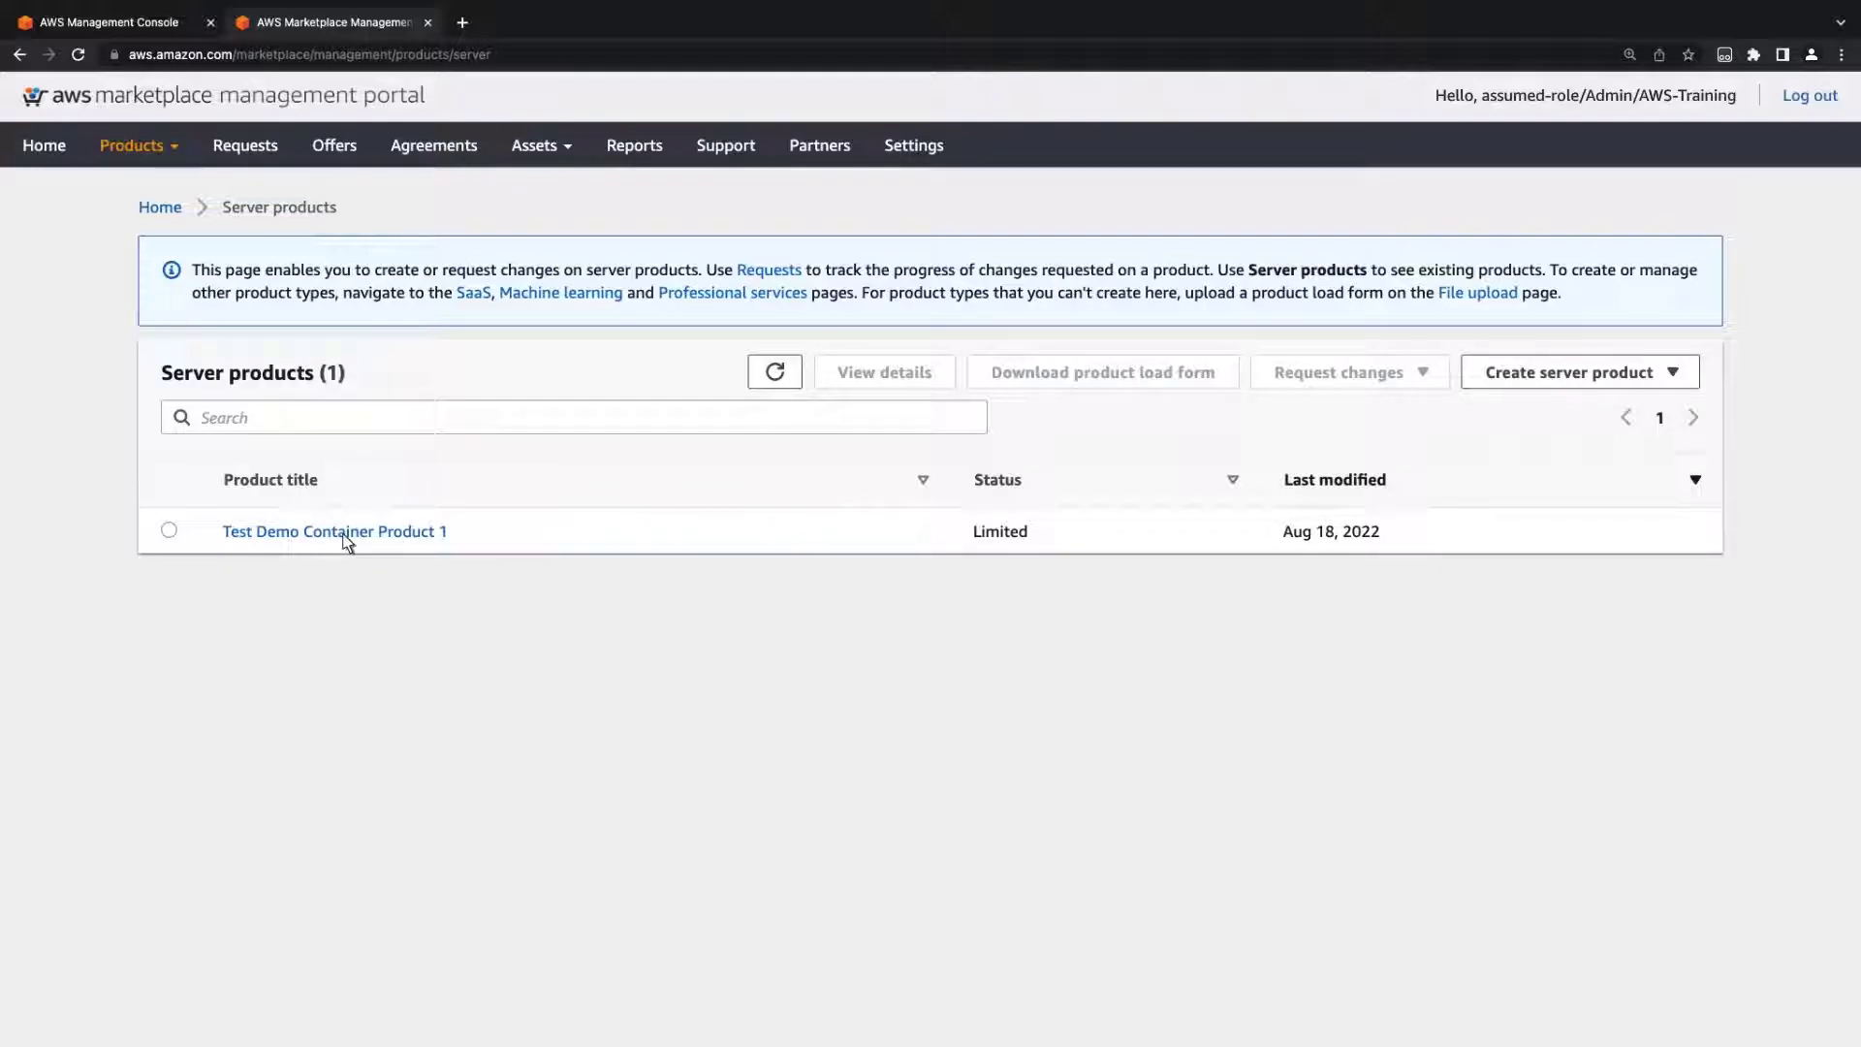
# Step: Select Test Demo Container Product 1 in Server products, enter its details page and show its Request changes options
pyautogui.click(169, 531)
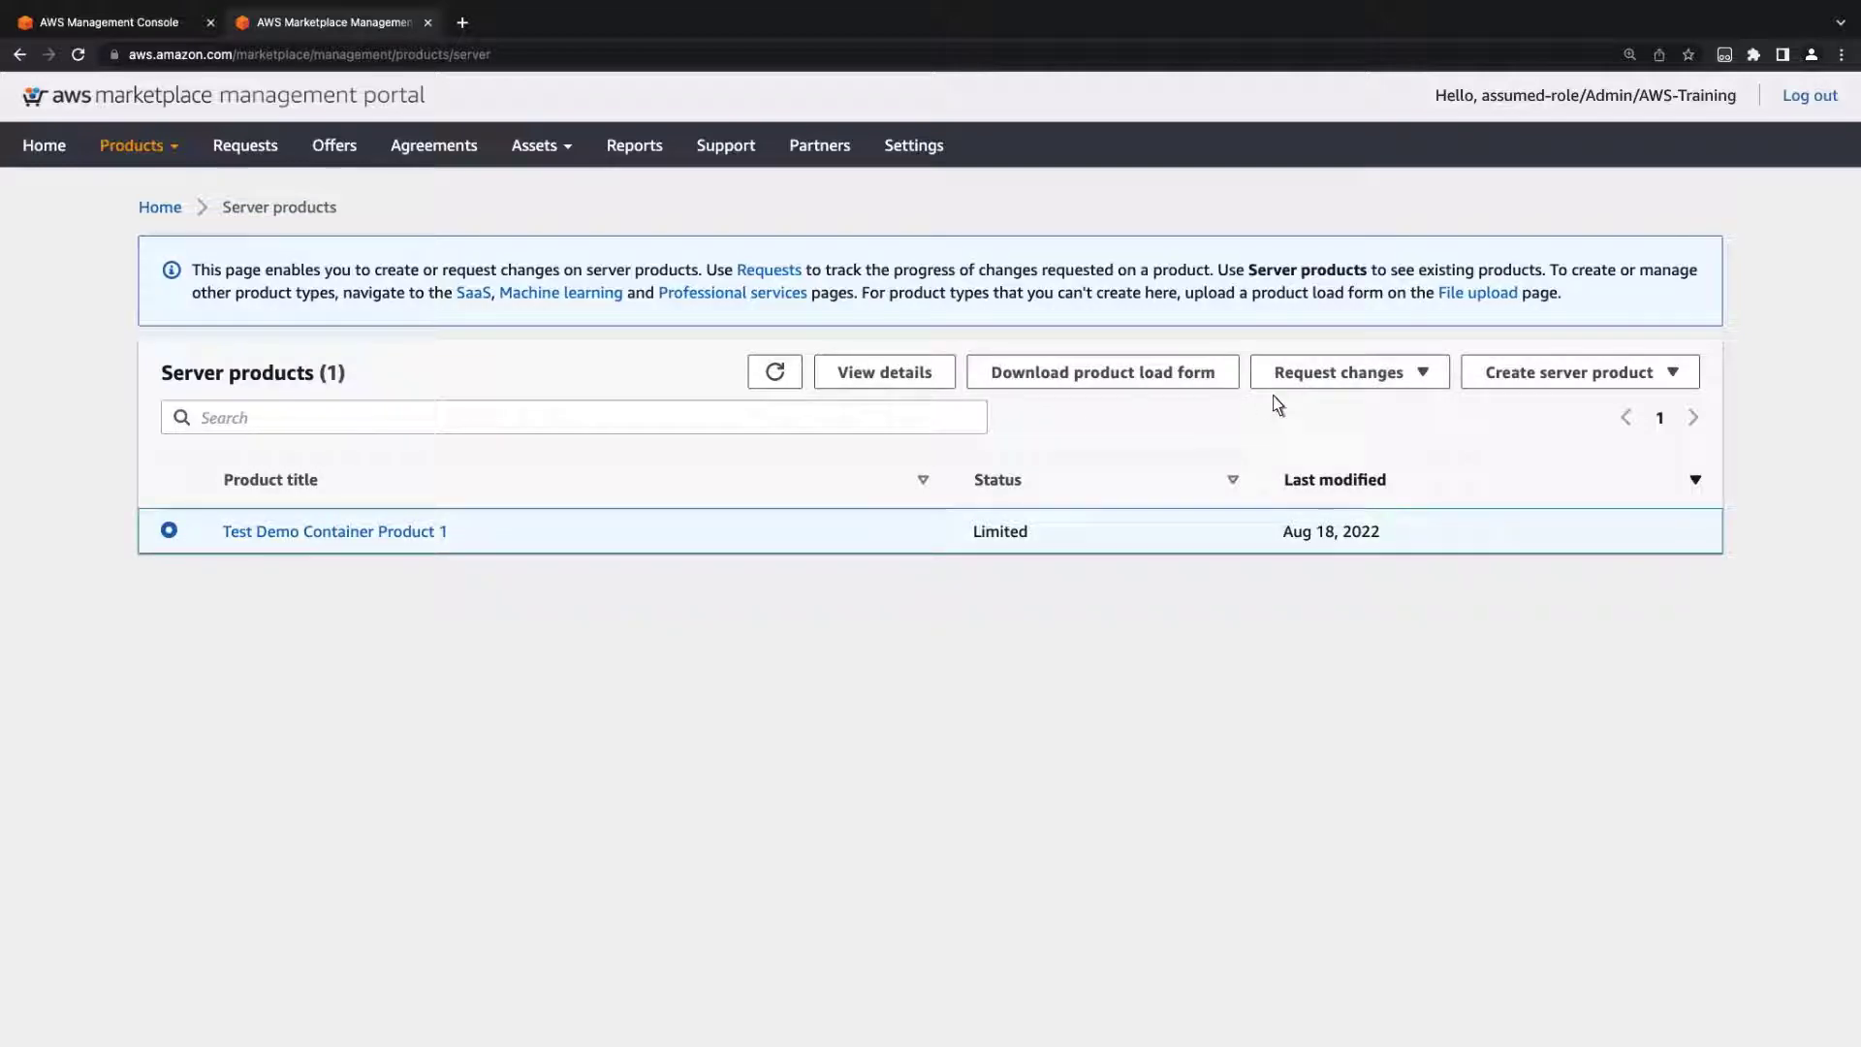
pyautogui.click(1347, 372)
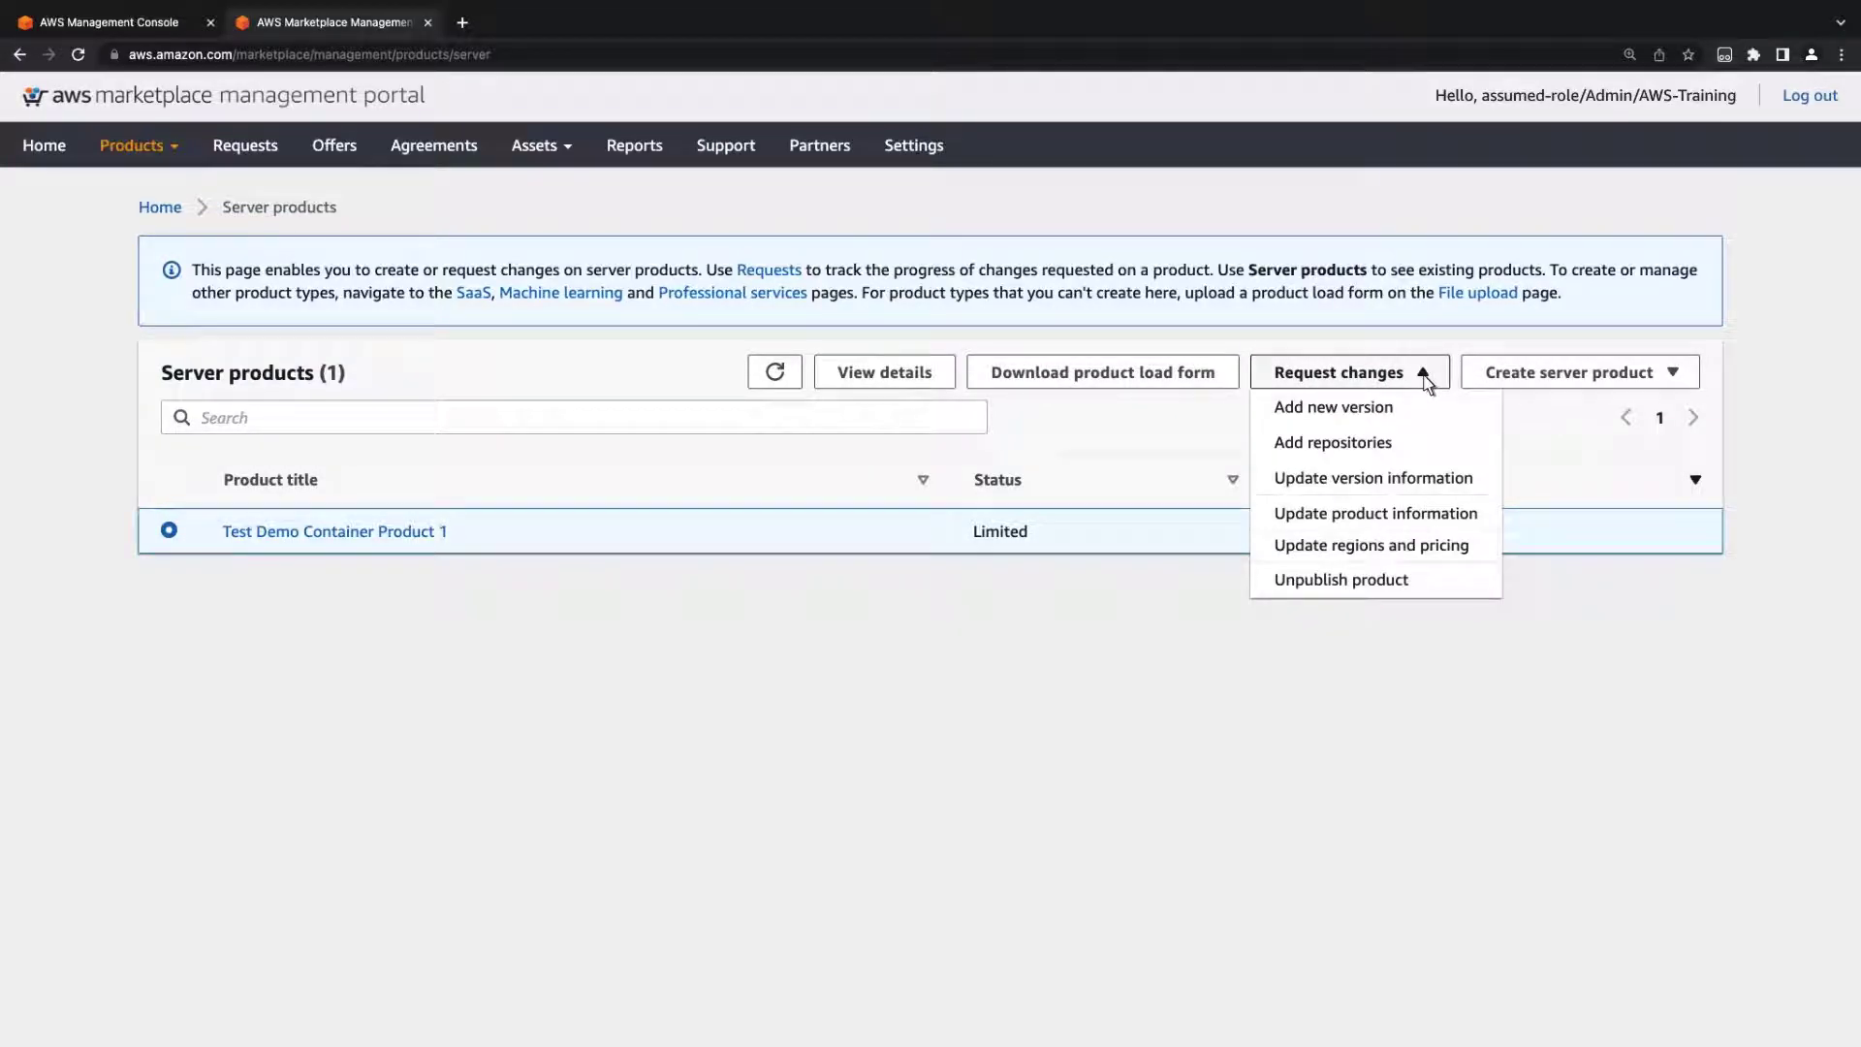
pyautogui.click(892, 469)
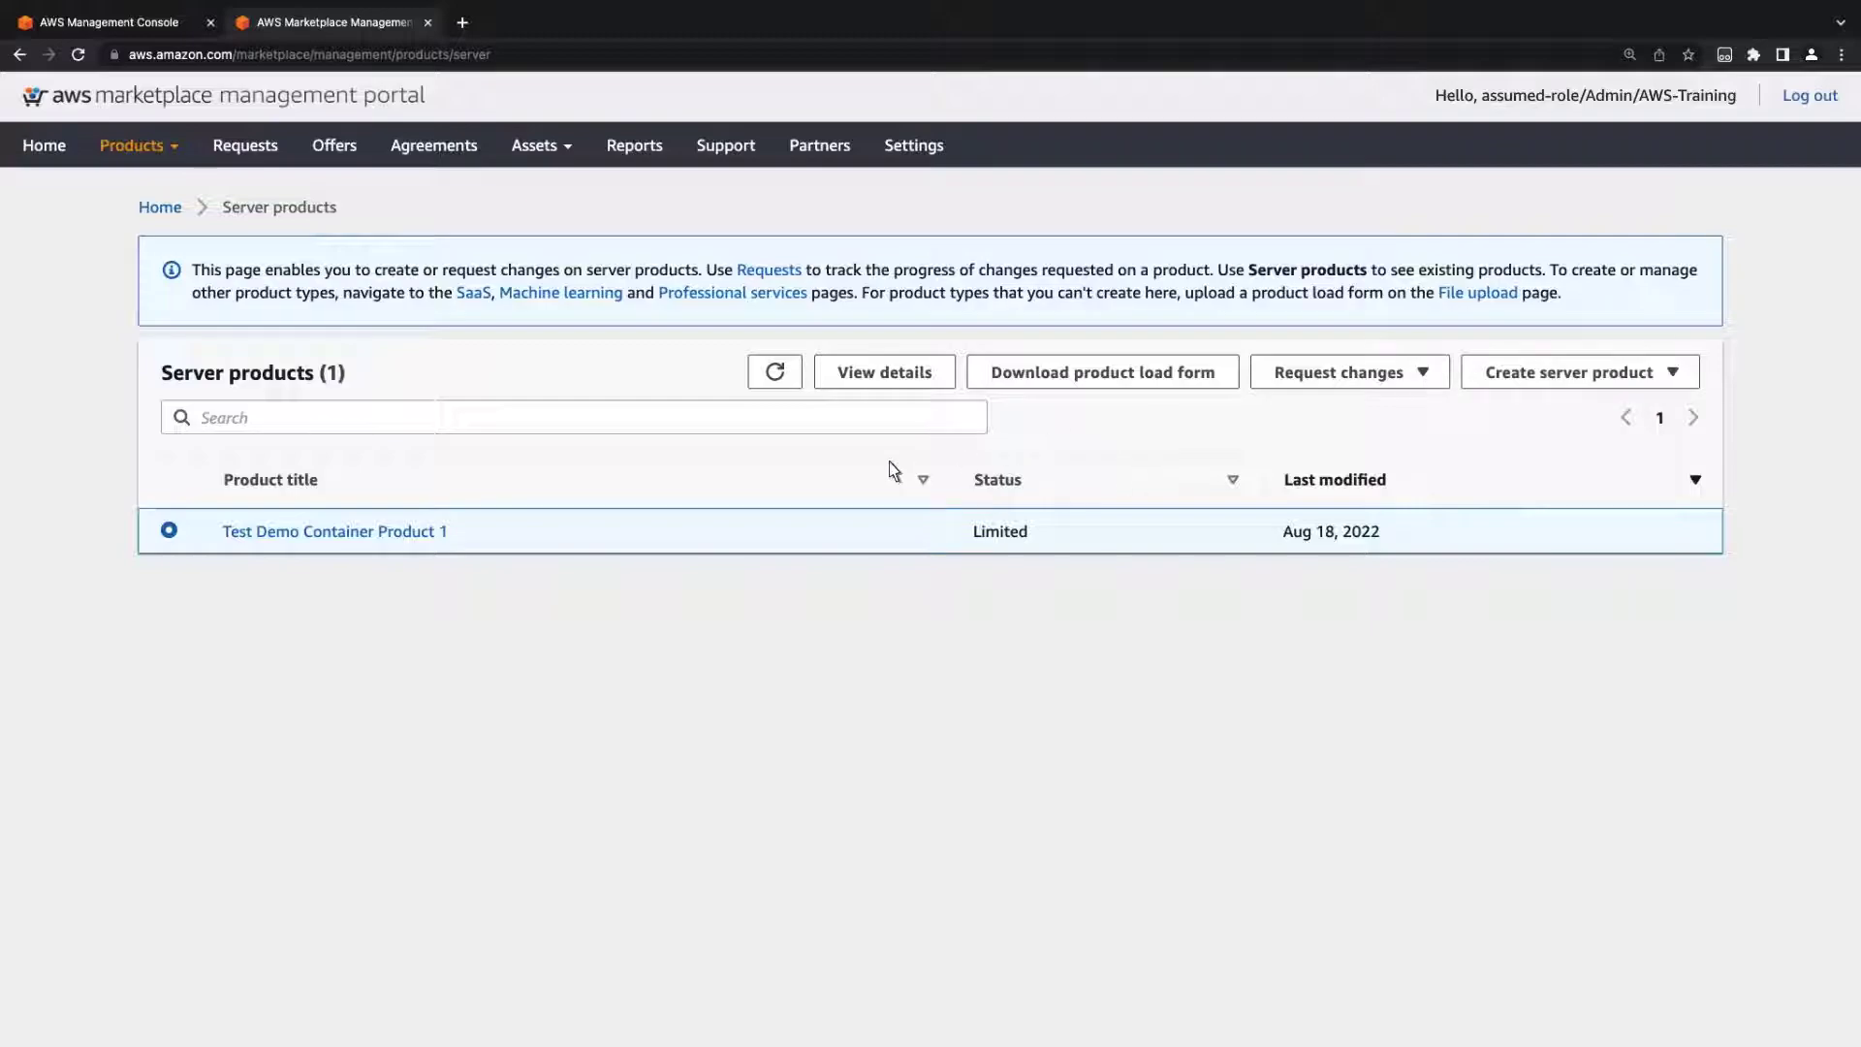
pyautogui.click(334, 531)
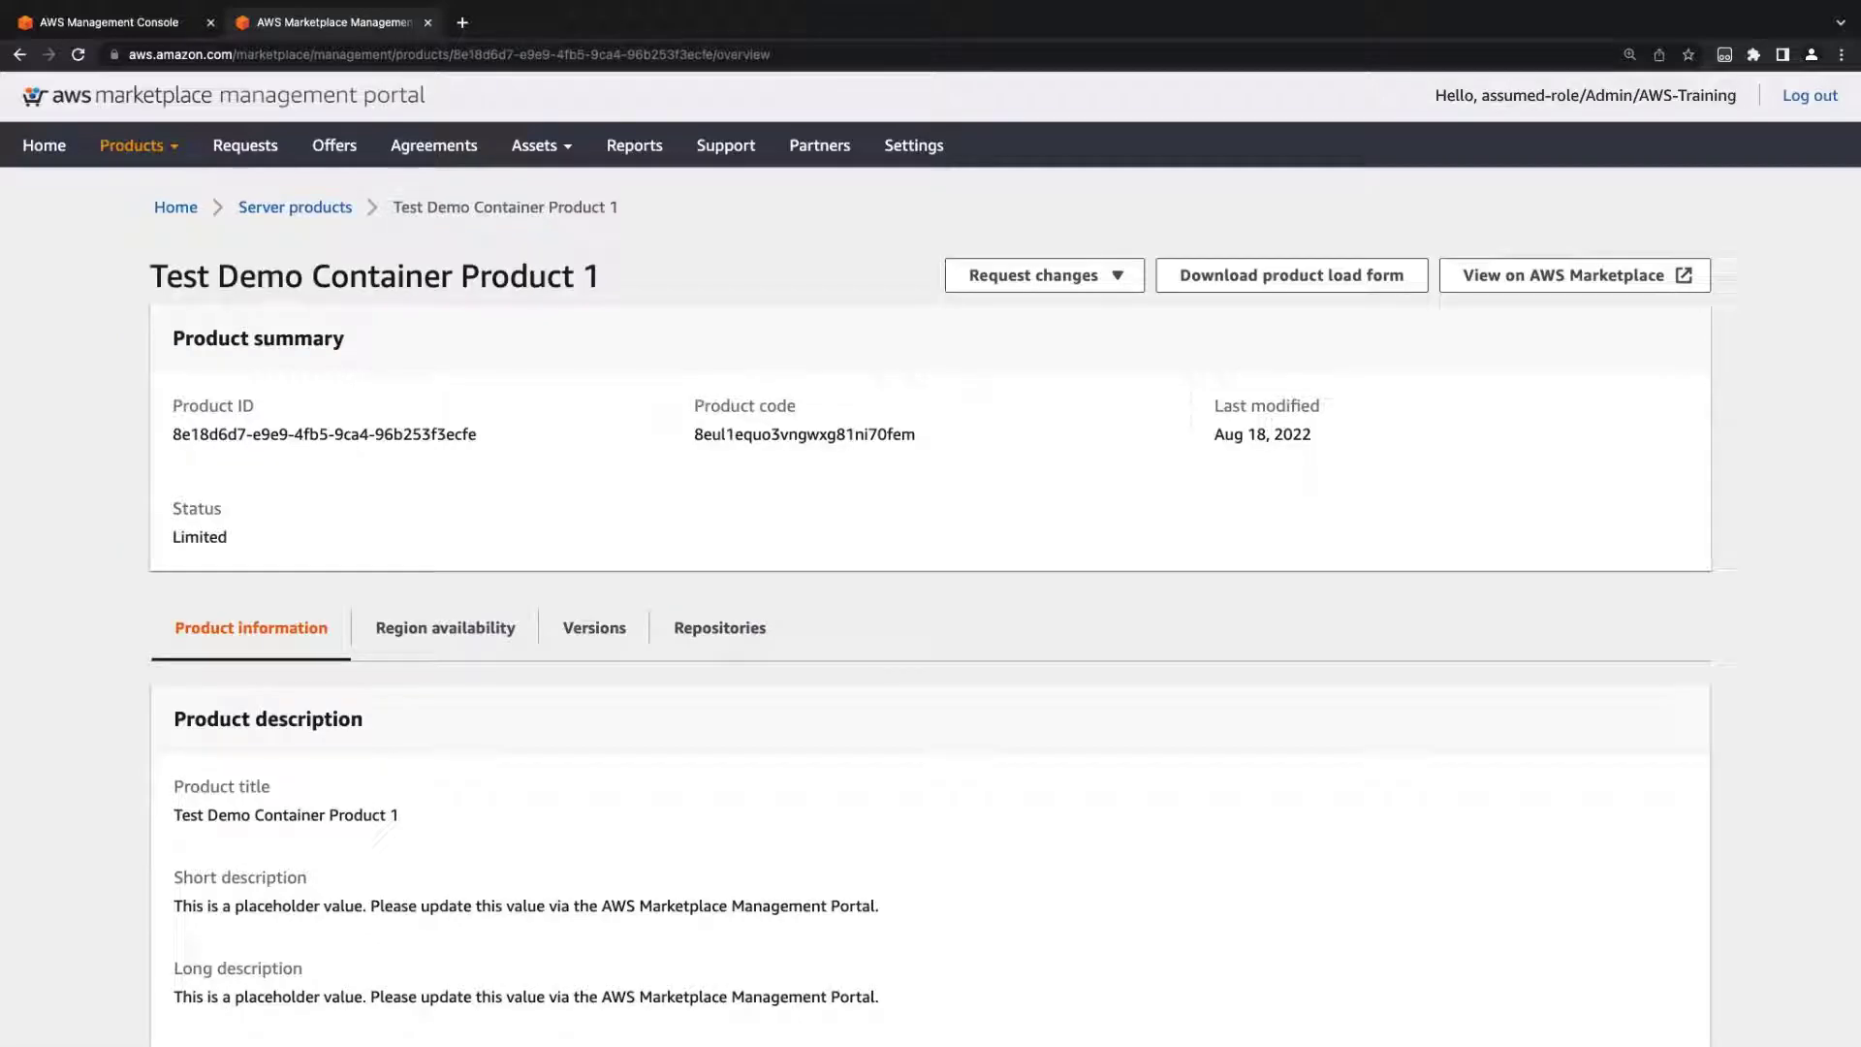
pyautogui.moveTo(483, 524)
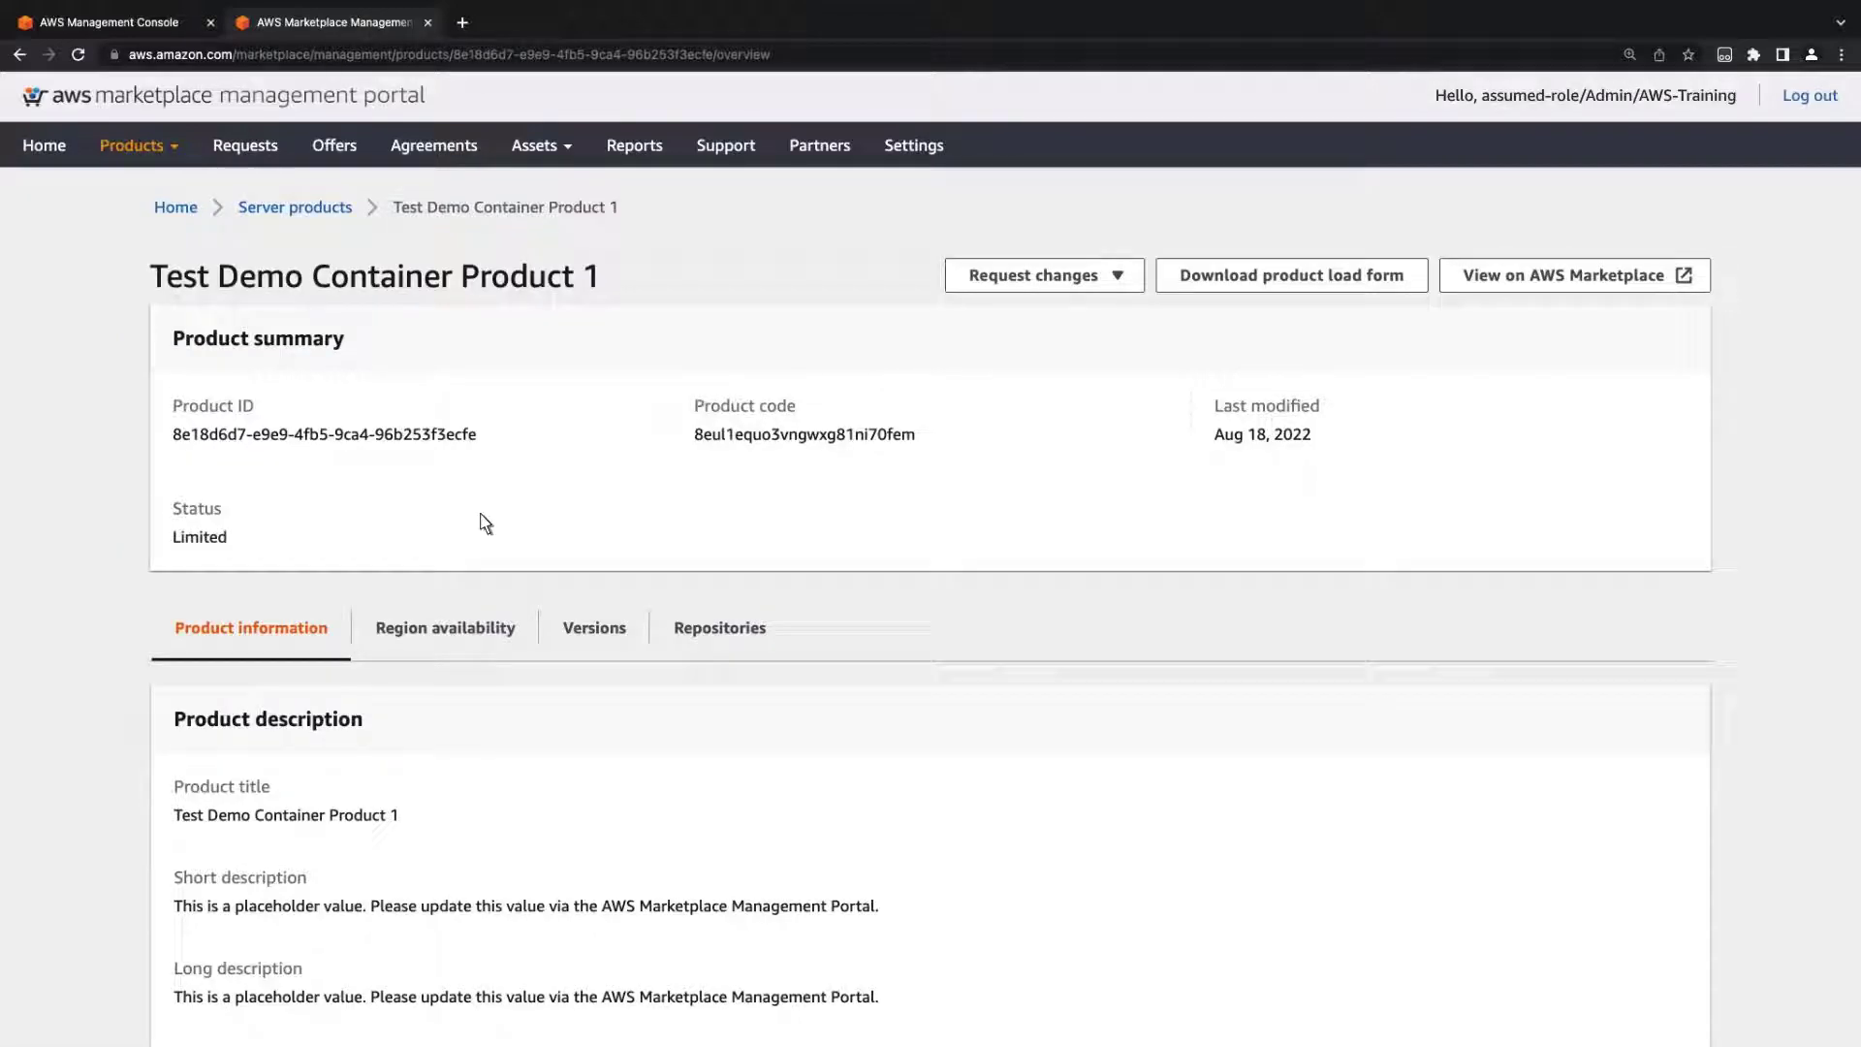
pyautogui.click(1043, 273)
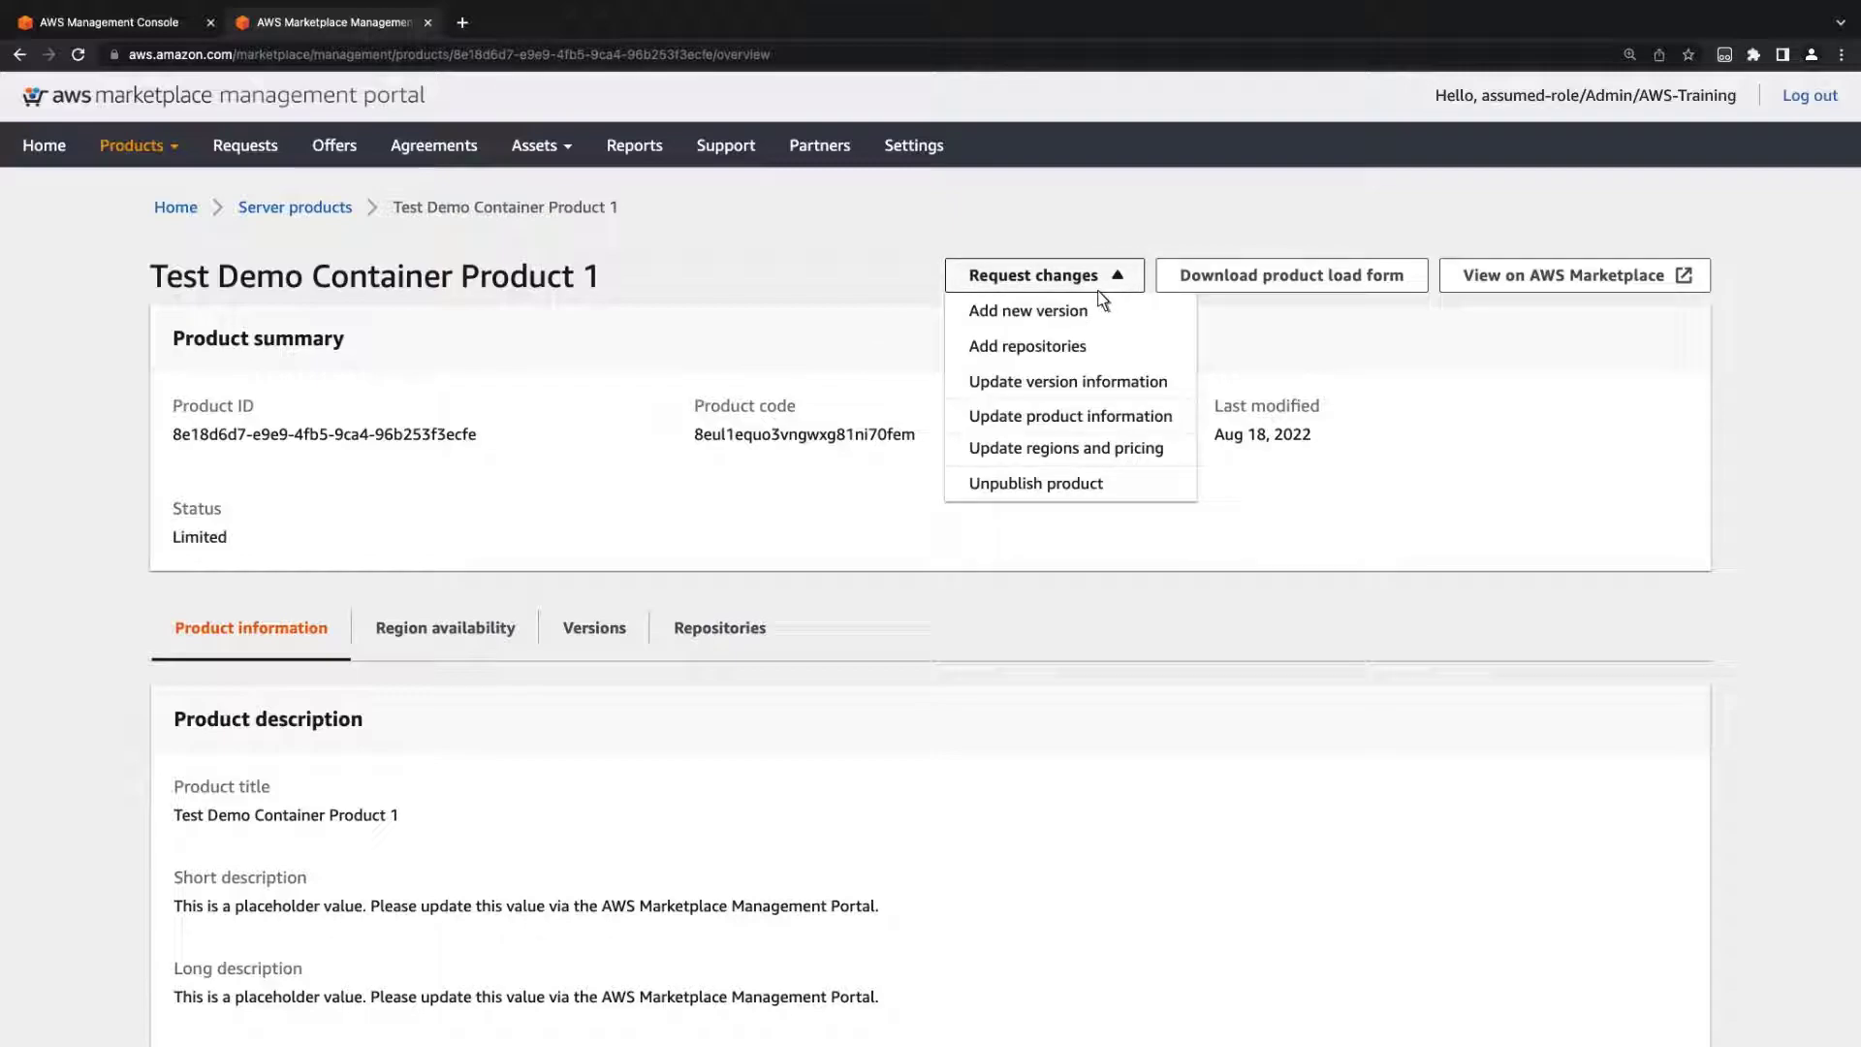
# Step: Begin an Add new version request titled demo-container-version1 with release notes 'This is version 1 of our demo container product.'
pyautogui.click(1027, 310)
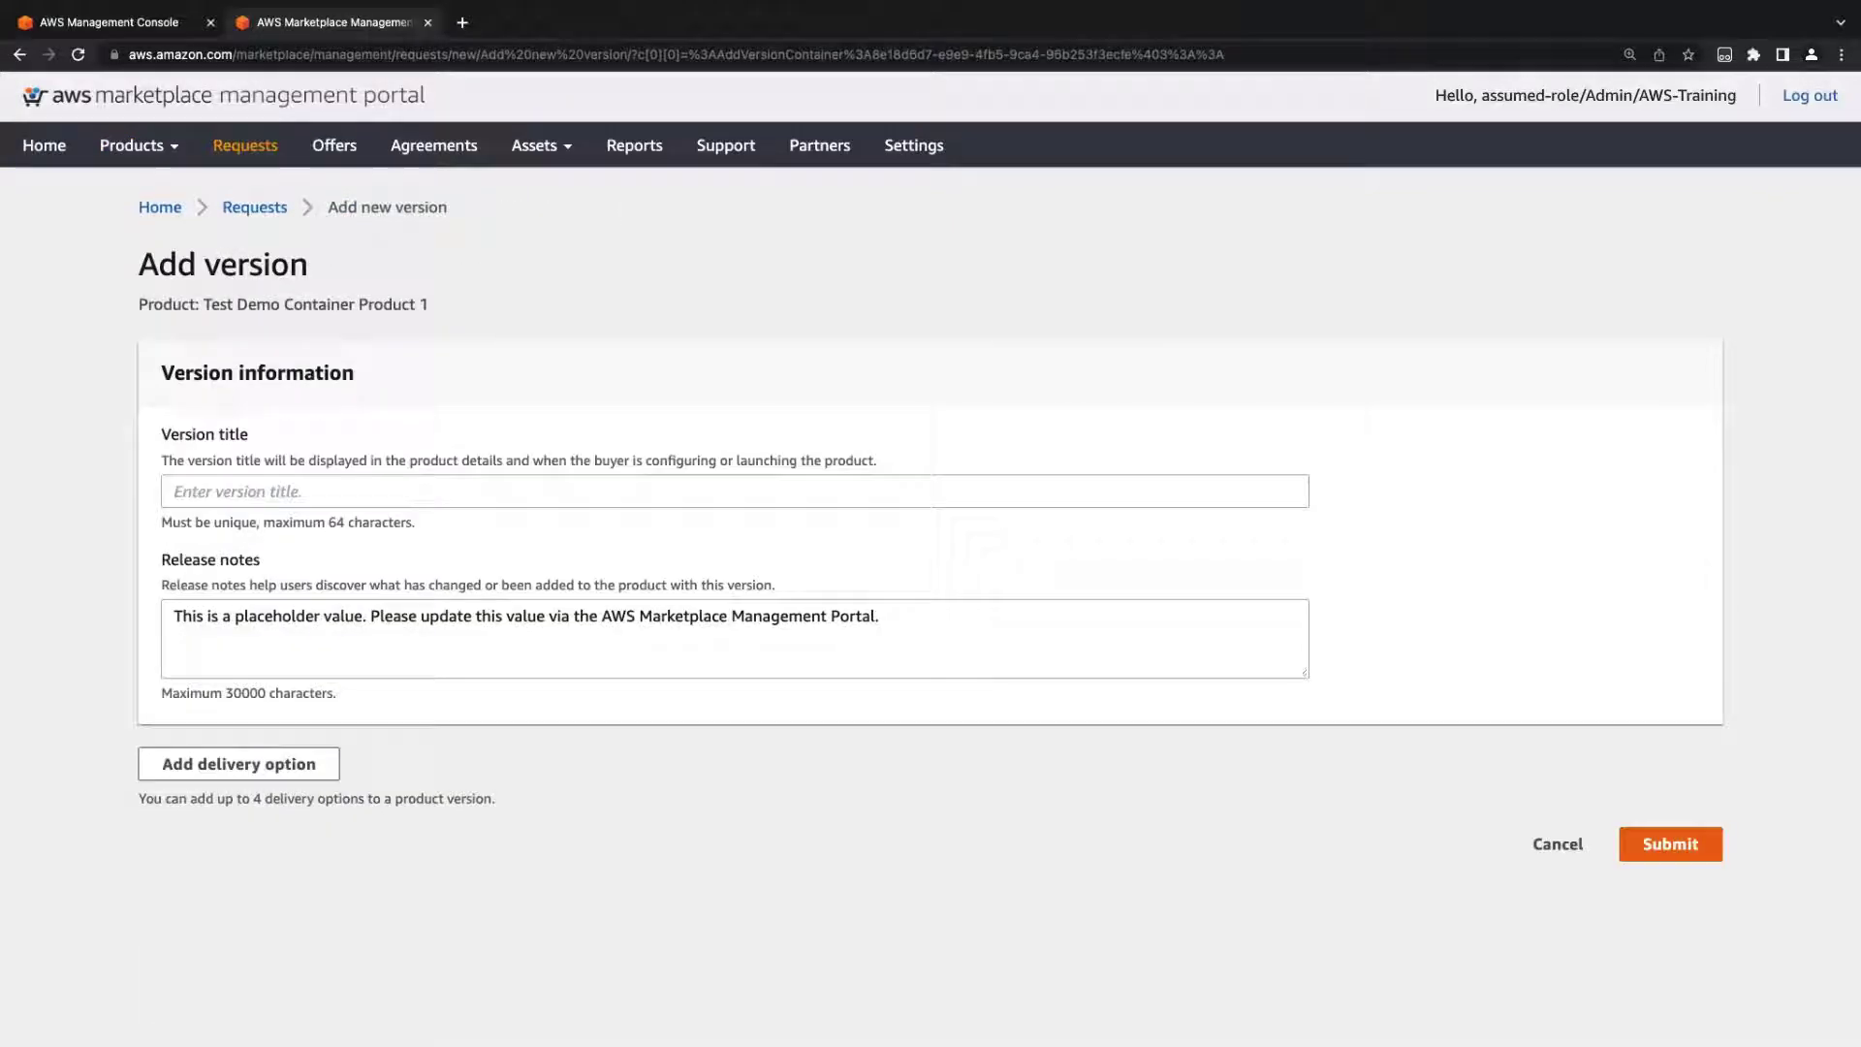
pyautogui.moveTo(250, 491)
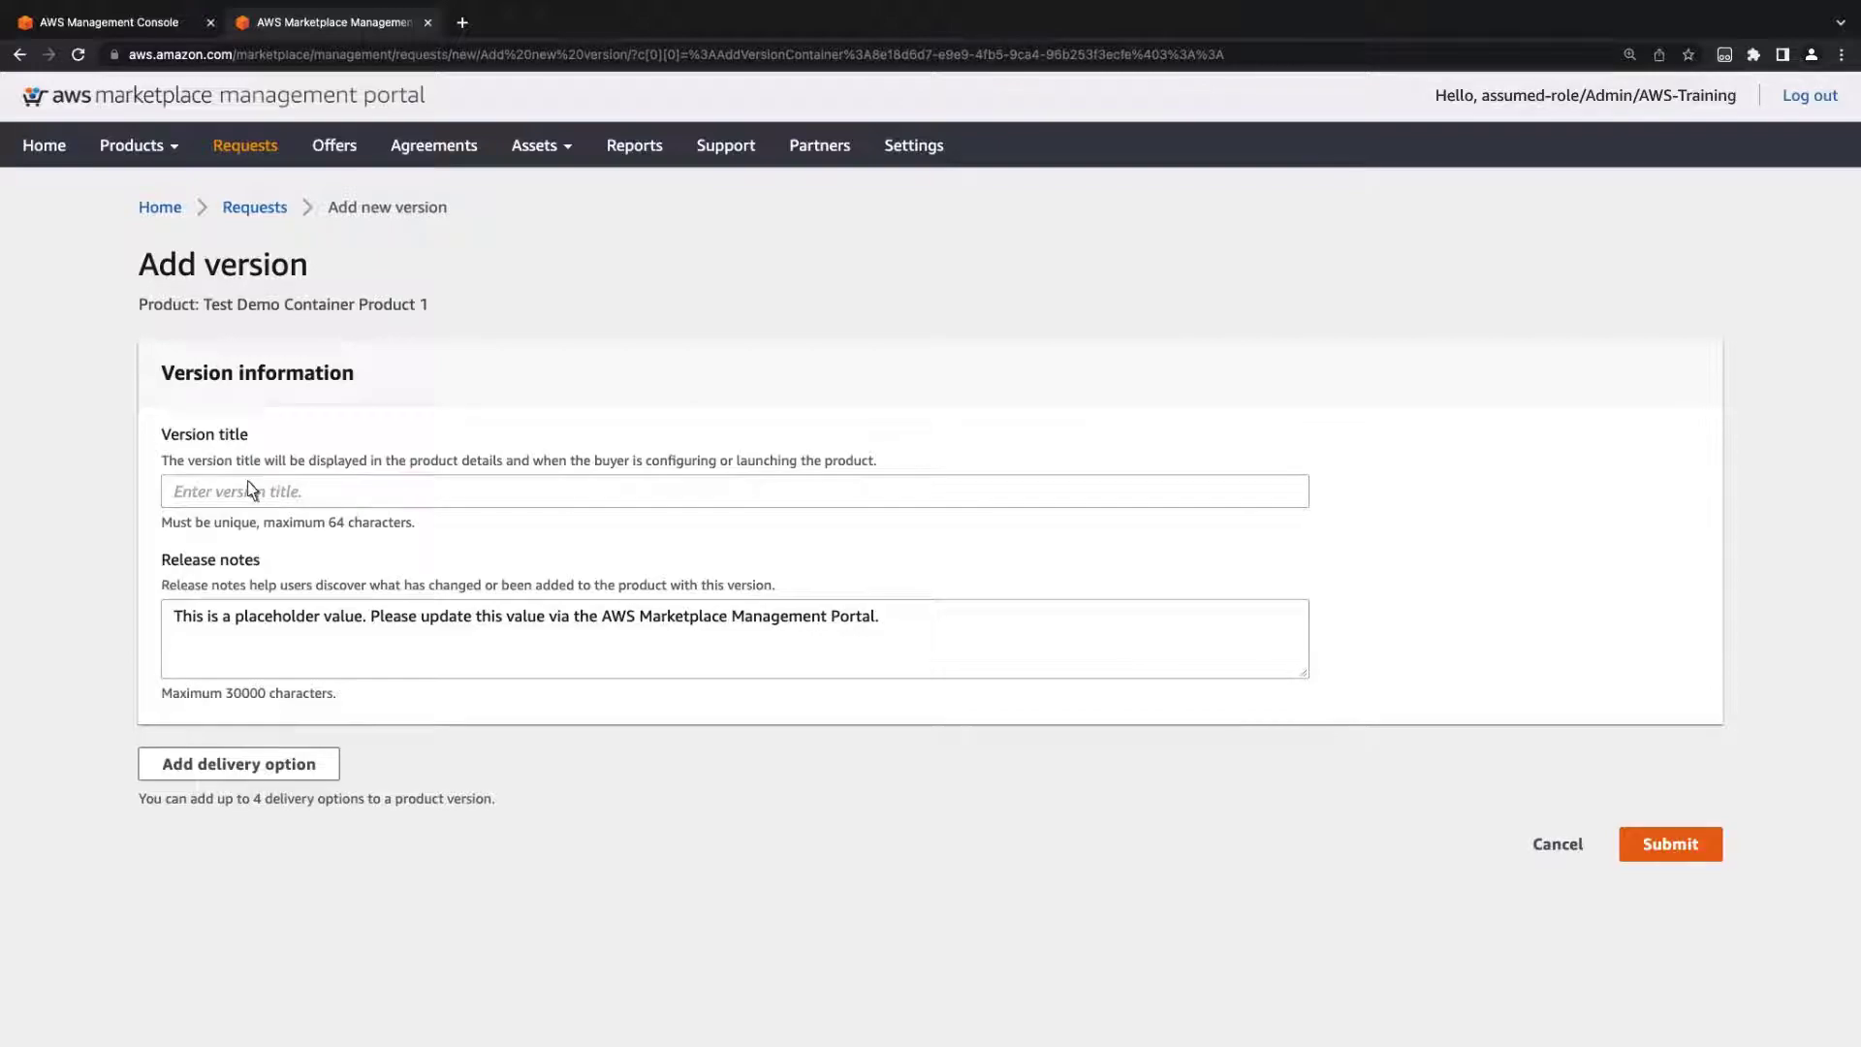
pyautogui.write('demo-container-version1')
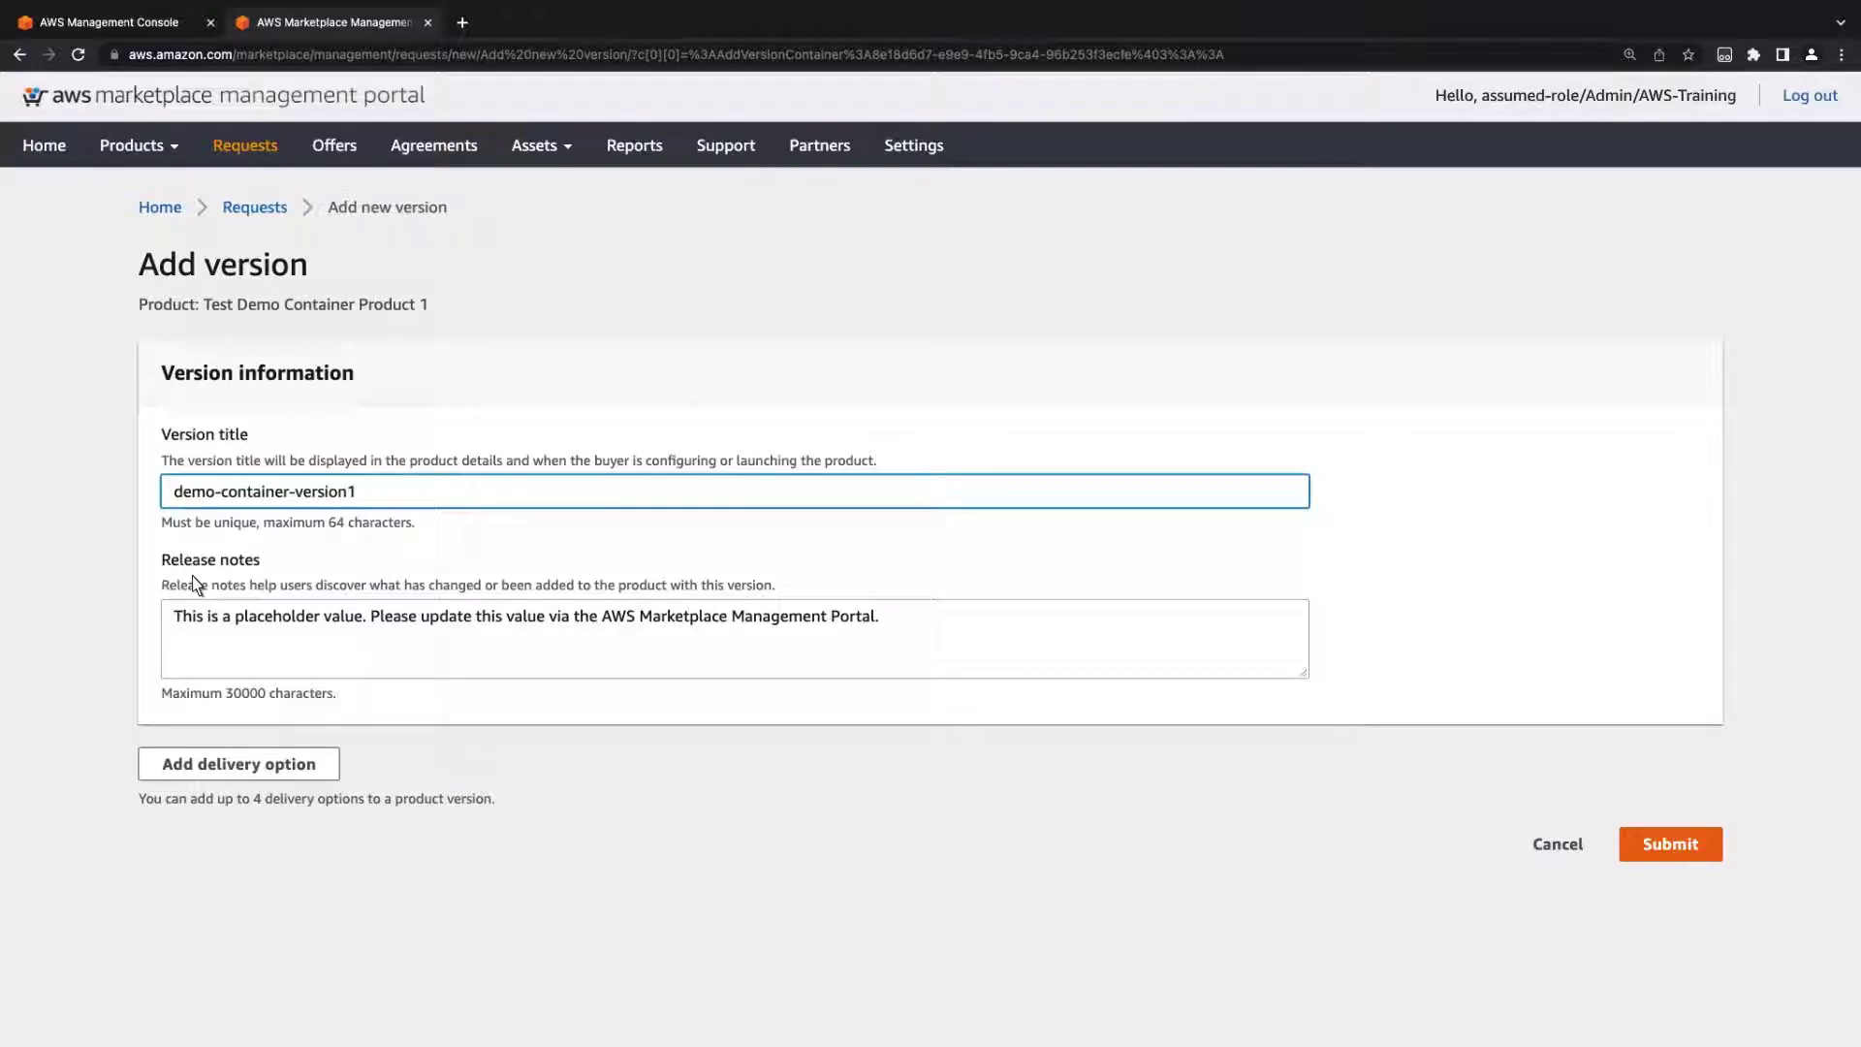
pyautogui.write('This is version 1 of our demo container product.')
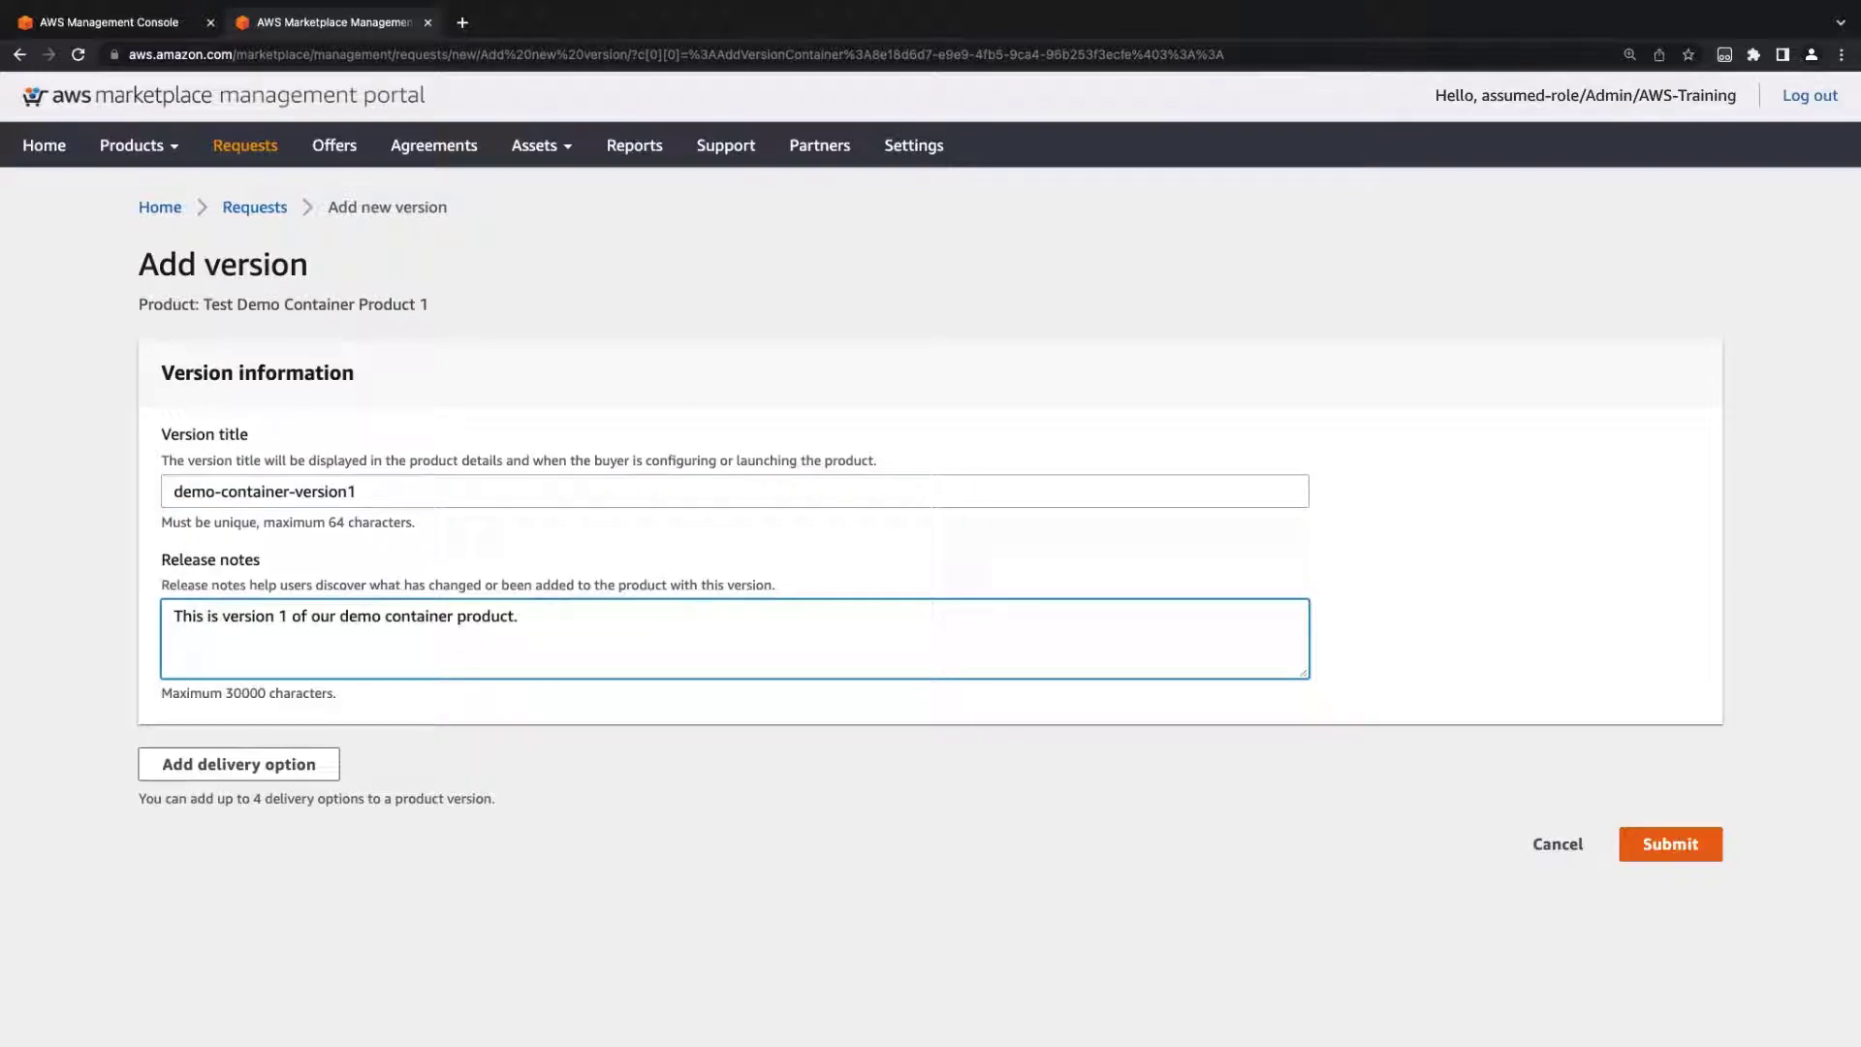
pyautogui.moveTo(219, 685)
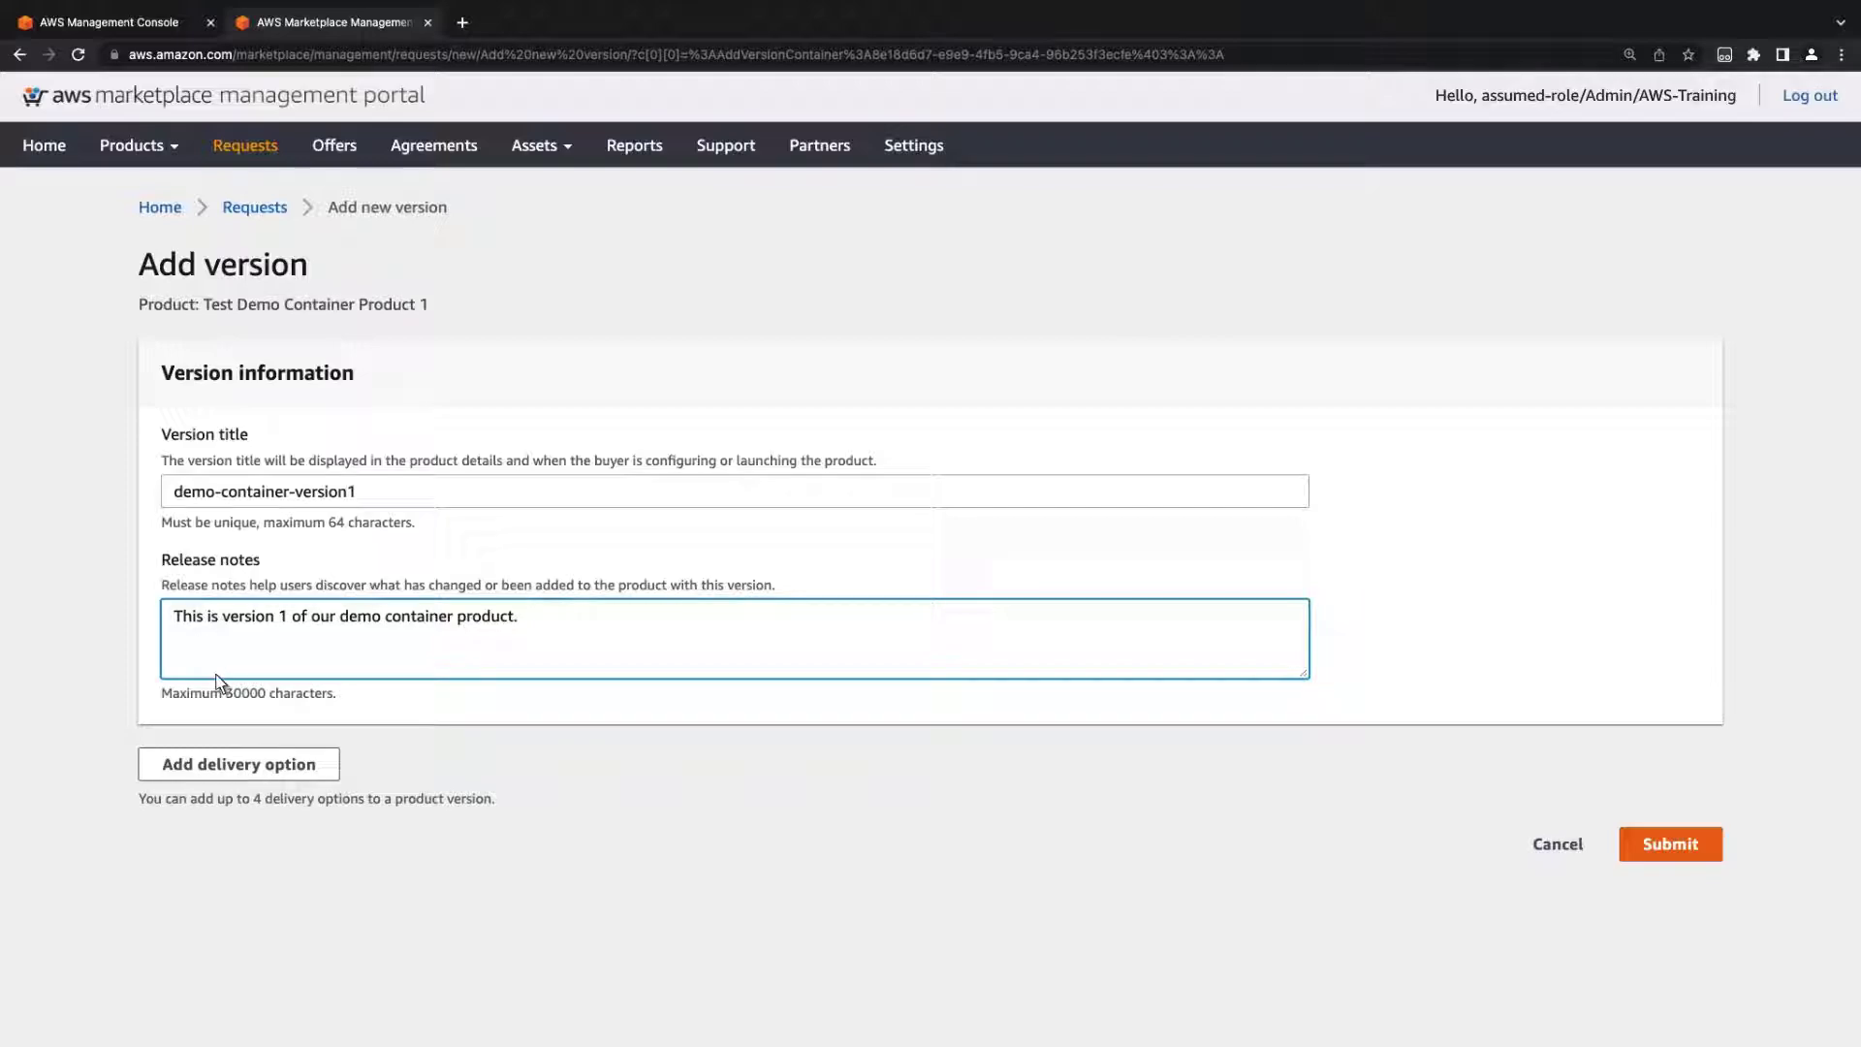
# Step: Add a delivery option using the Container image method with the ECR demo-container-repository image URL
pyautogui.click(236, 764)
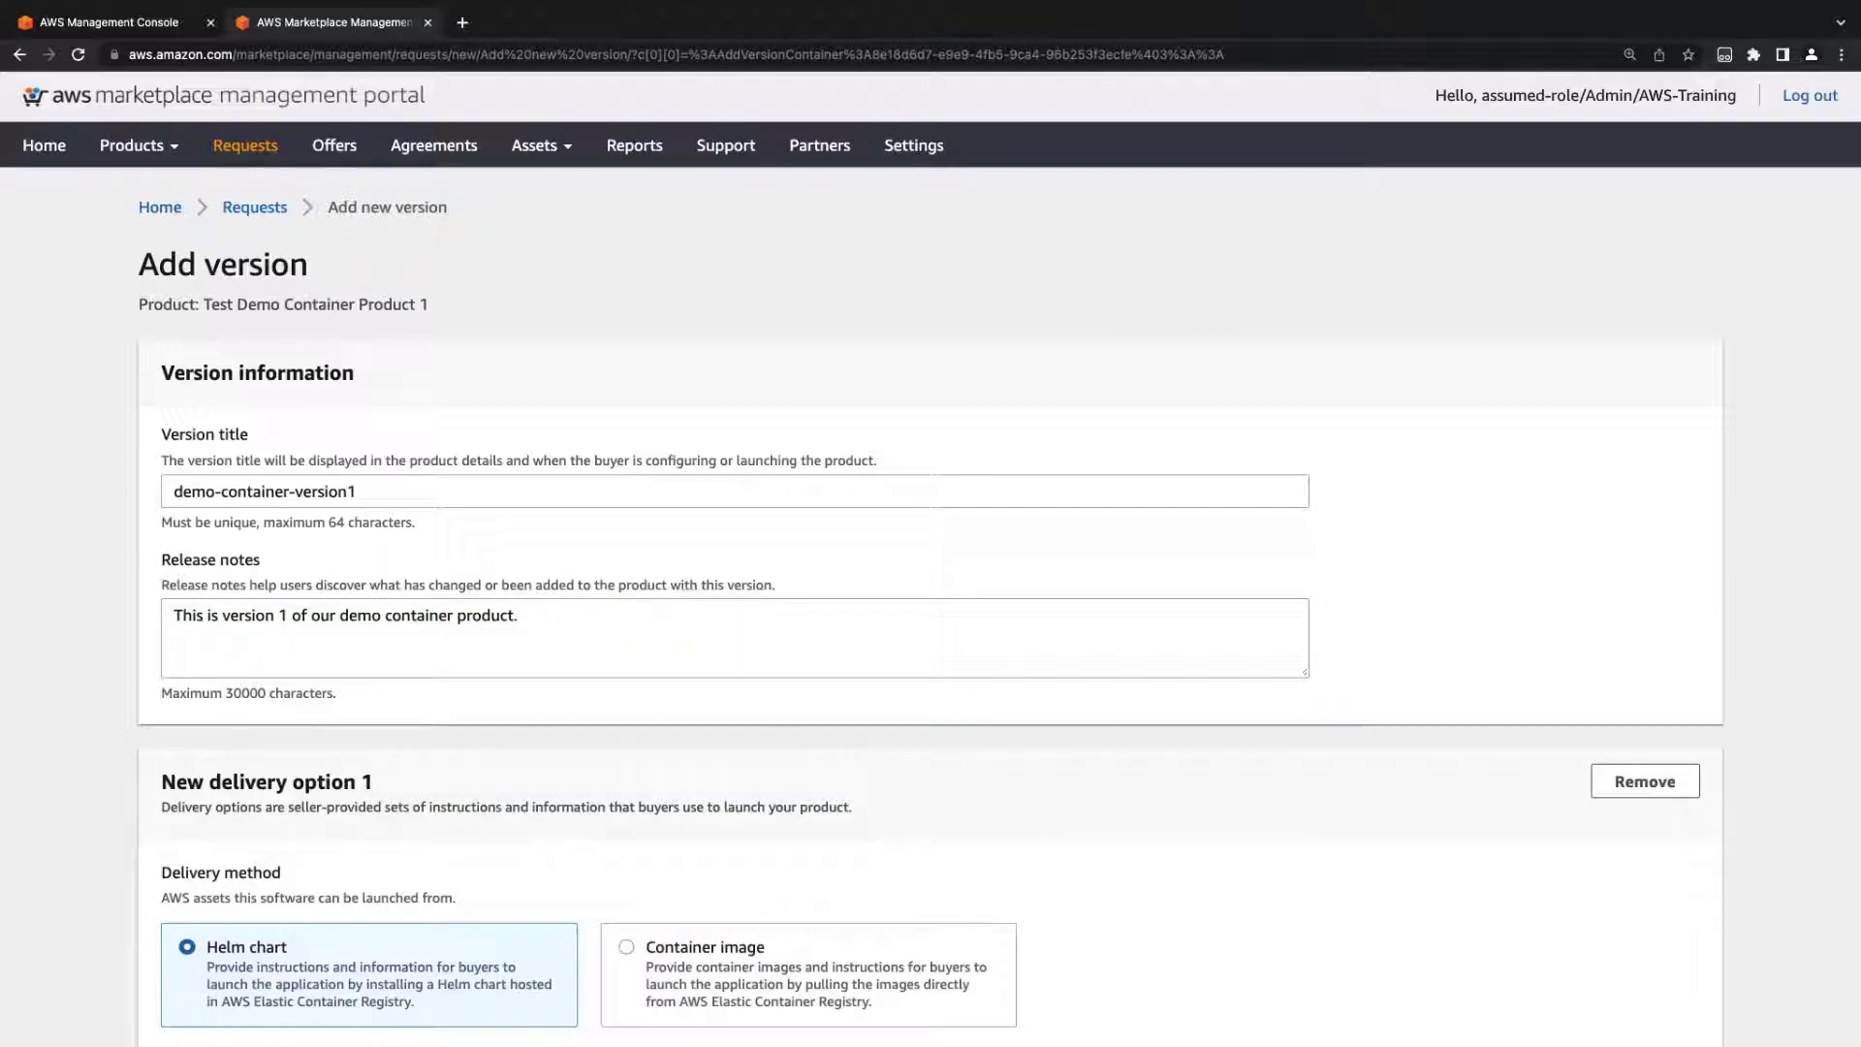
pyautogui.scroll(-3)
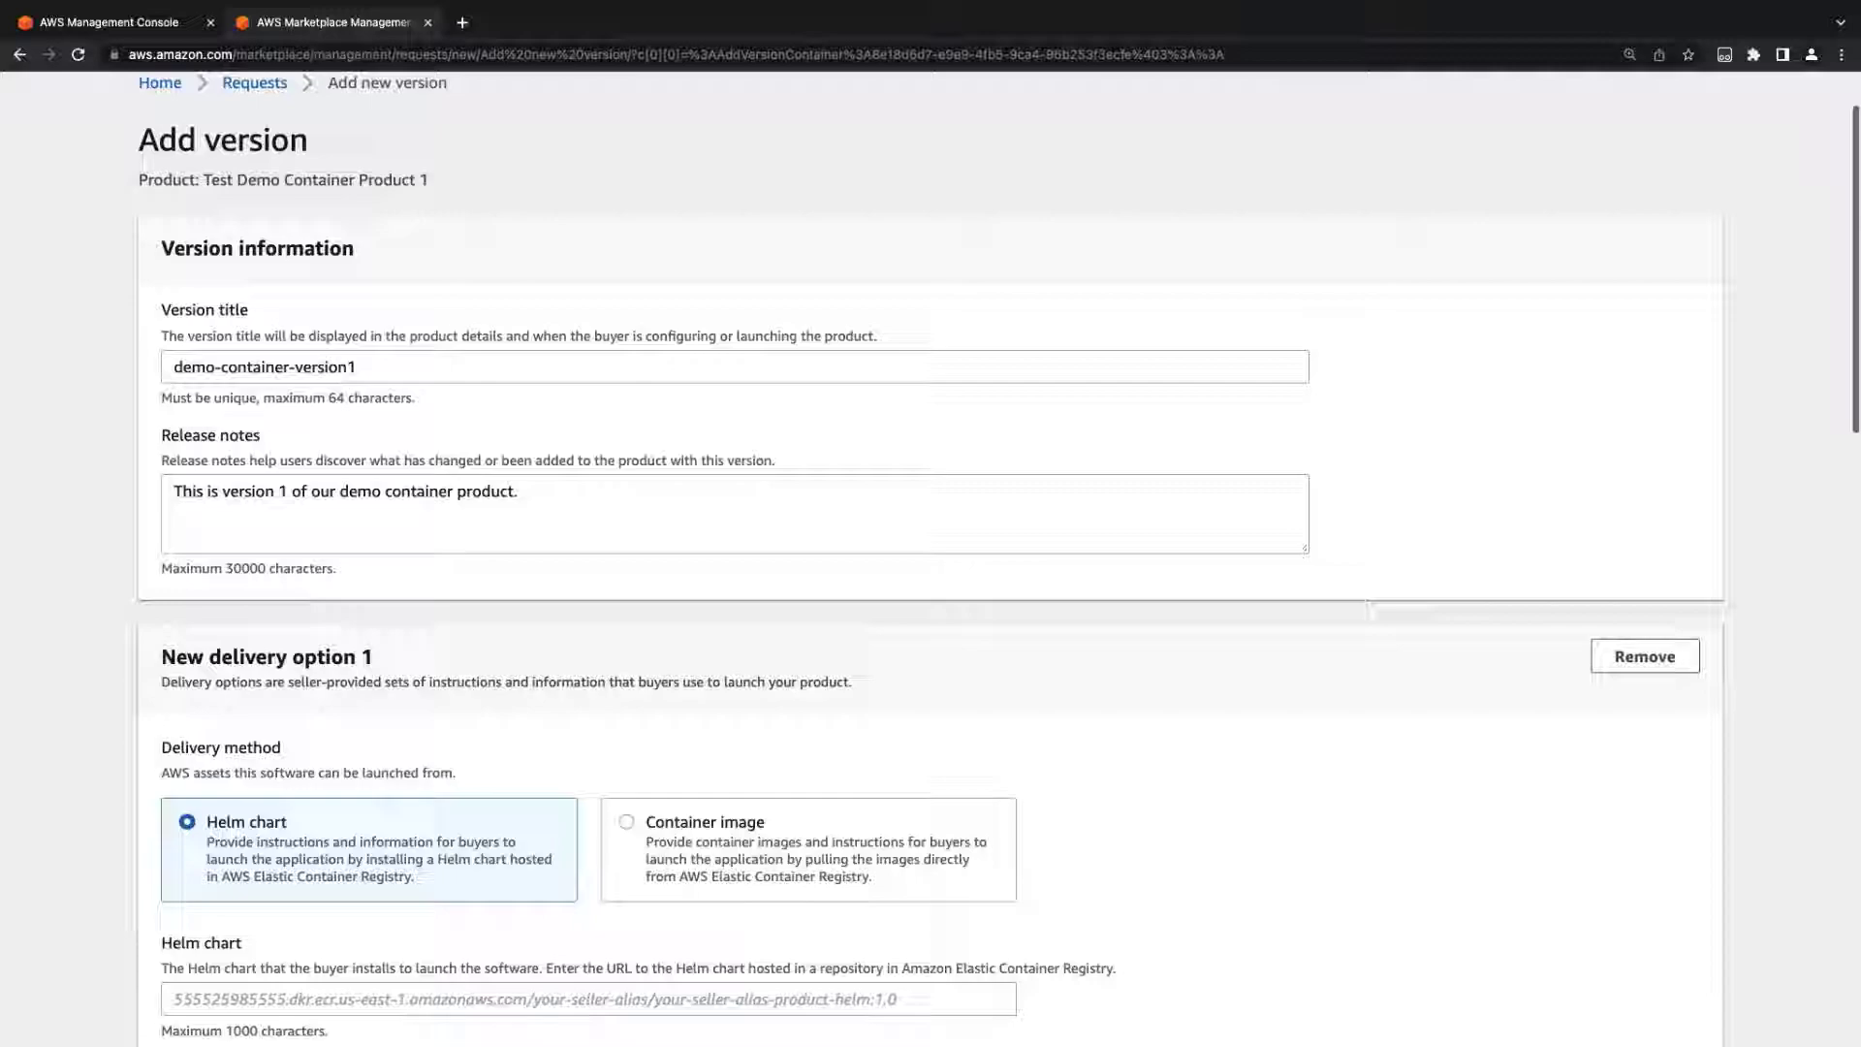
pyautogui.scroll(-3)
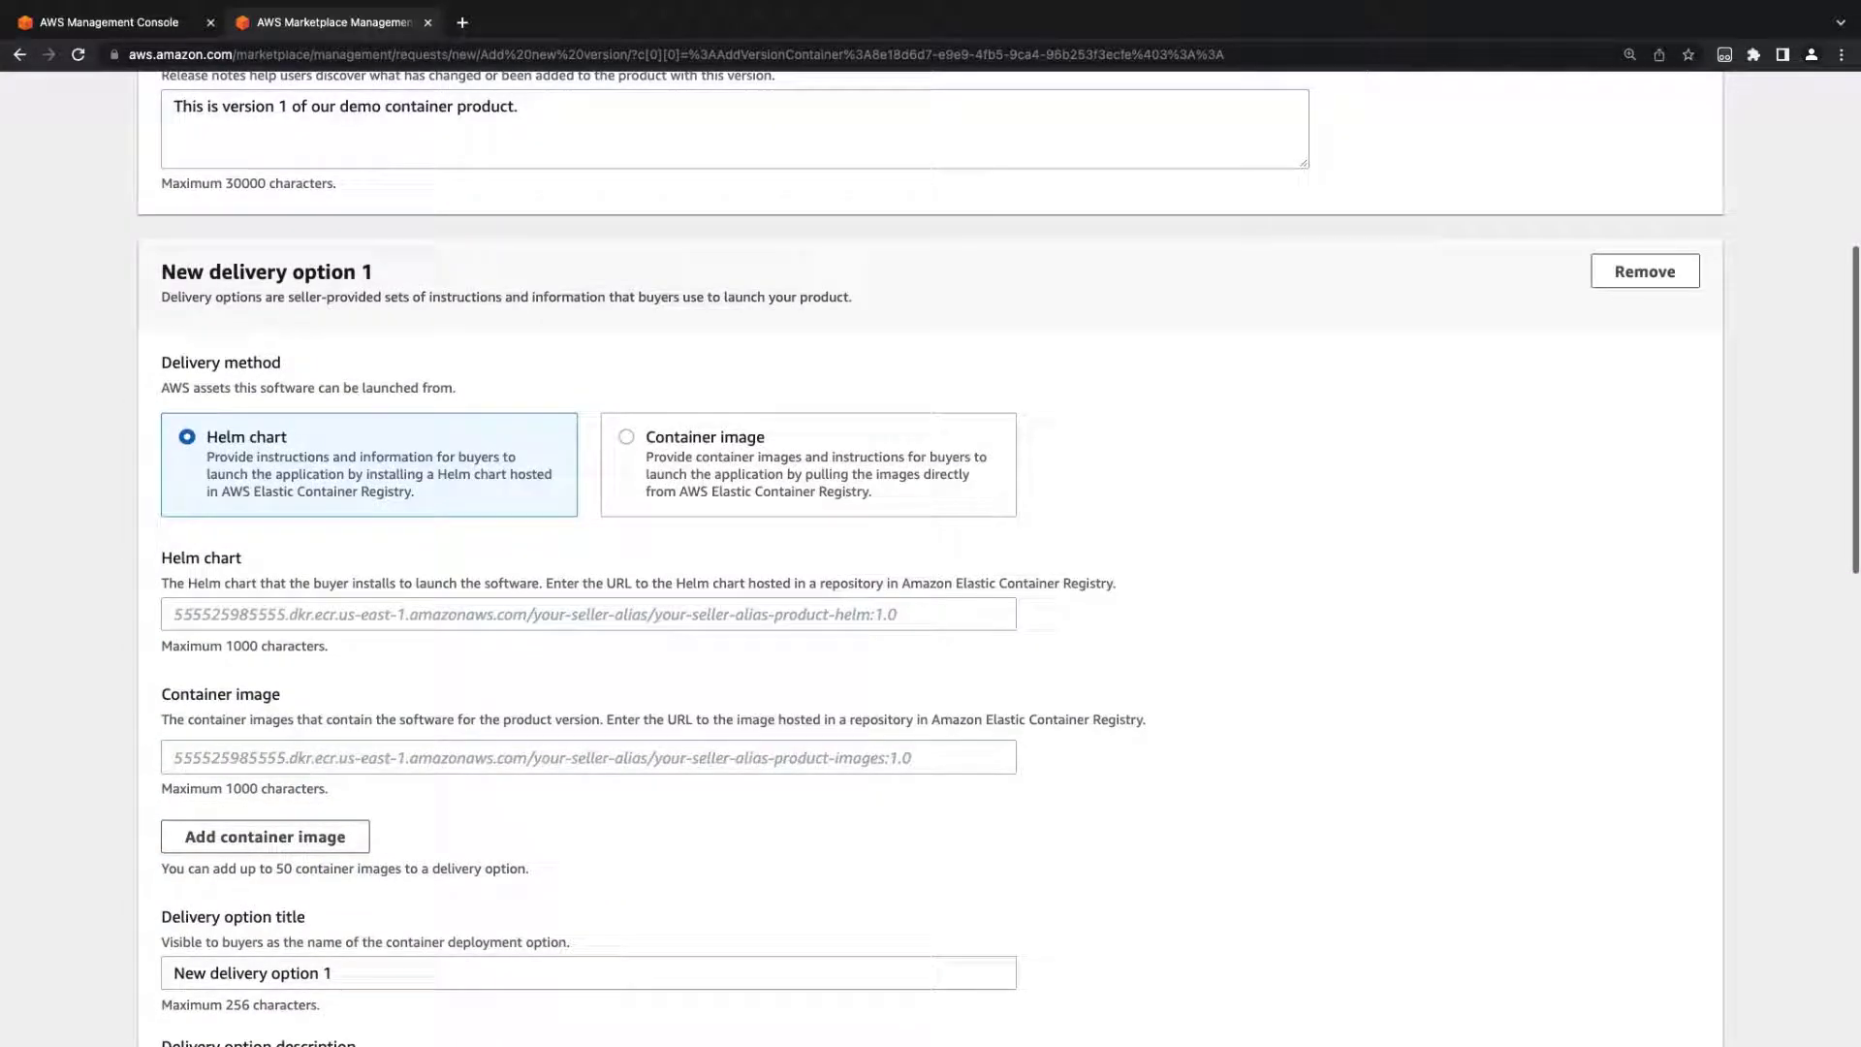
pyautogui.click(626, 436)
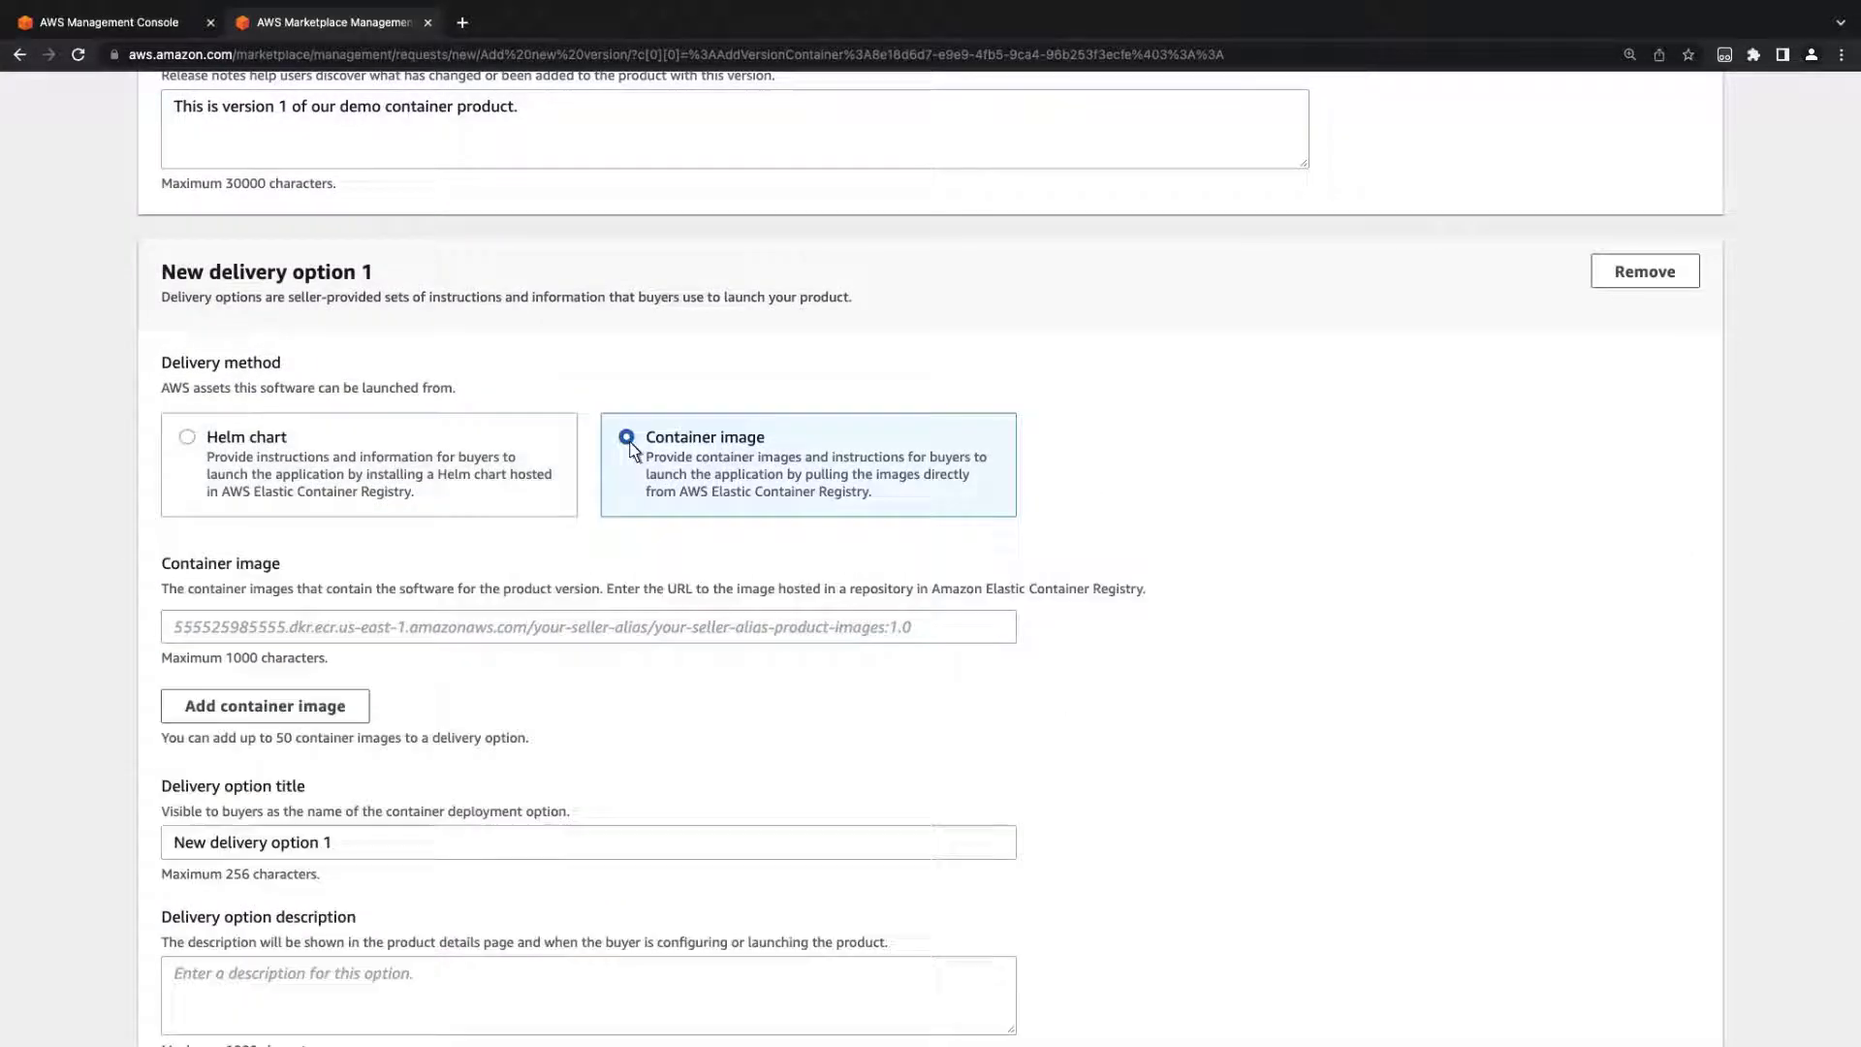
pyautogui.scroll(-3)
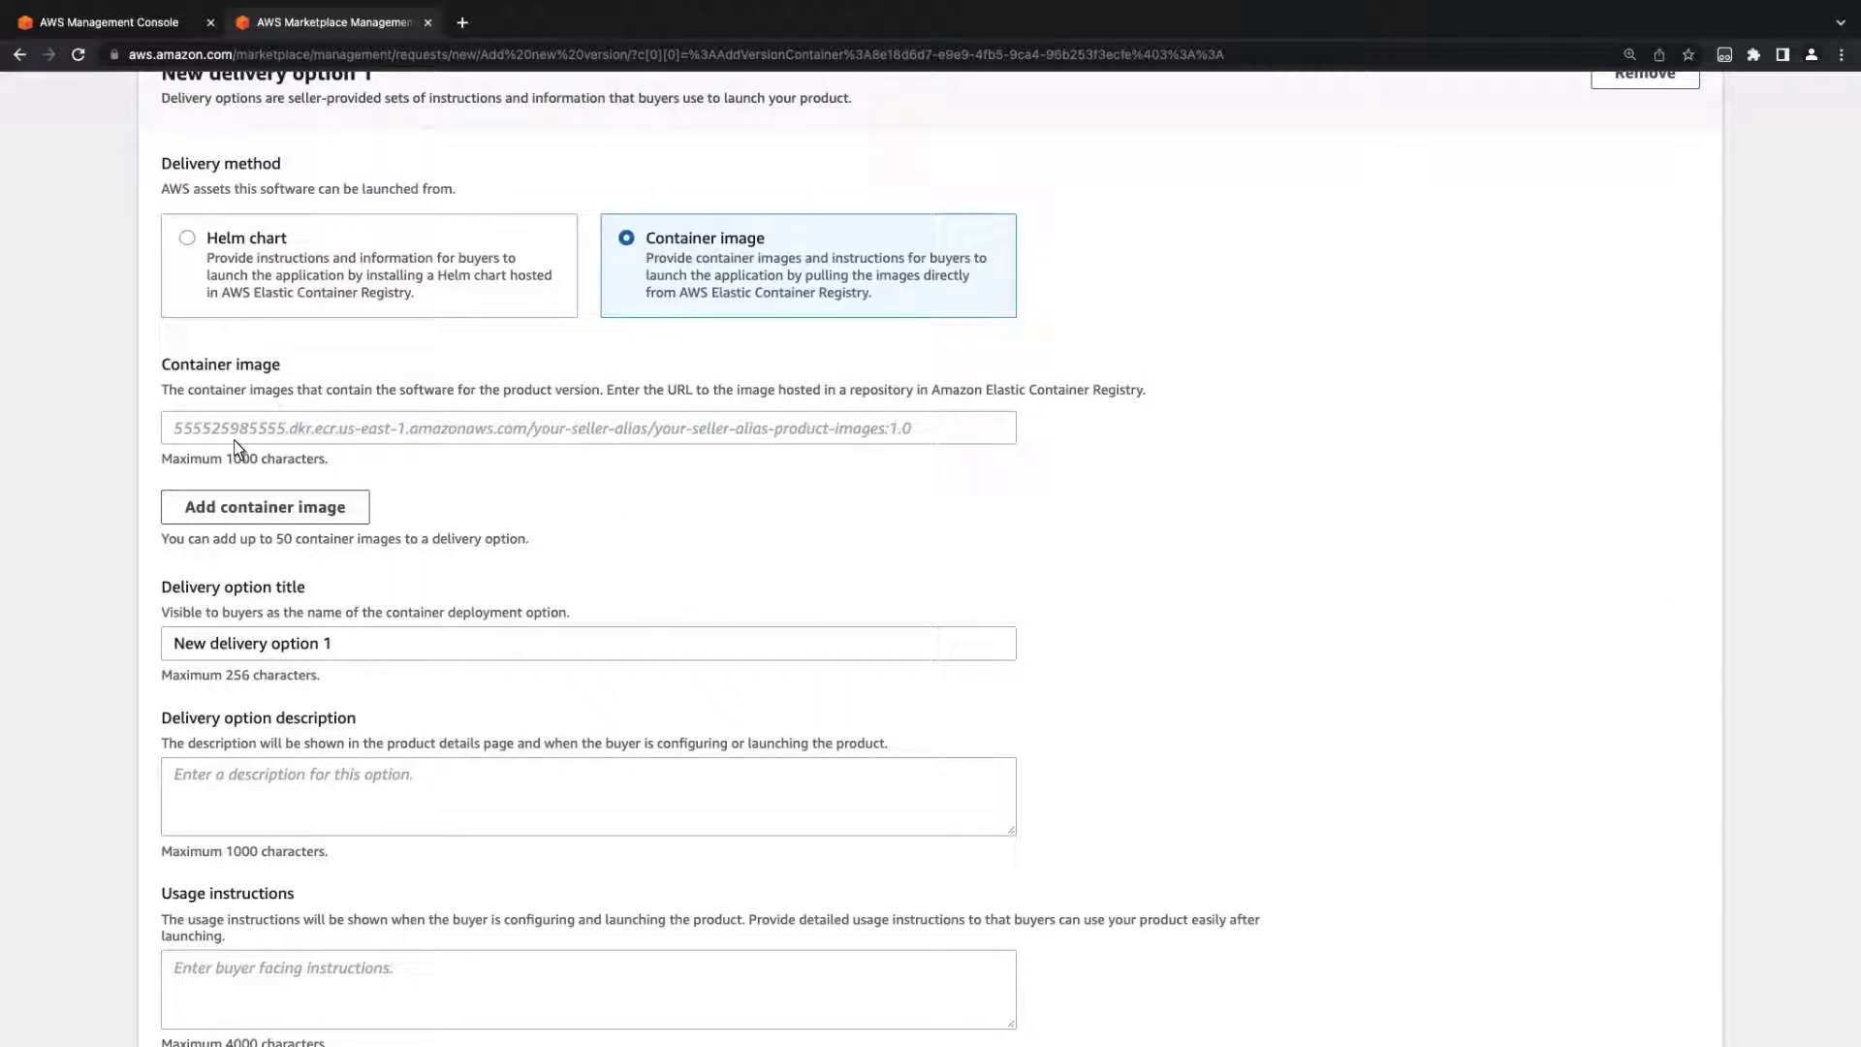
pyautogui.write('555525985555.dkr.ecr.us-east-1.amazonaws.com/awsome-mp-product/demo-container-repository:test_1')
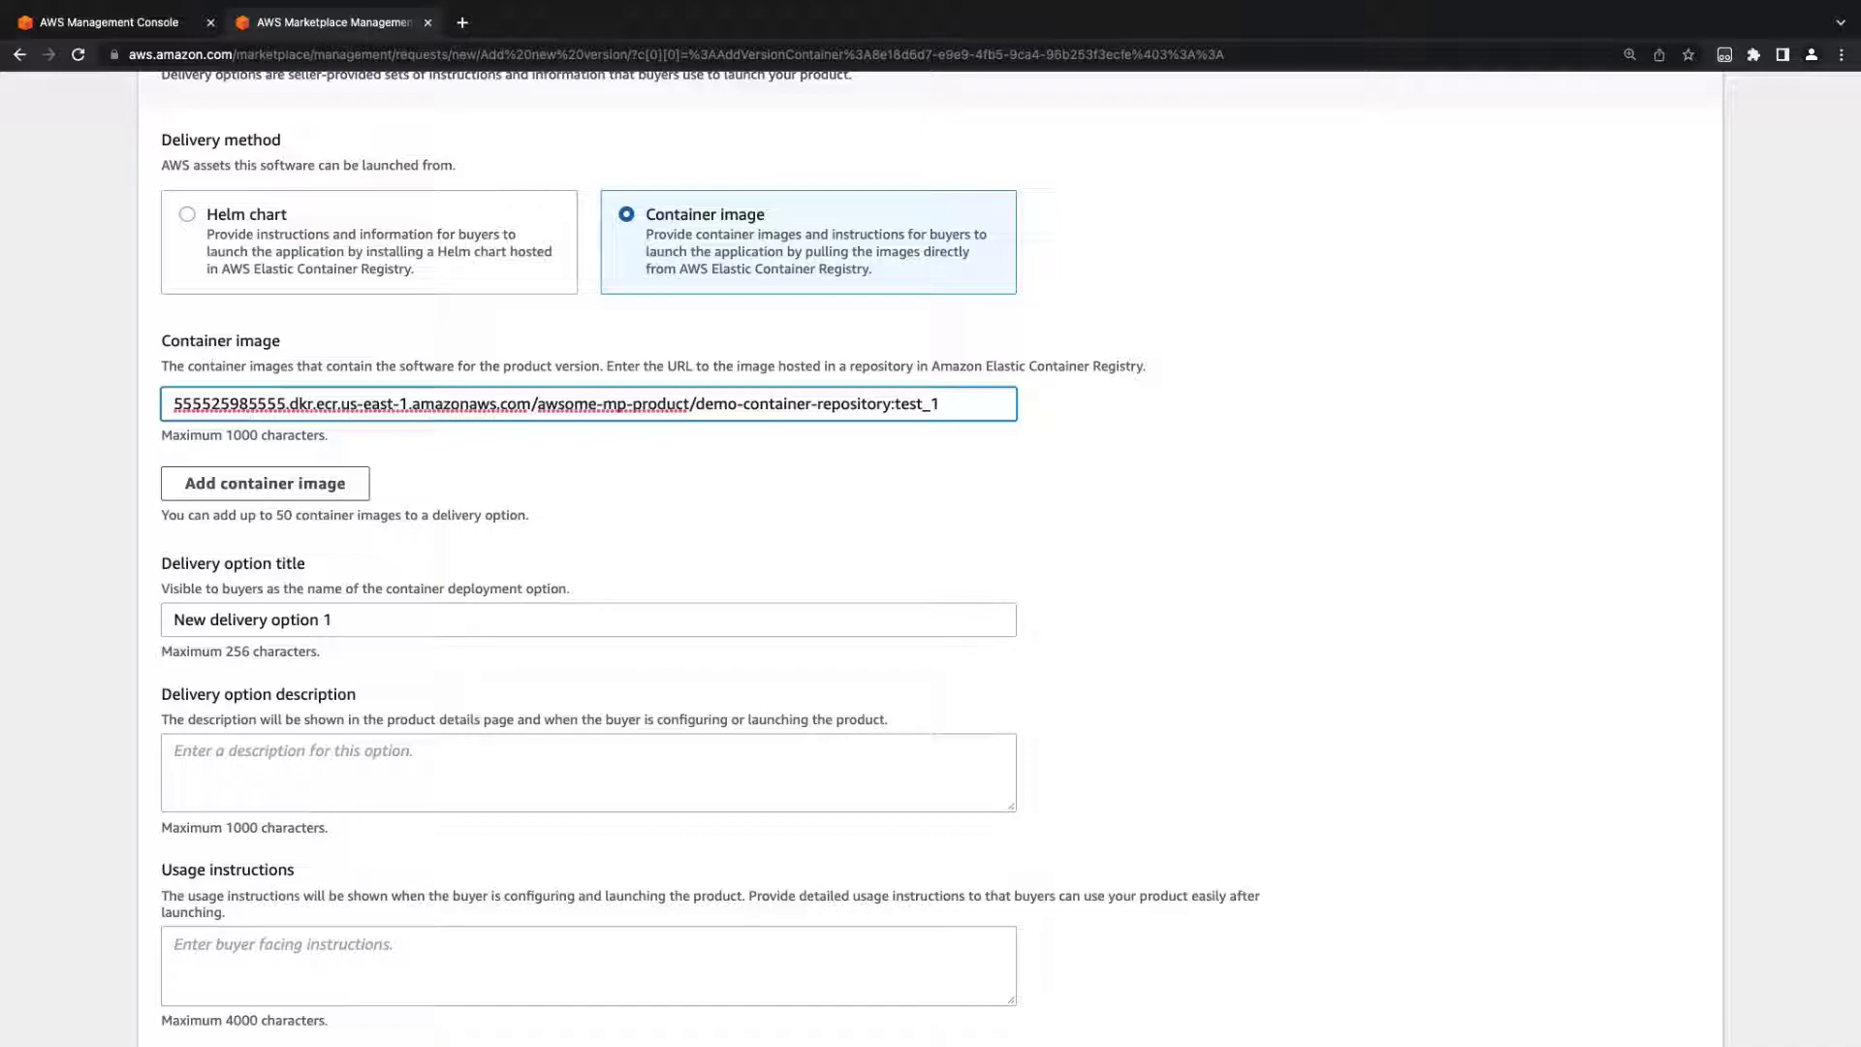
pyautogui.moveTo(954, 489)
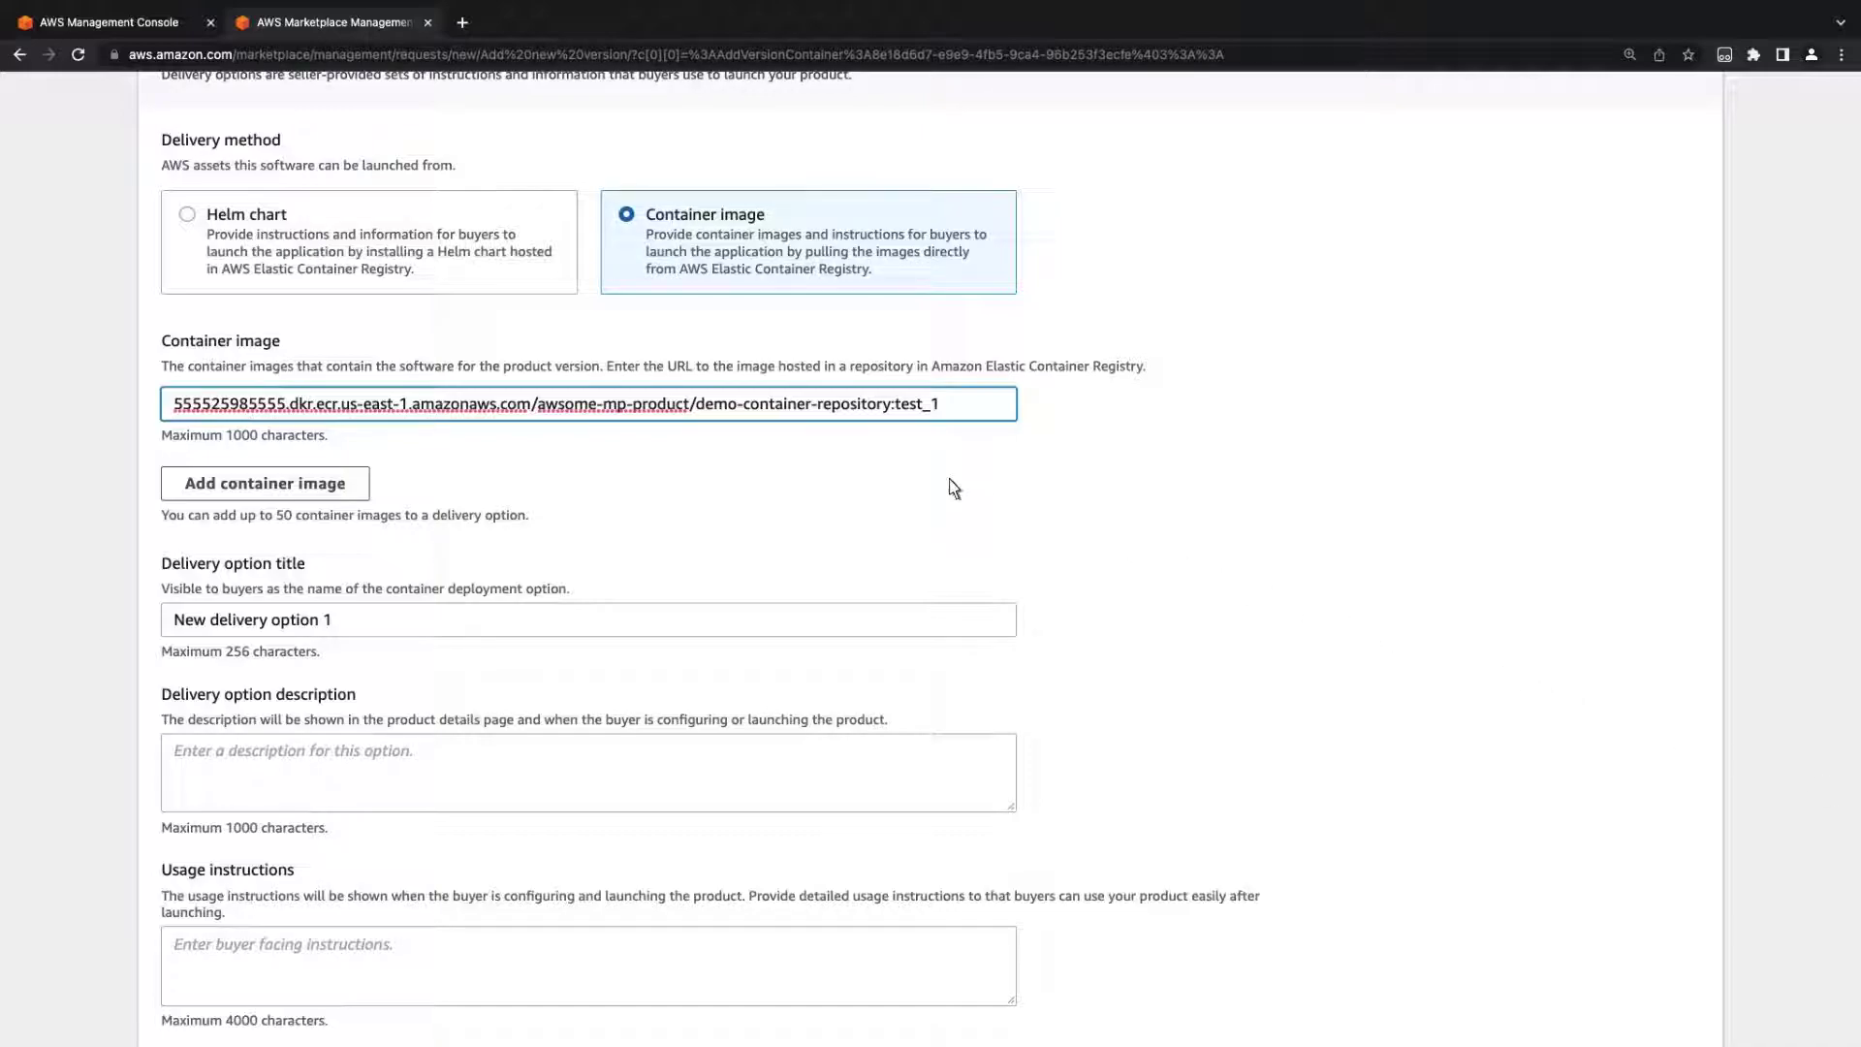
# Step: Try Helm chart and an extra image entry, then revert to a single container image delivery method
pyautogui.click(186, 213)
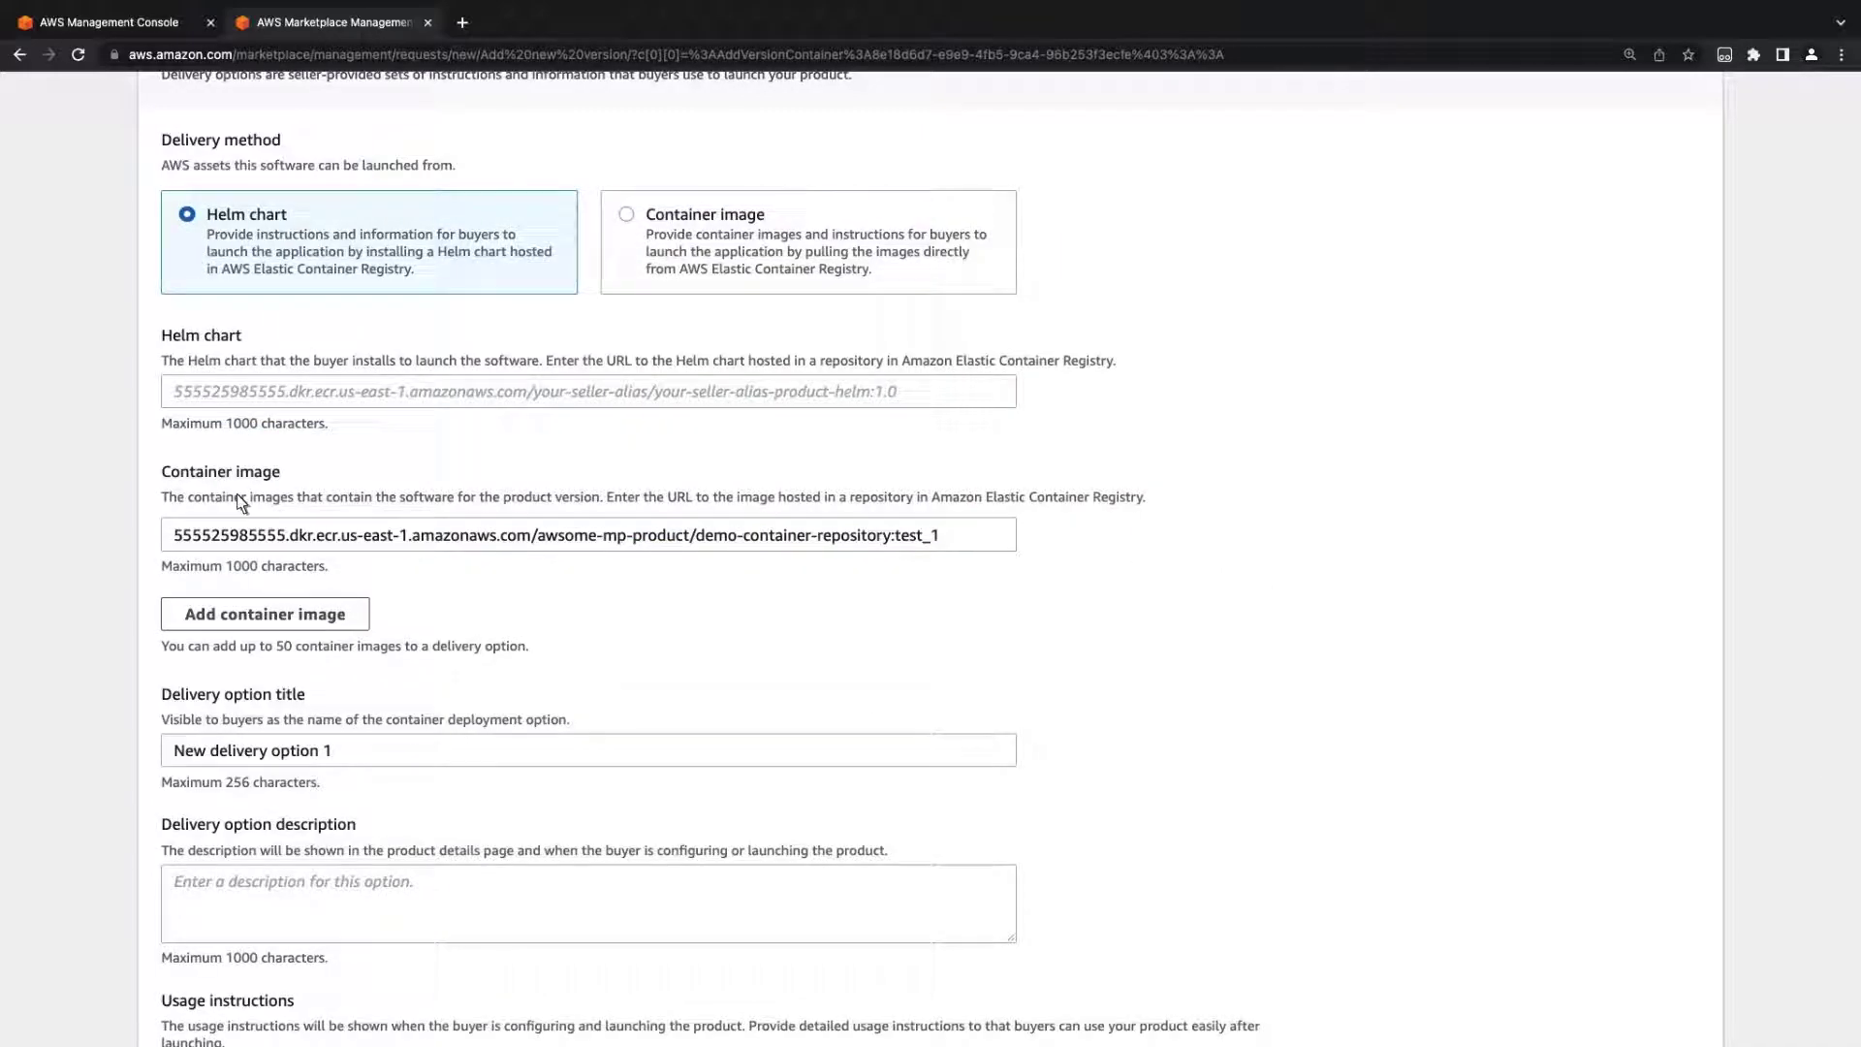
pyautogui.click(266, 614)
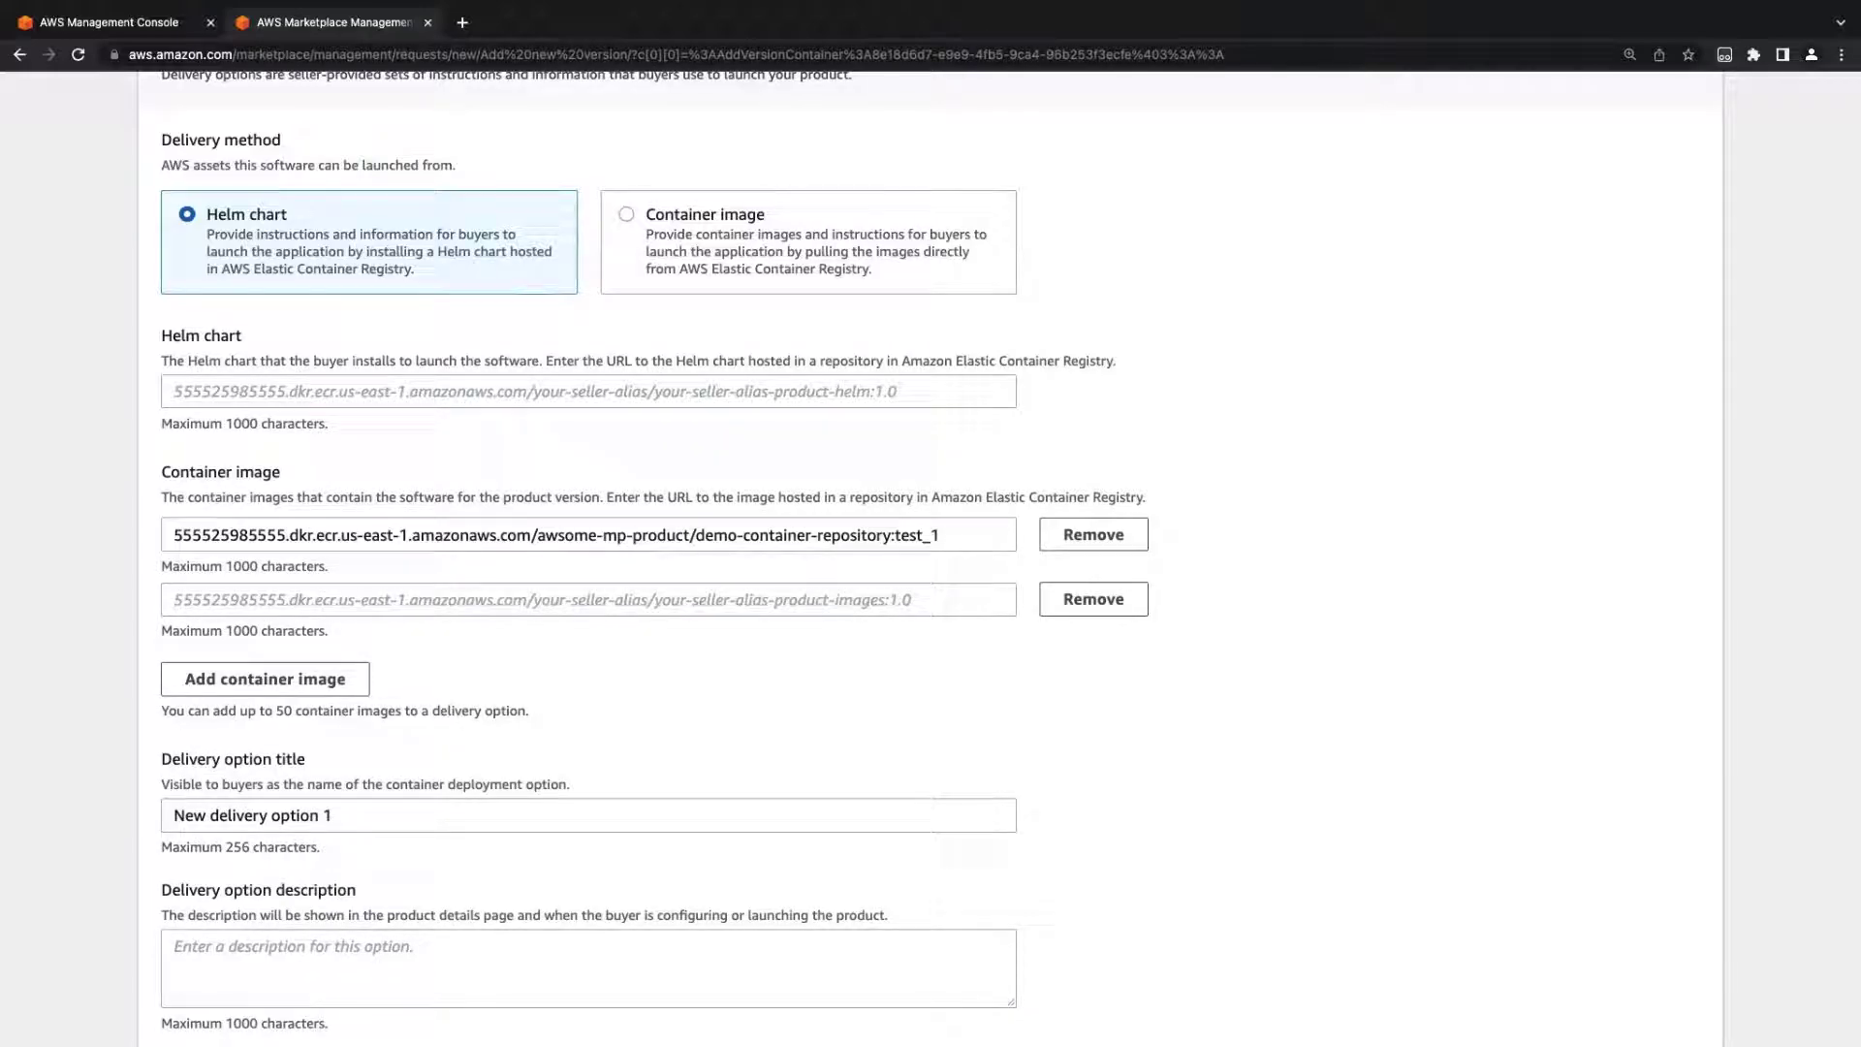
pyautogui.moveTo(405, 626)
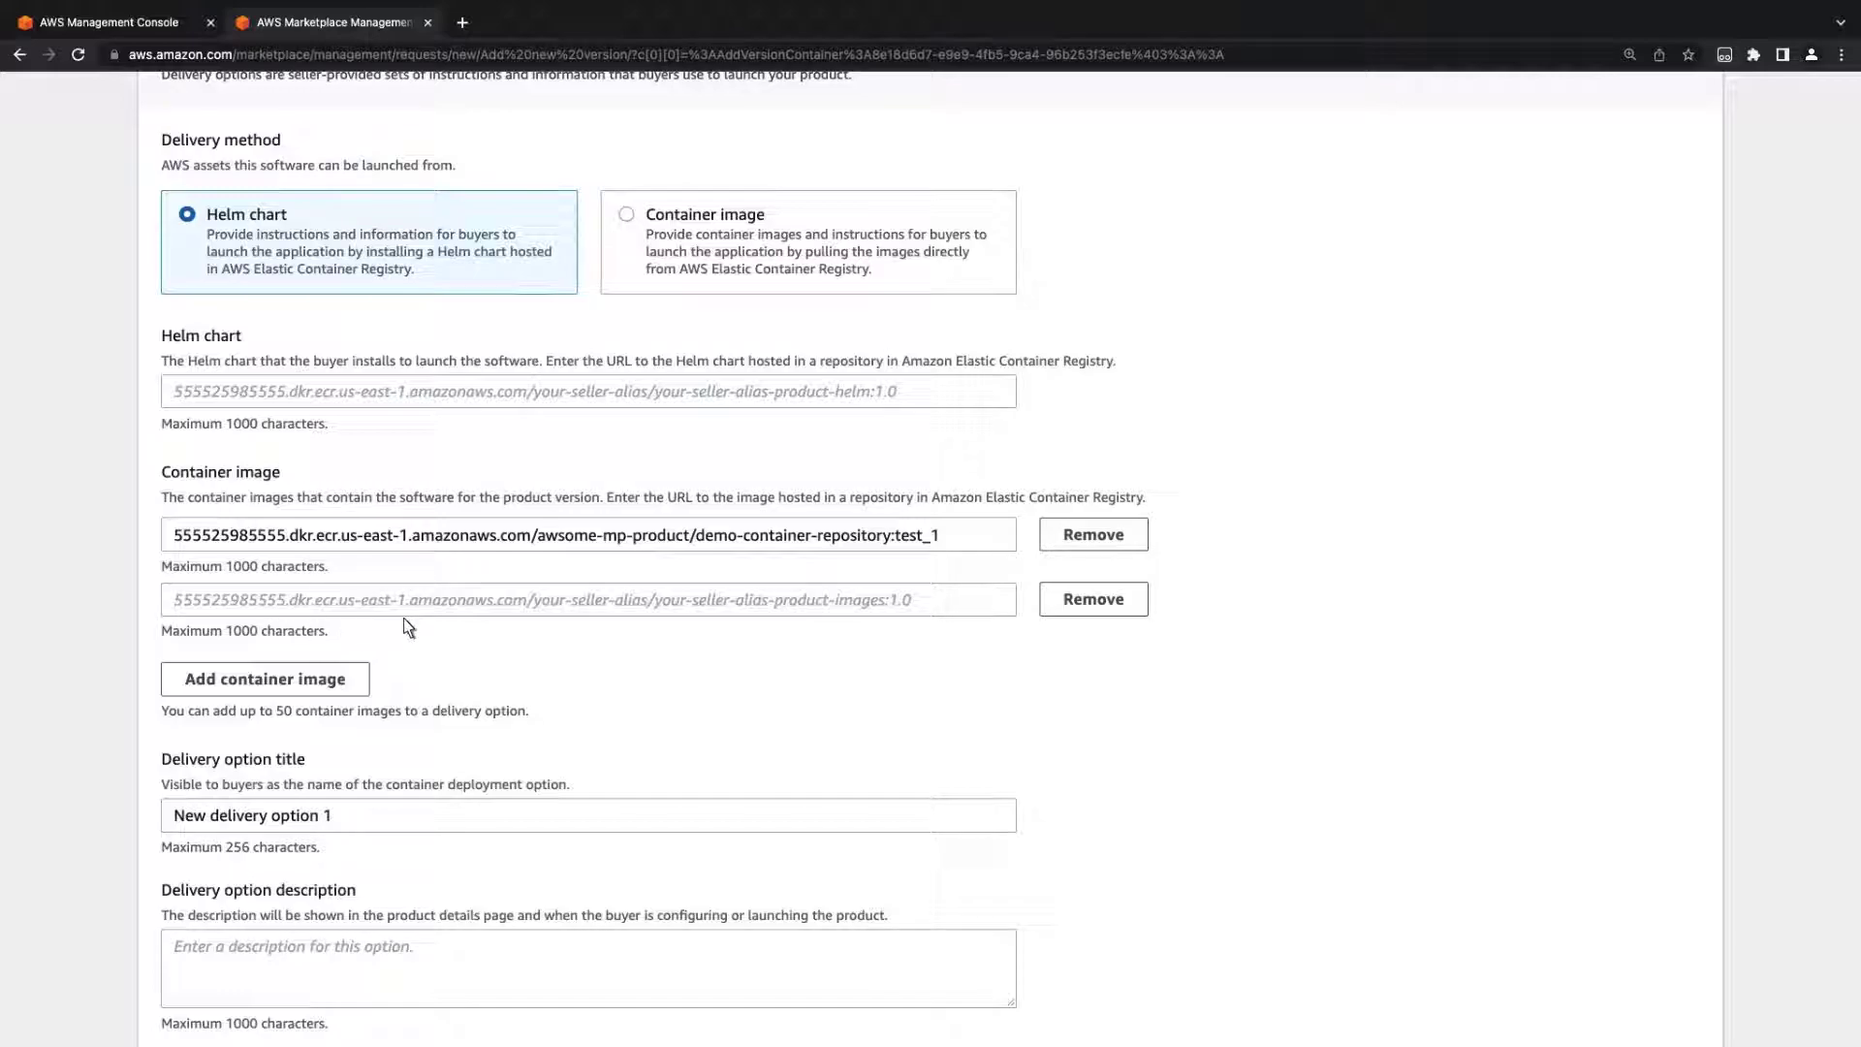
pyautogui.click(1090, 600)
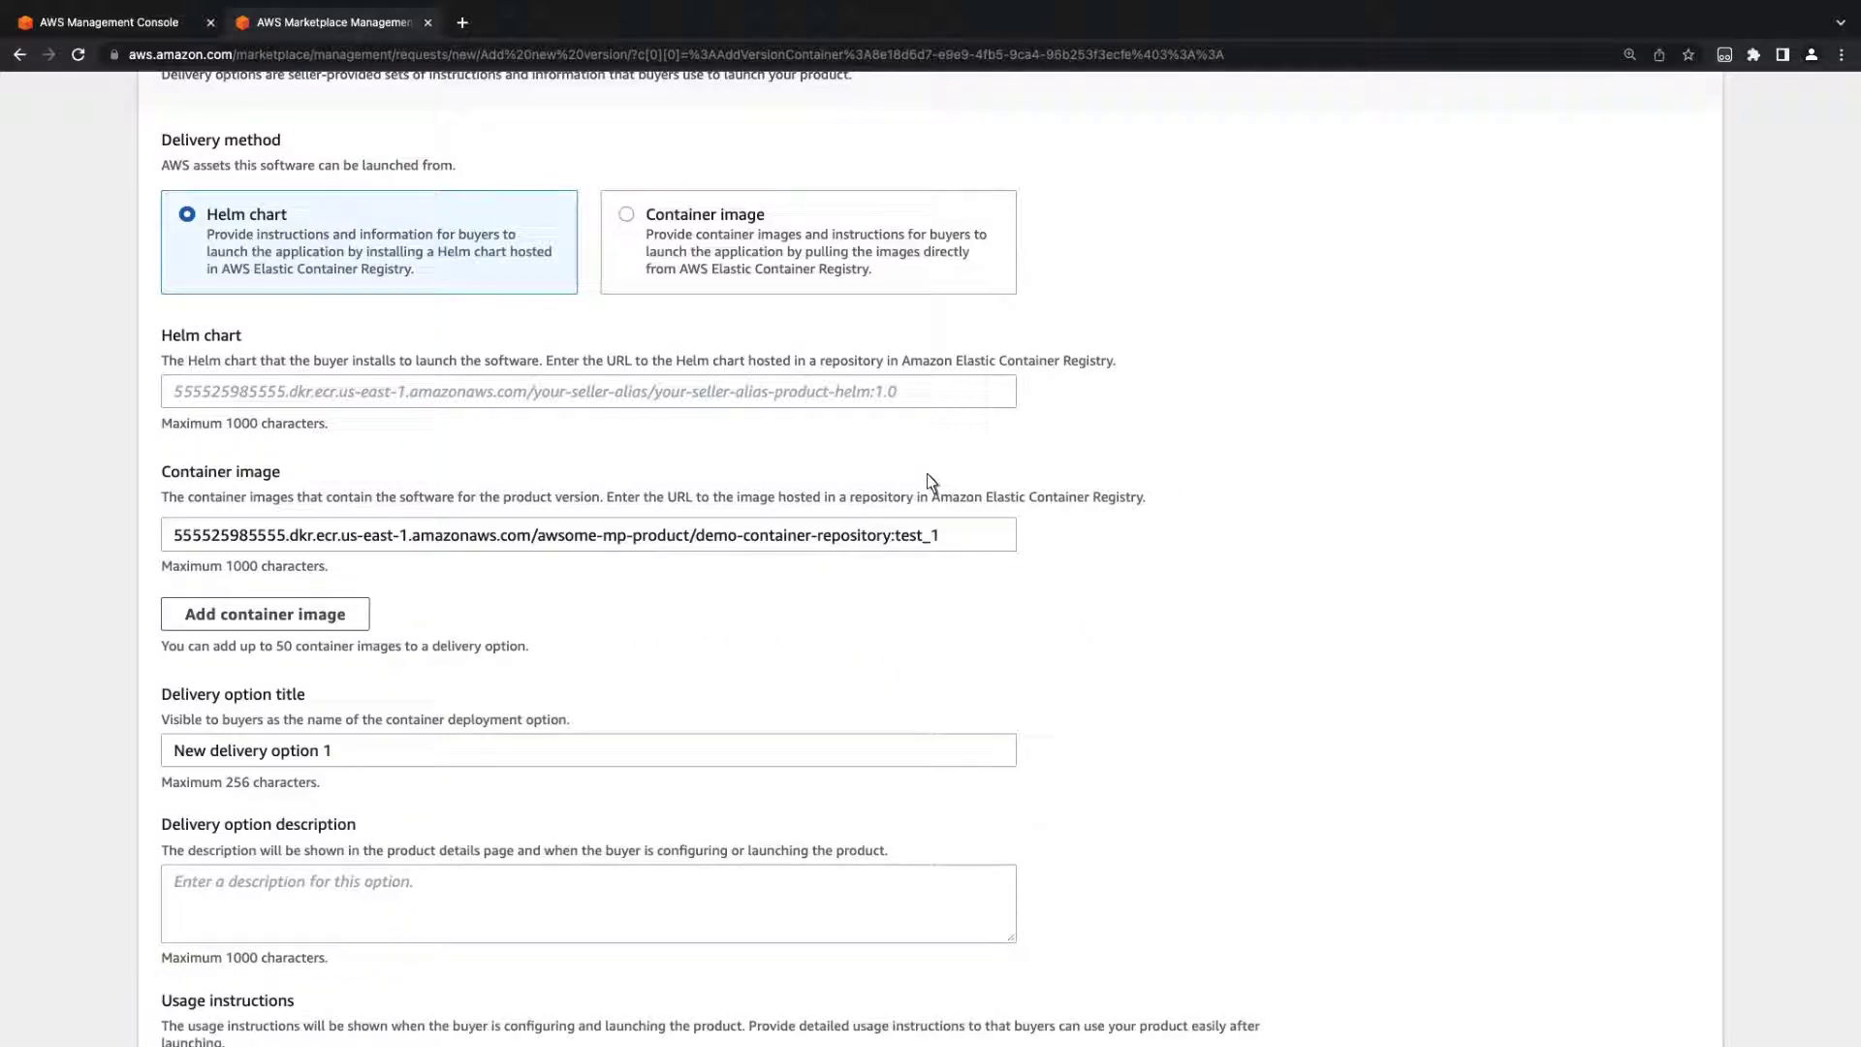
pyautogui.click(626, 214)
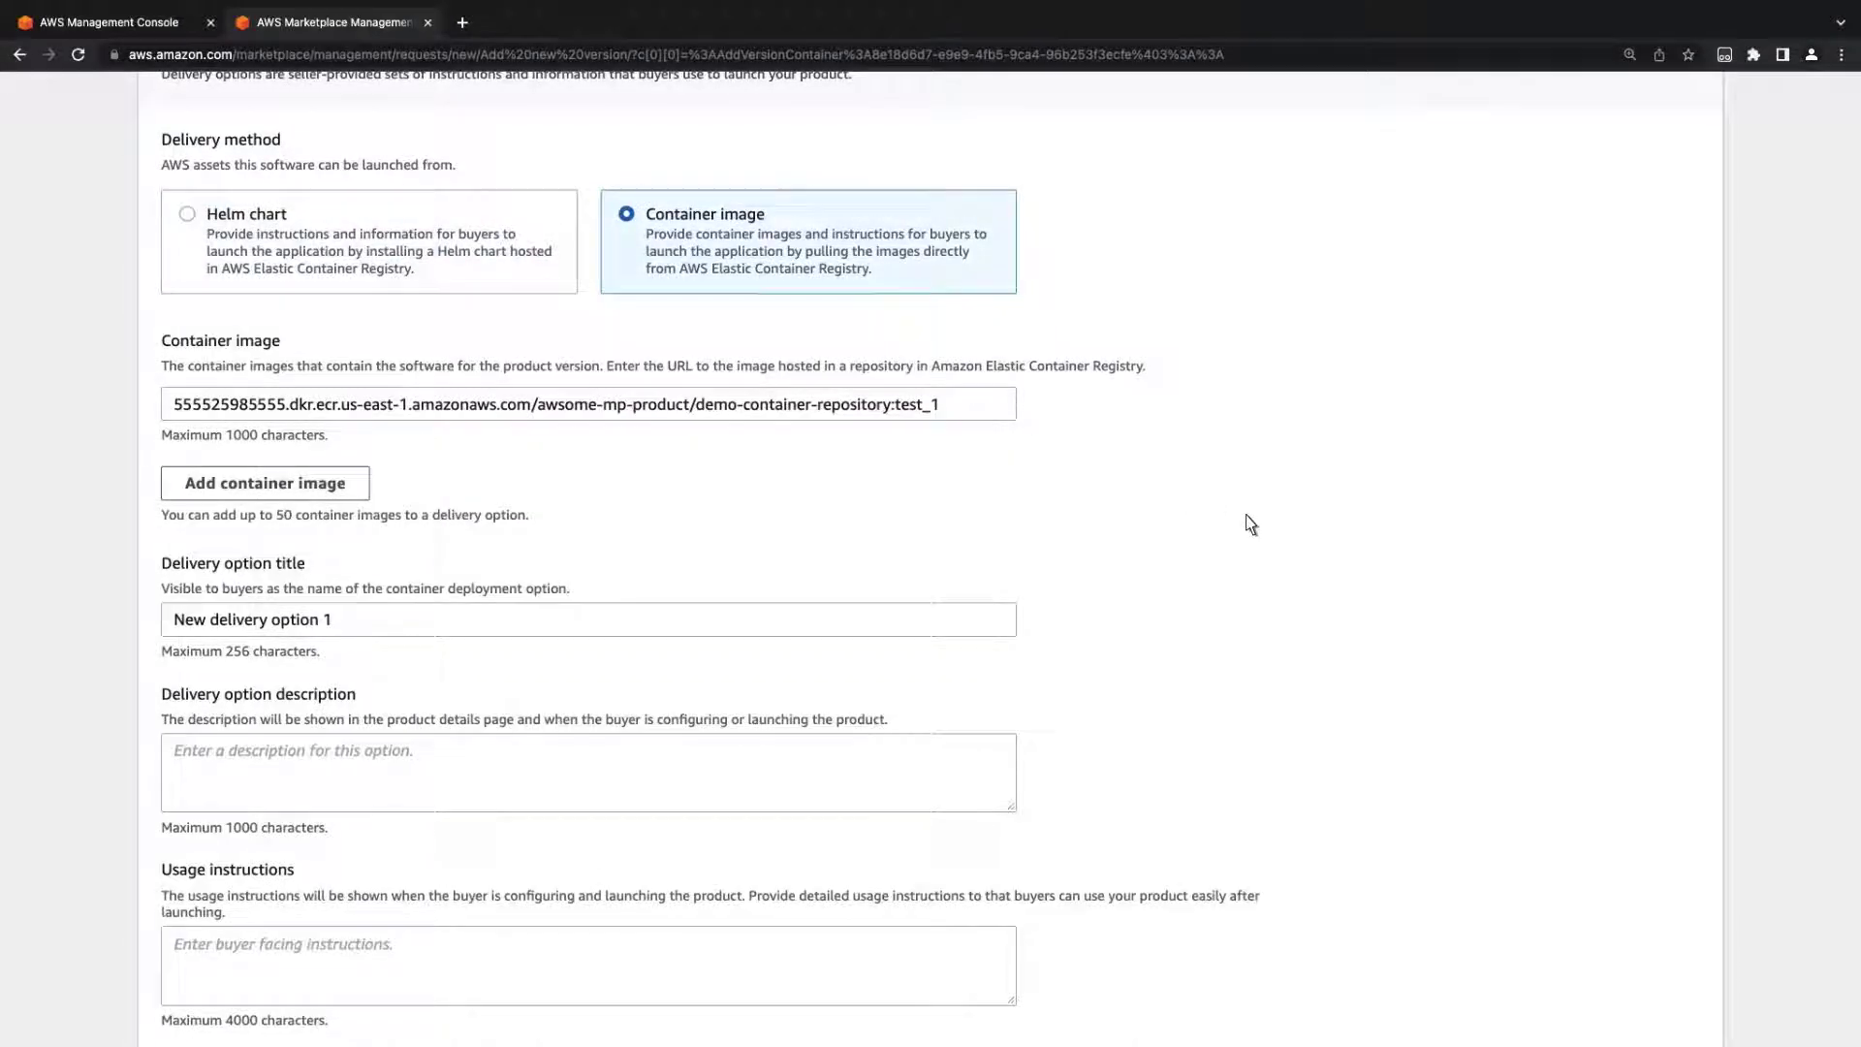
# Step: Describe the option as 'New Delivery Option 1' with usage instructions from 'Create ECS Cluster.' to 'Deploy the task definition into a service.'
pyautogui.scroll(-3)
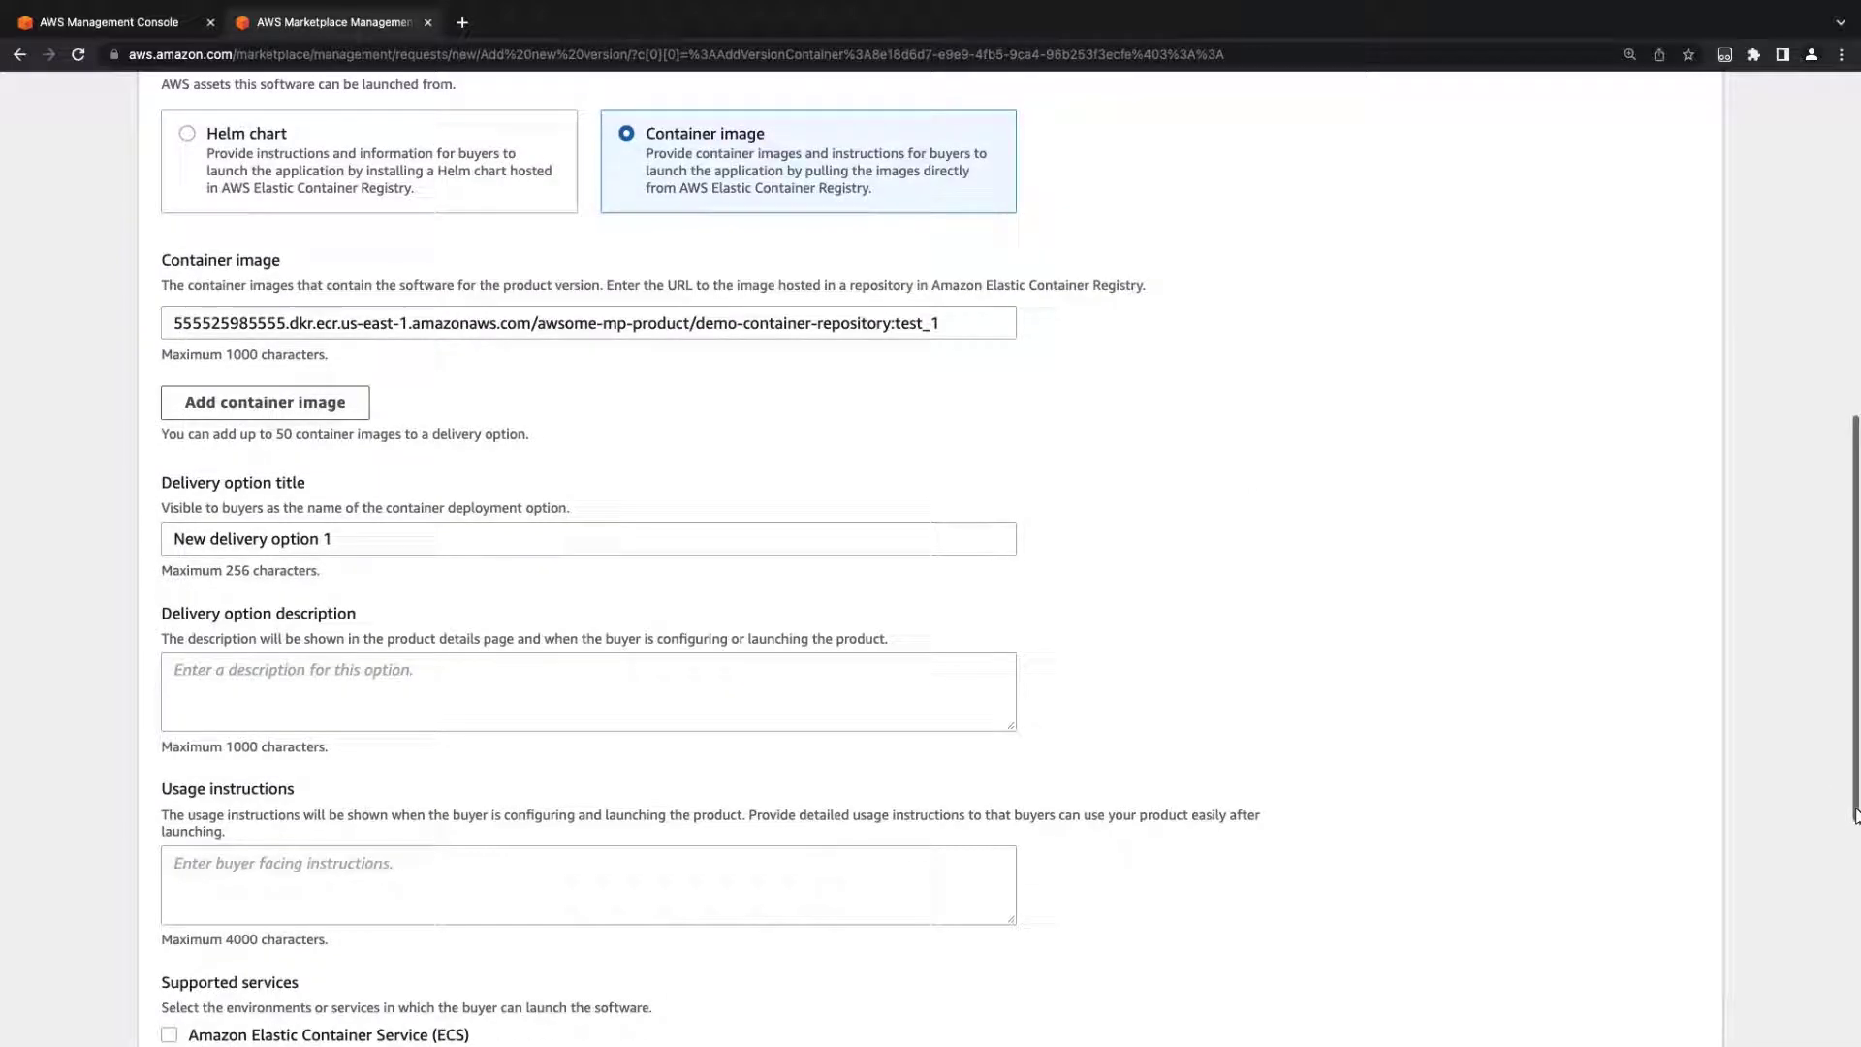
pyautogui.write('Ne')
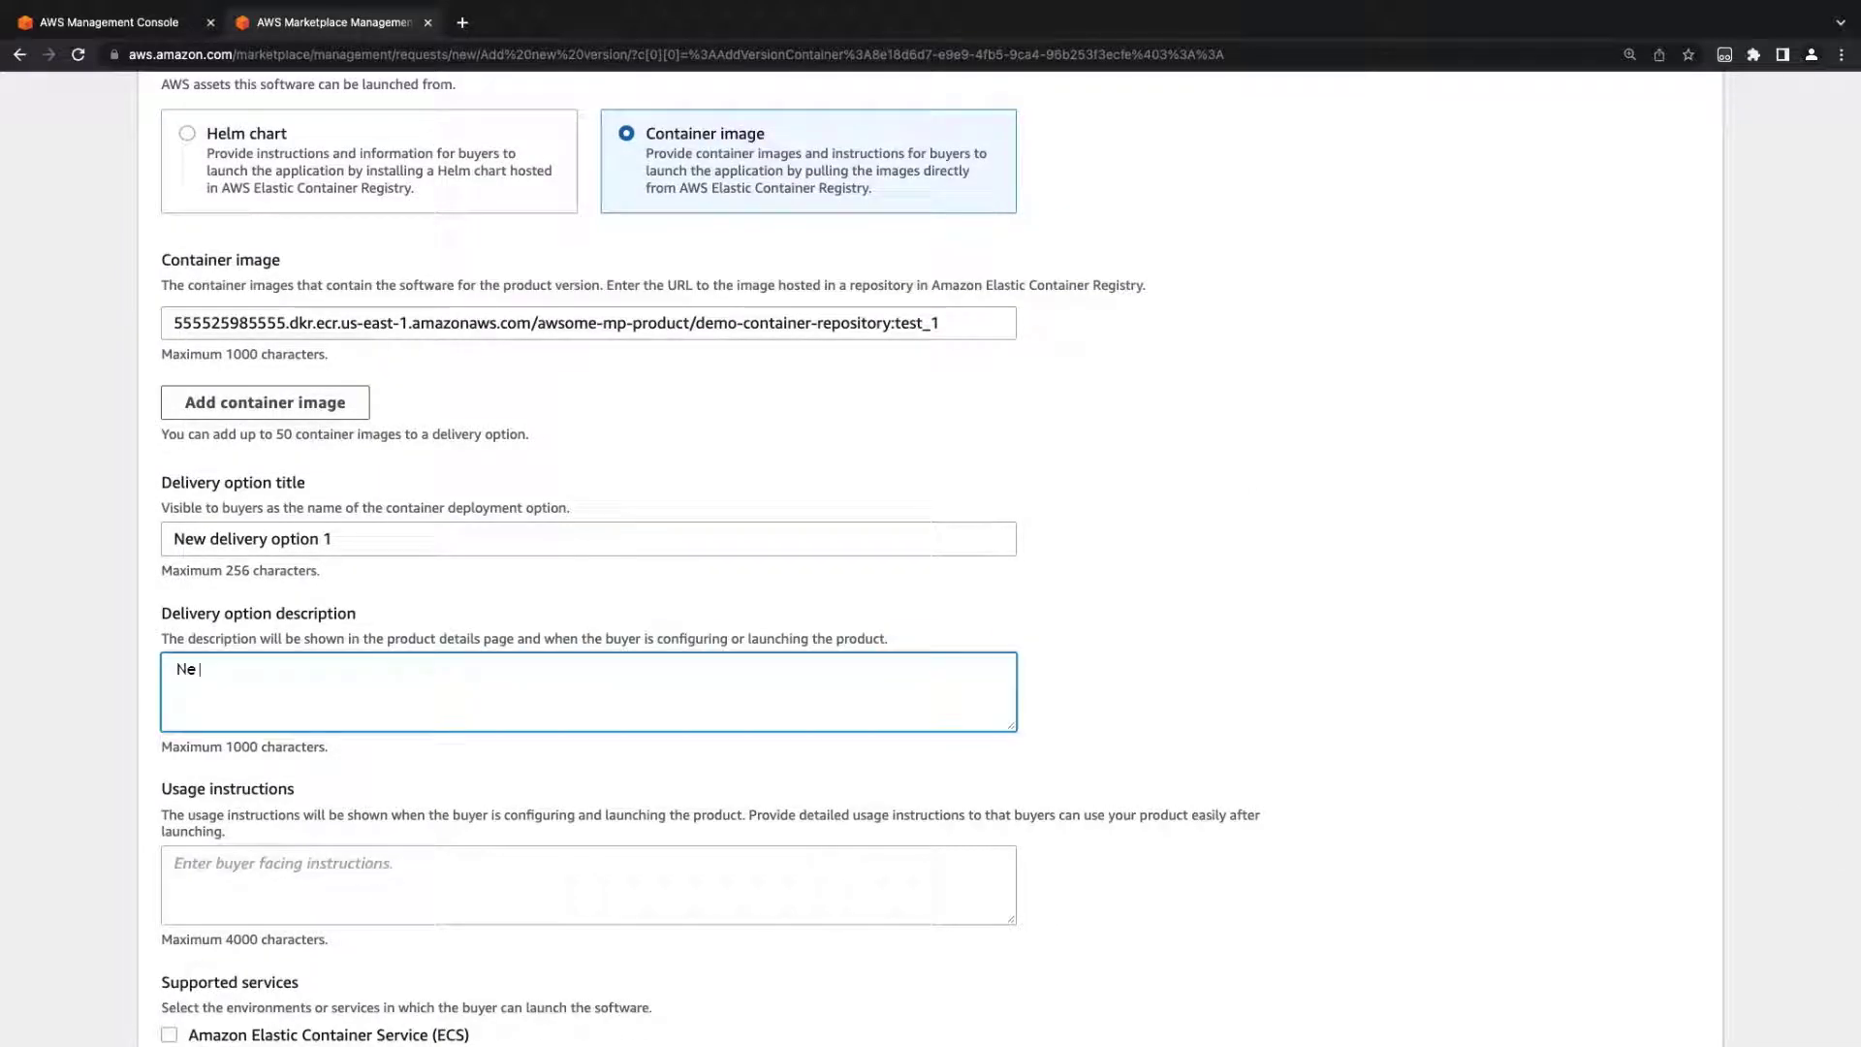
pyautogui.write('New Delivery Option 1')
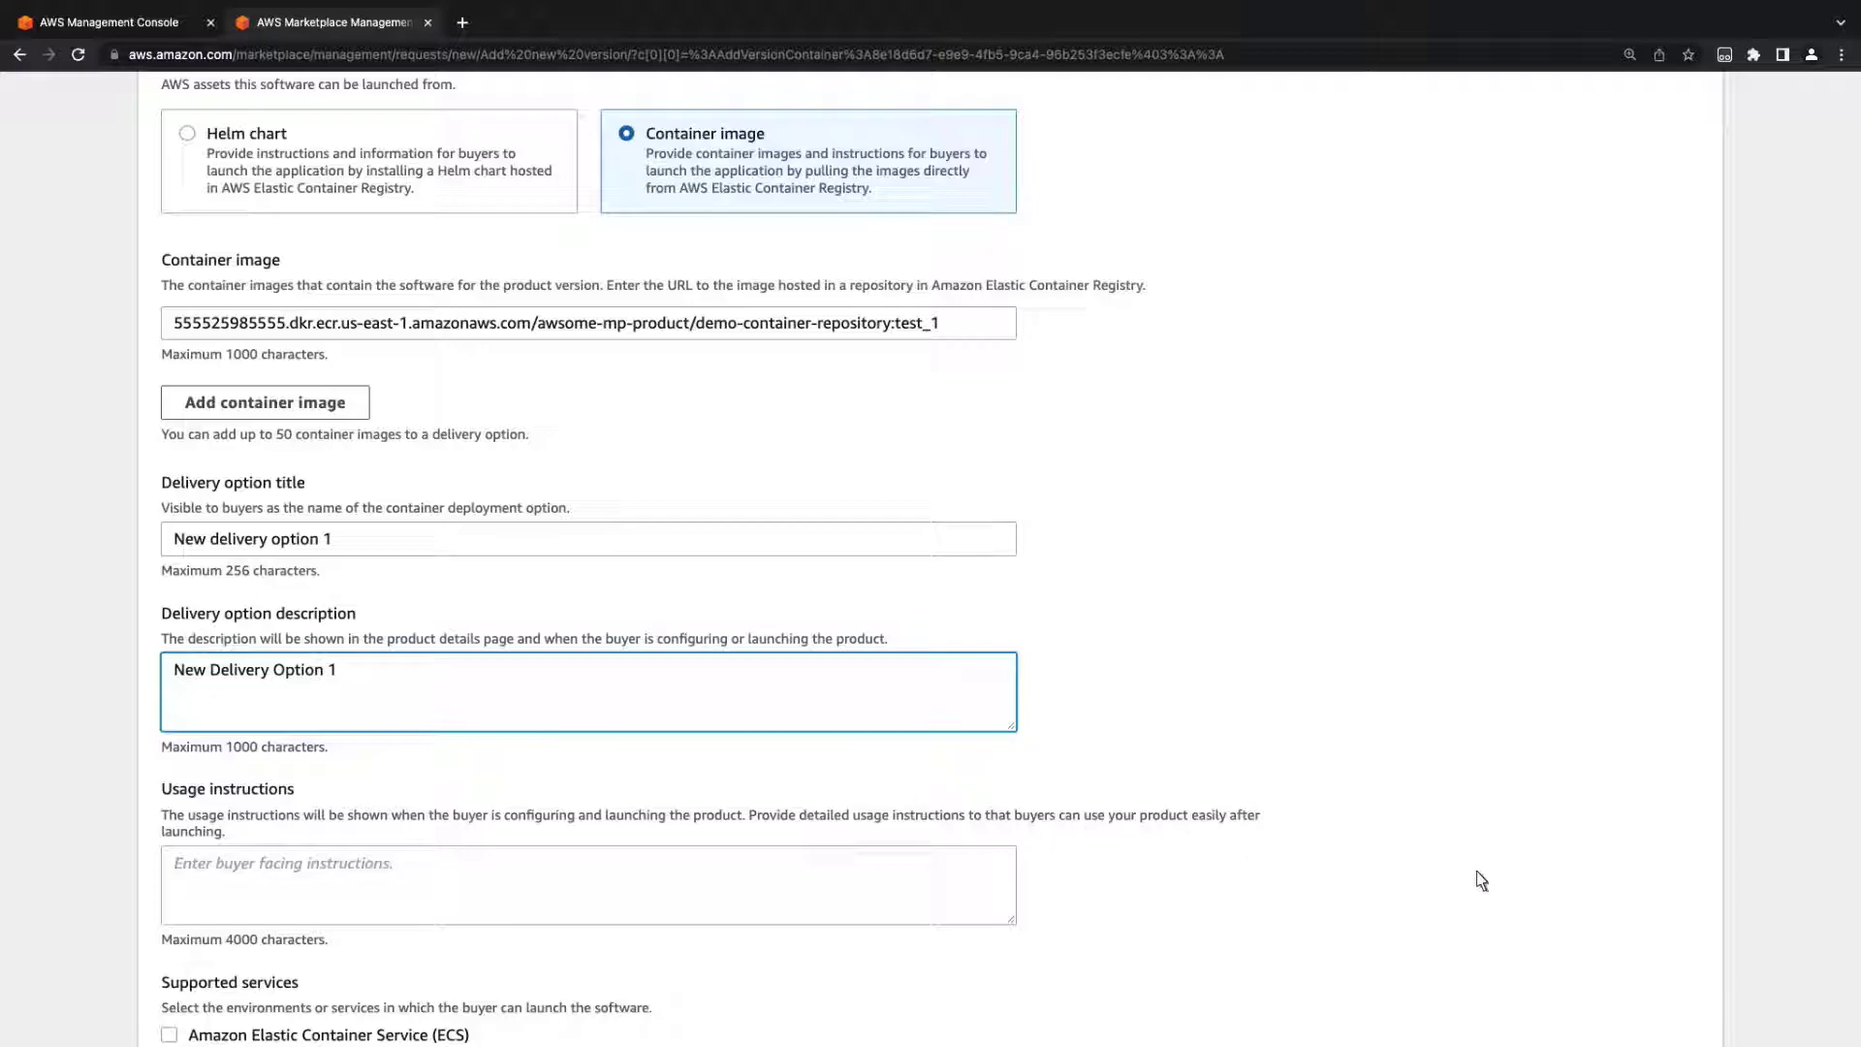
pyautogui.scroll(-3)
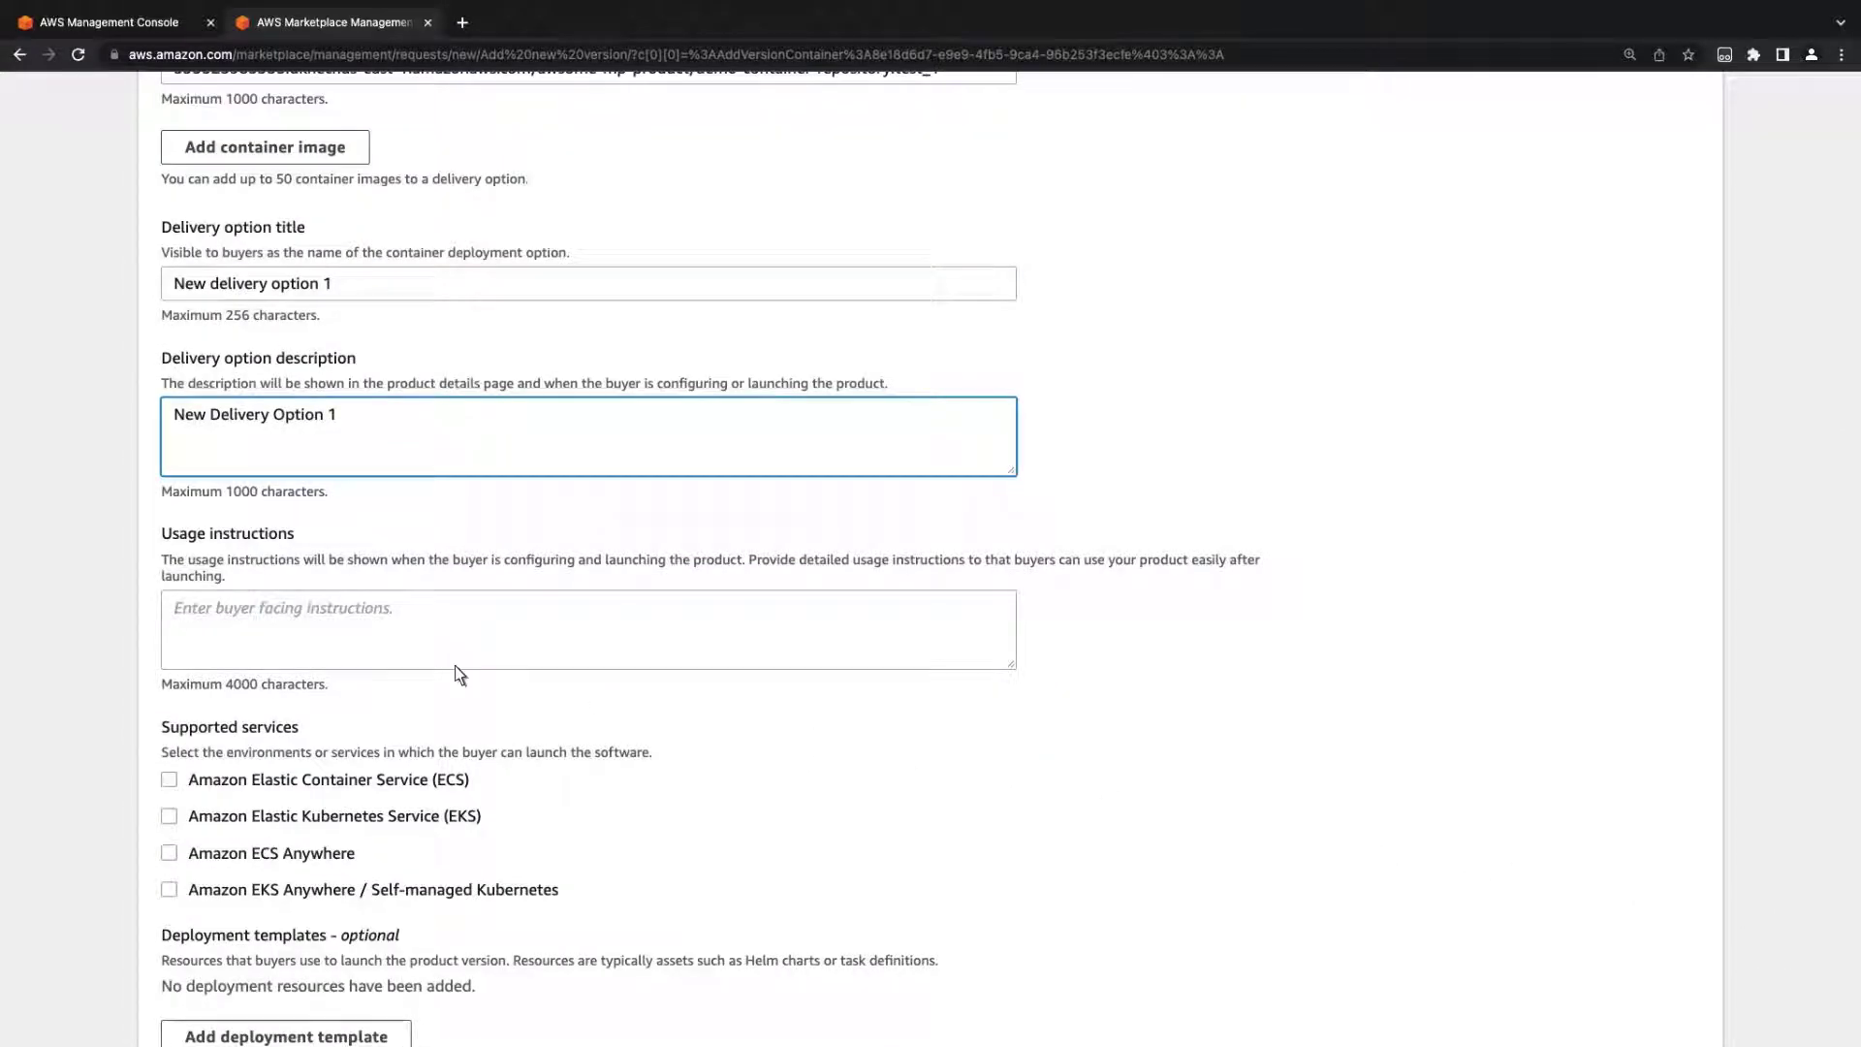
pyautogui.write('Create ECS Cluster.')
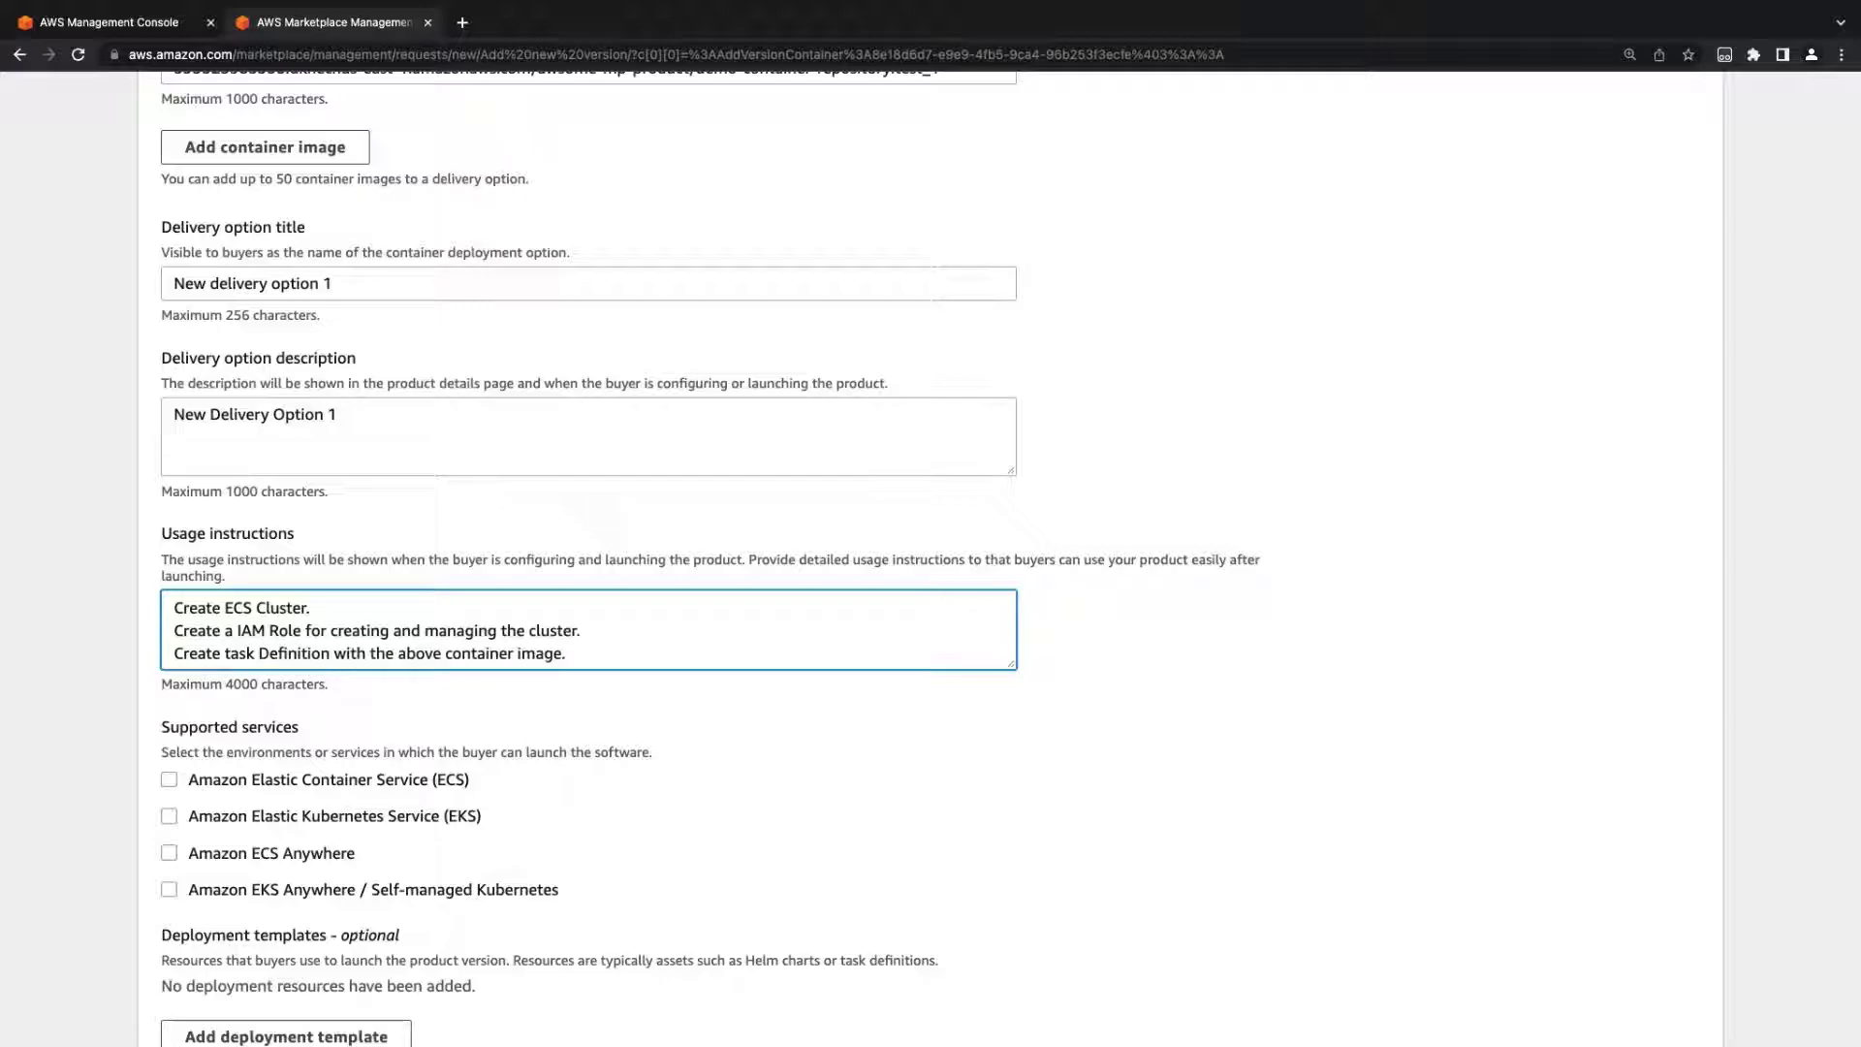
pyautogui.write('Deploy the task definition into a service.')
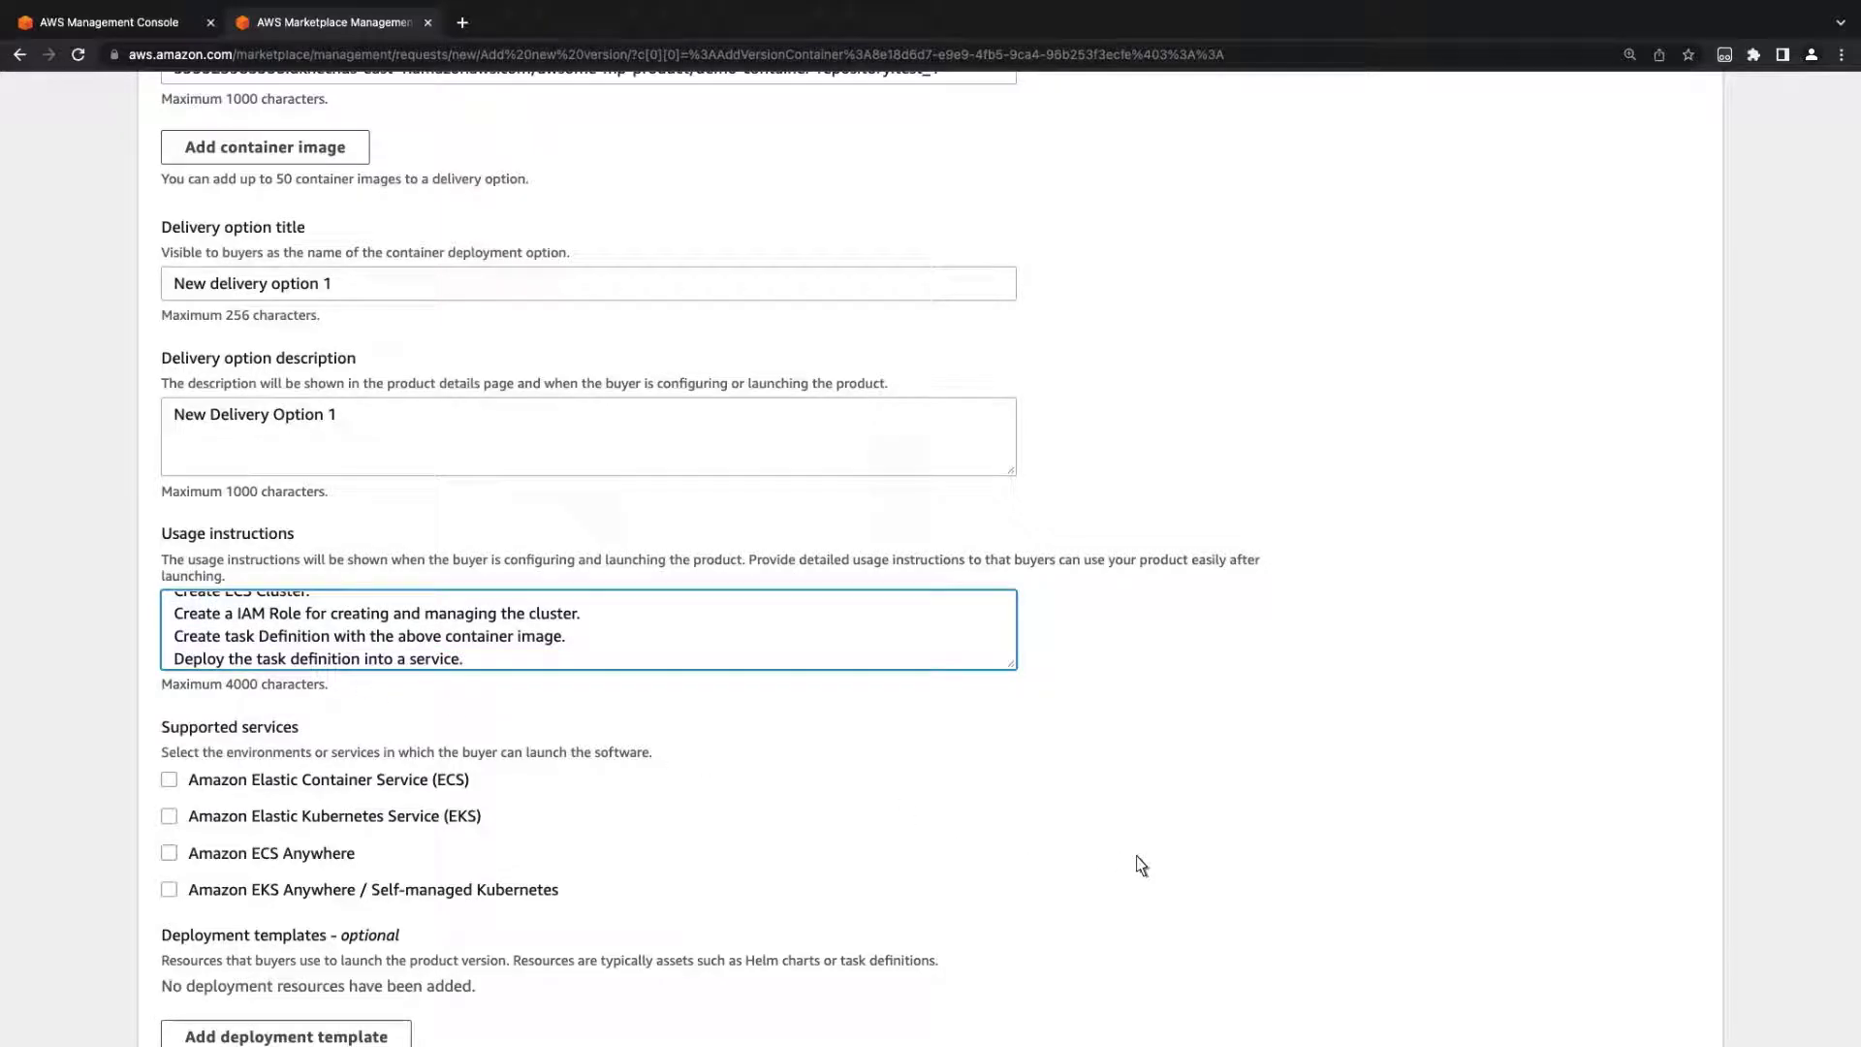
pyautogui.scroll(-3)
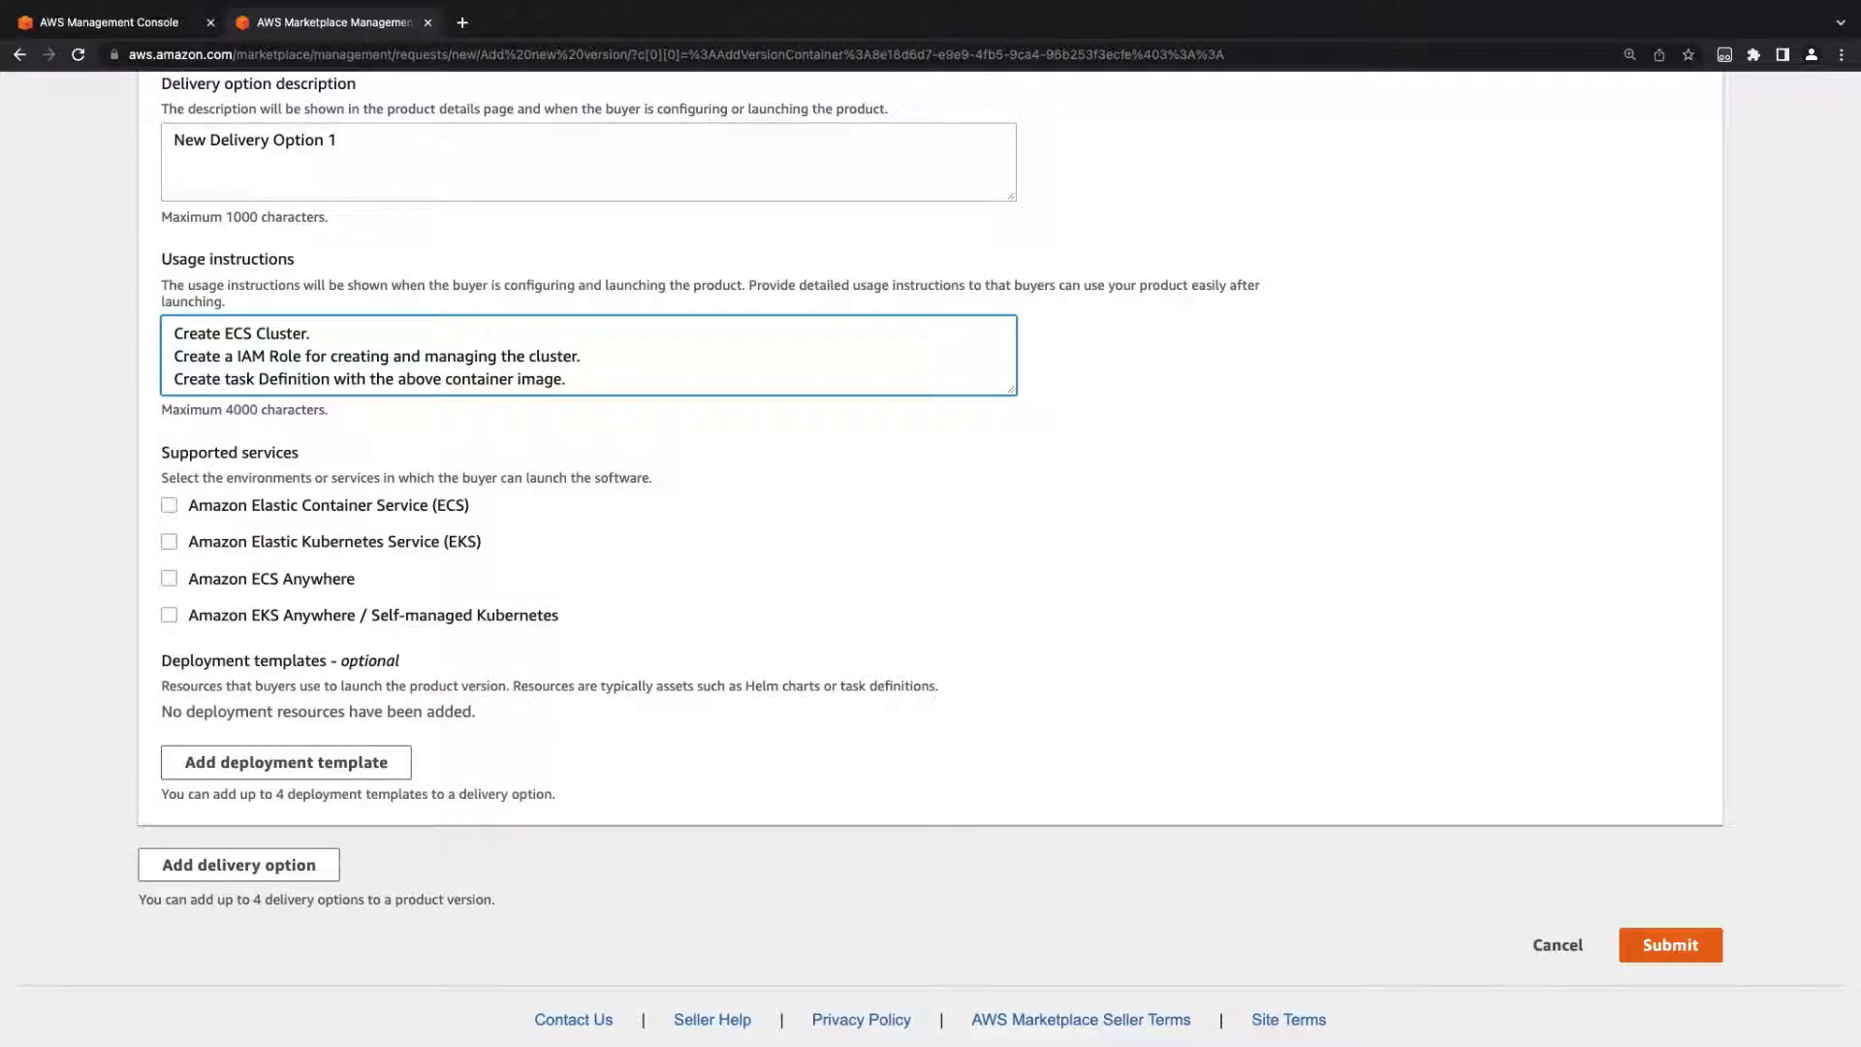
# Step: Mark Amazon ECS as the supported service and leave the deployment template list empty
pyautogui.click(169, 504)
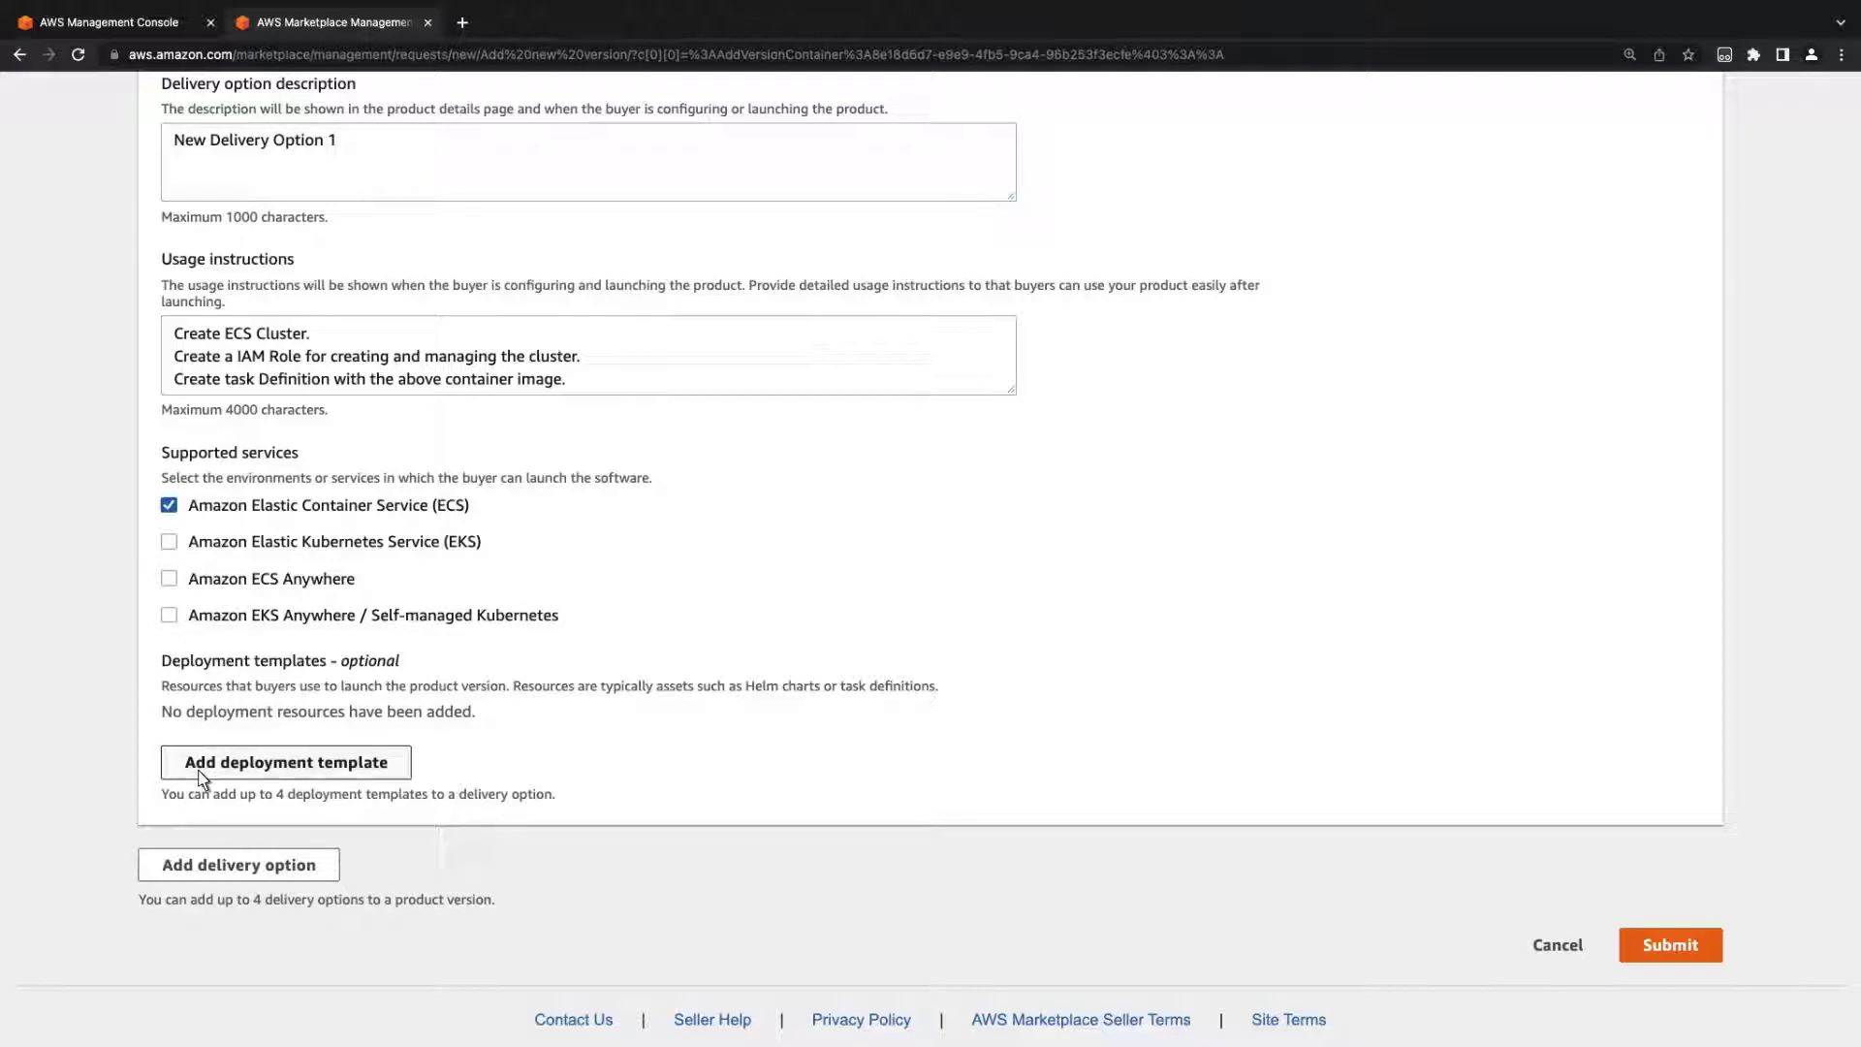
pyautogui.click(285, 760)
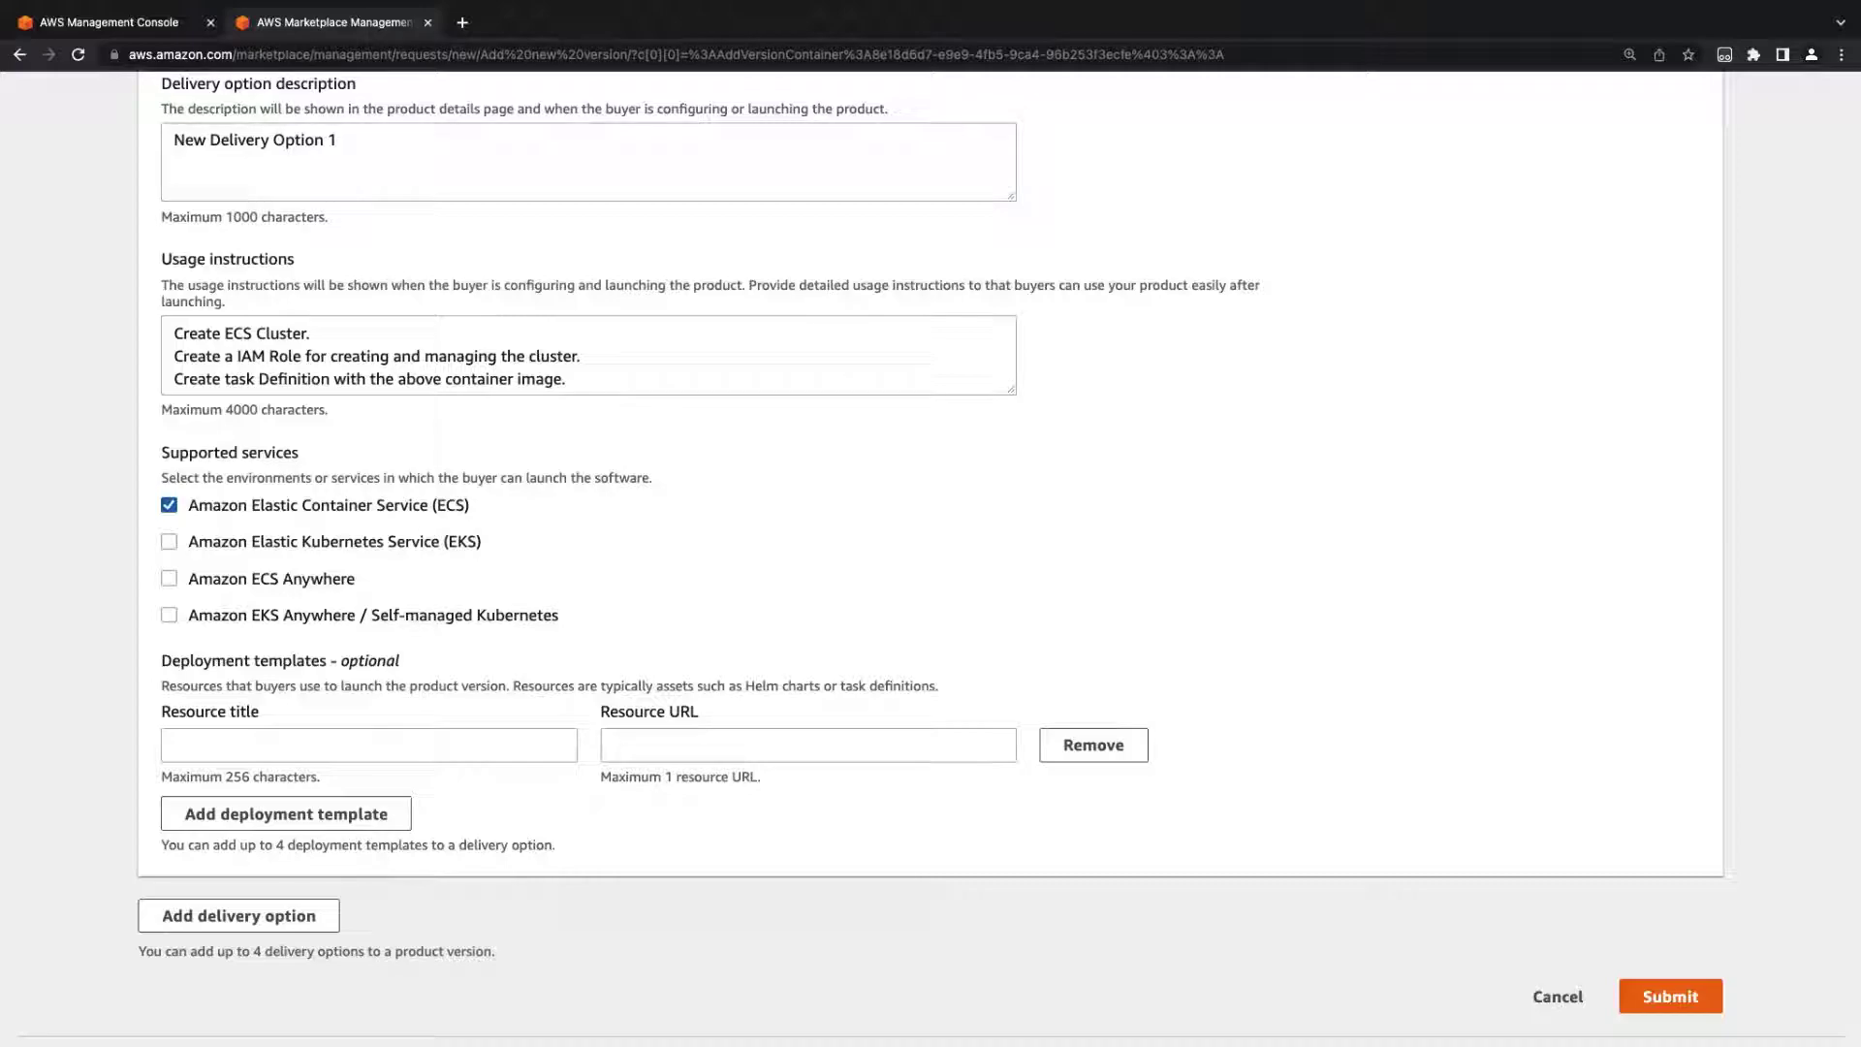
pyautogui.moveTo(1092, 758)
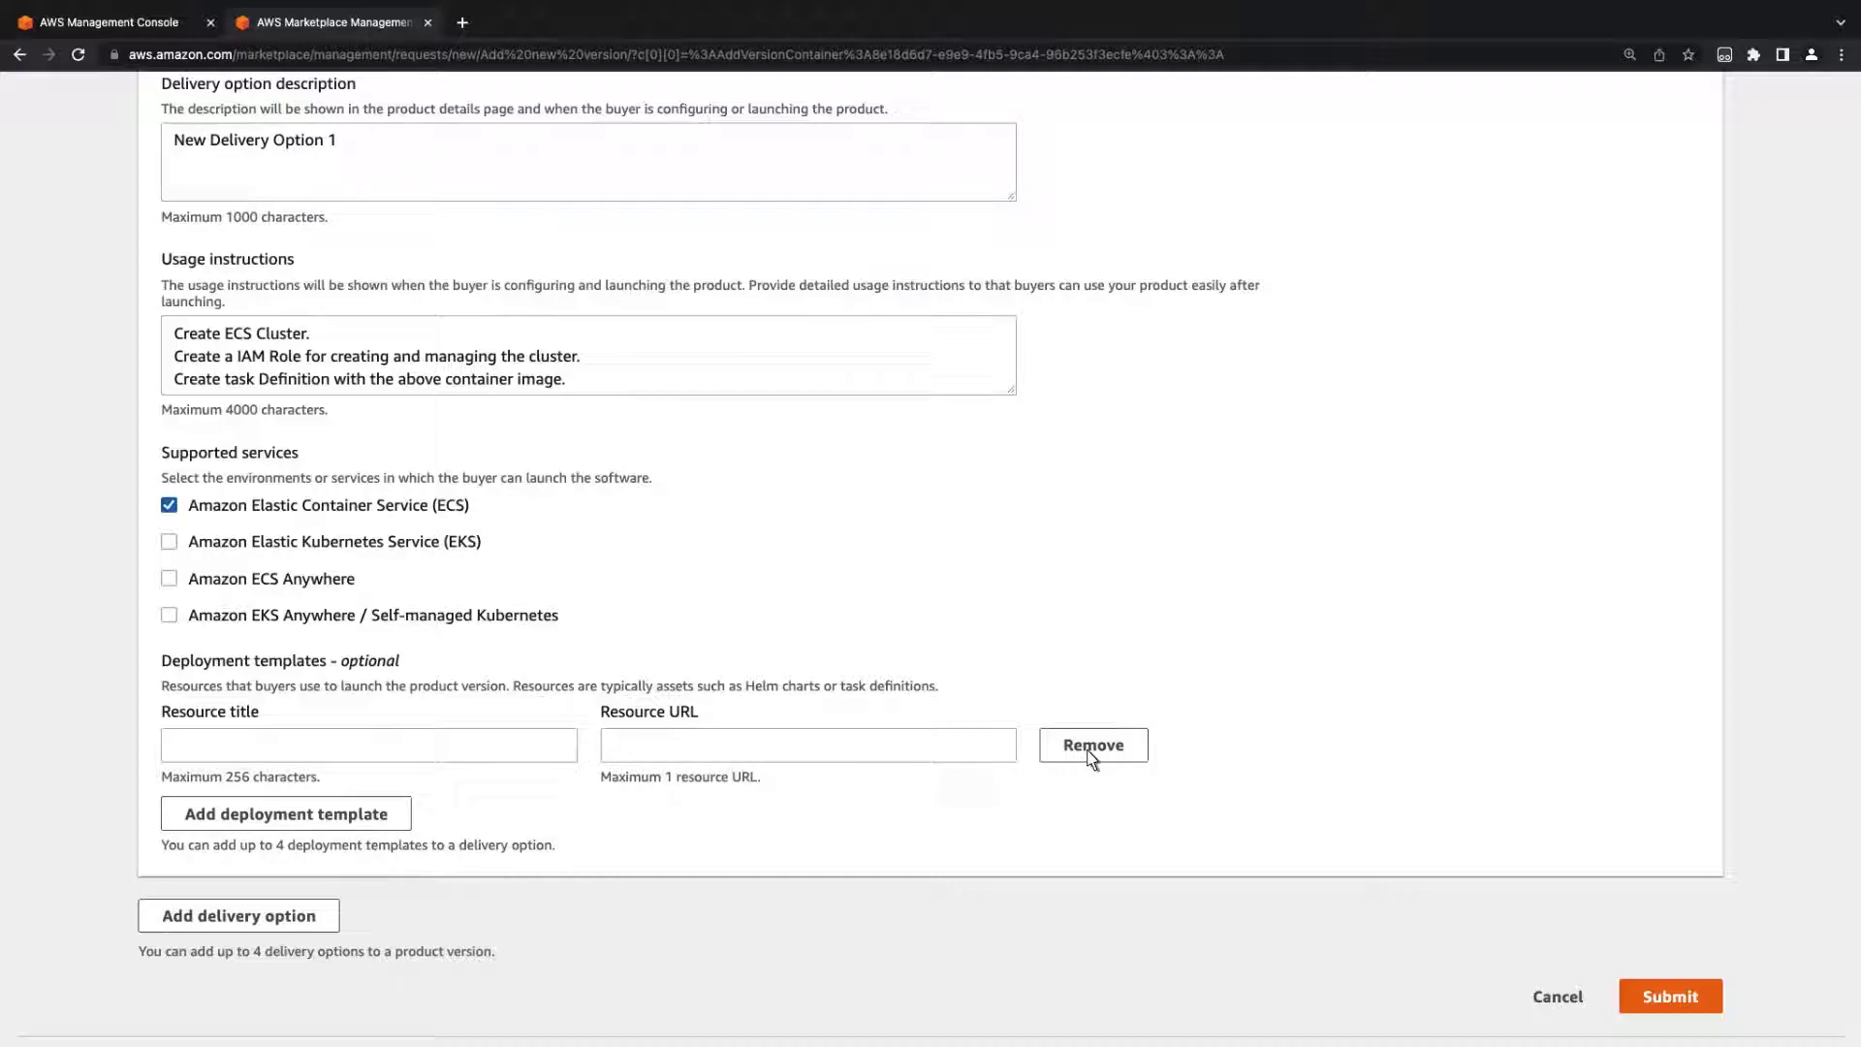
pyautogui.click(1091, 744)
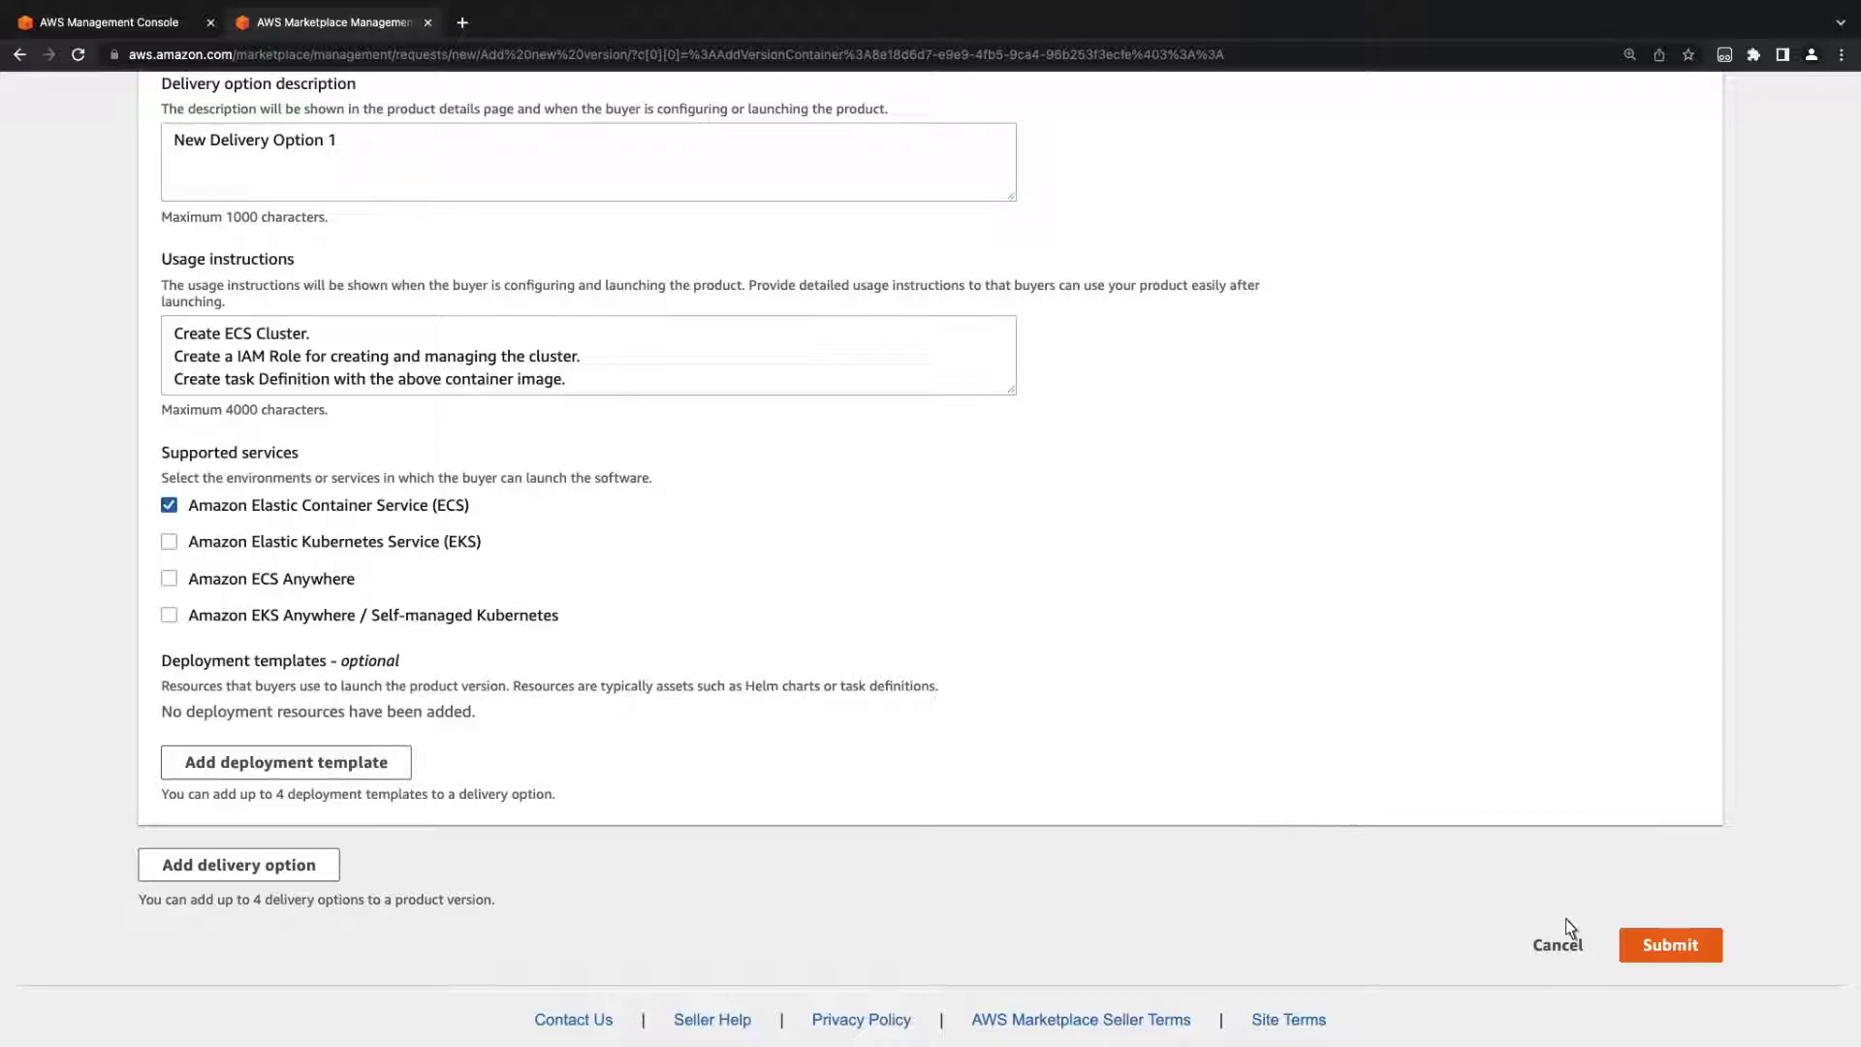
# Step: Submit the new version request and confirm it shows Succeeded in Requests history
pyautogui.click(1669, 944)
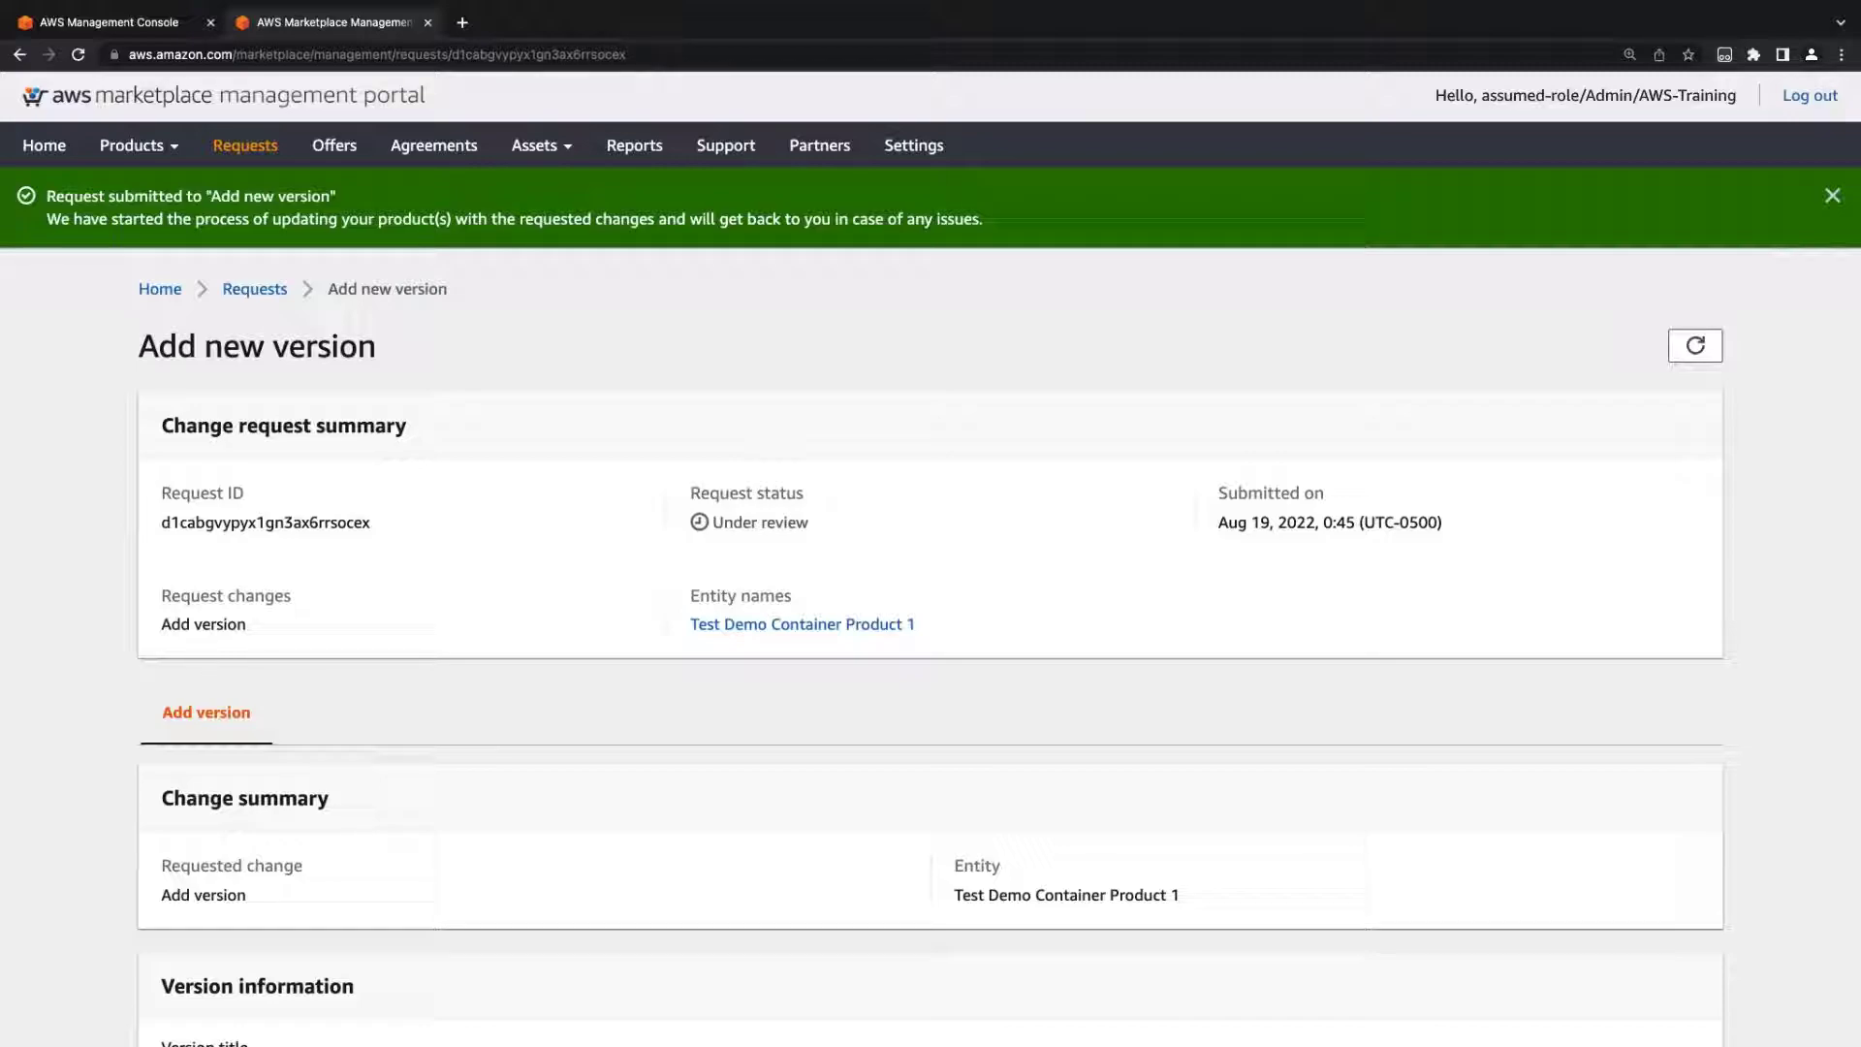
pyautogui.click(245, 145)
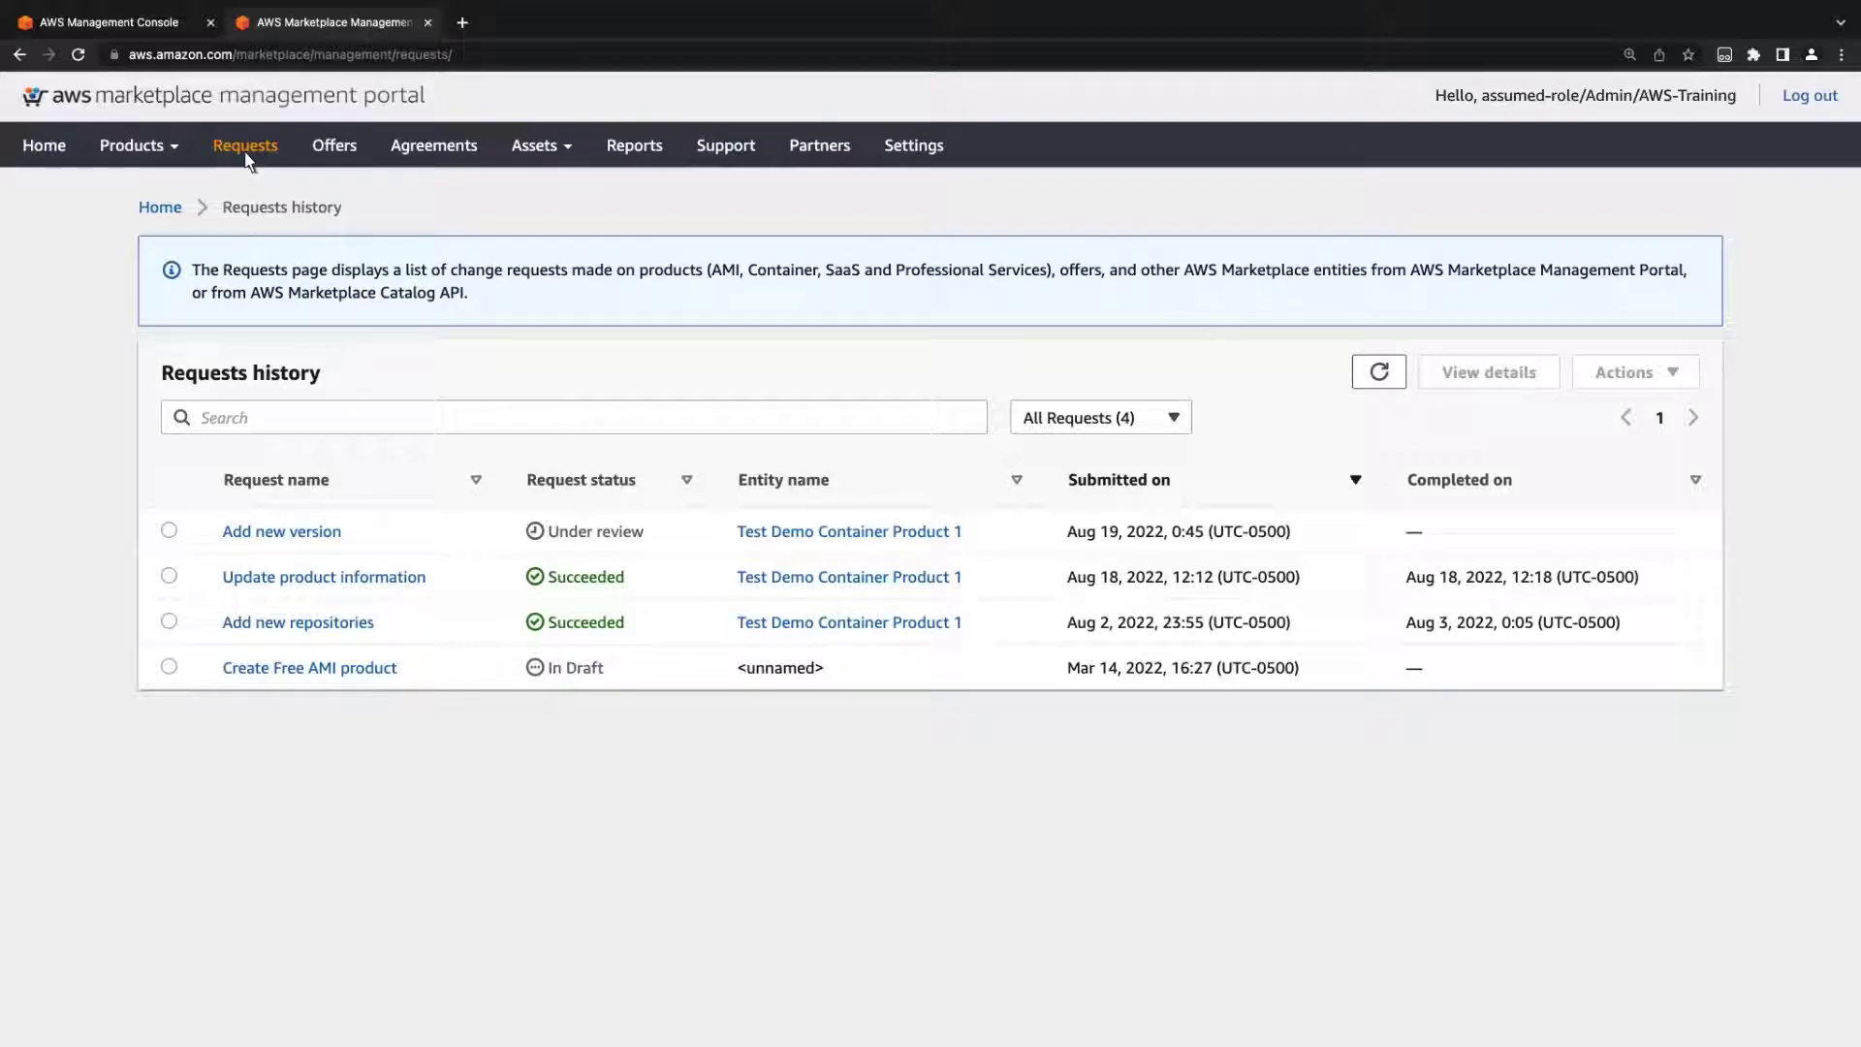
pyautogui.click(281, 531)
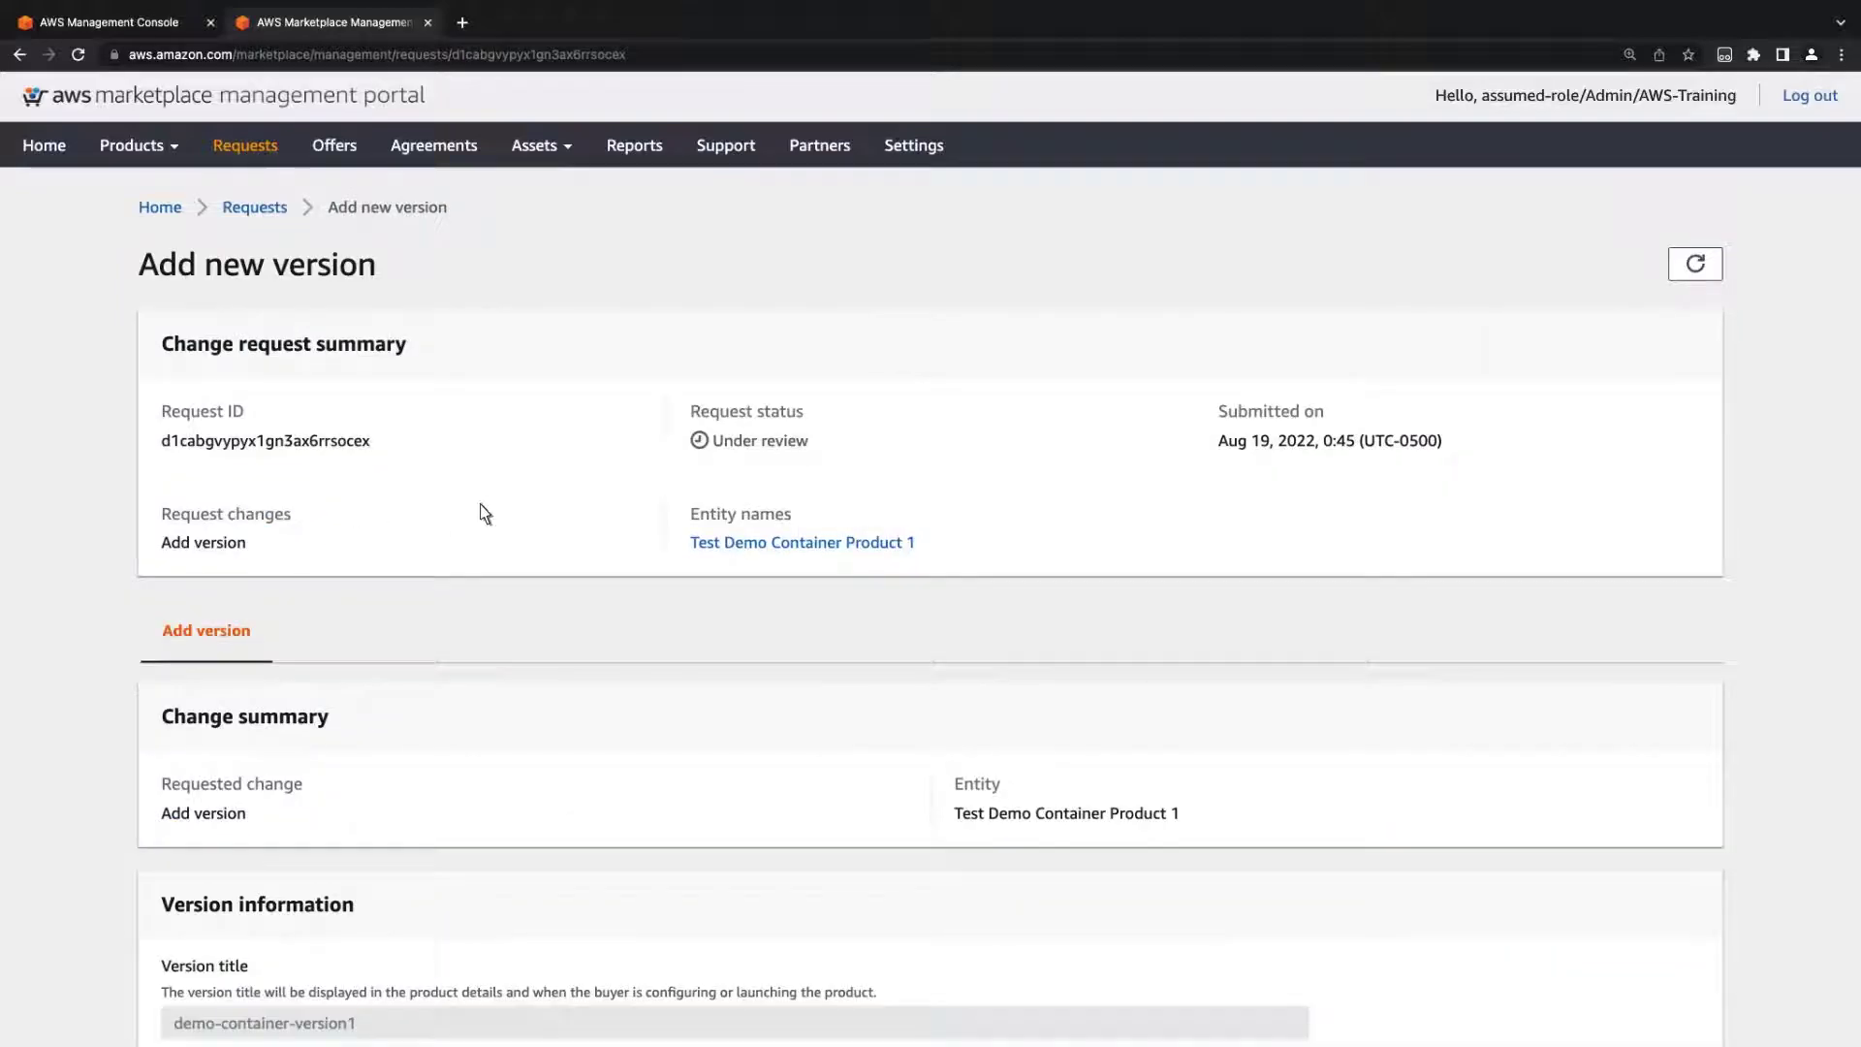
pyautogui.click(1694, 264)
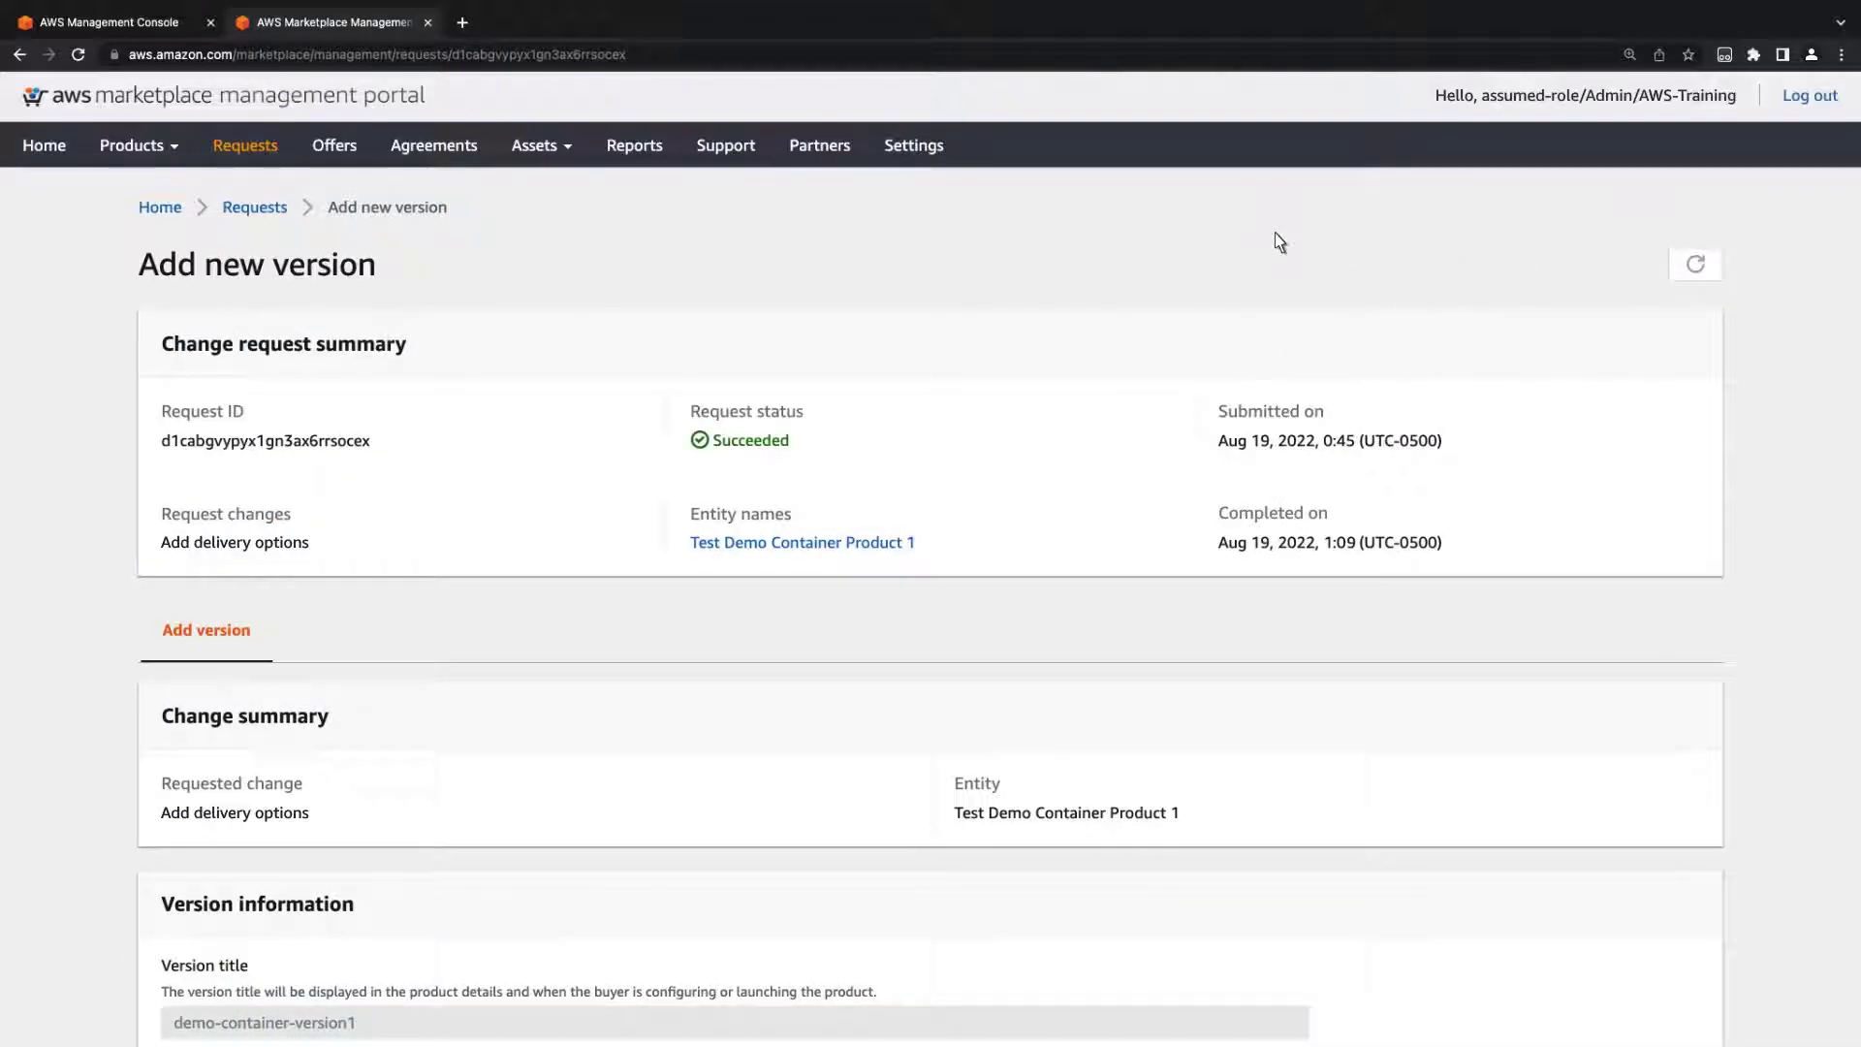
pyautogui.moveTo(244, 146)
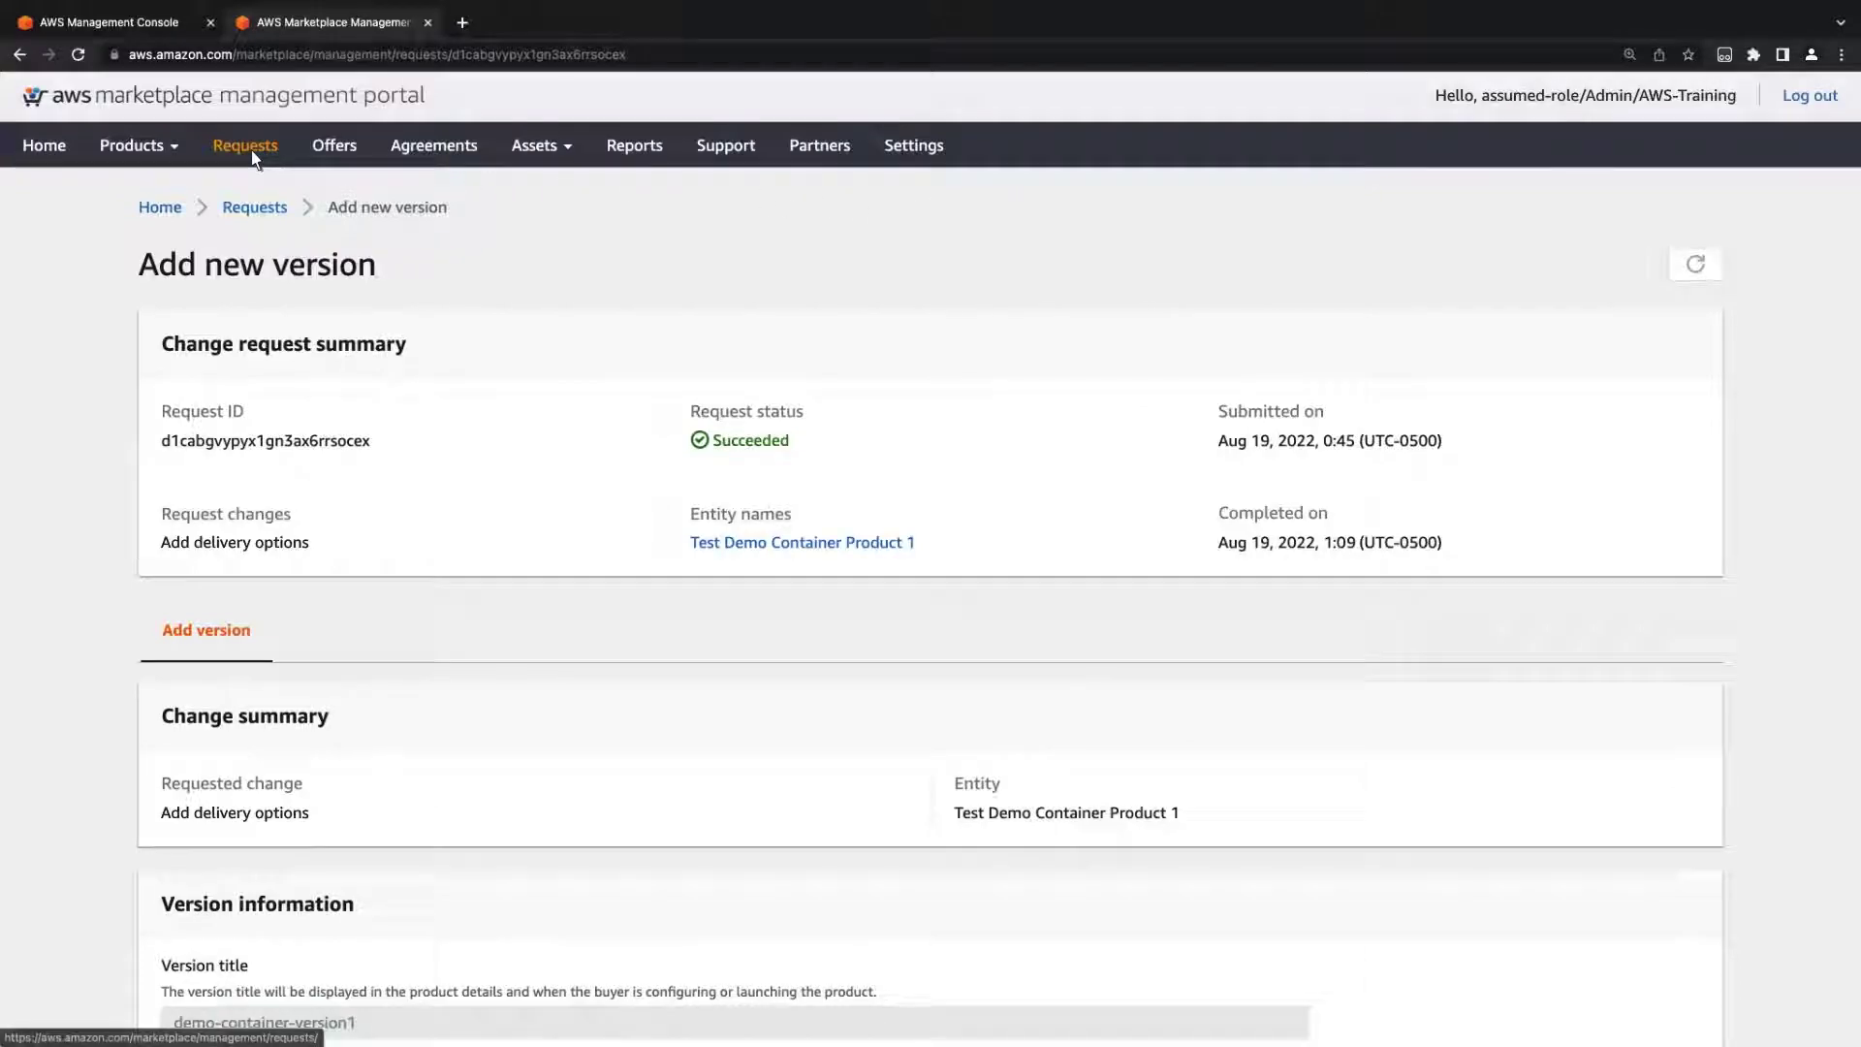
pyautogui.click(244, 145)
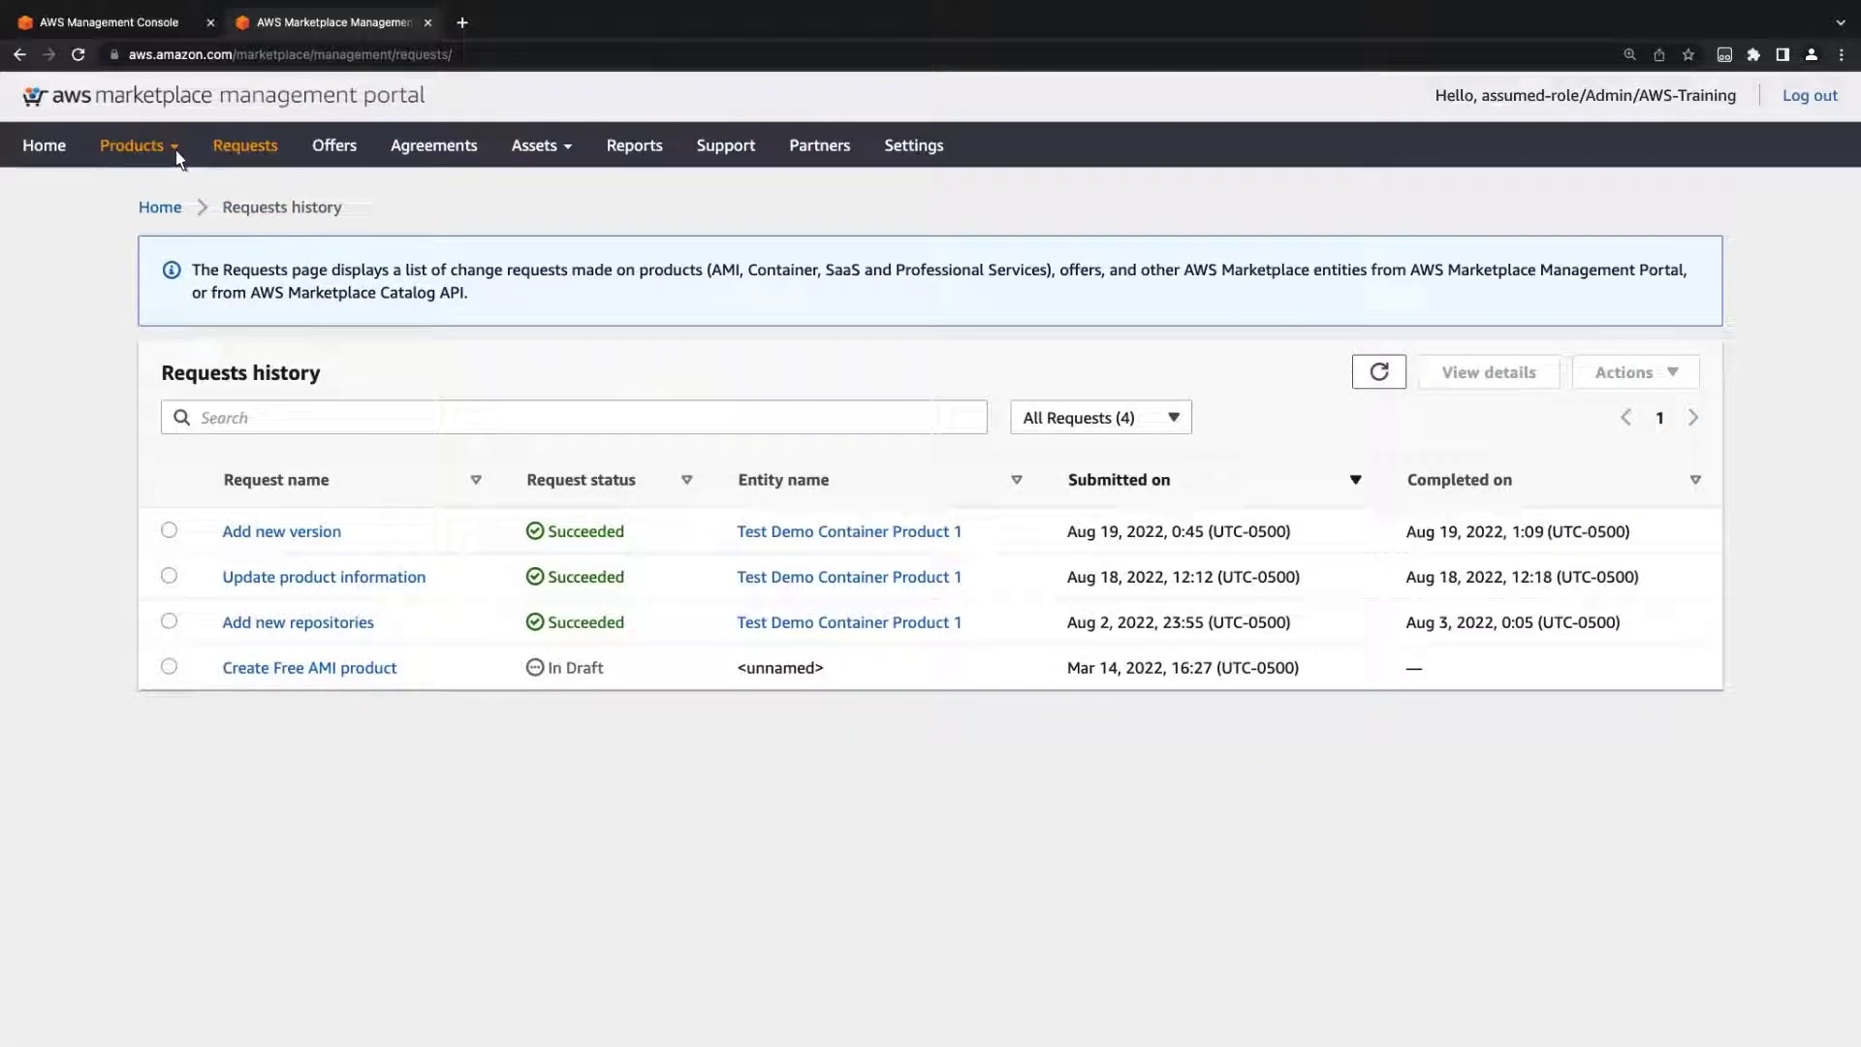
# Step: Check Test Demo Container Product 1's public AWS Marketplace listing, then return to its portal management page
pyautogui.click(132, 146)
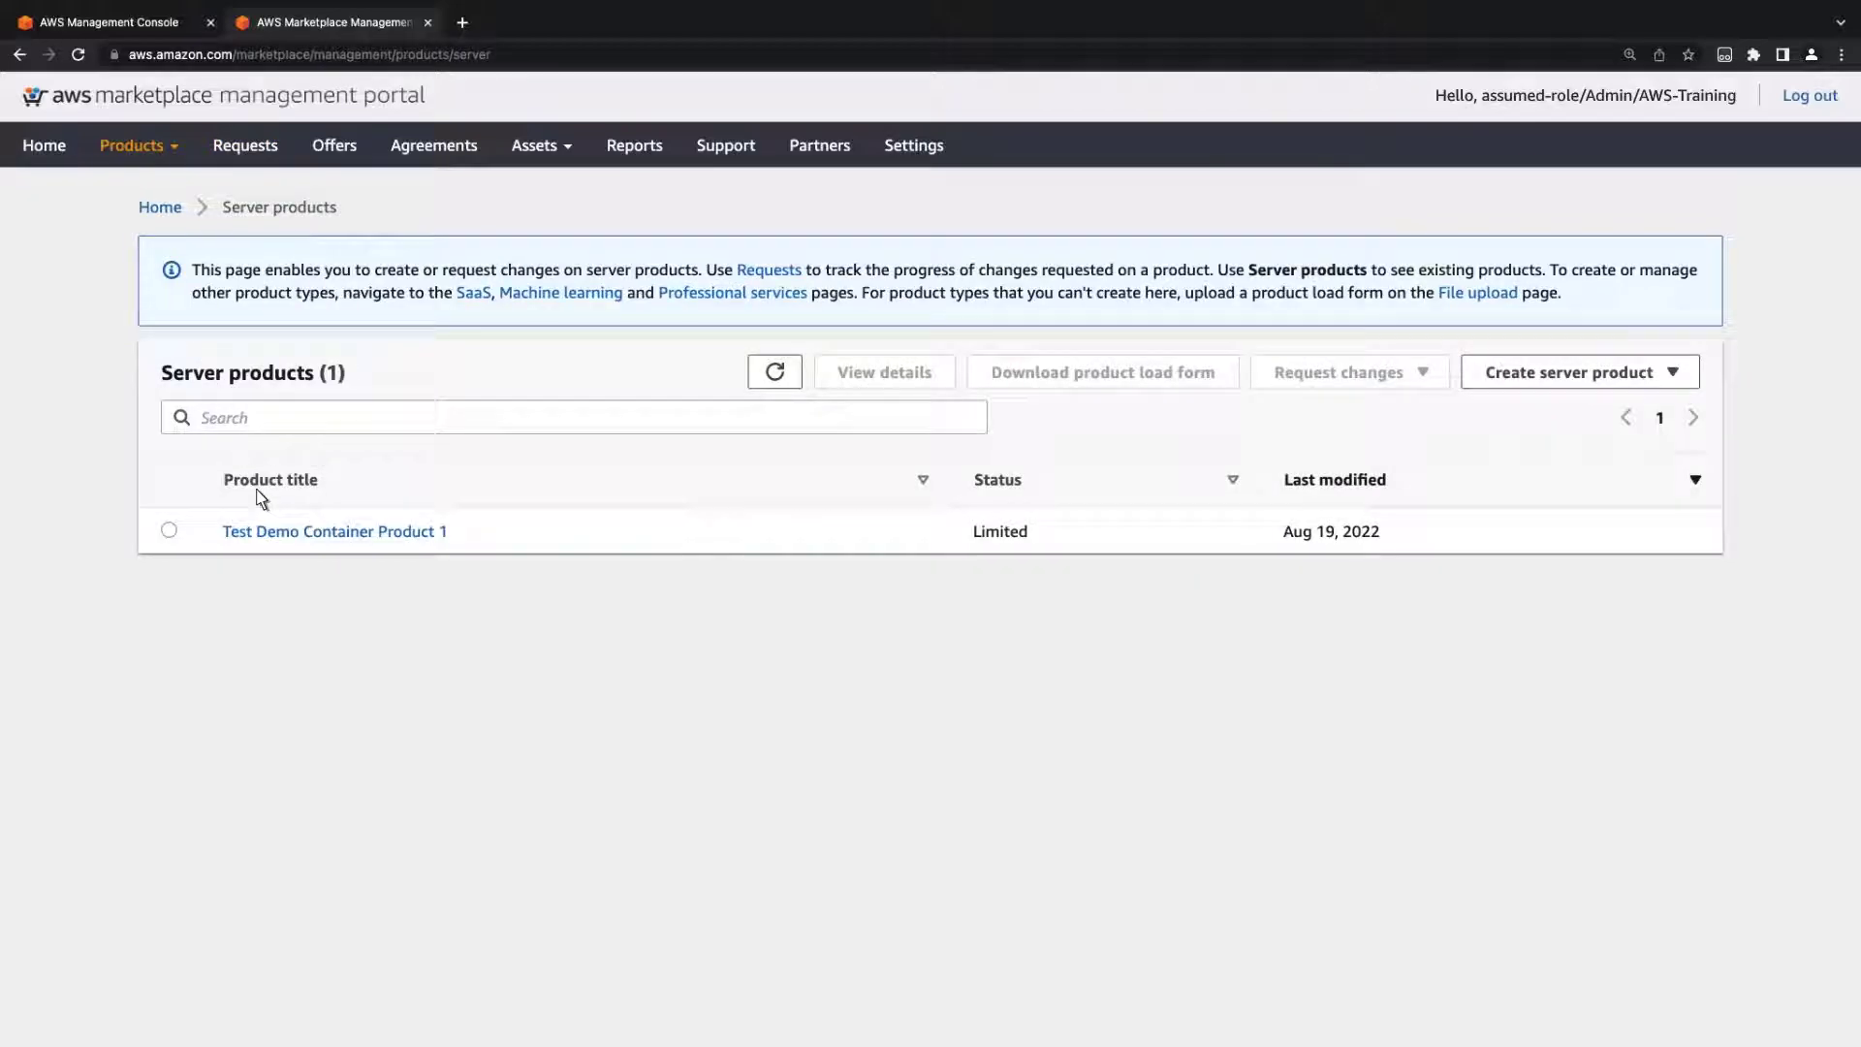
pyautogui.click(334, 531)
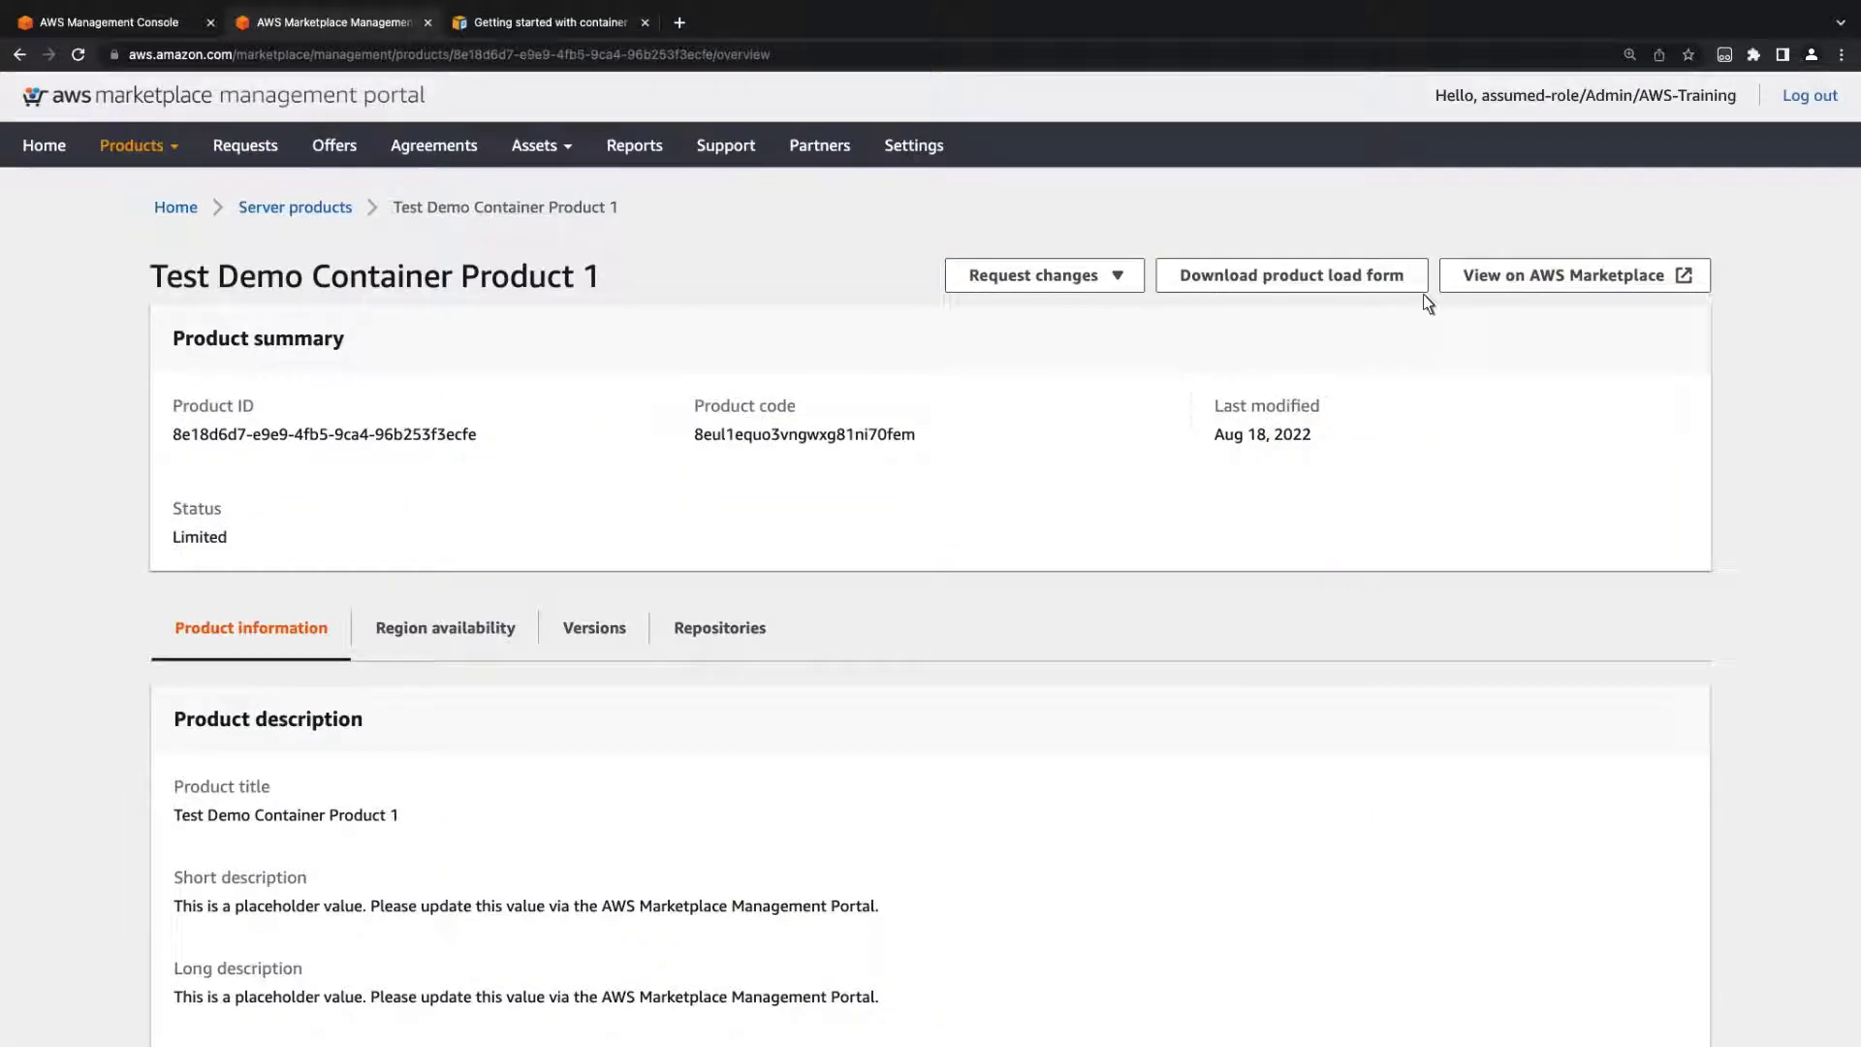
pyautogui.click(1565, 273)
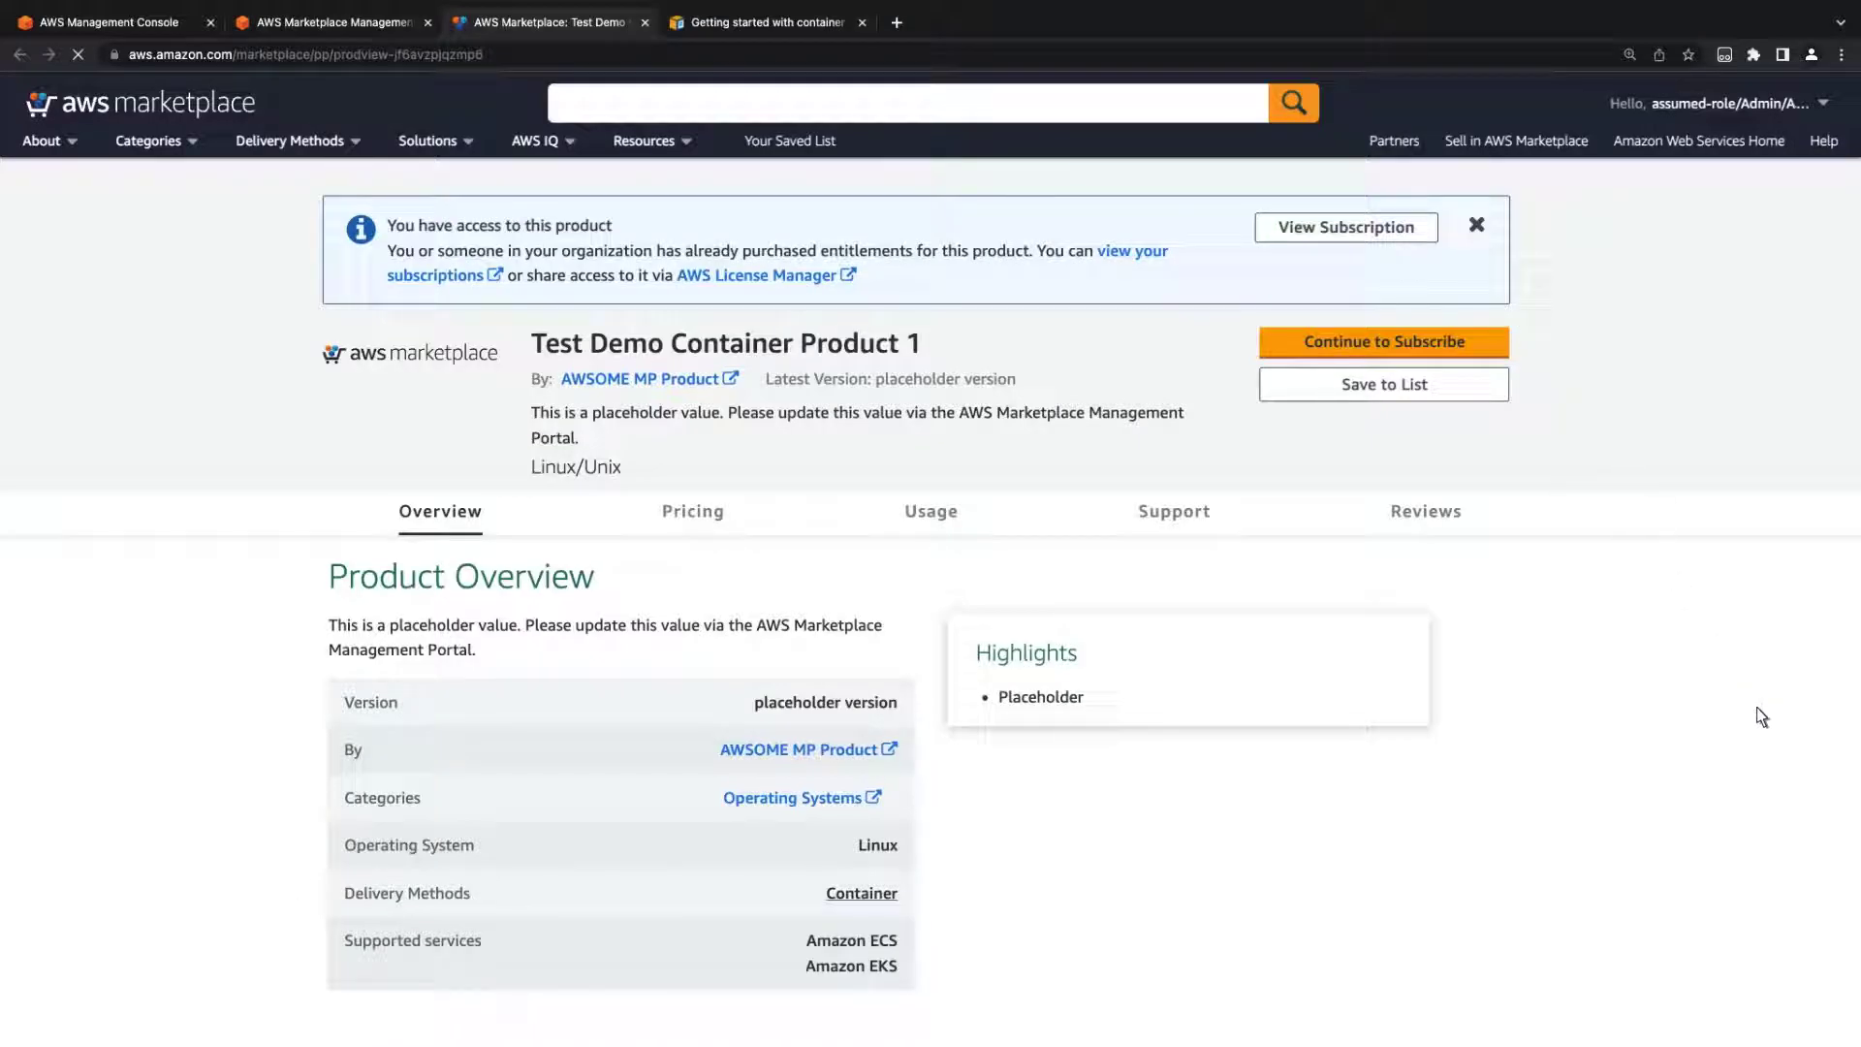
pyautogui.click(930, 510)
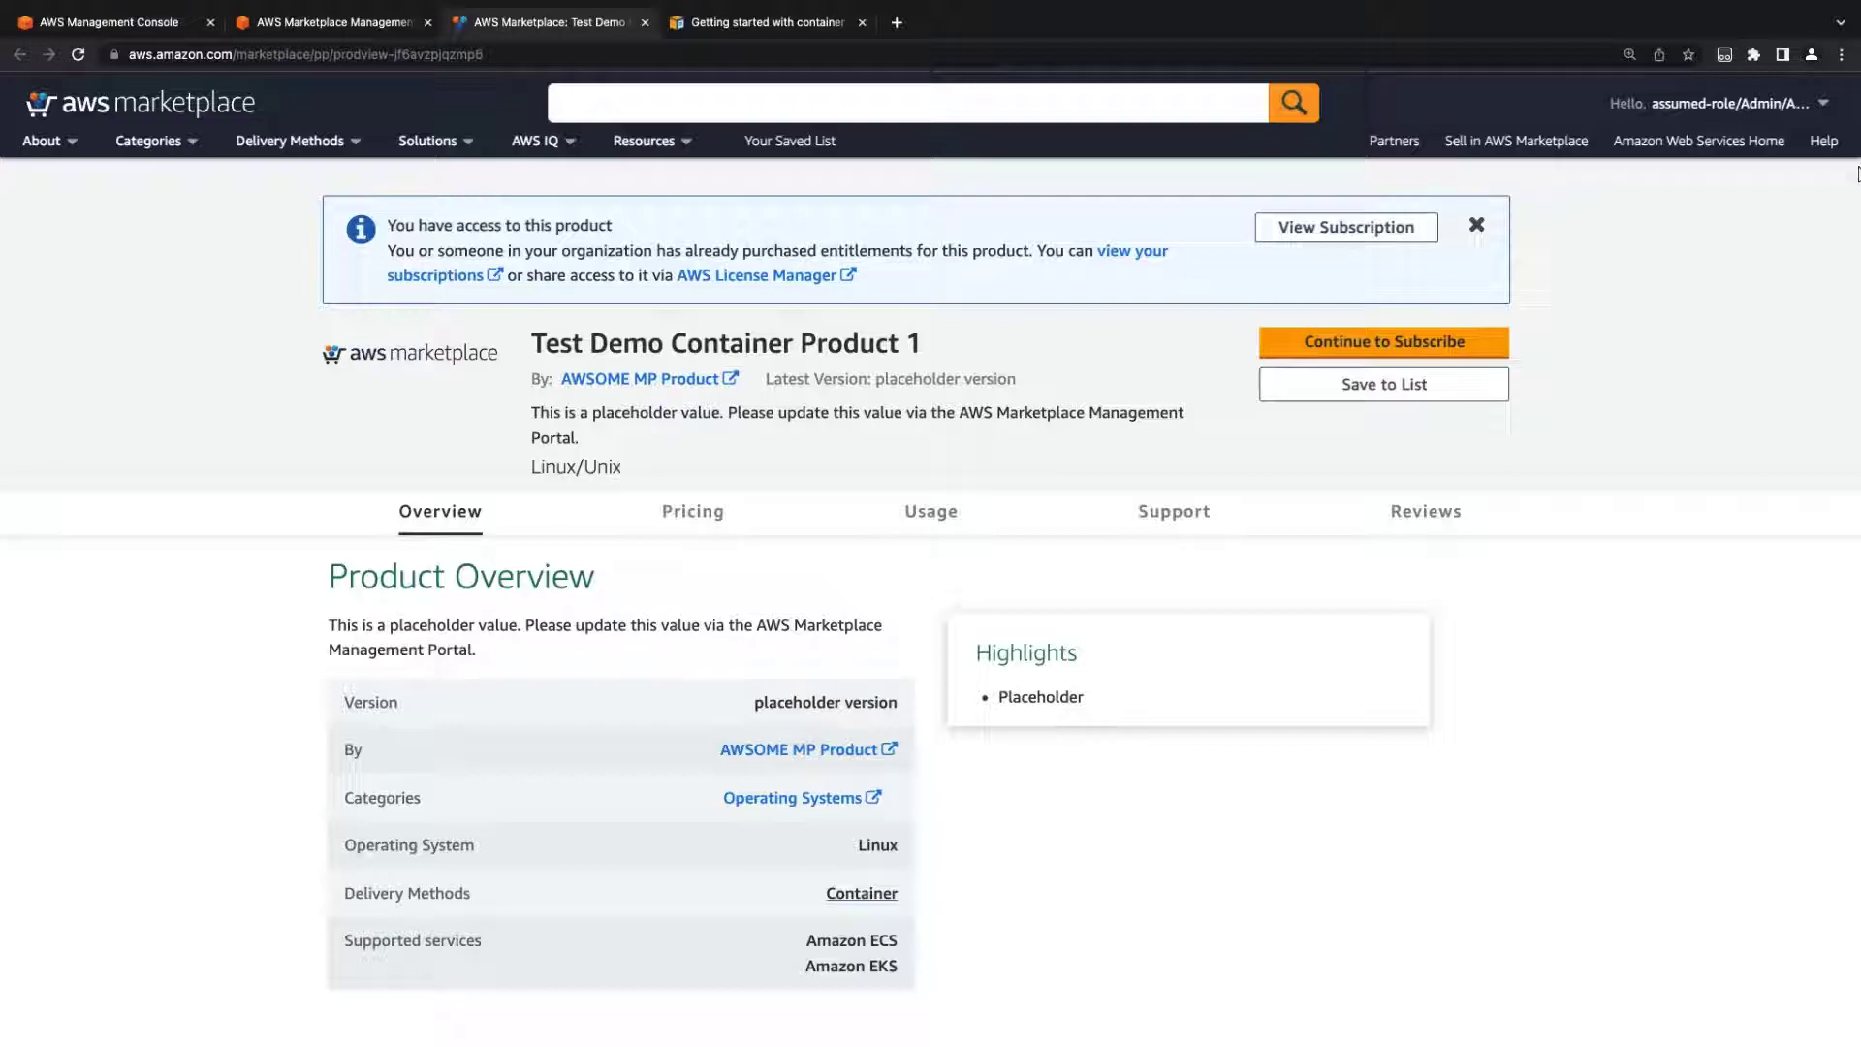
pyautogui.click(329, 21)
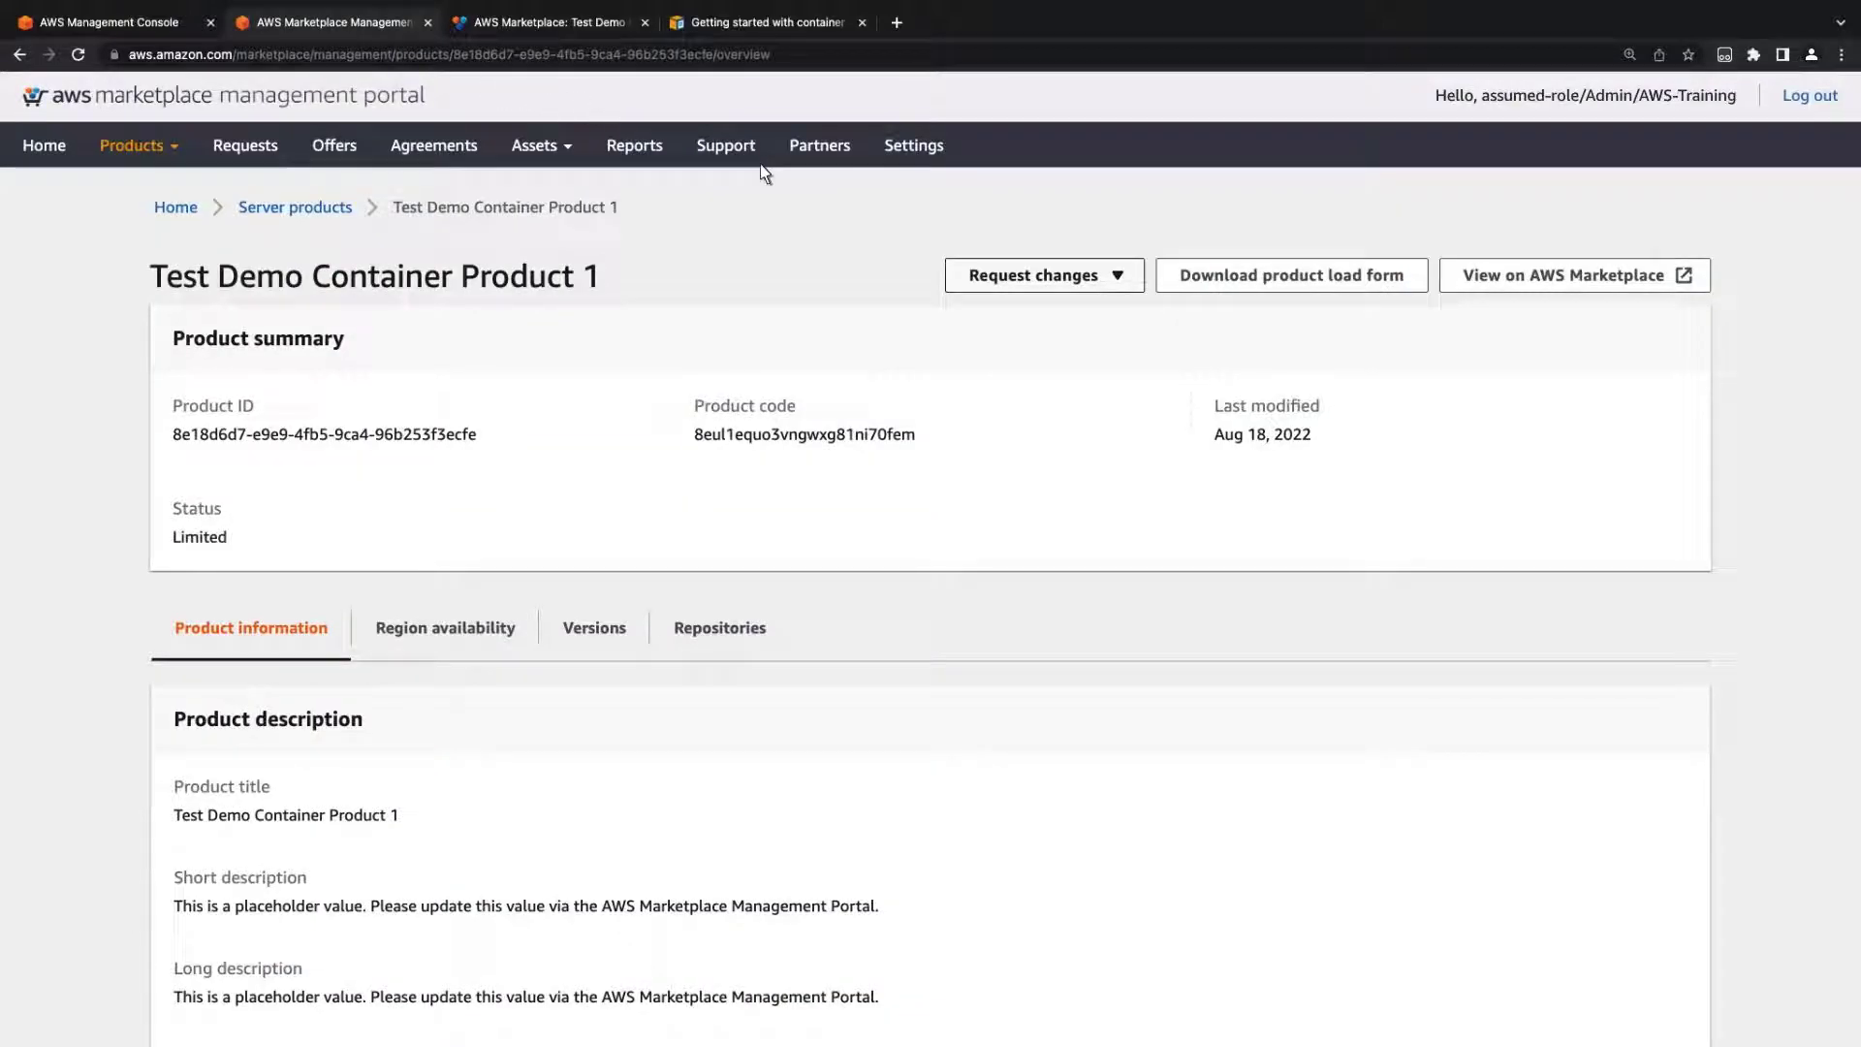
# Step: Start an Update product information request and retitle the product '- New Version will be published soon'
pyautogui.click(1043, 273)
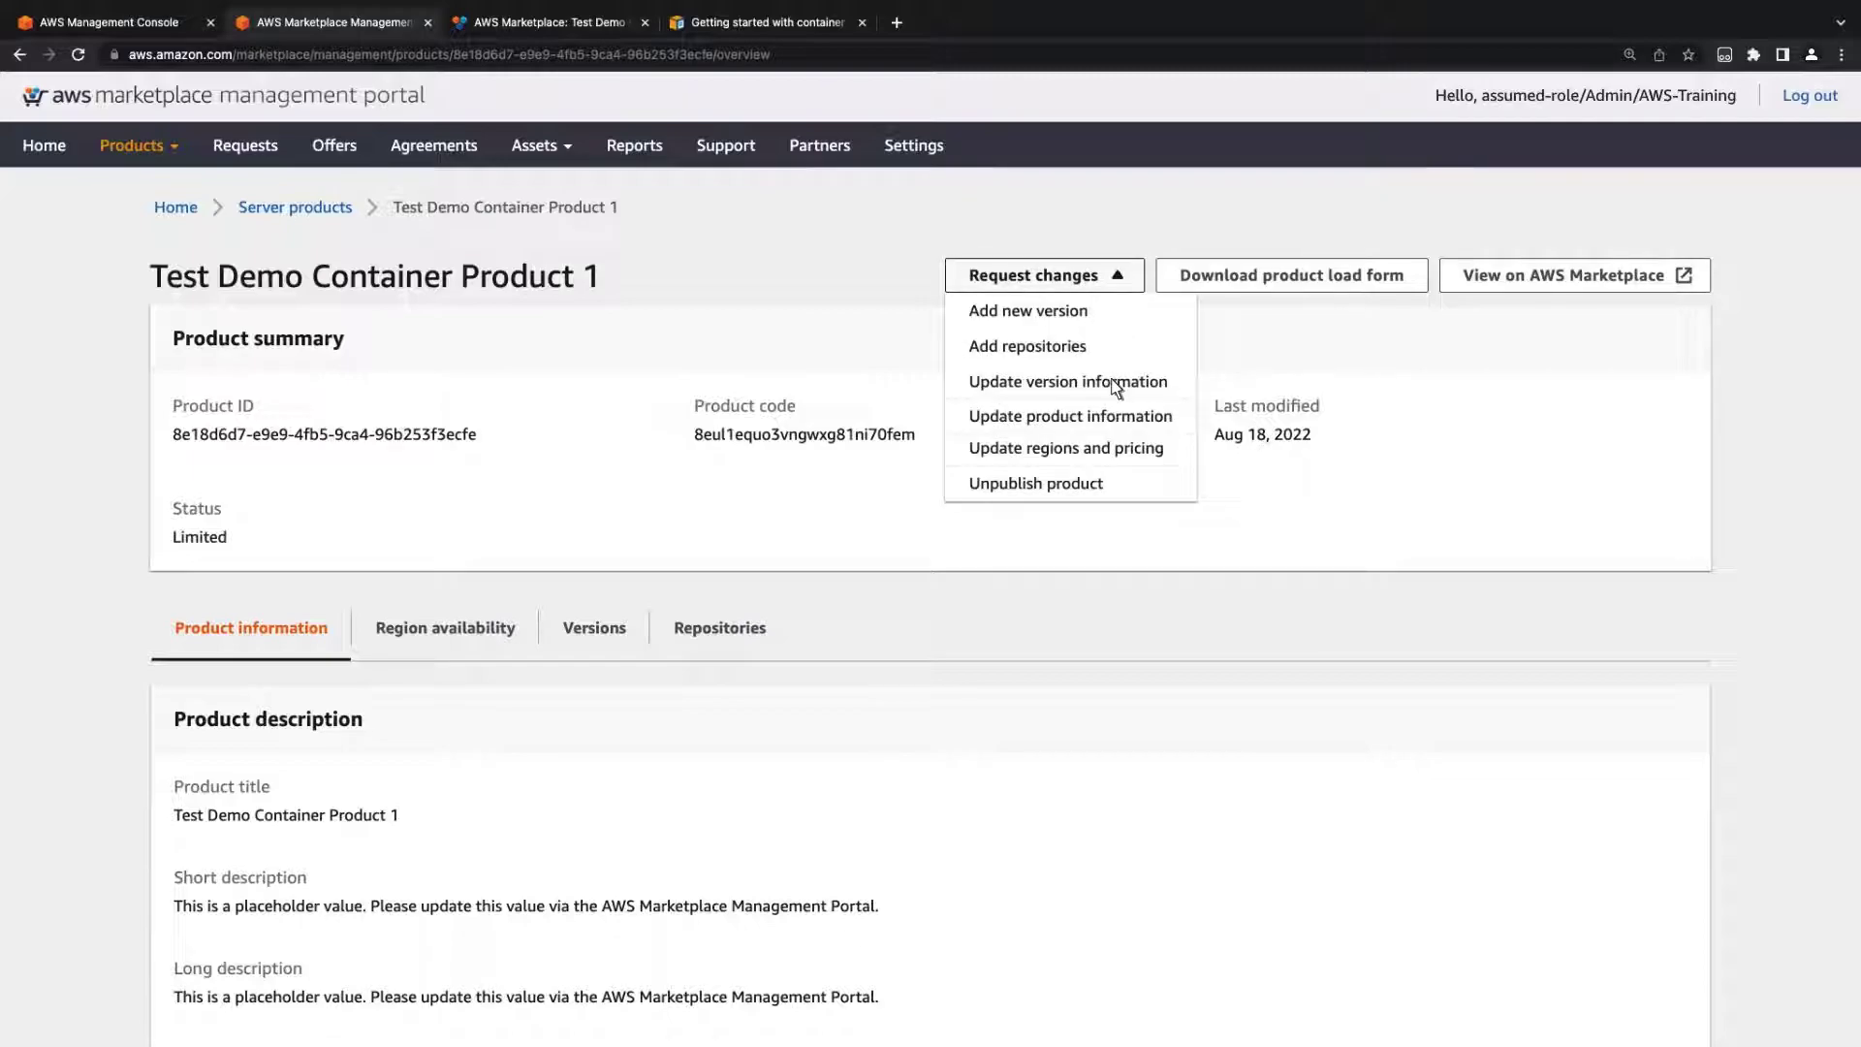
pyautogui.click(1068, 414)
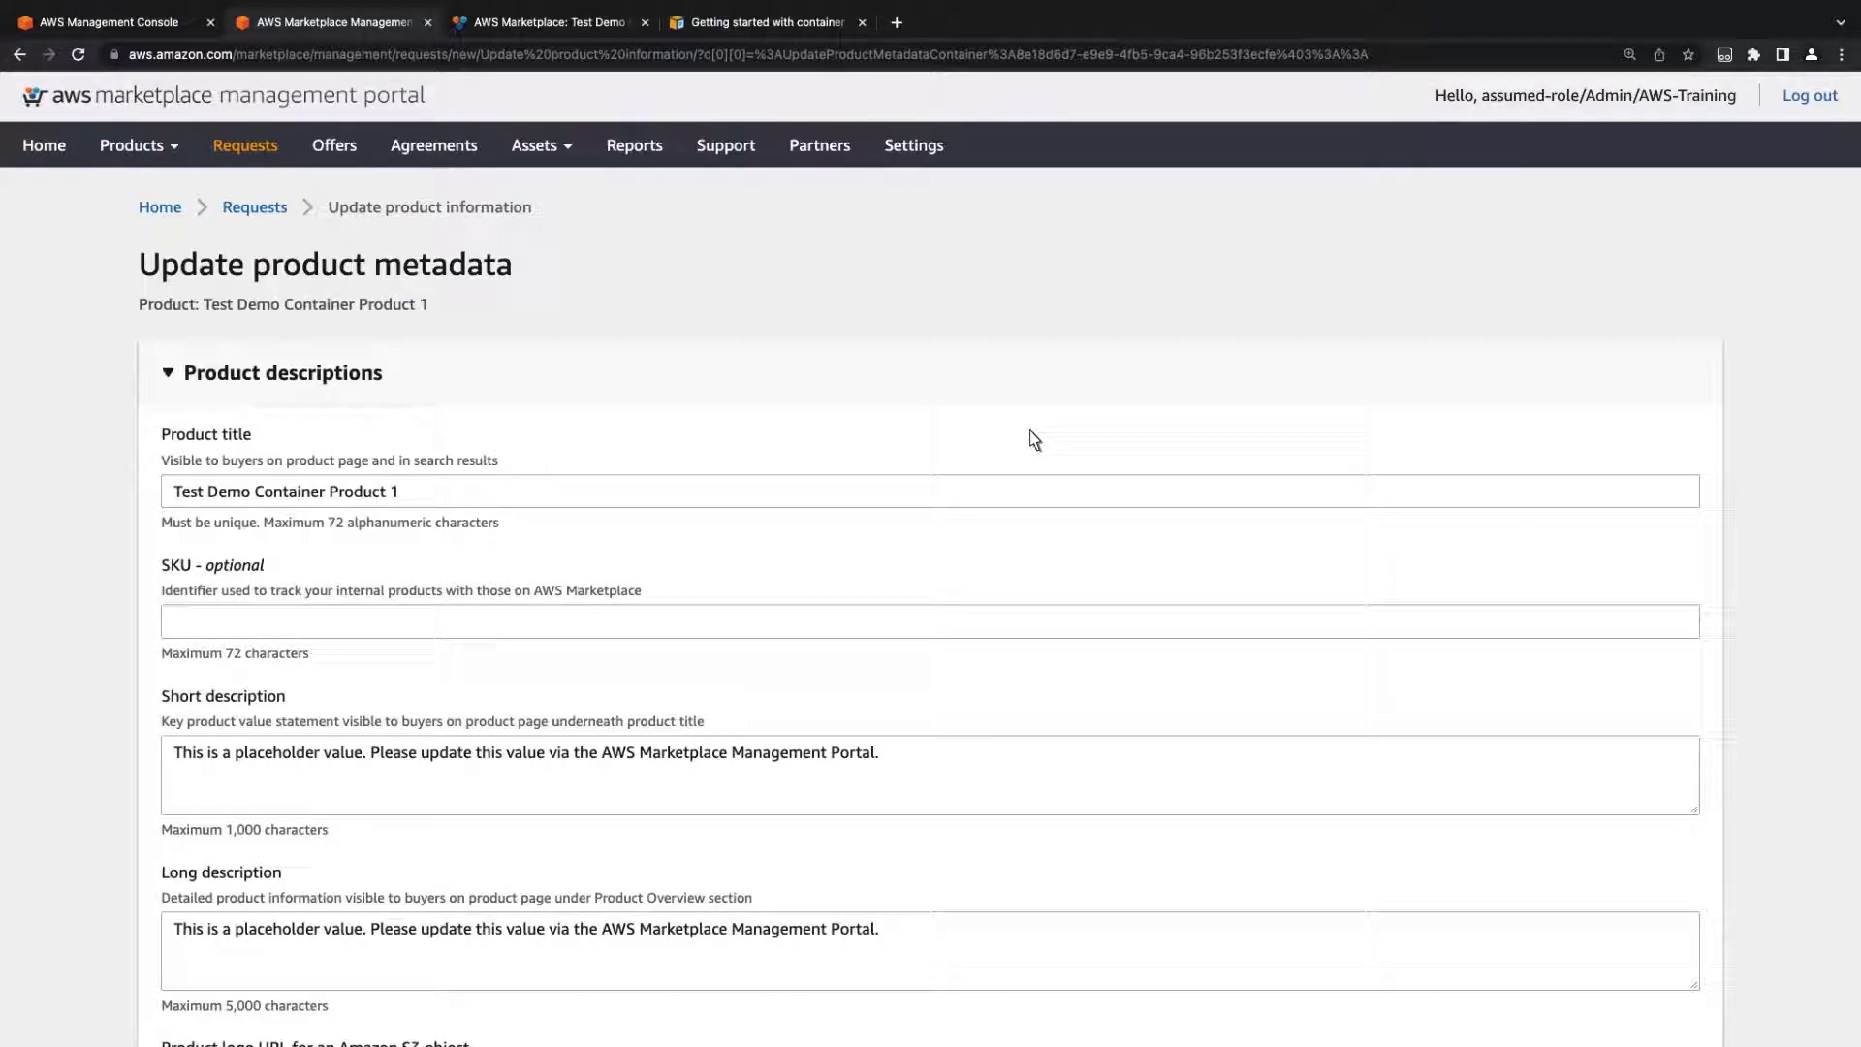
pyautogui.write('- New...')
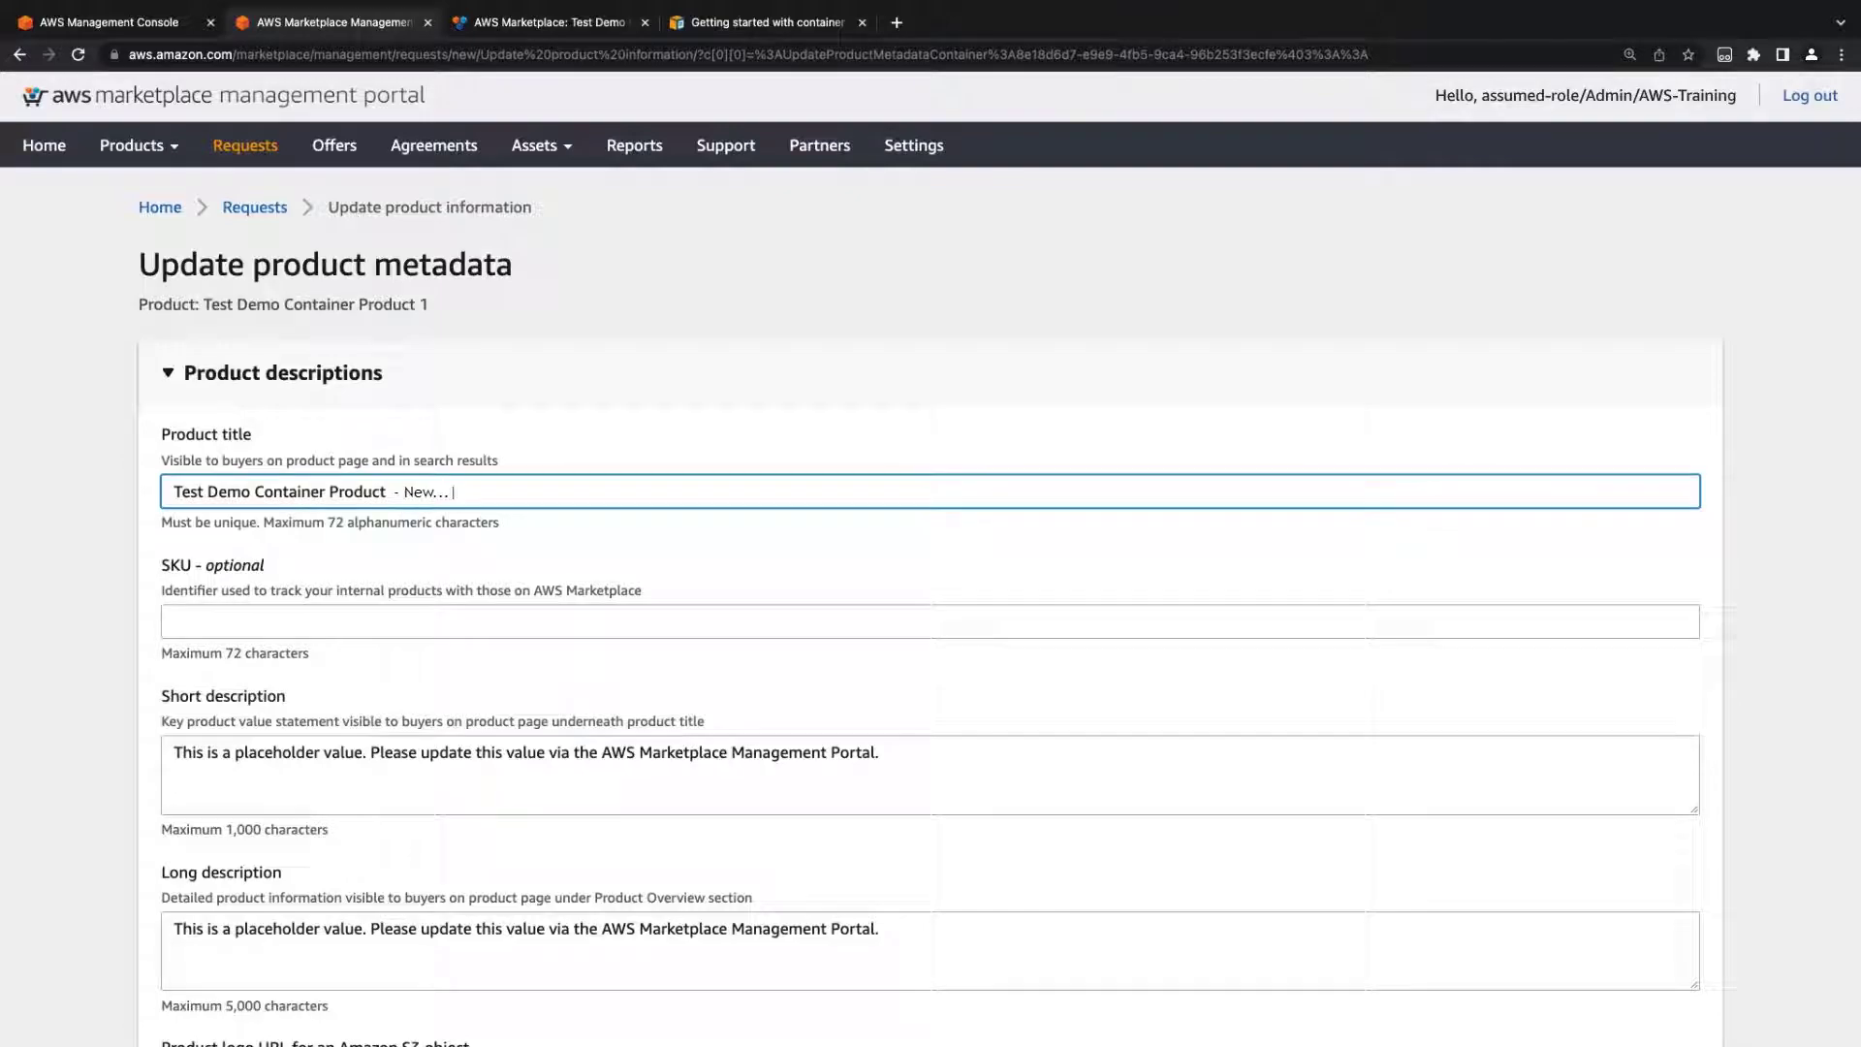
pyautogui.write('Version will be published soon')
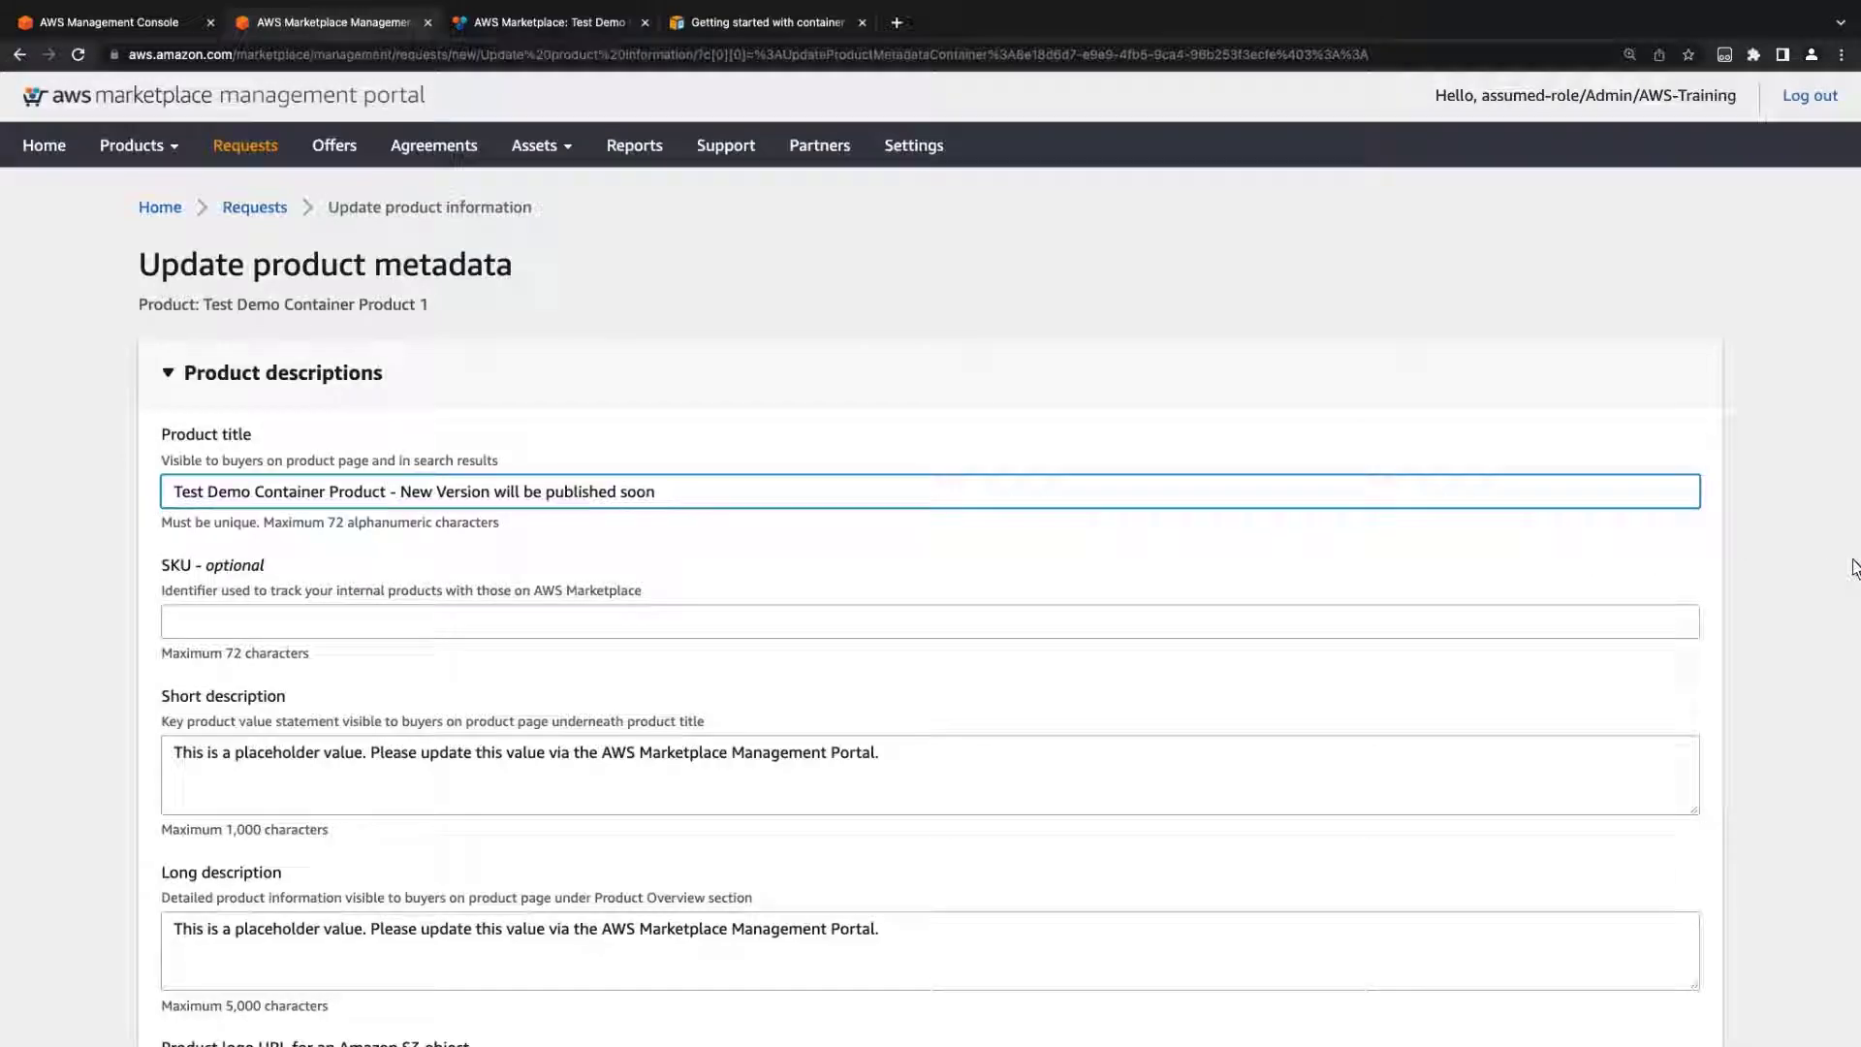
# Step: Revise the descriptions and fill Highlight 1, 2 and 3
pyautogui.scroll(-3)
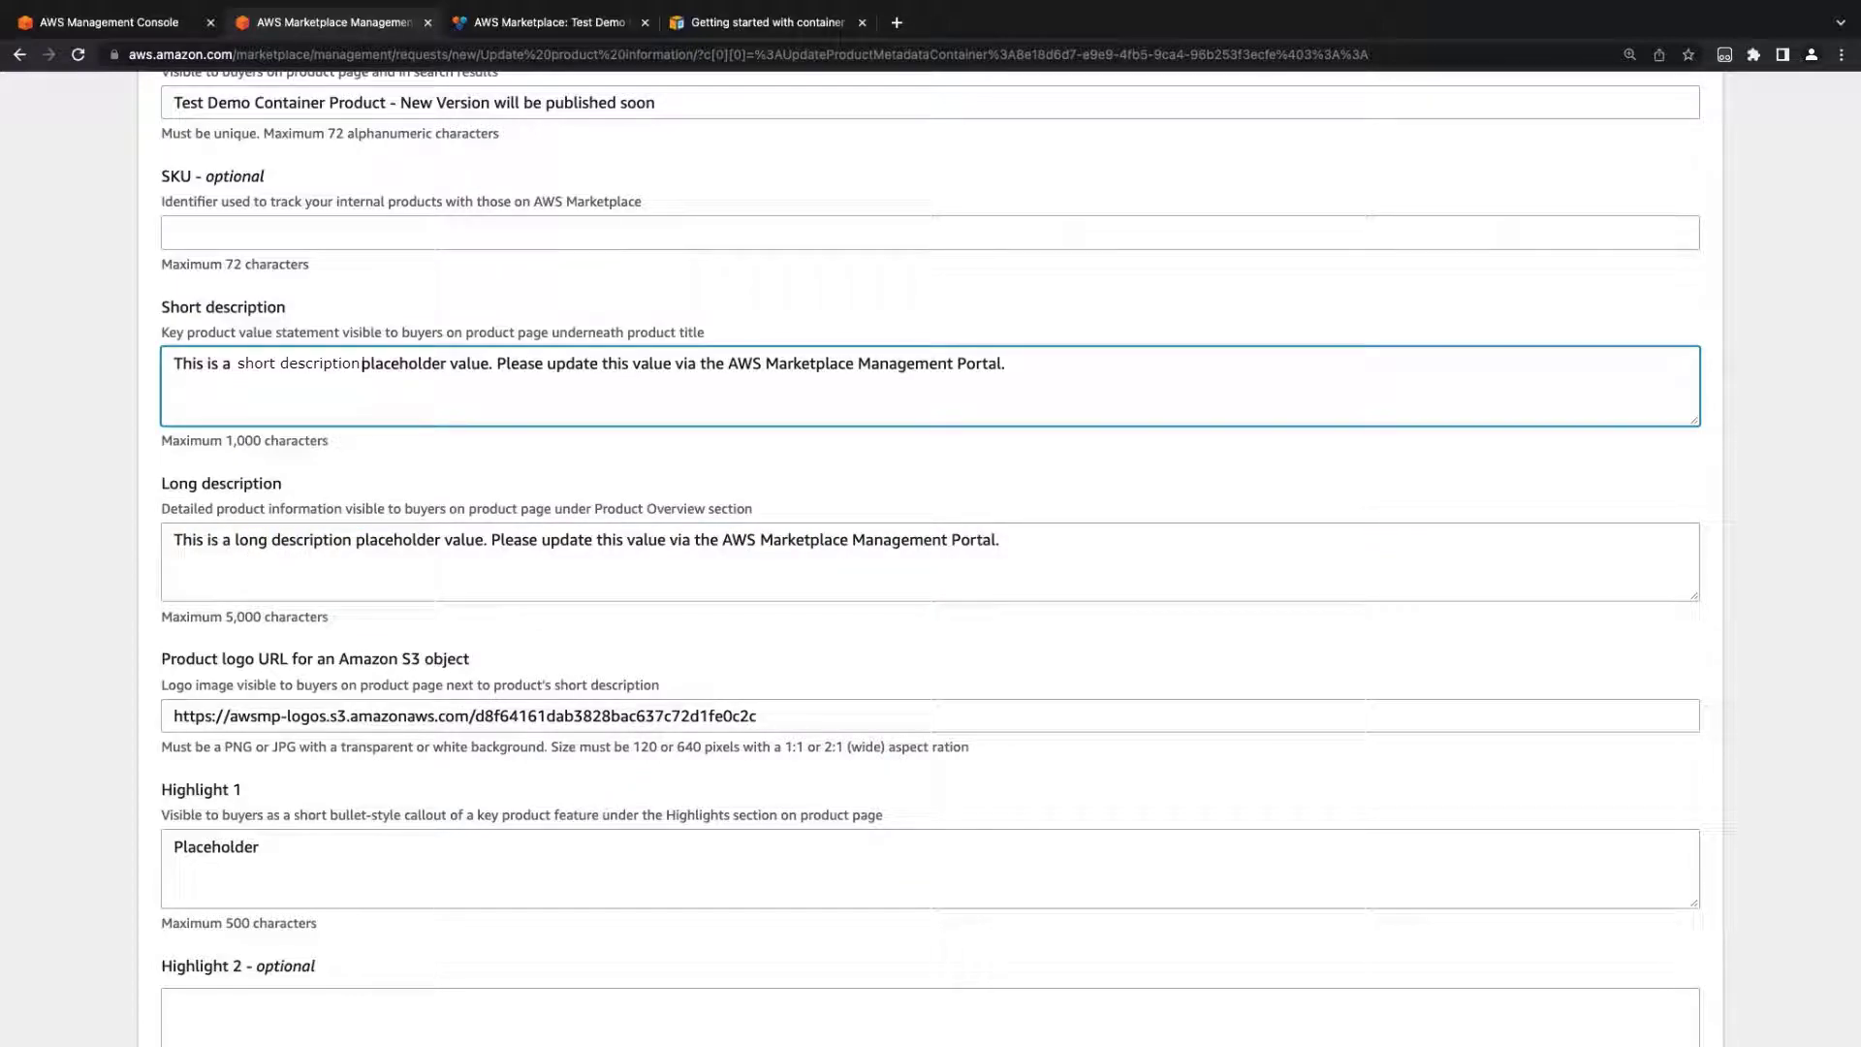
pyautogui.scroll(-3)
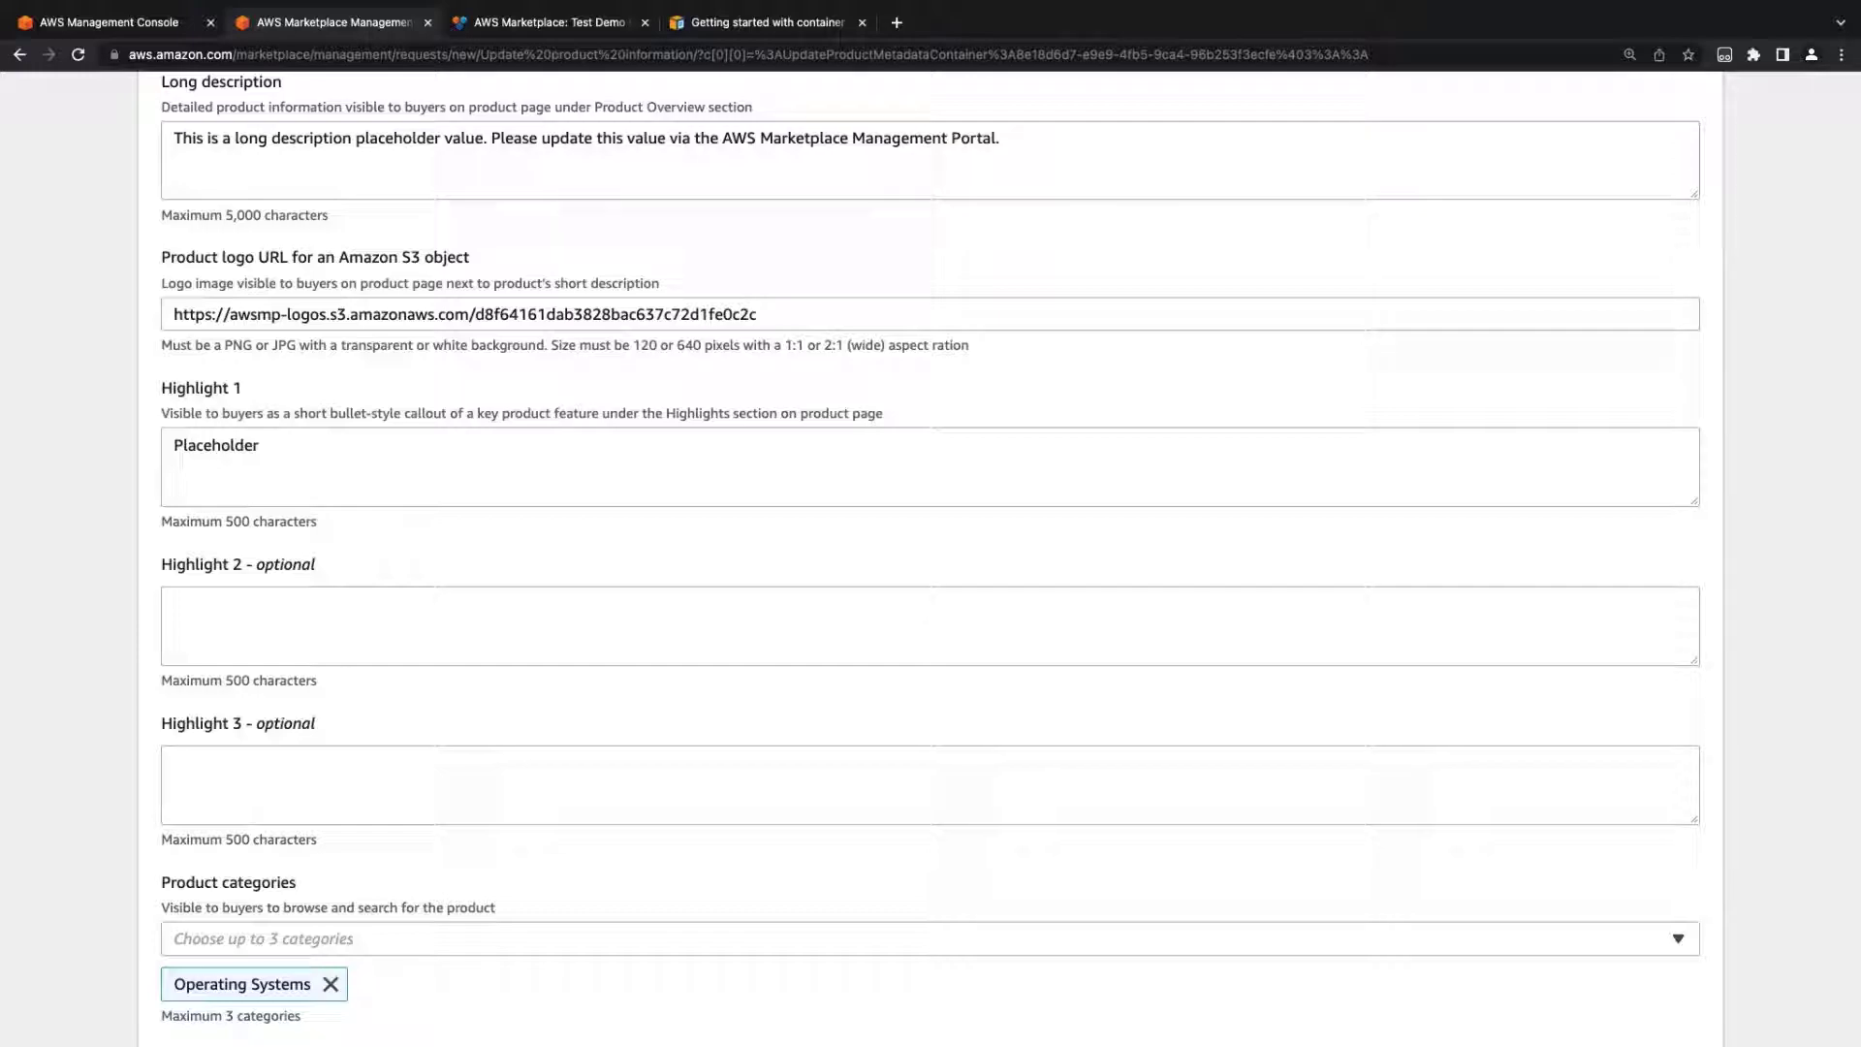
pyautogui.moveTo(1594, 678)
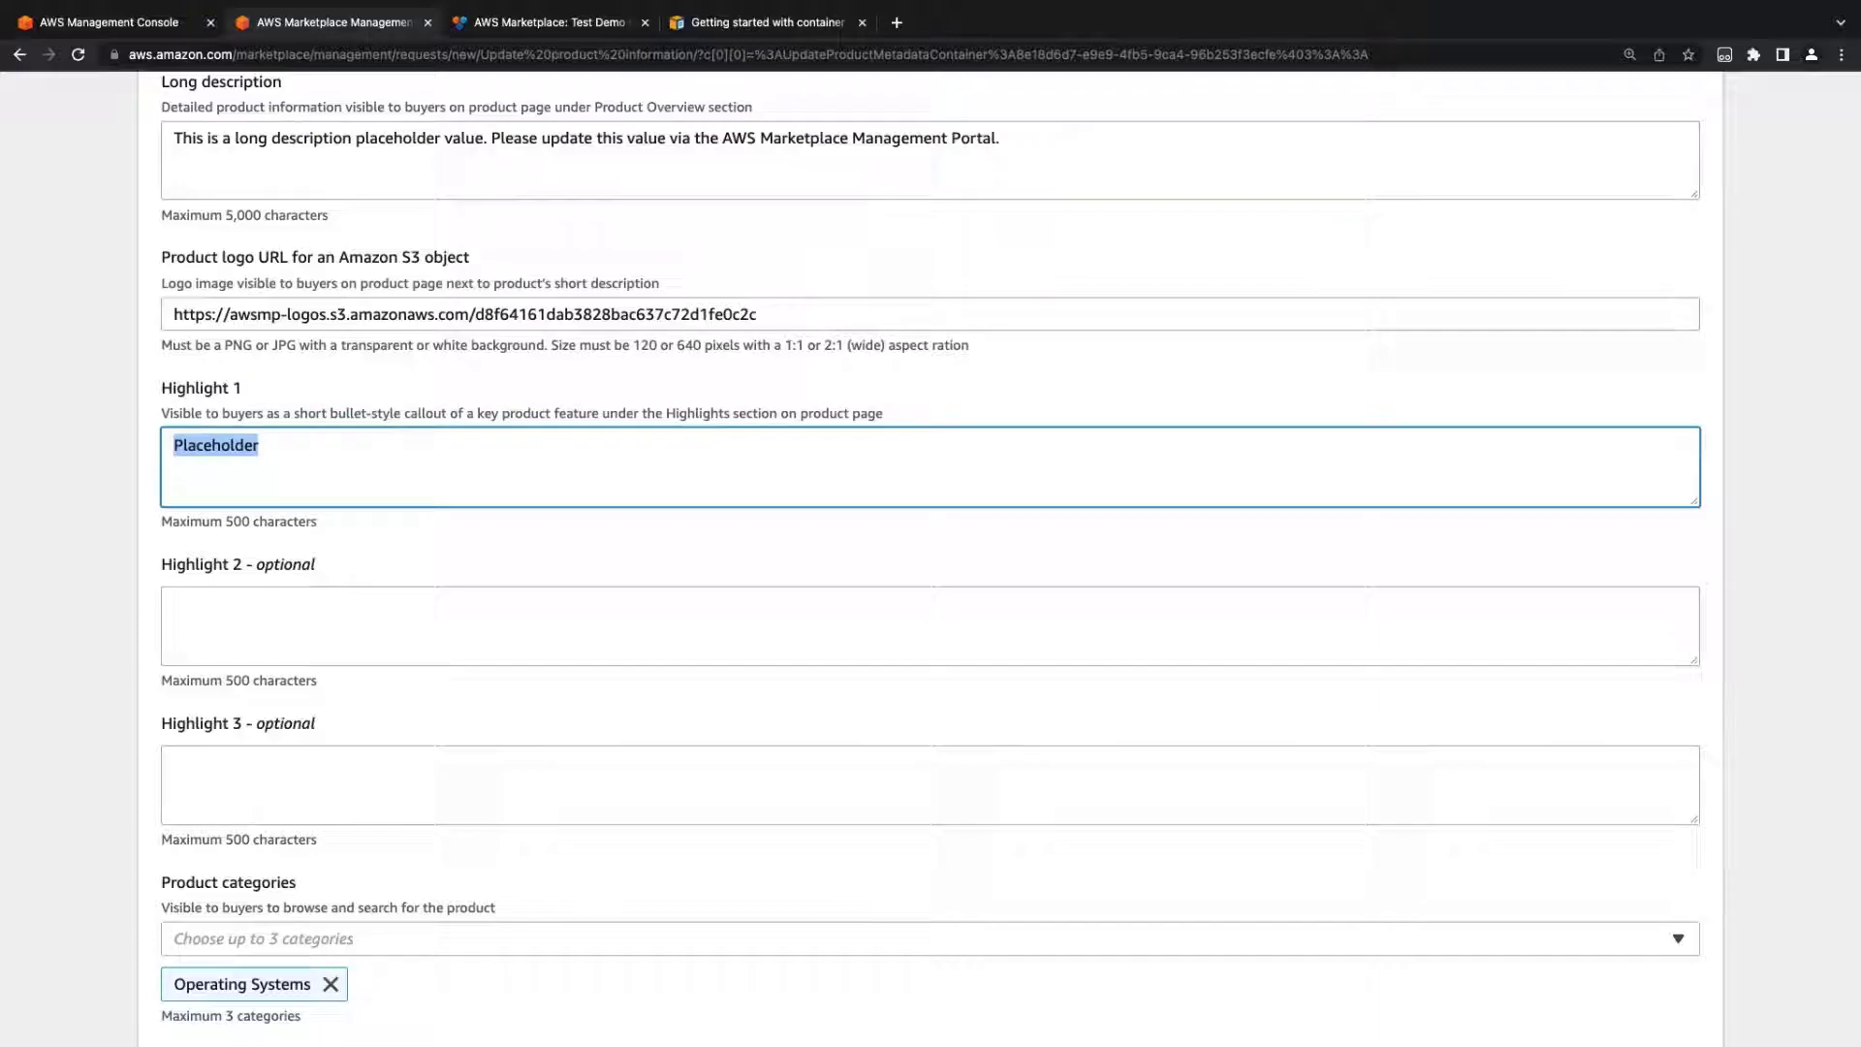
pyautogui.write('Highlight 1')
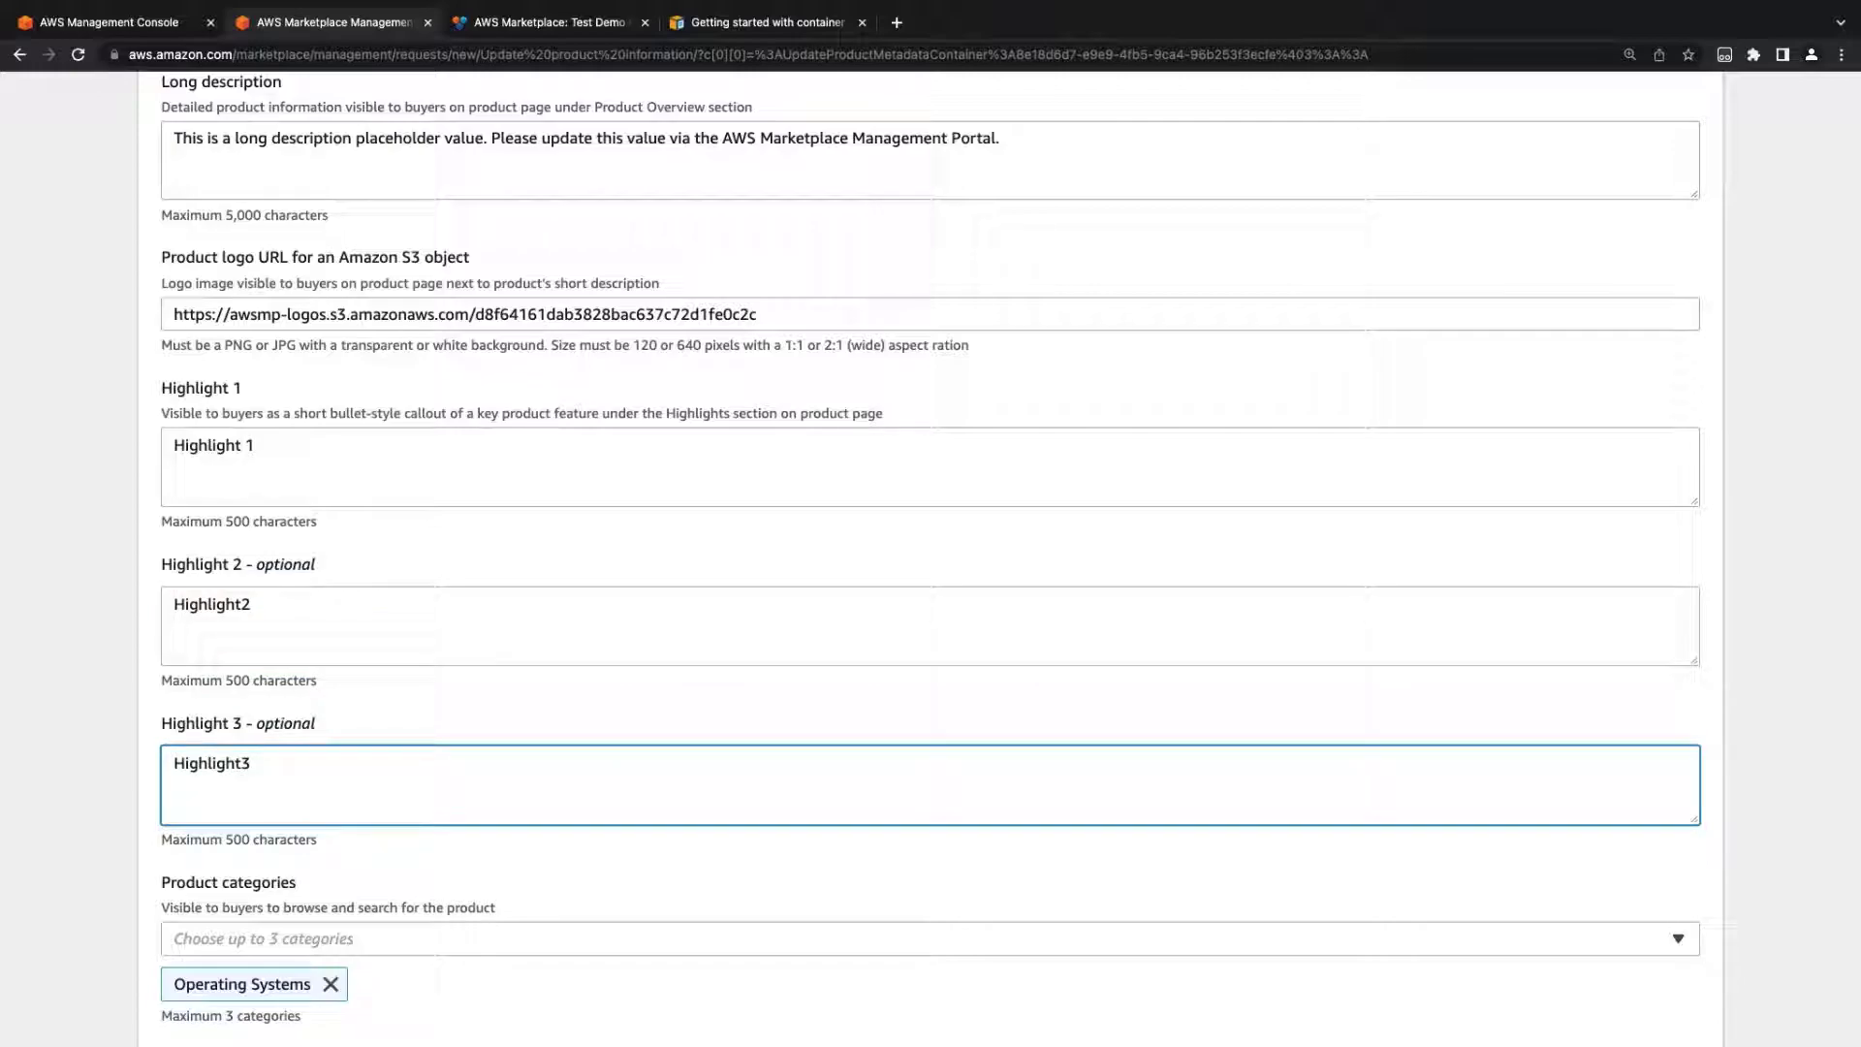
pyautogui.moveTo(1832, 861)
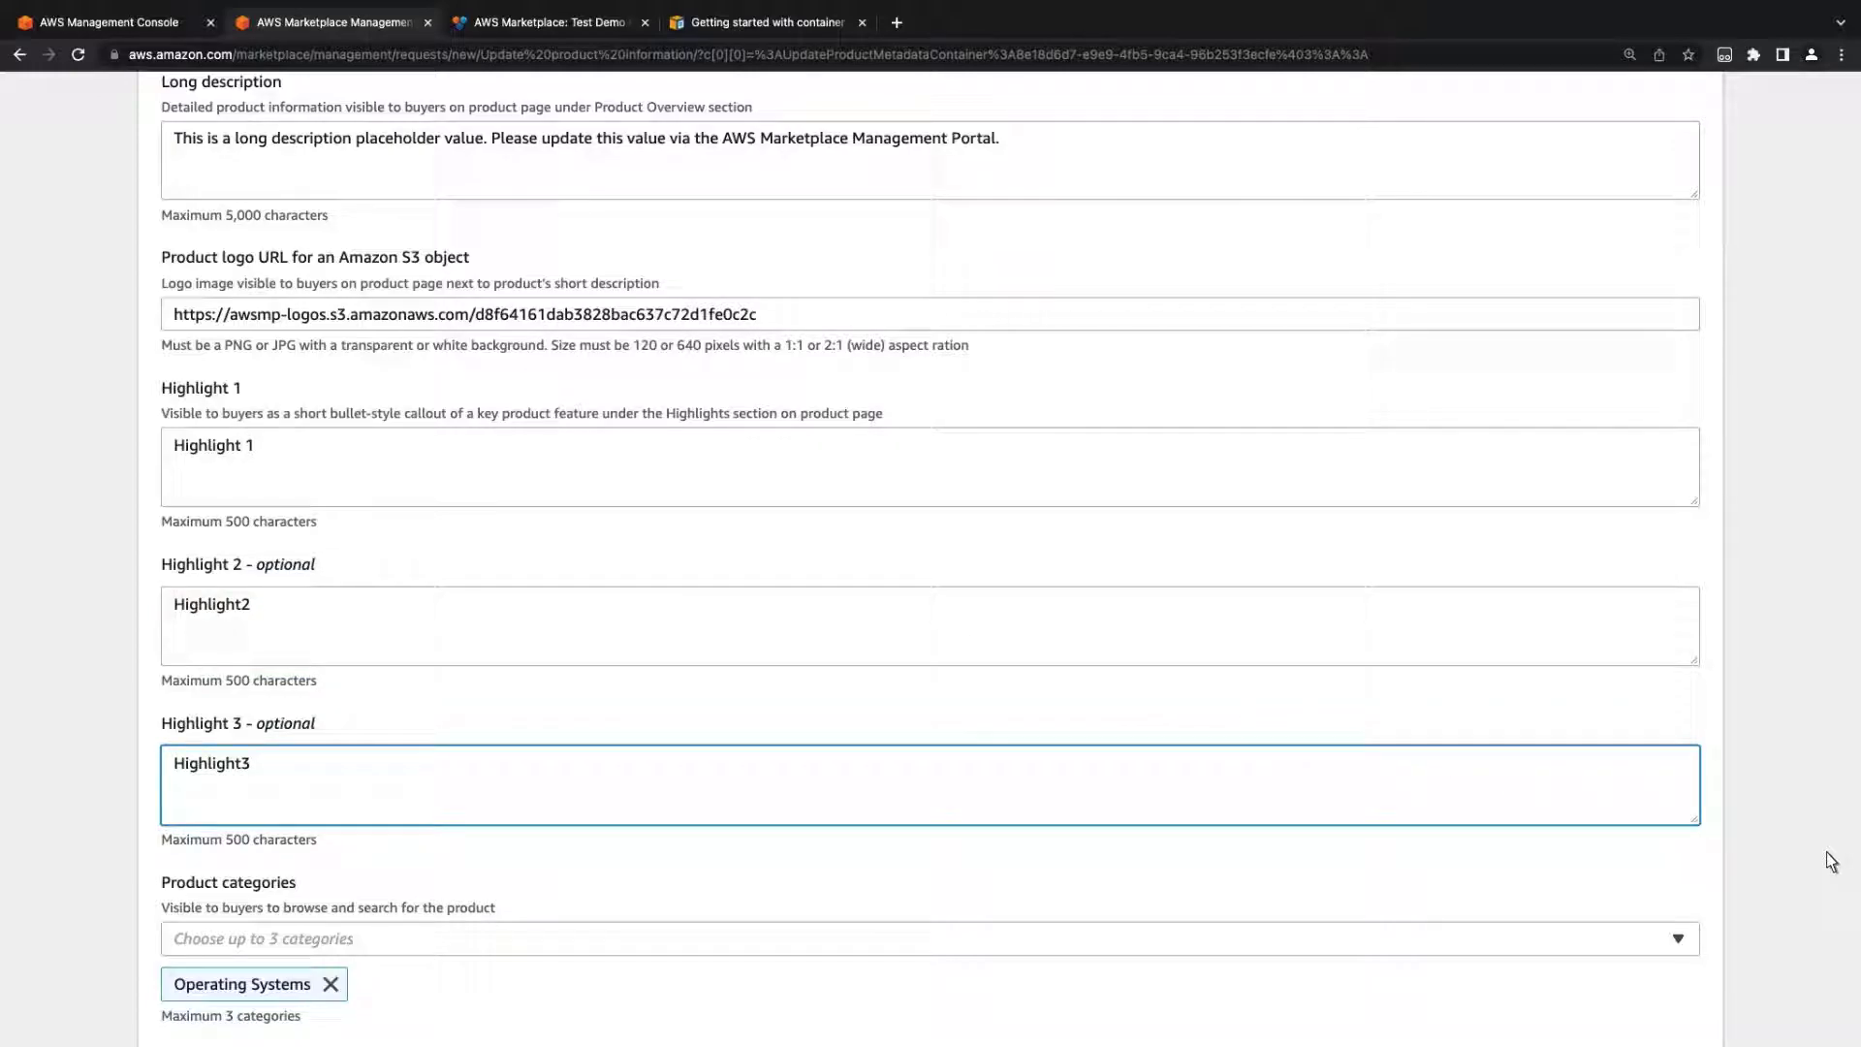
# Step: Submit the product information update request with its support description filled in
pyautogui.scroll(-3)
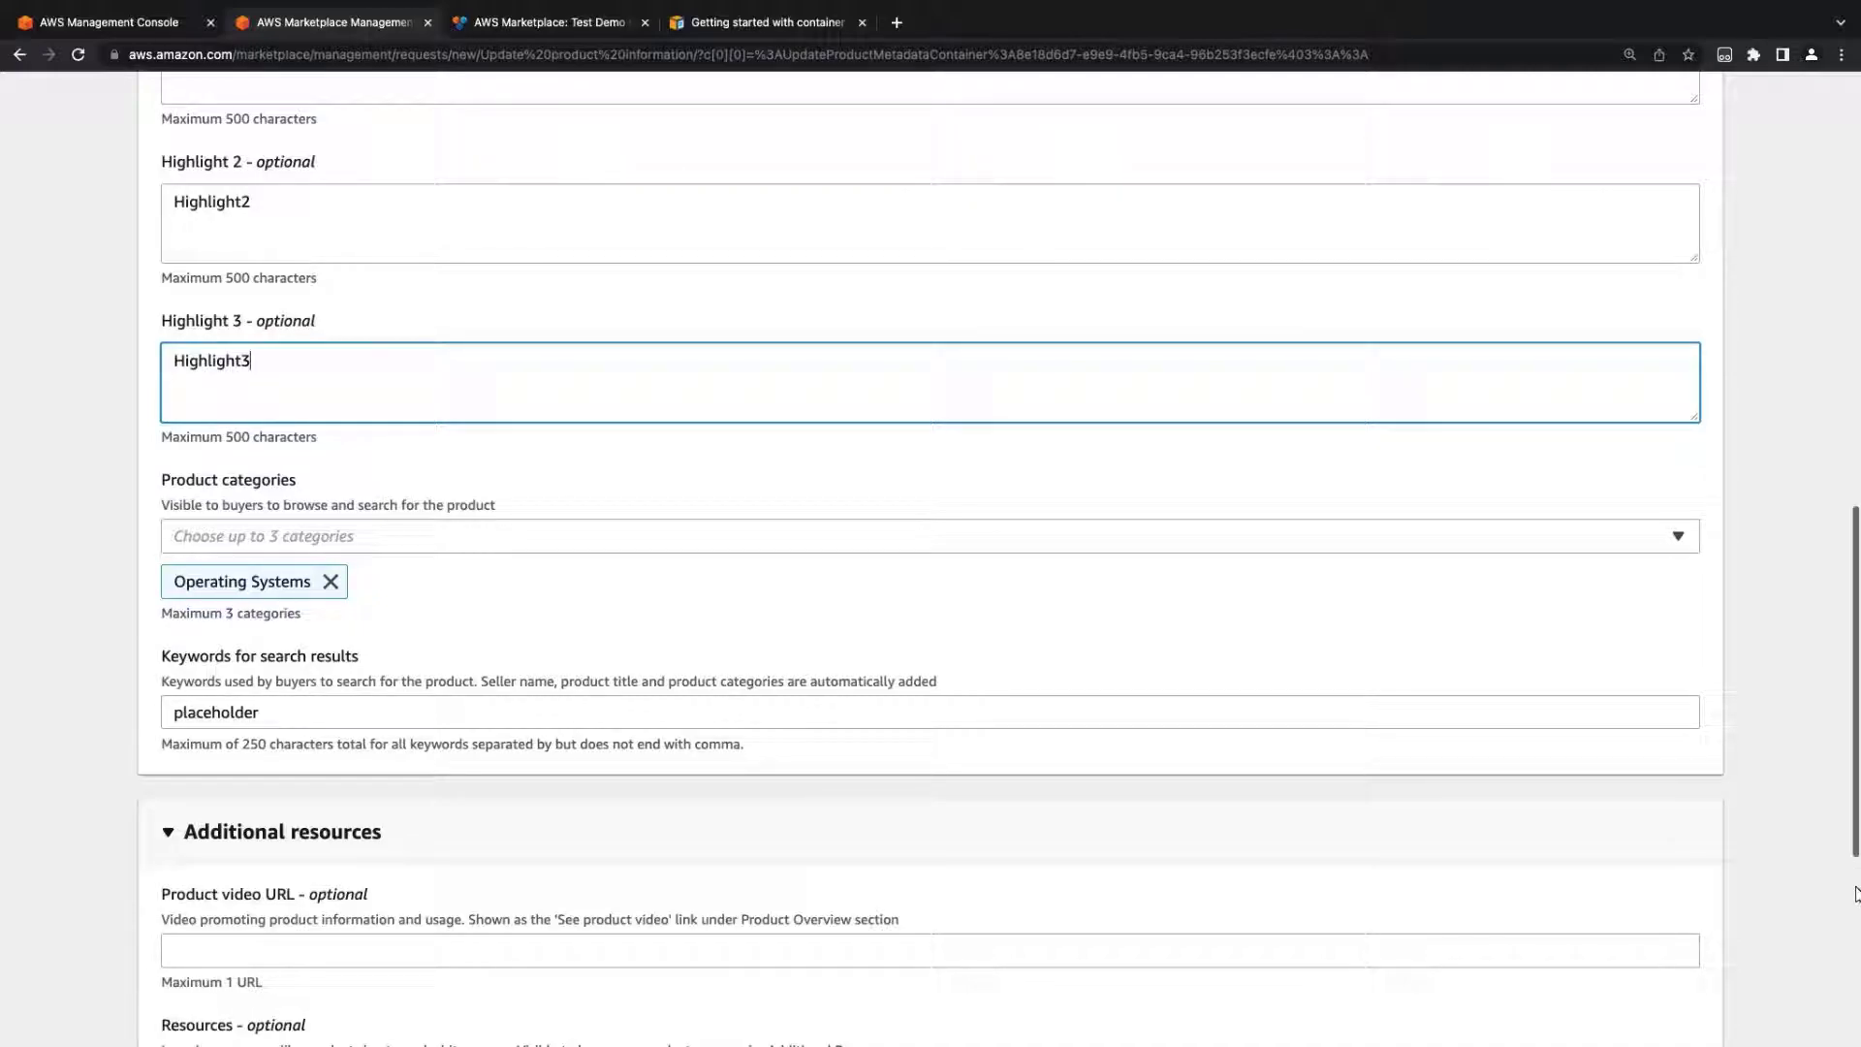
pyautogui.scroll(-3)
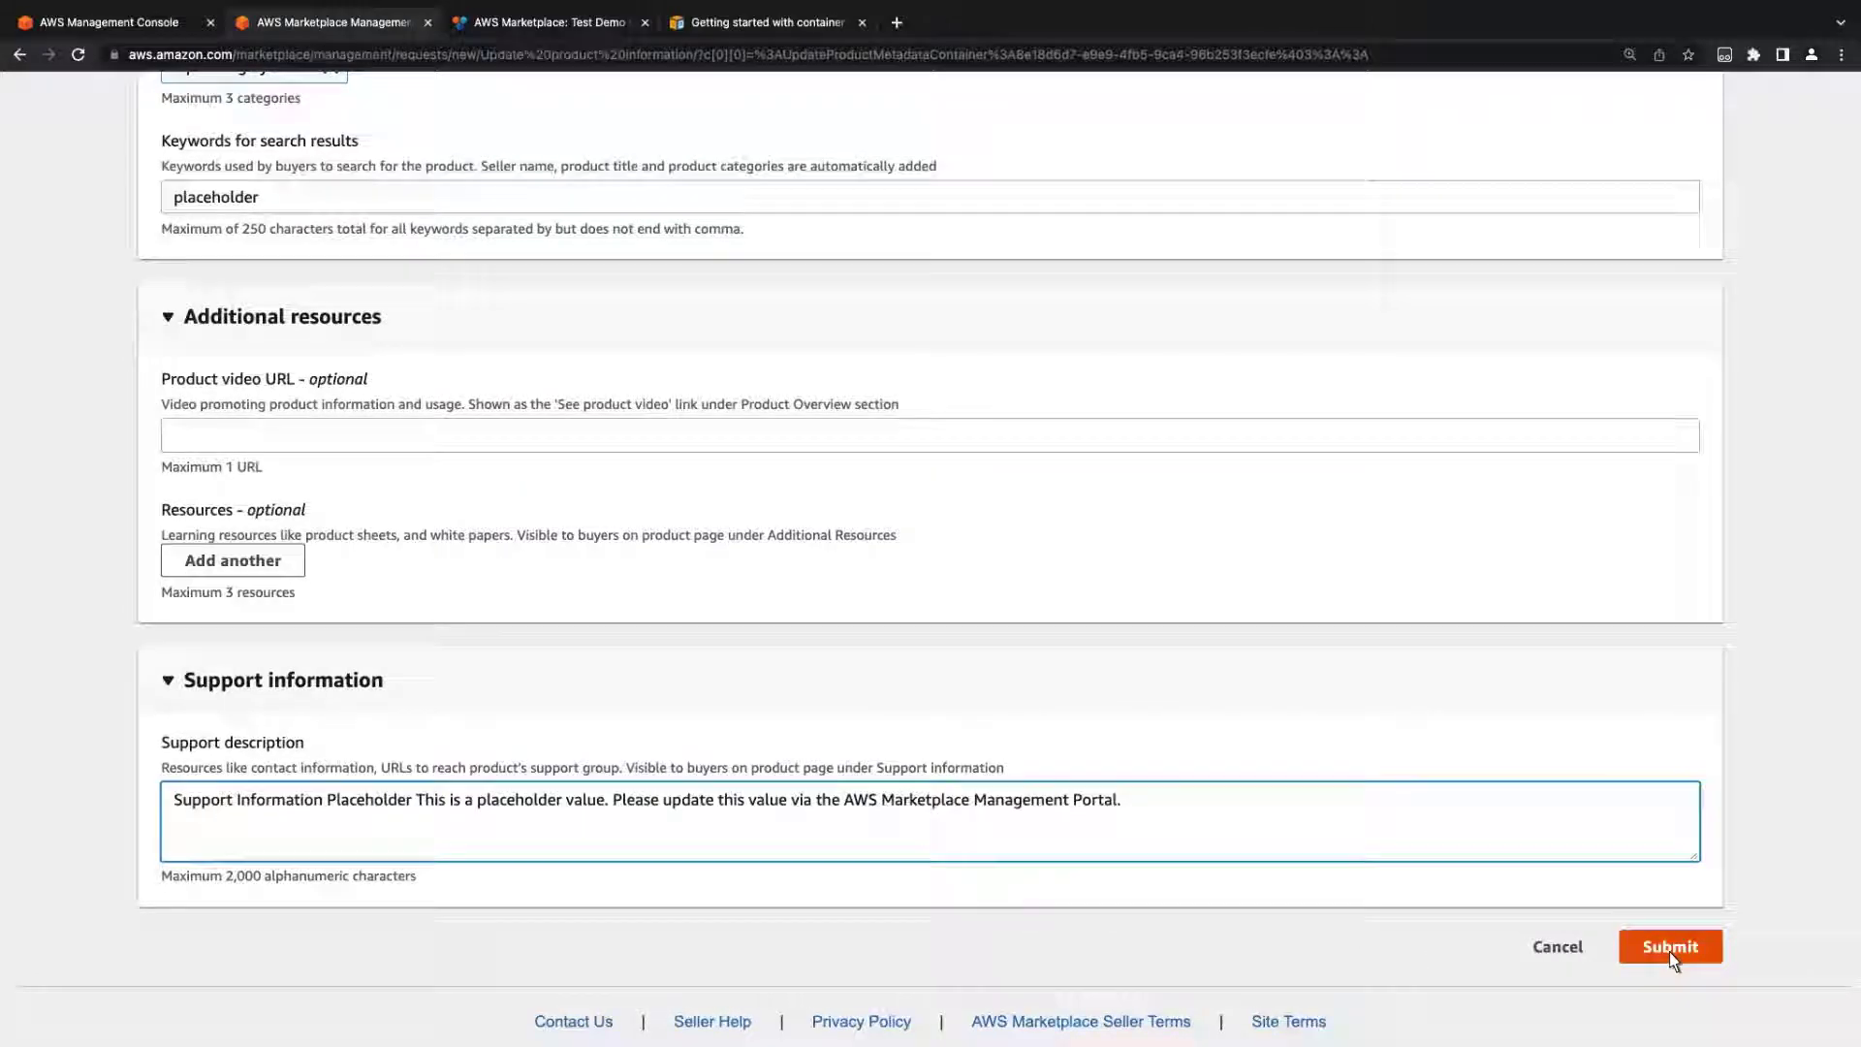
pyautogui.click(1669, 946)
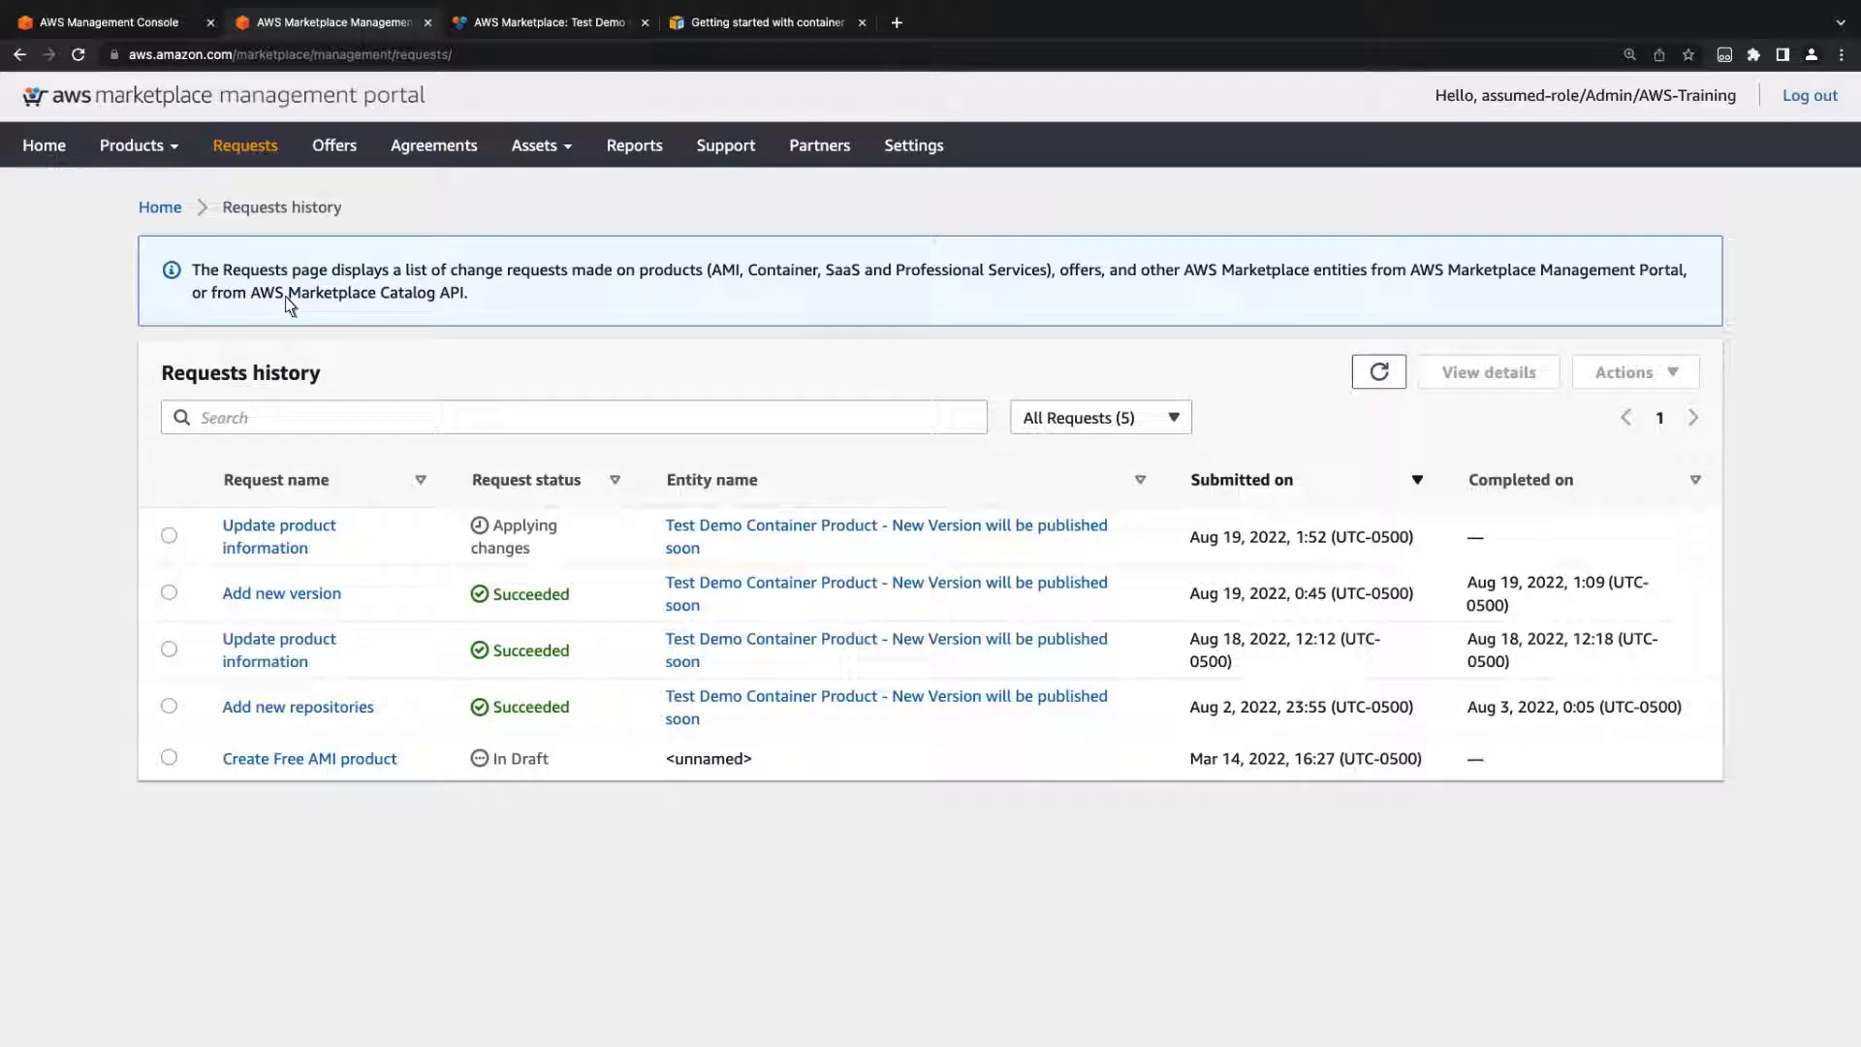
# Step: Refresh Requests history until the update shows Succeeded, then bring up the public product listing
pyautogui.click(1378, 372)
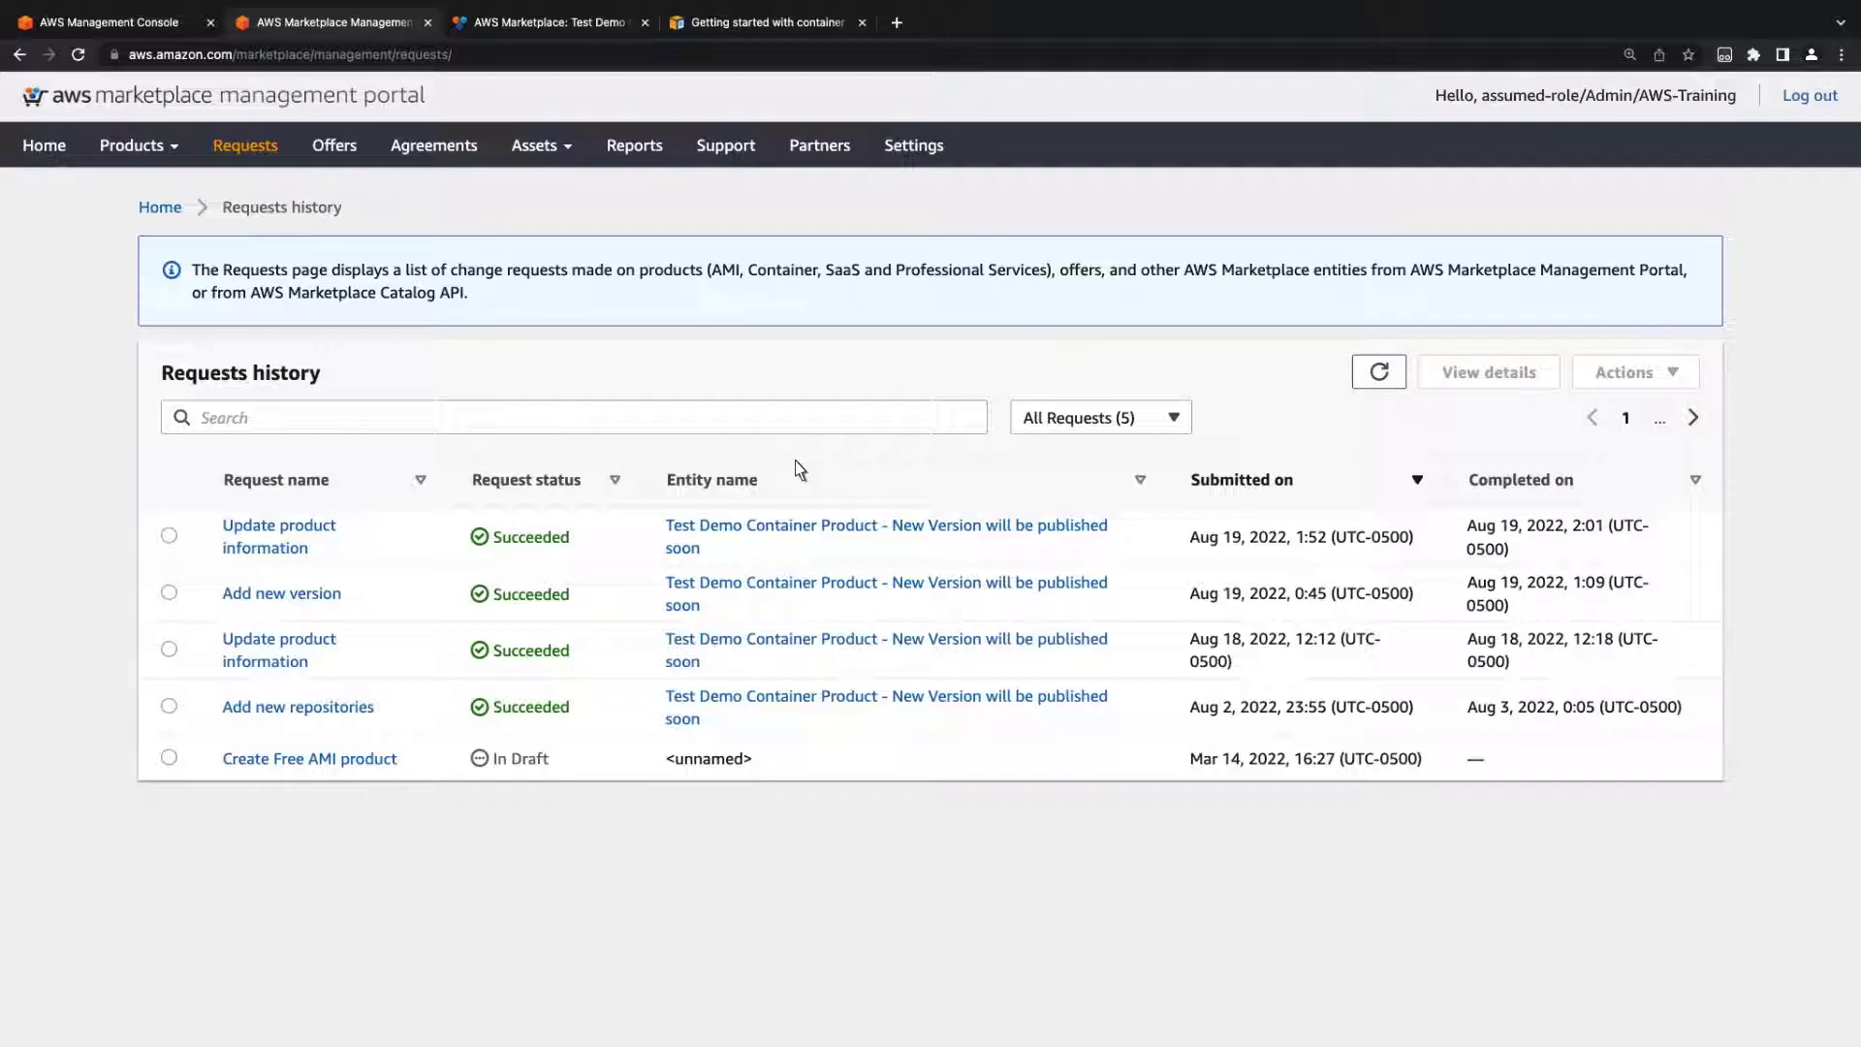
pyautogui.click(277, 536)
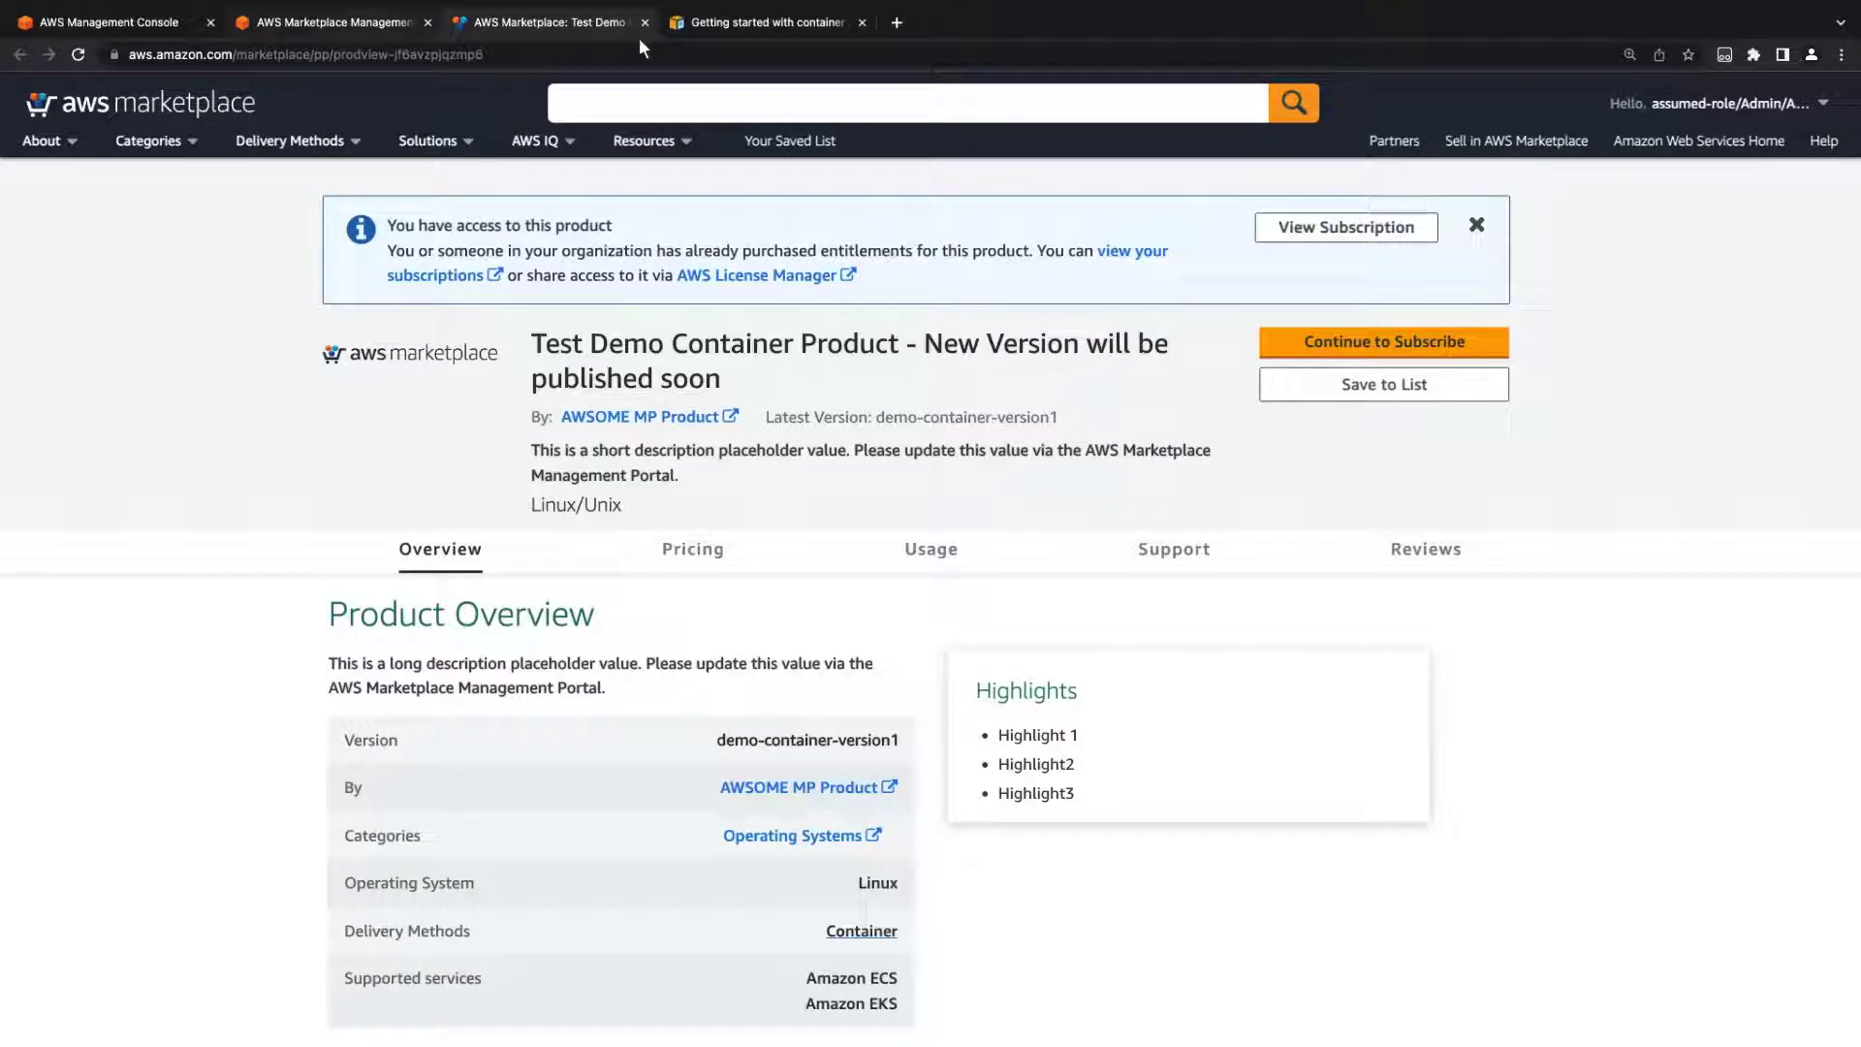
# Step: Scroll through the public product page's overview and support sections, then return to the management portal
pyautogui.scroll(-3)
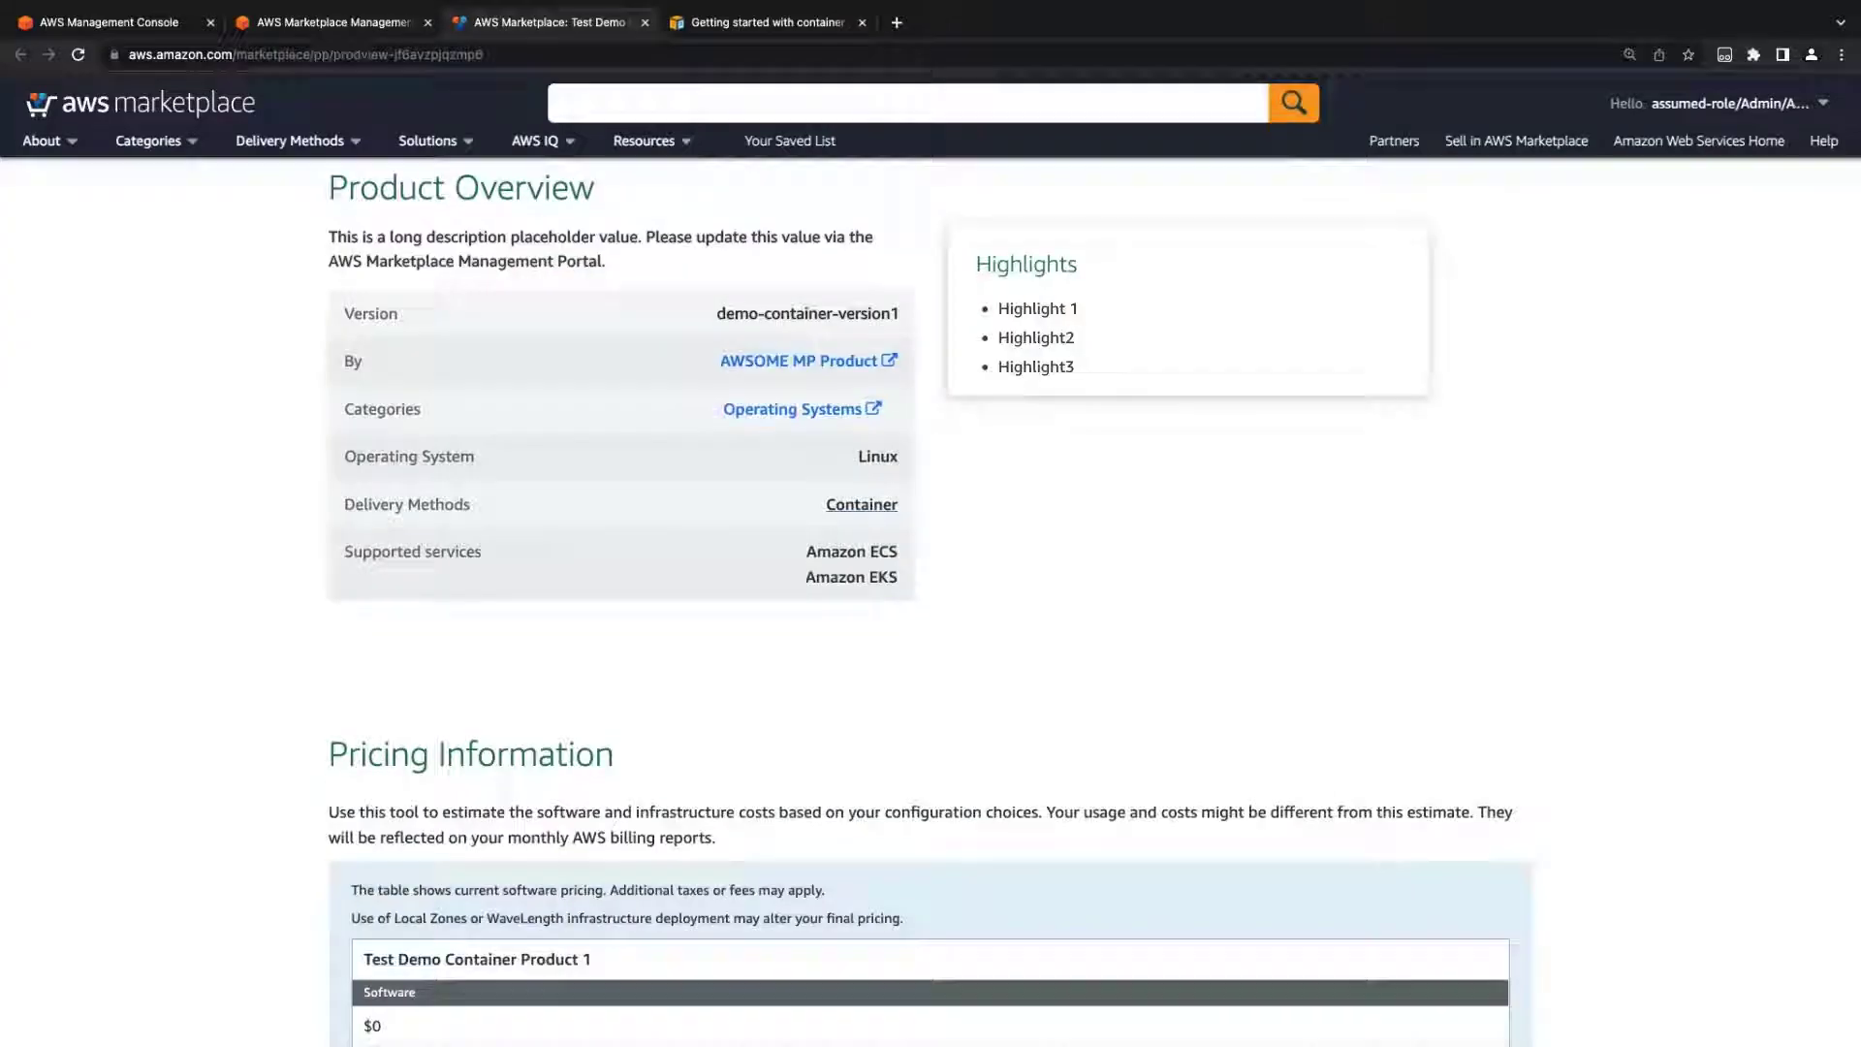
pyautogui.scroll(-3)
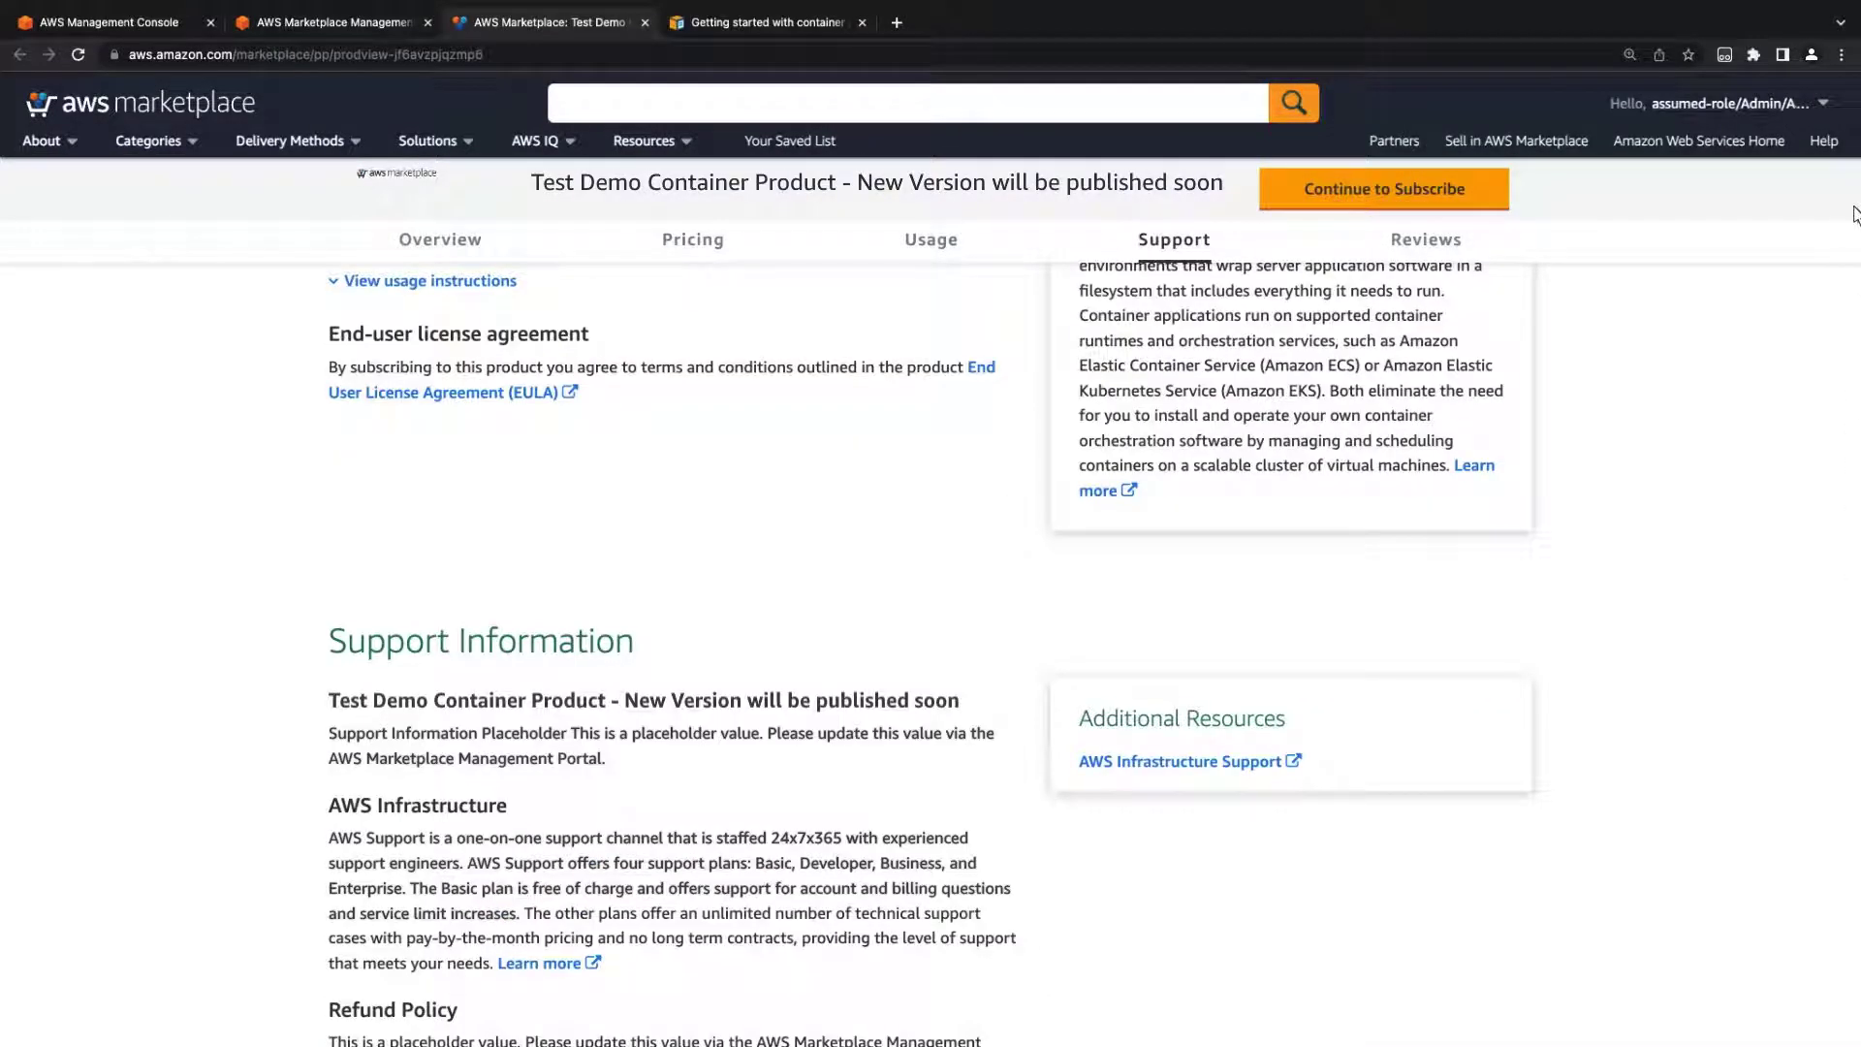
pyautogui.scroll(3)
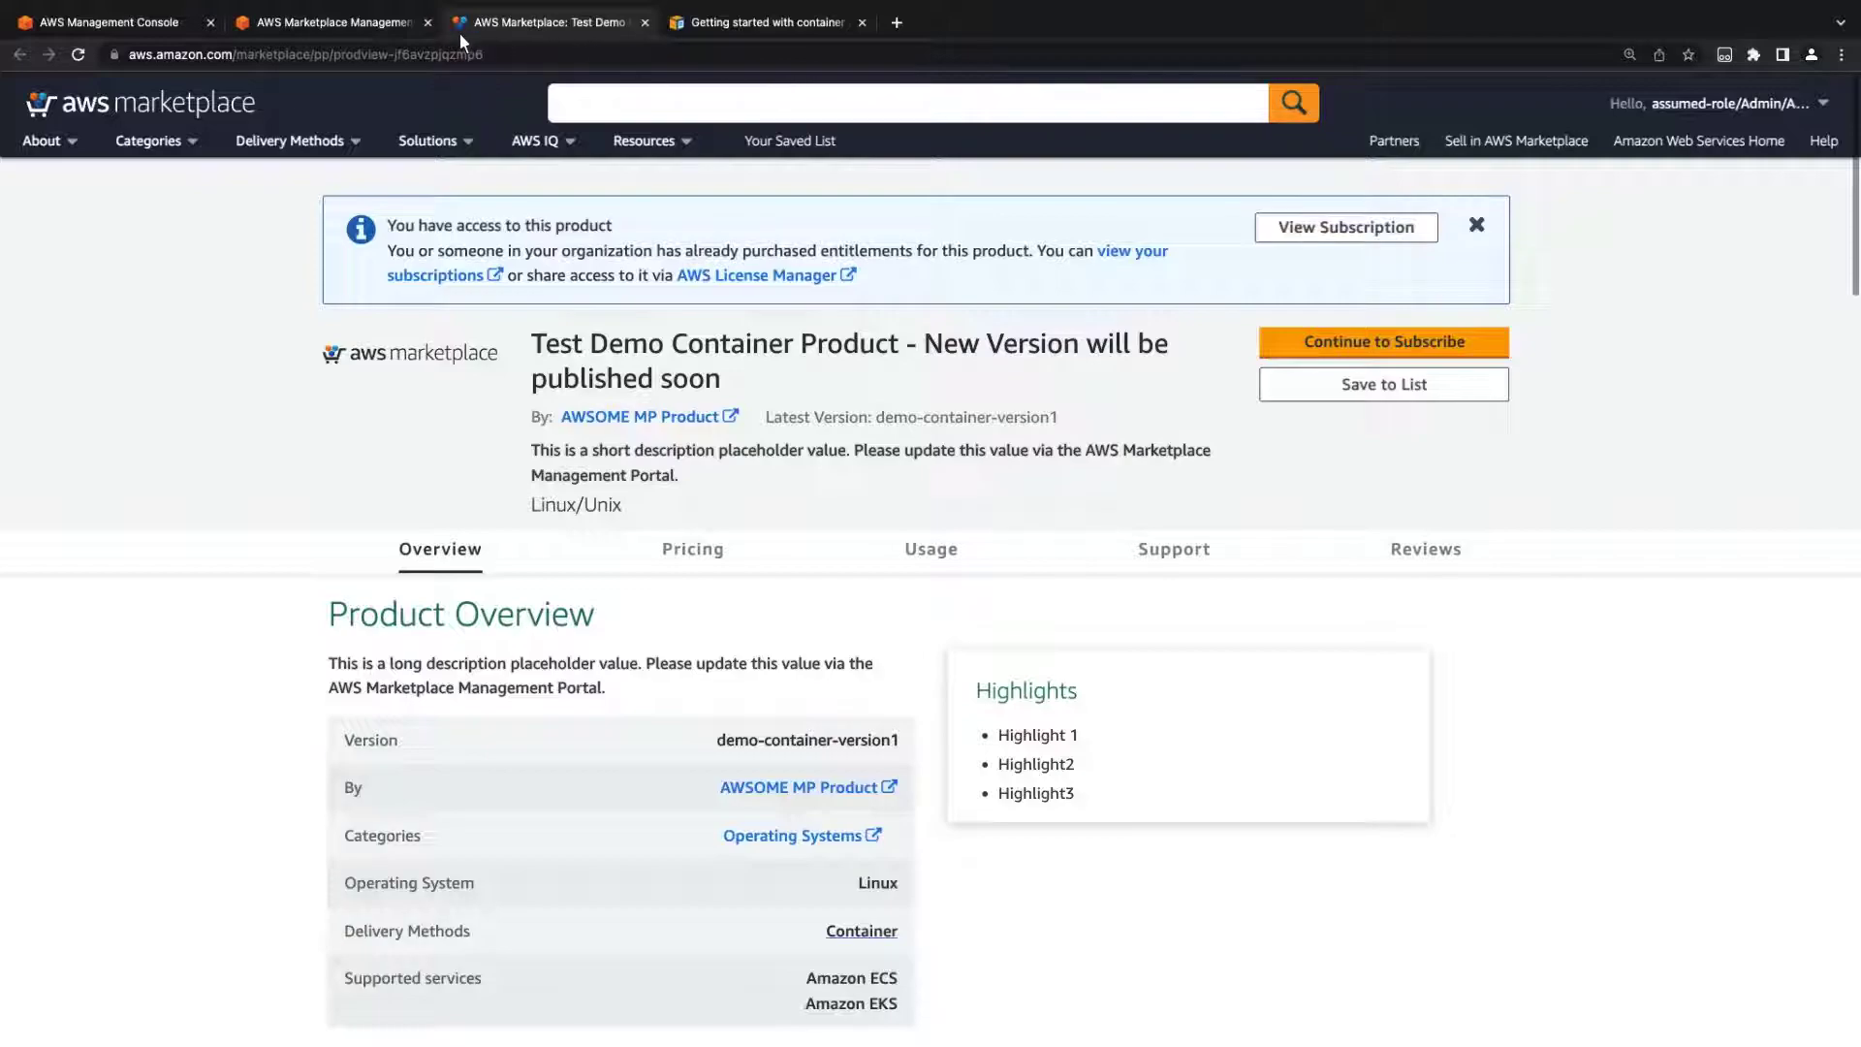
pyautogui.click(332, 21)
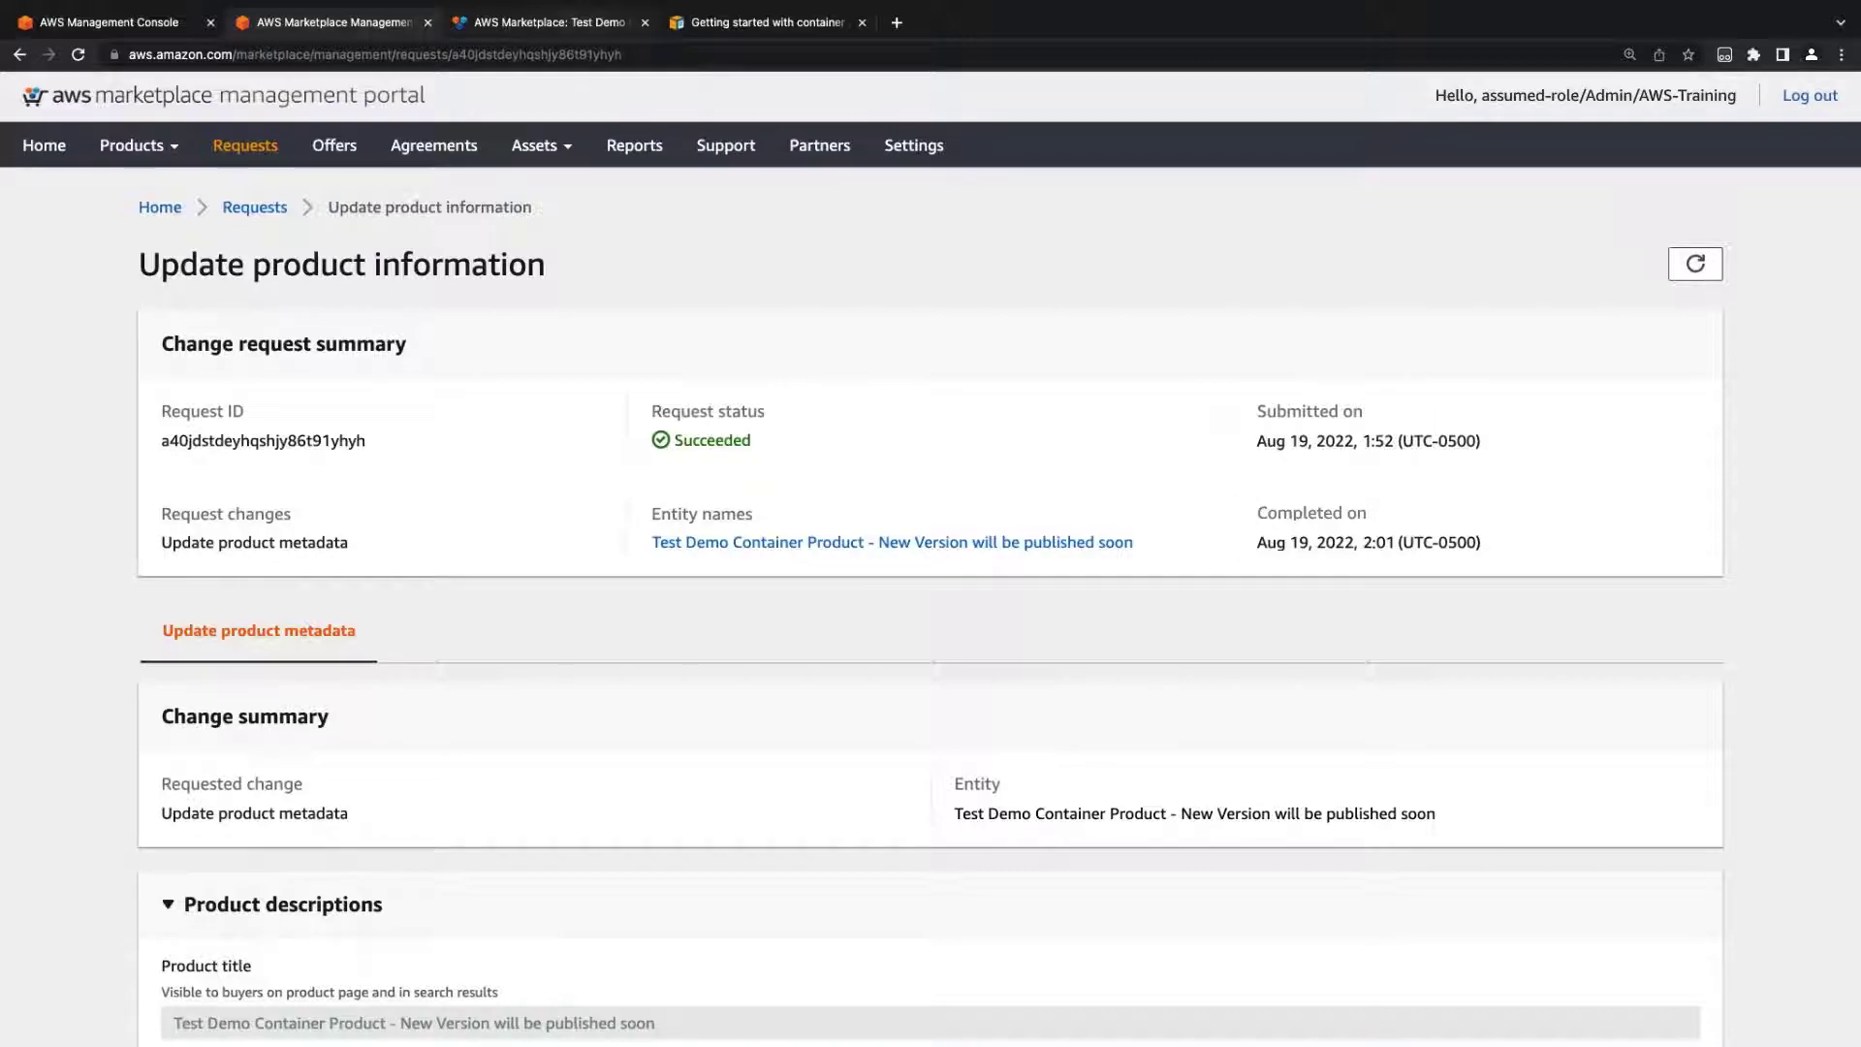
pyautogui.moveTo(1264, 403)
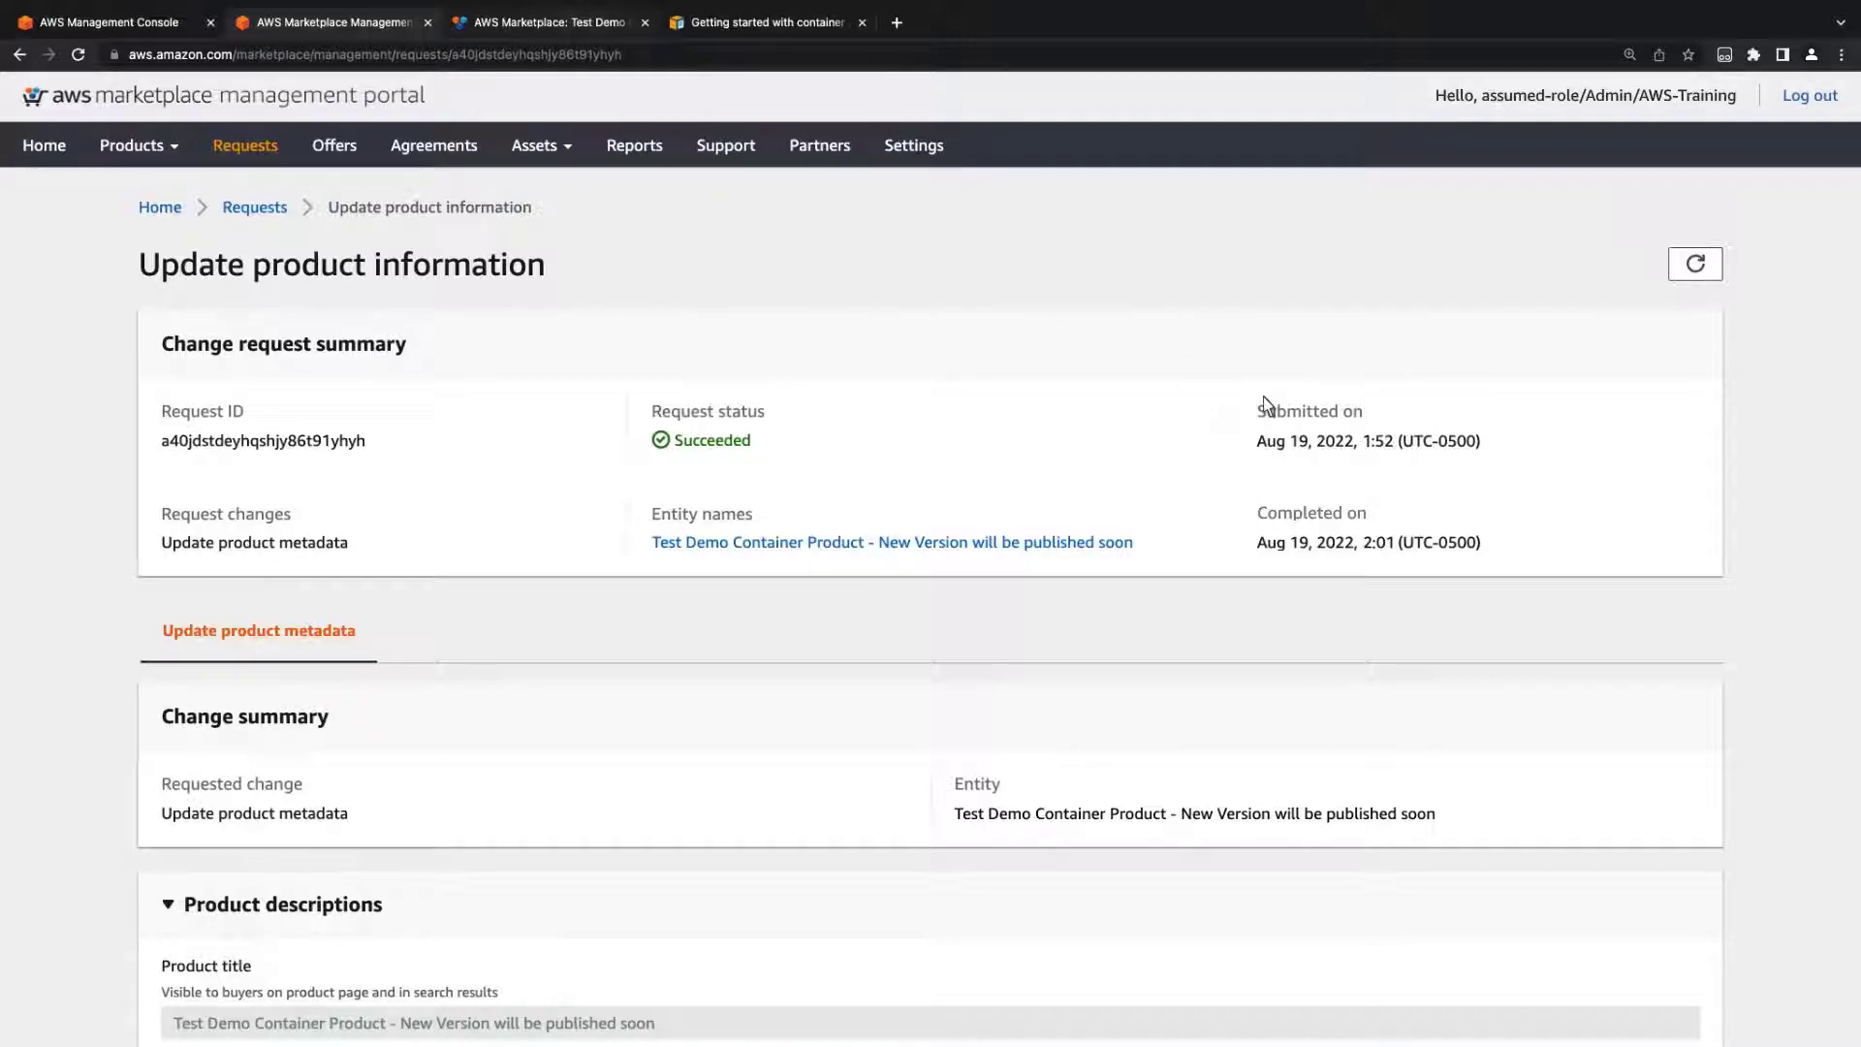
# Step: Review the succeeded request details and open the Contact Us support request form
pyautogui.scroll(-3)
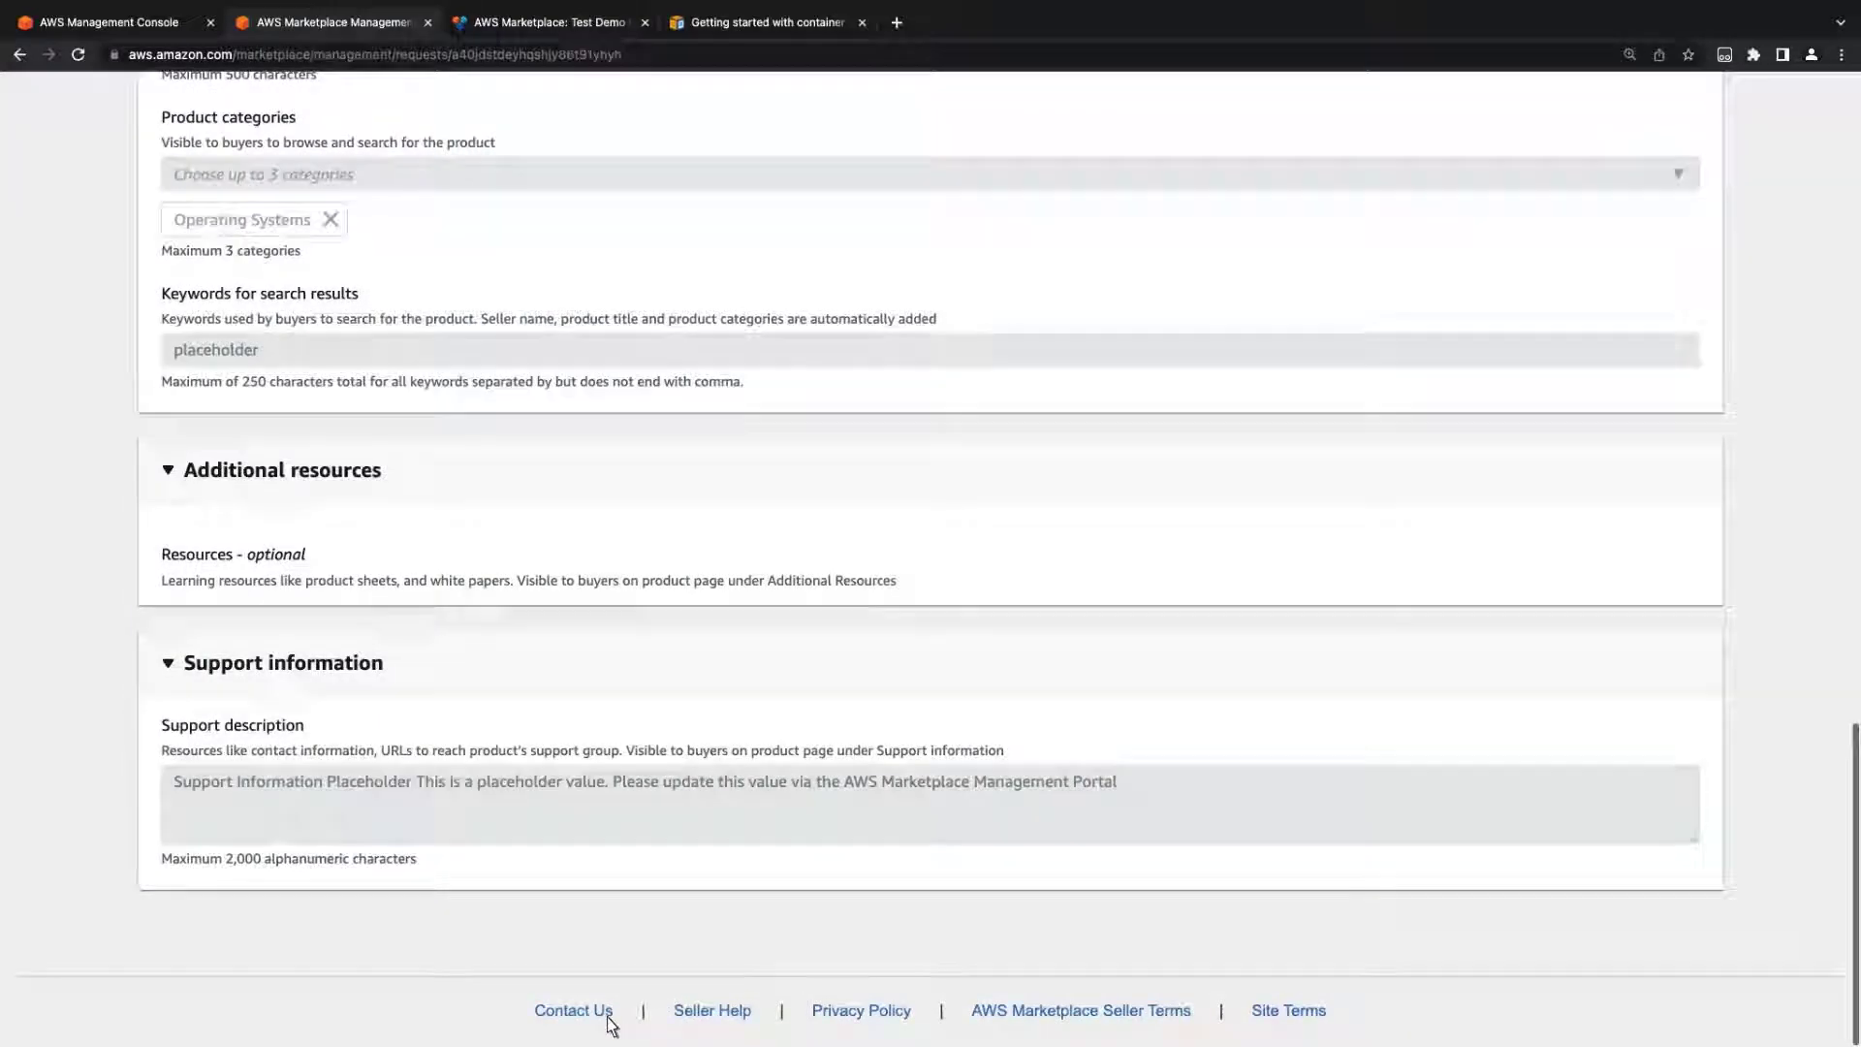
pyautogui.click(574, 1010)
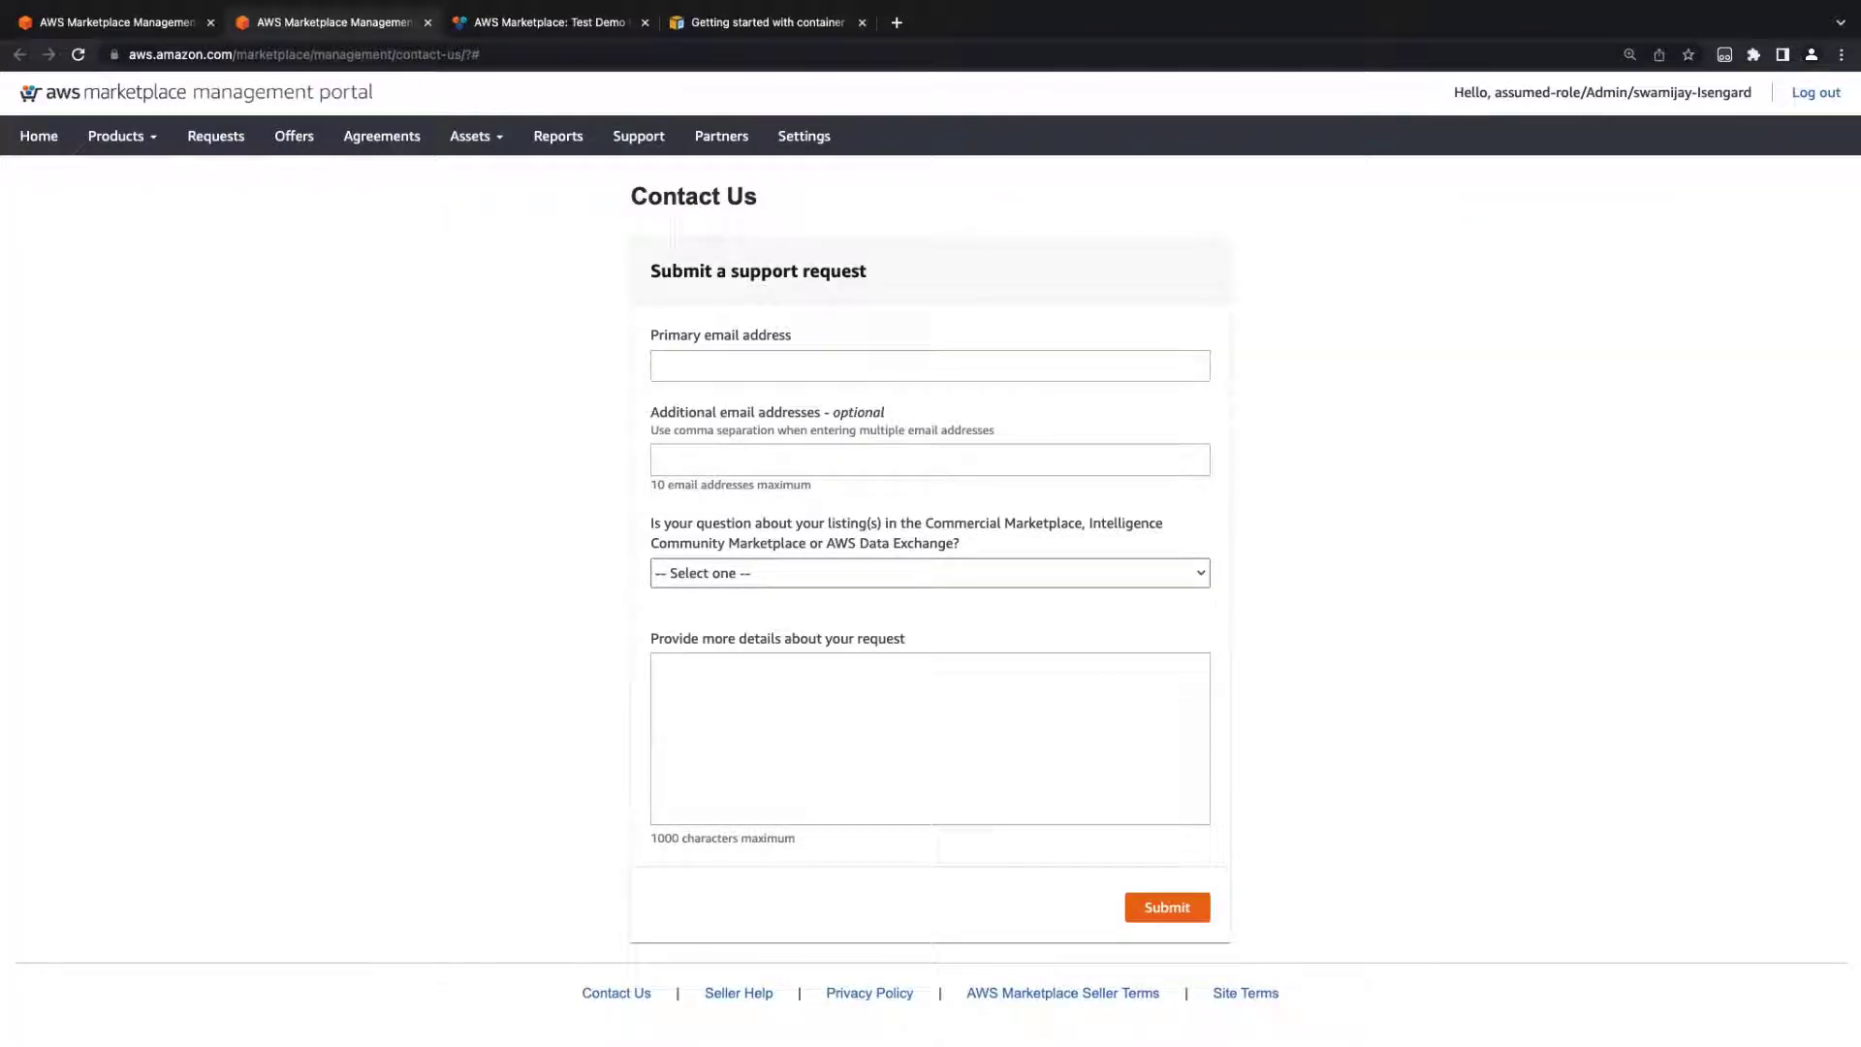
pyautogui.moveTo(670, 390)
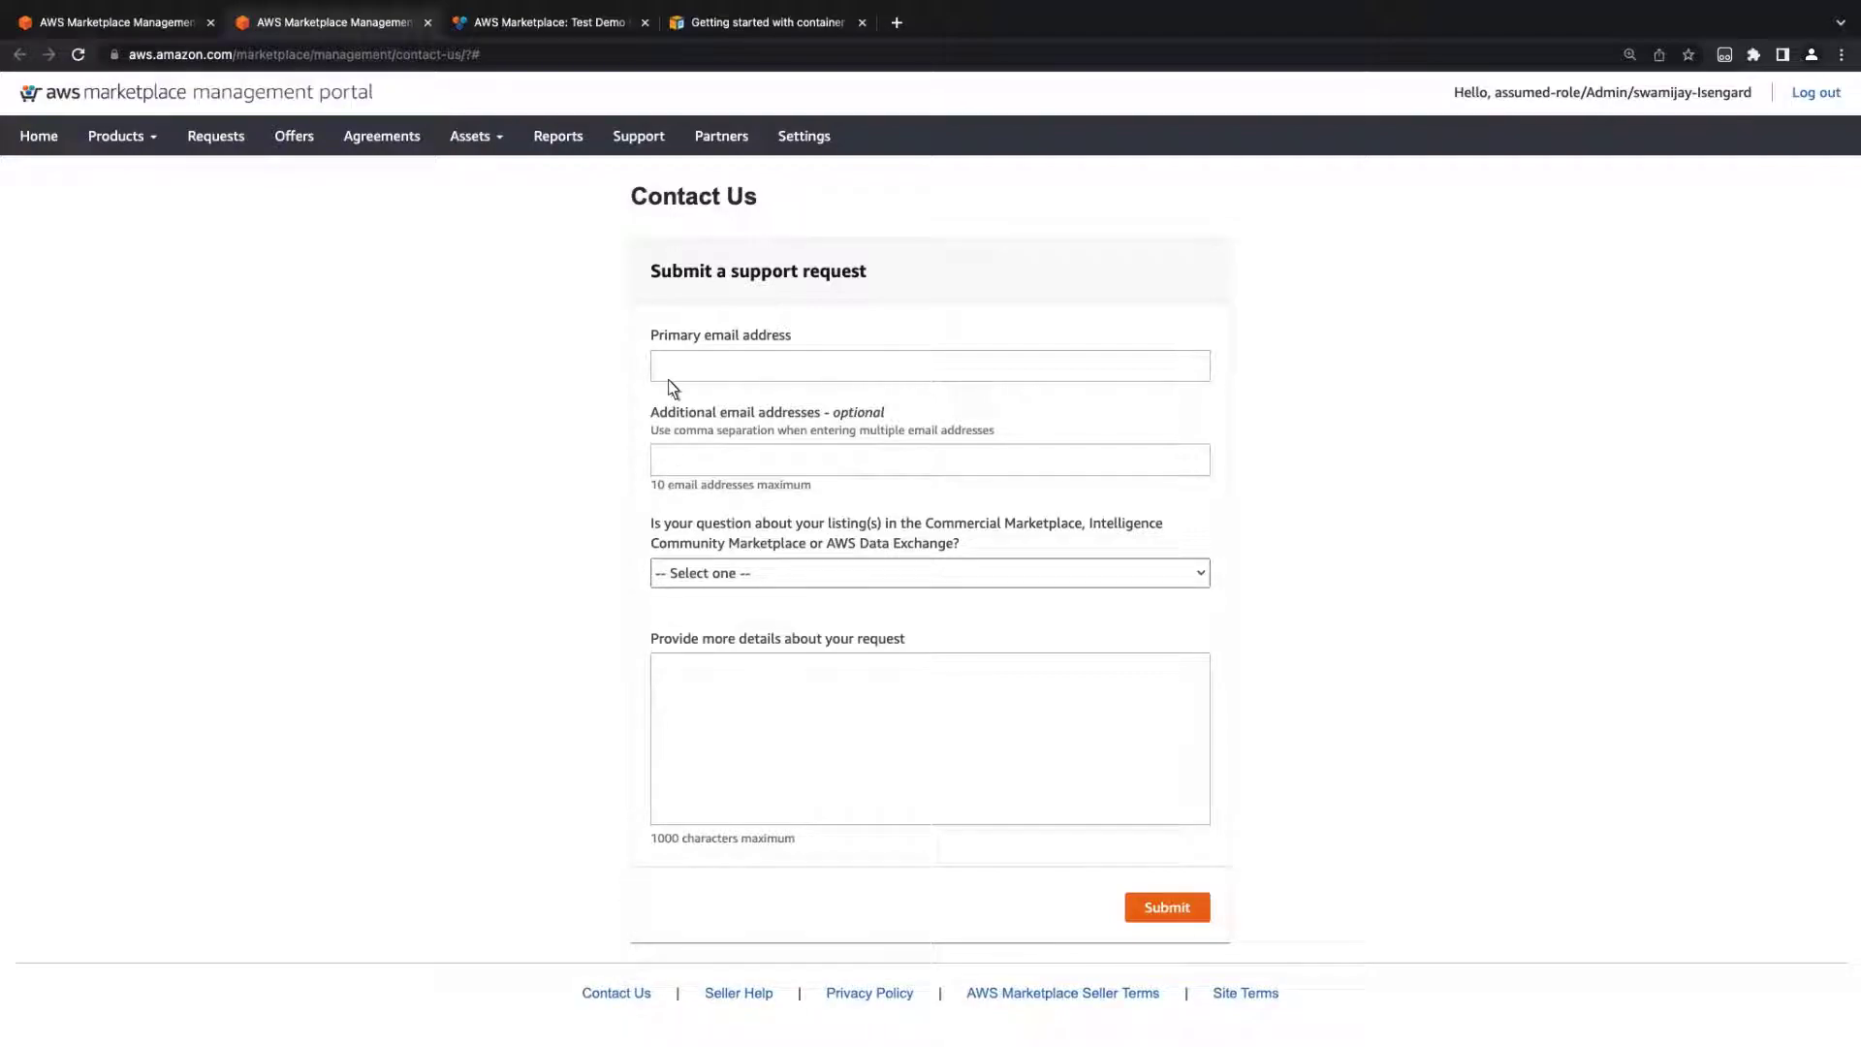
pyautogui.write('awstraining@example.com')
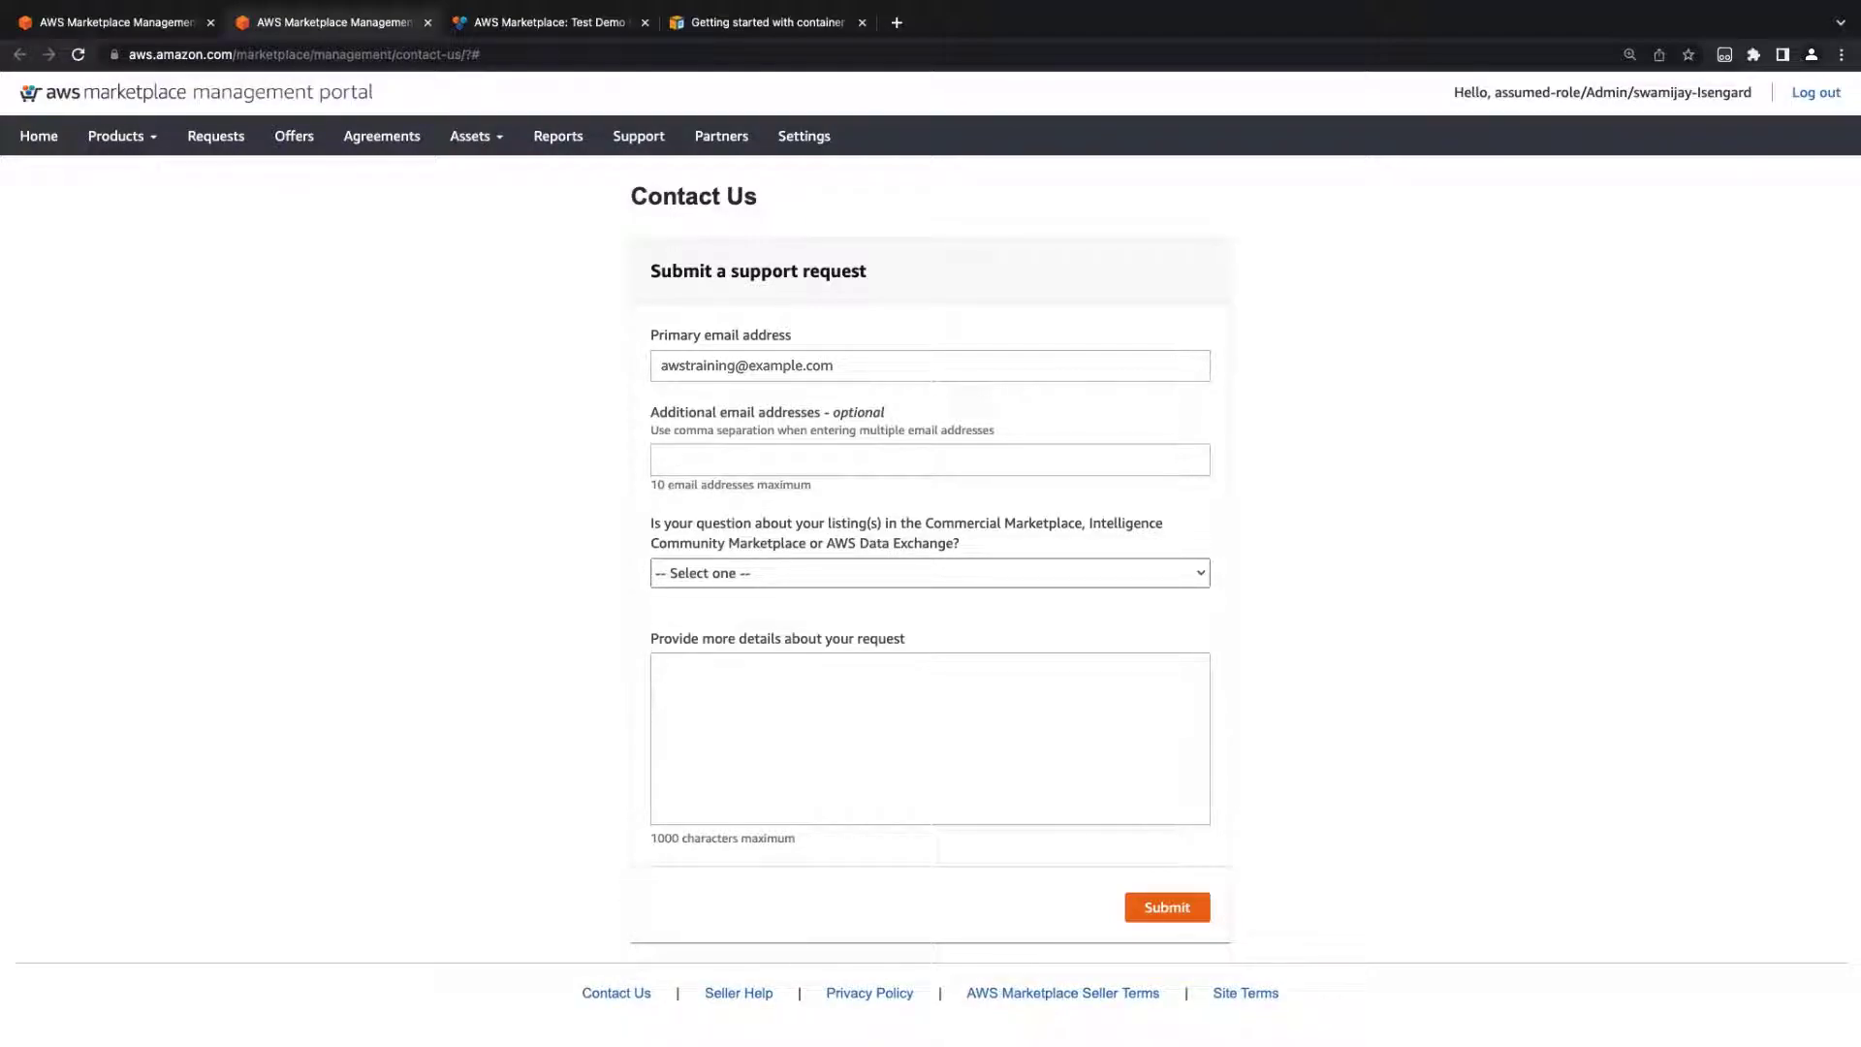
pyautogui.write('awstraining-add@example.com')
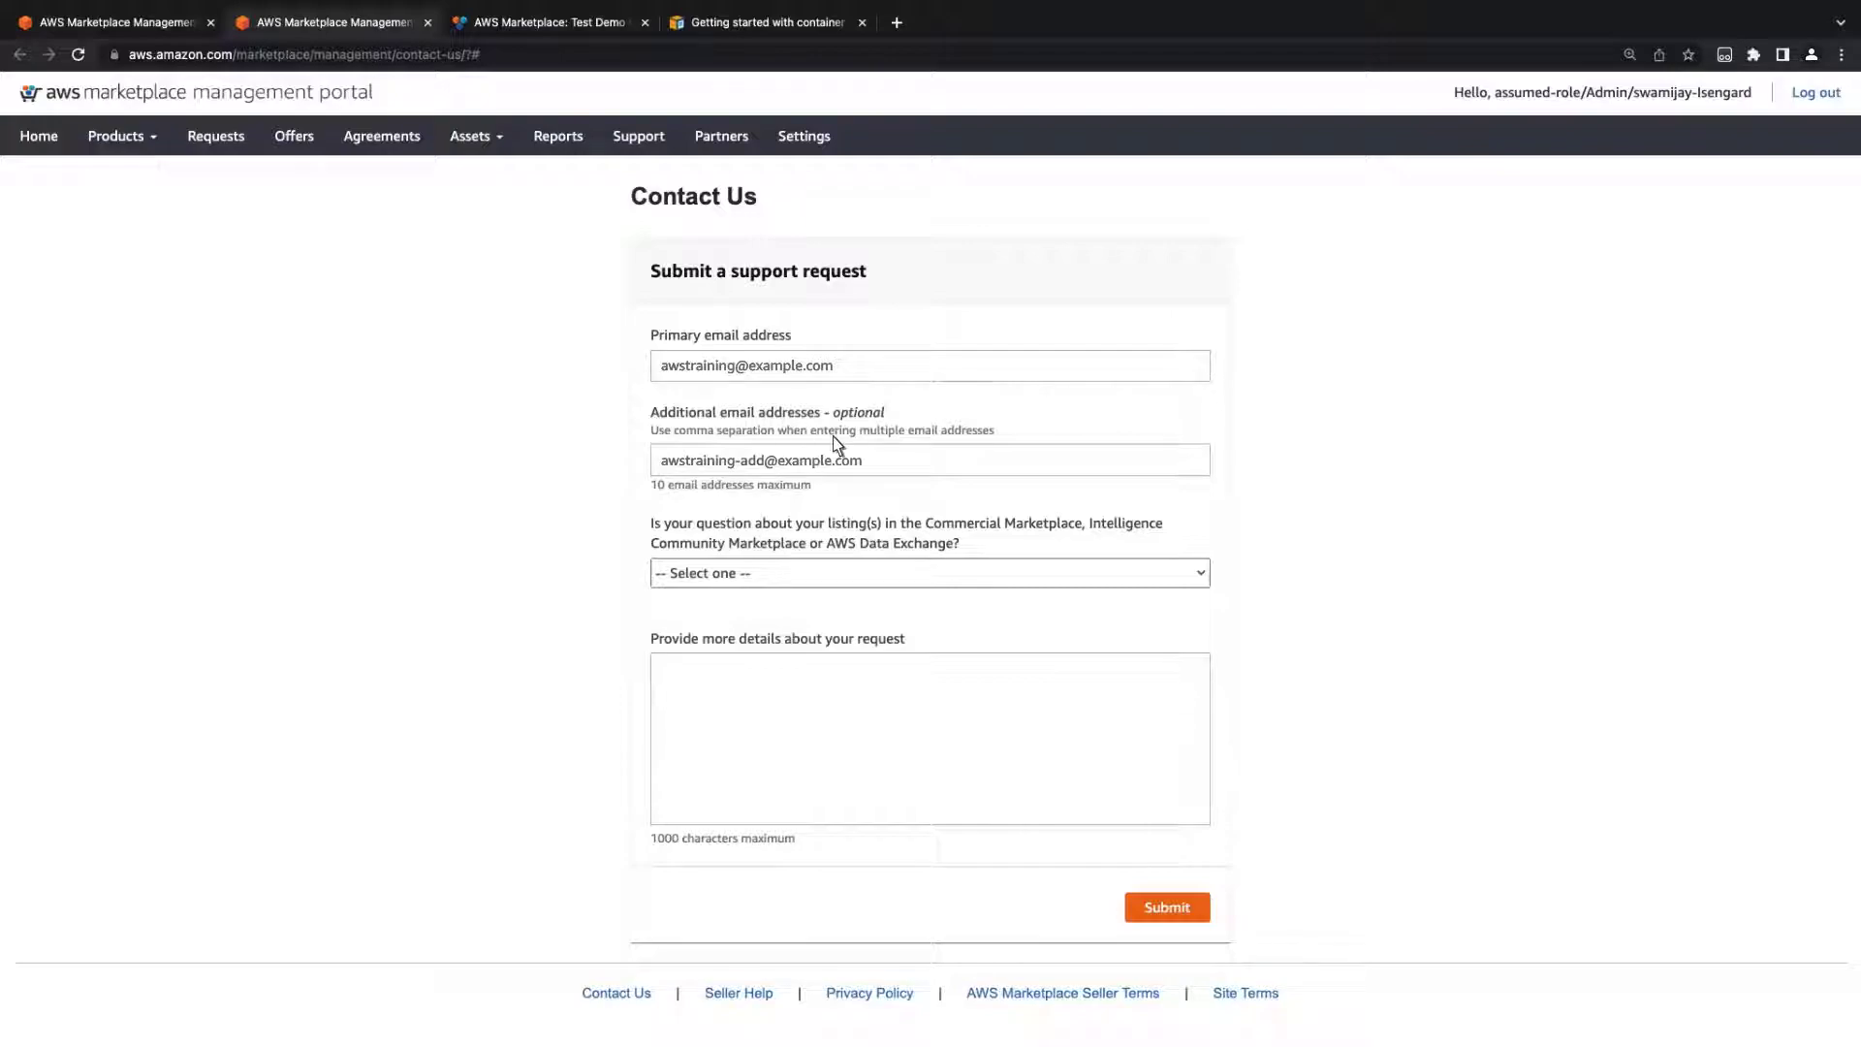
pyautogui.click(928, 574)
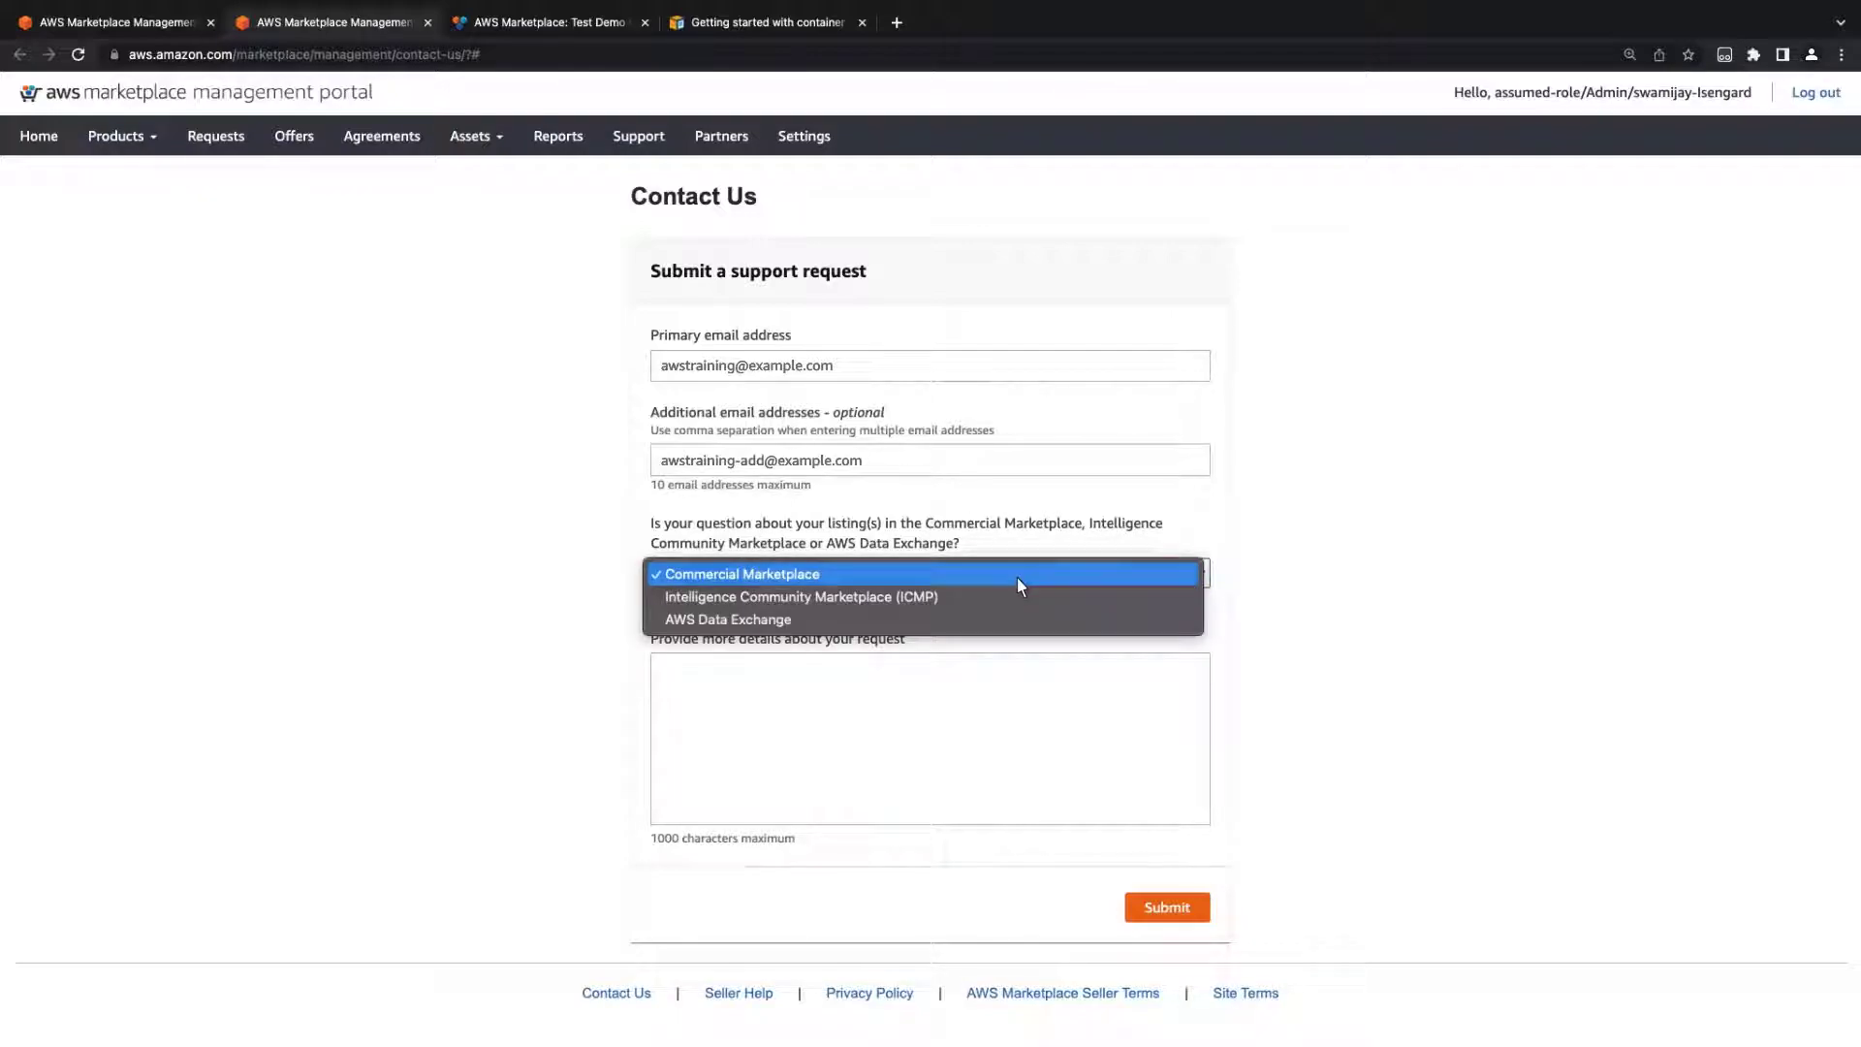
pyautogui.click(737, 574)
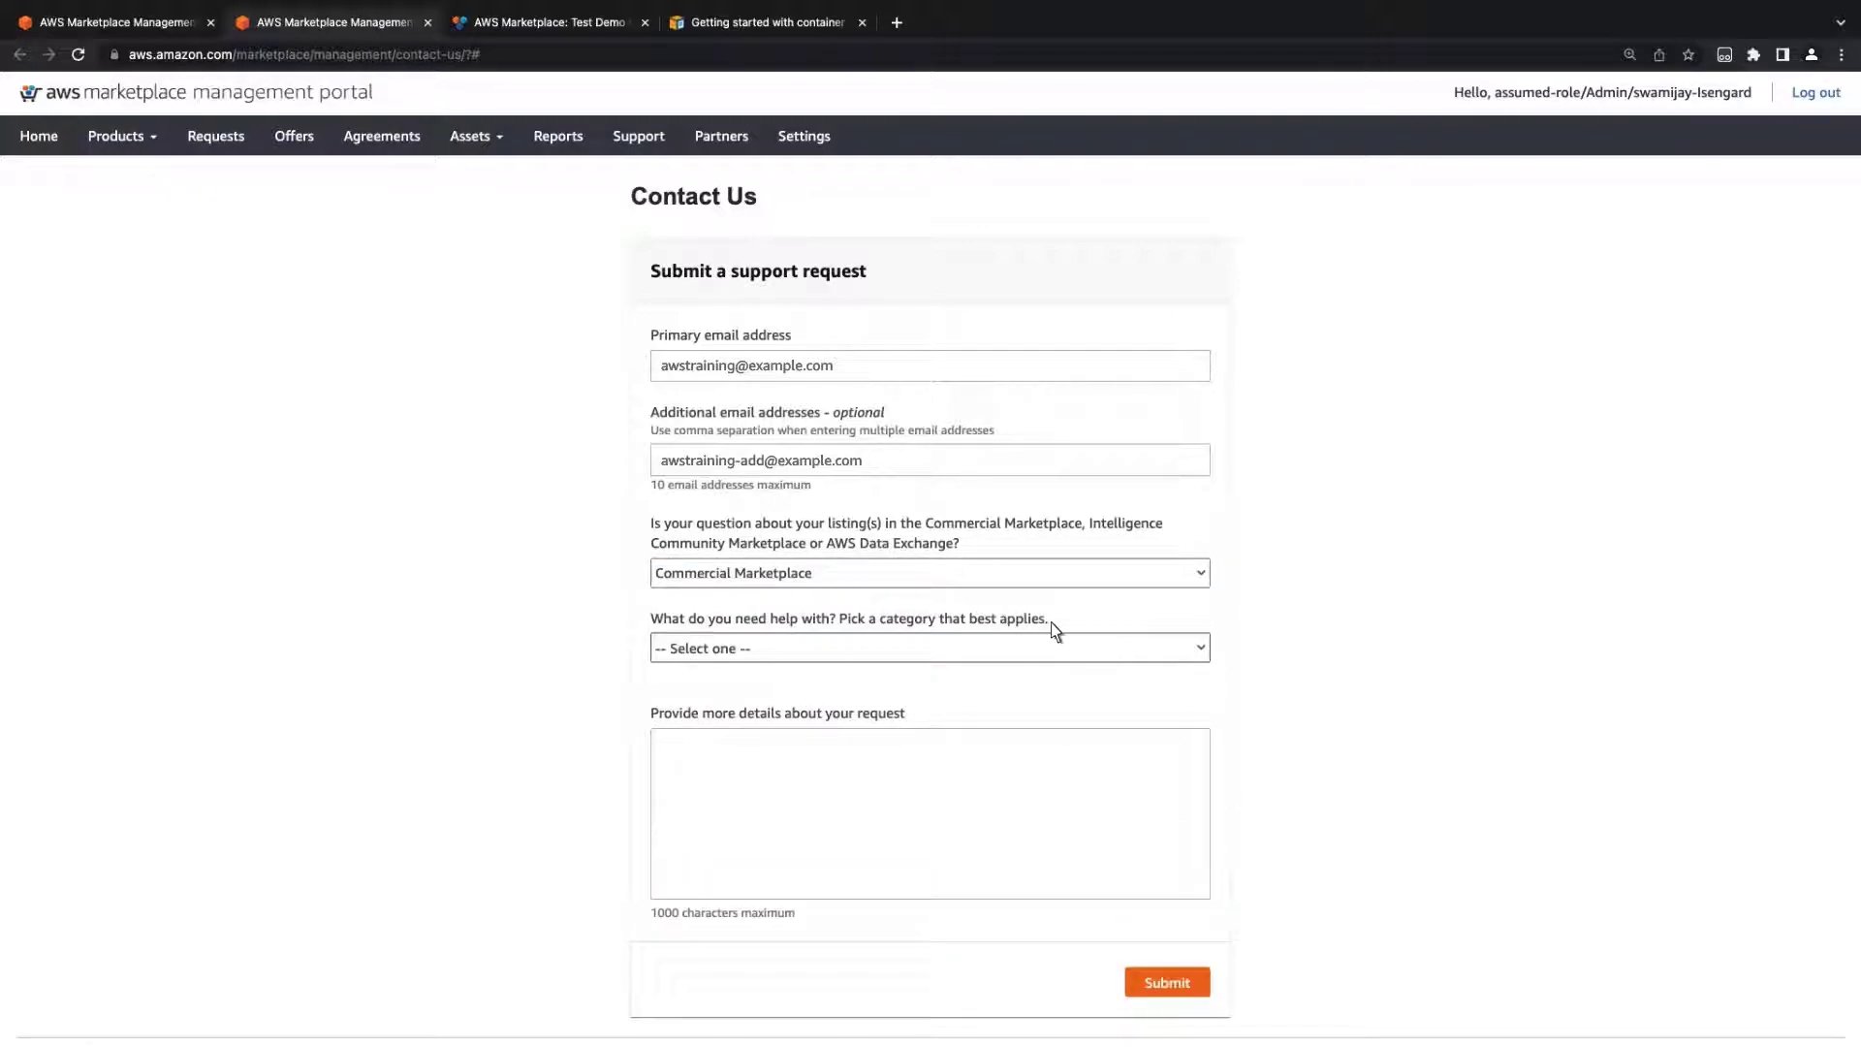
# Step: Categorize the request as Product Listing / Product / Version Update and write the 'Hi Marketplace...' details message
pyautogui.click(929, 647)
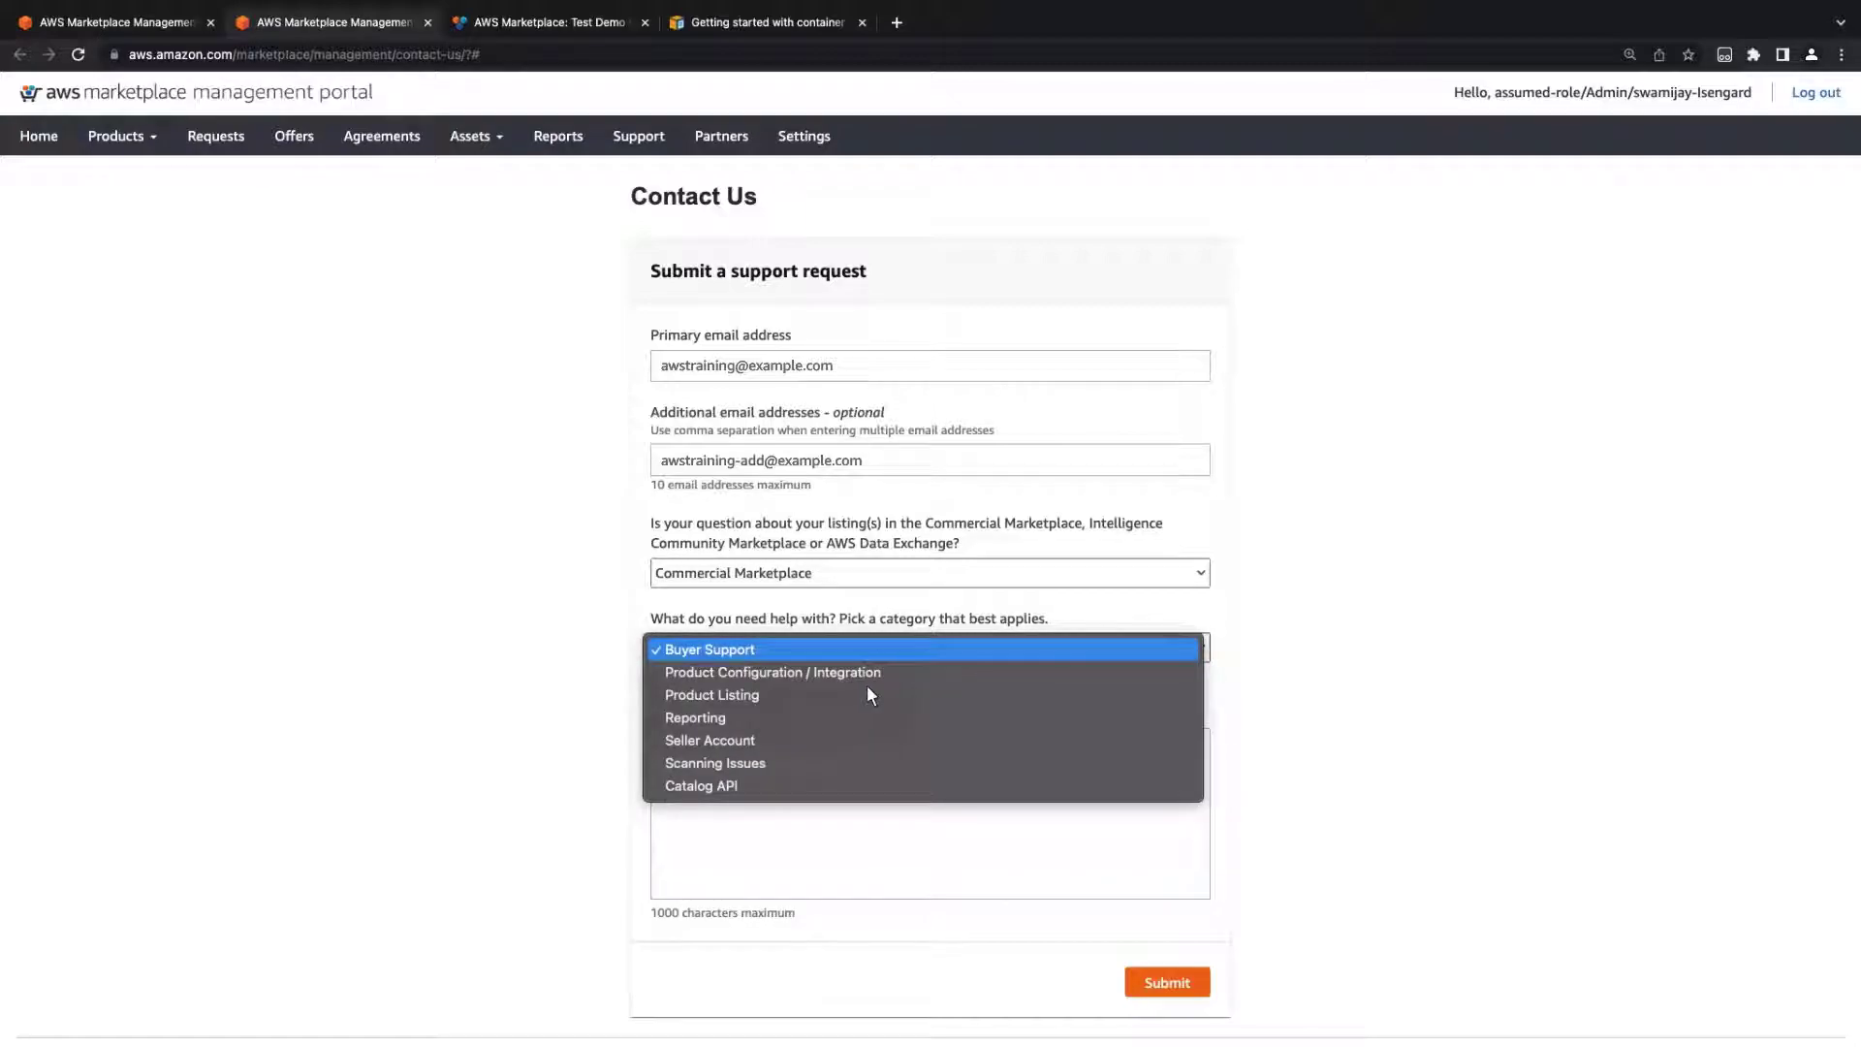
pyautogui.click(711, 694)
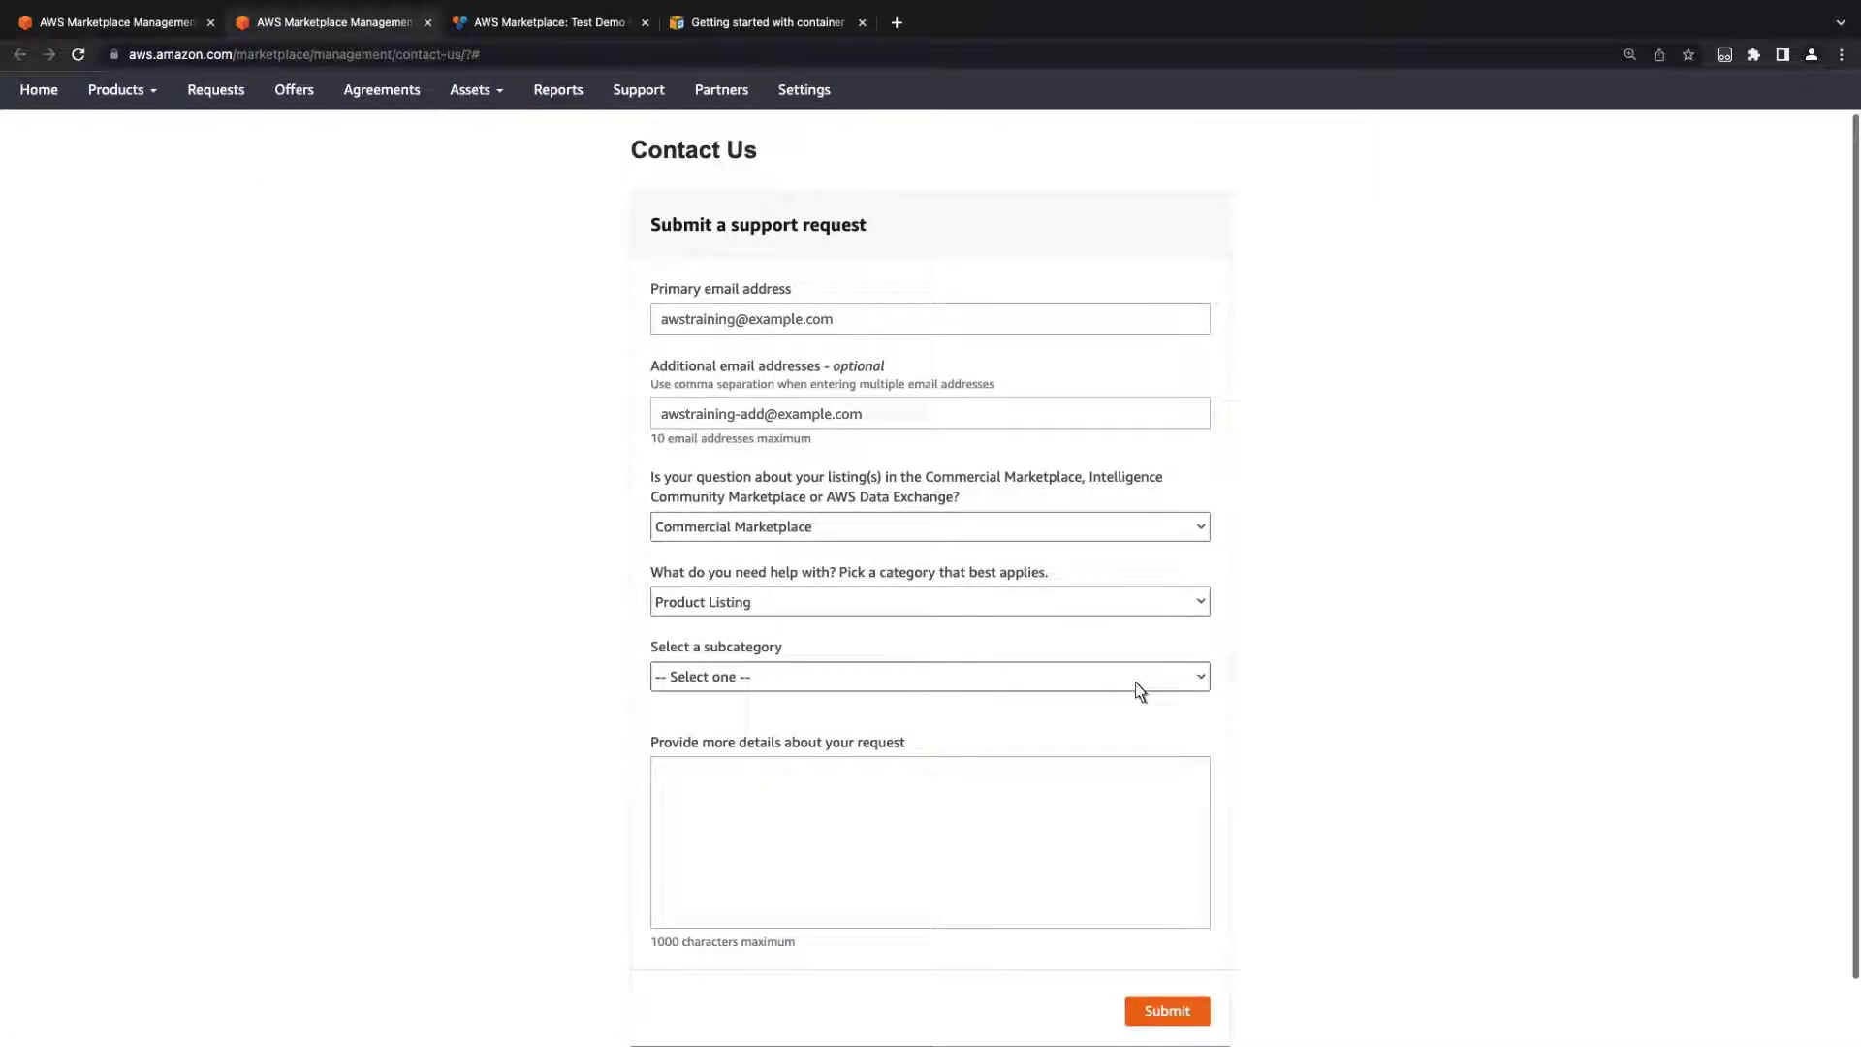
pyautogui.click(929, 677)
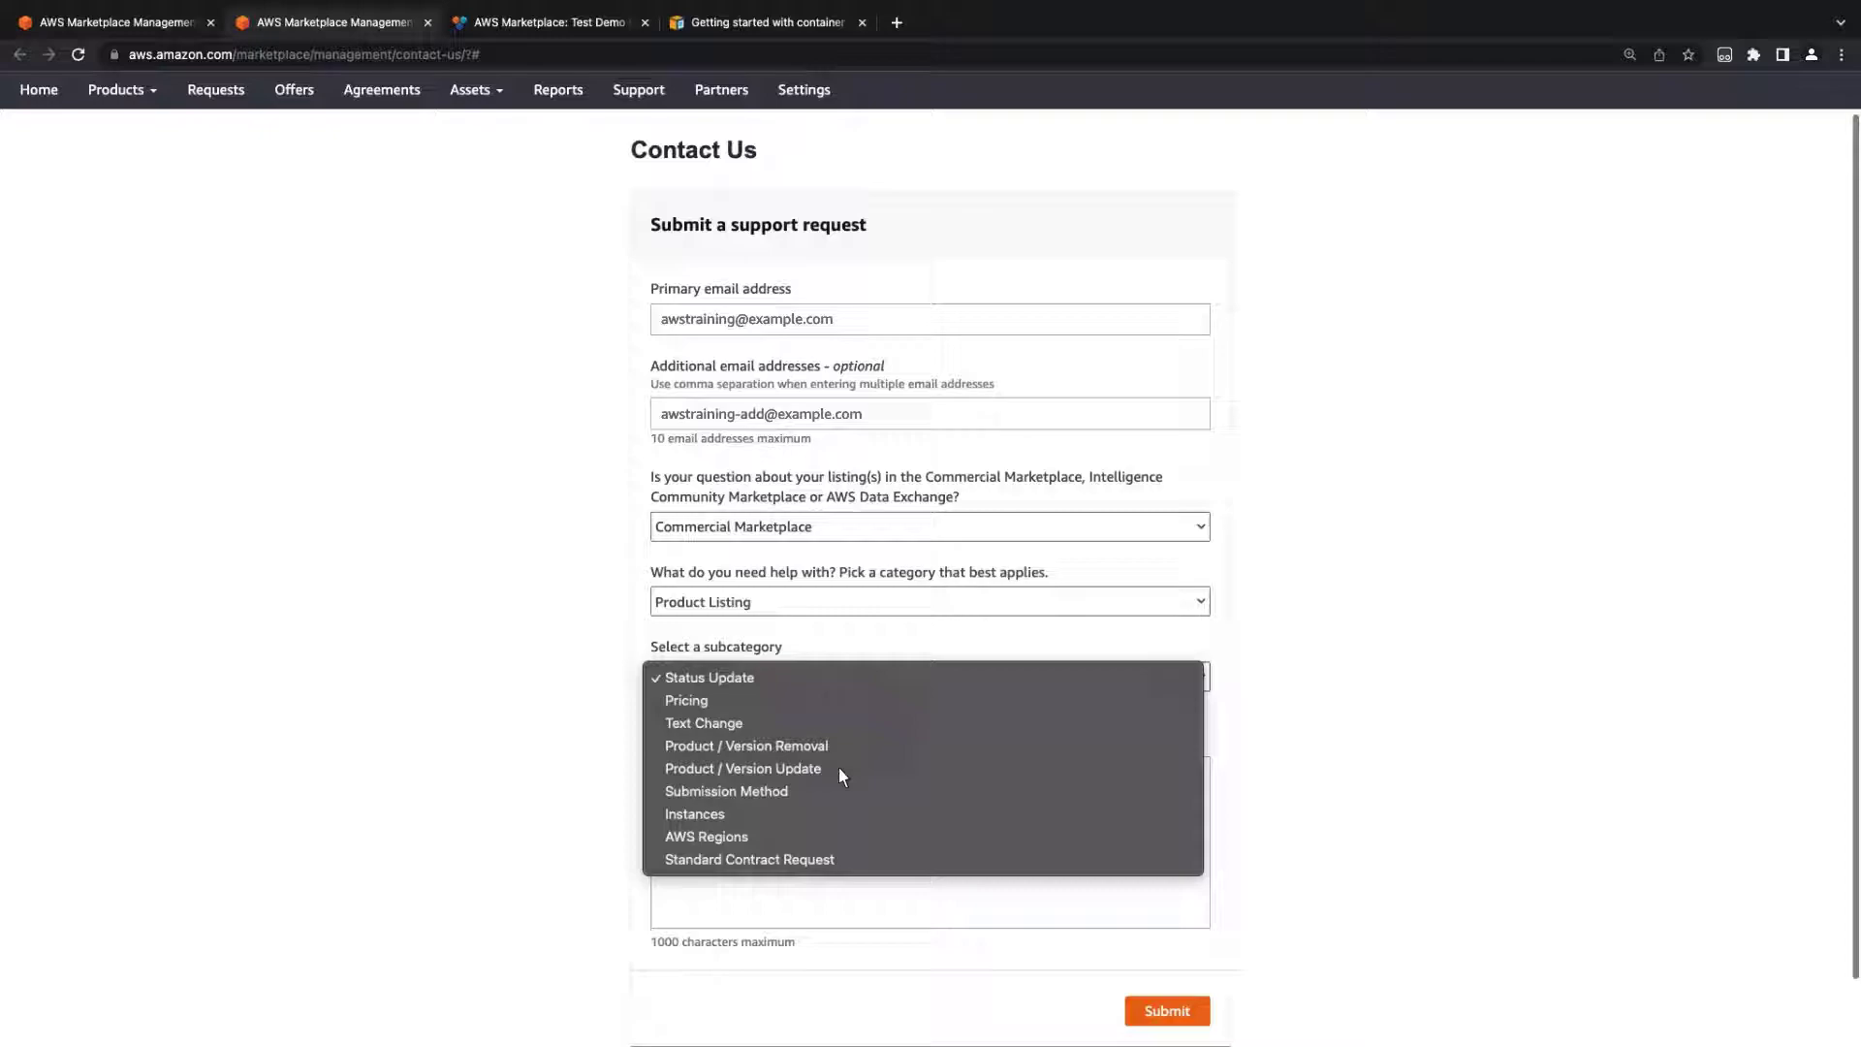
pyautogui.click(743, 768)
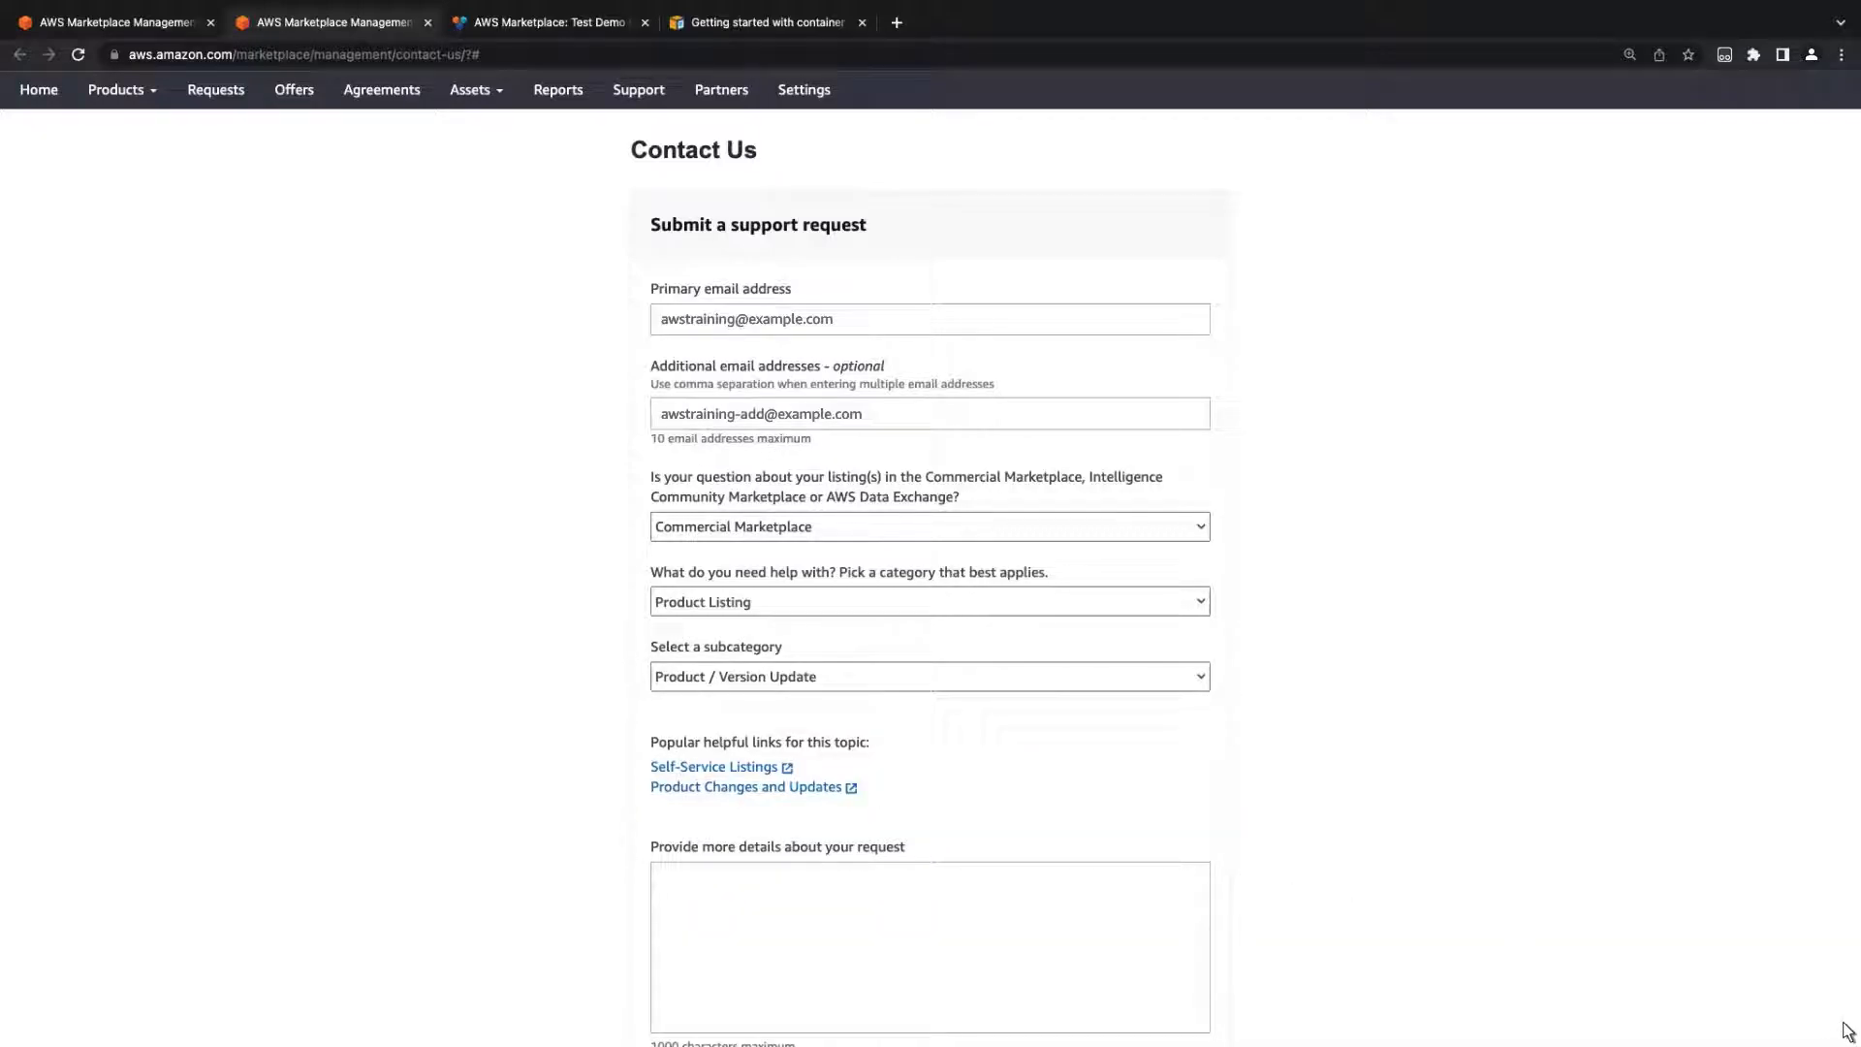
pyautogui.scroll(-3)
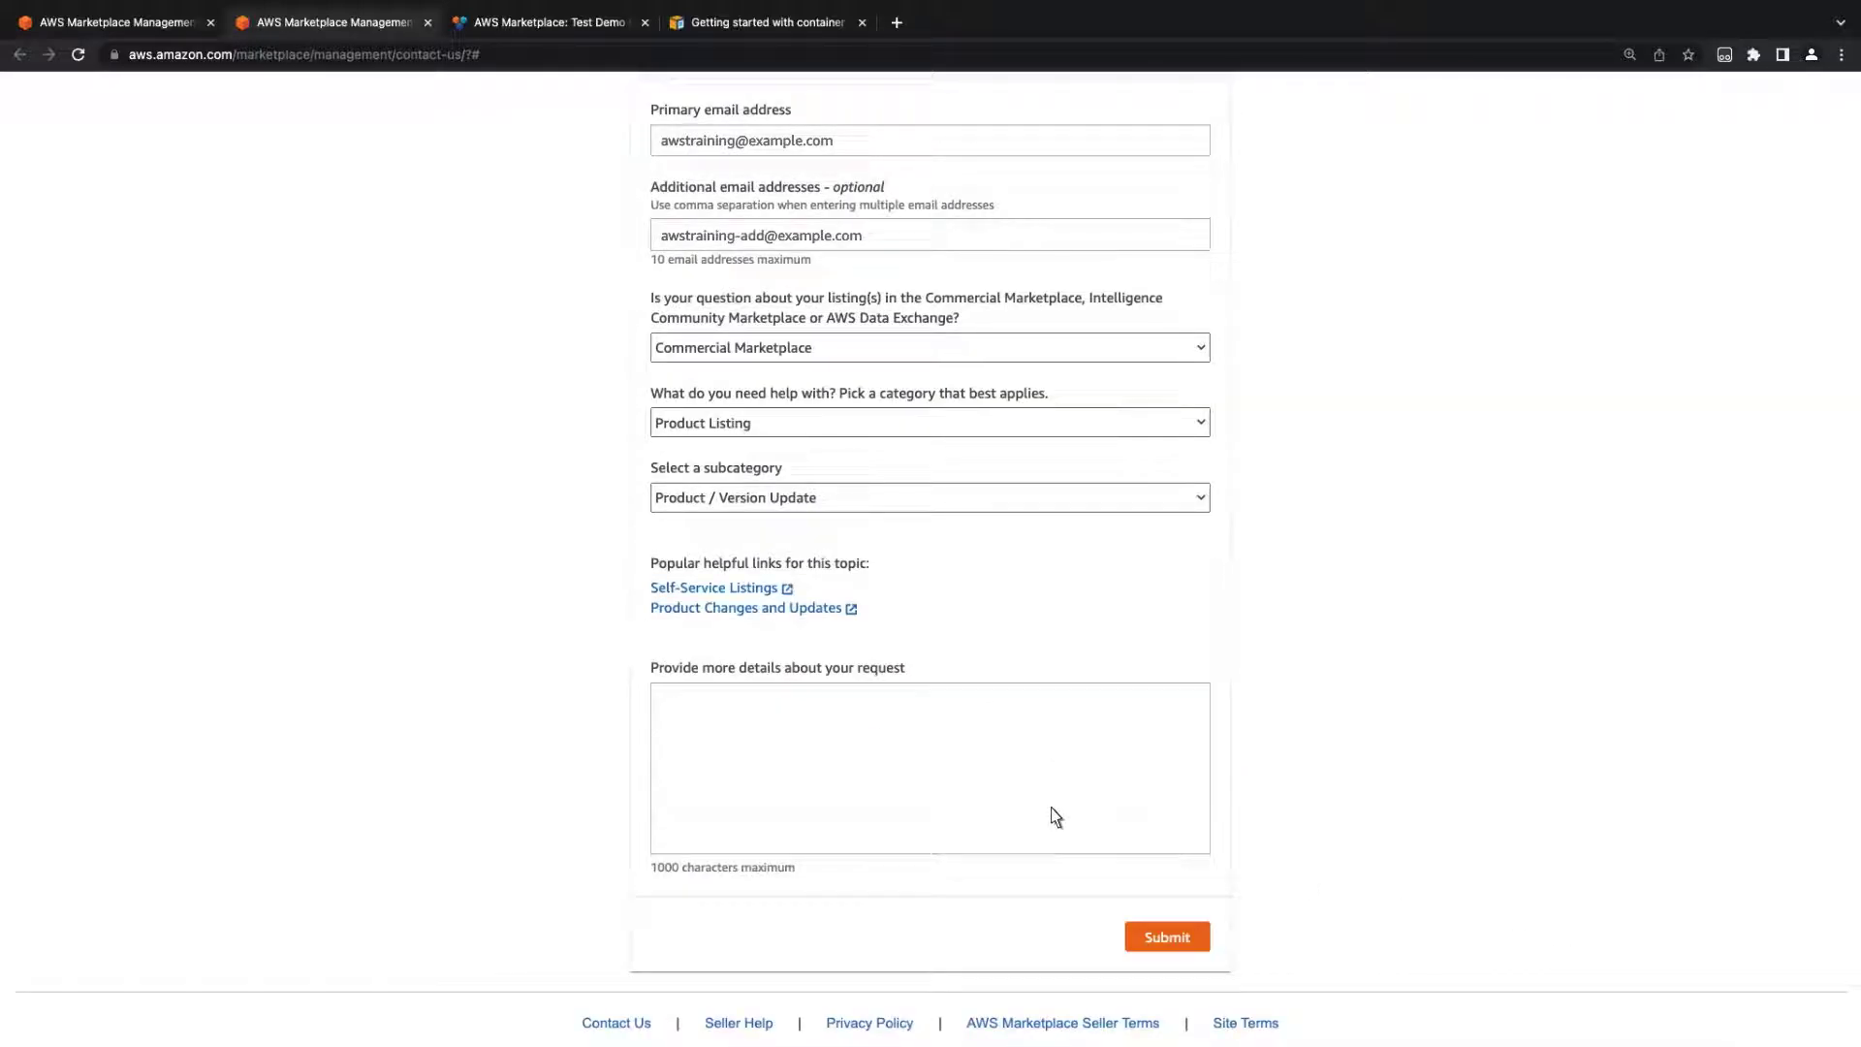
pyautogui.write('Hi Marketplace...')
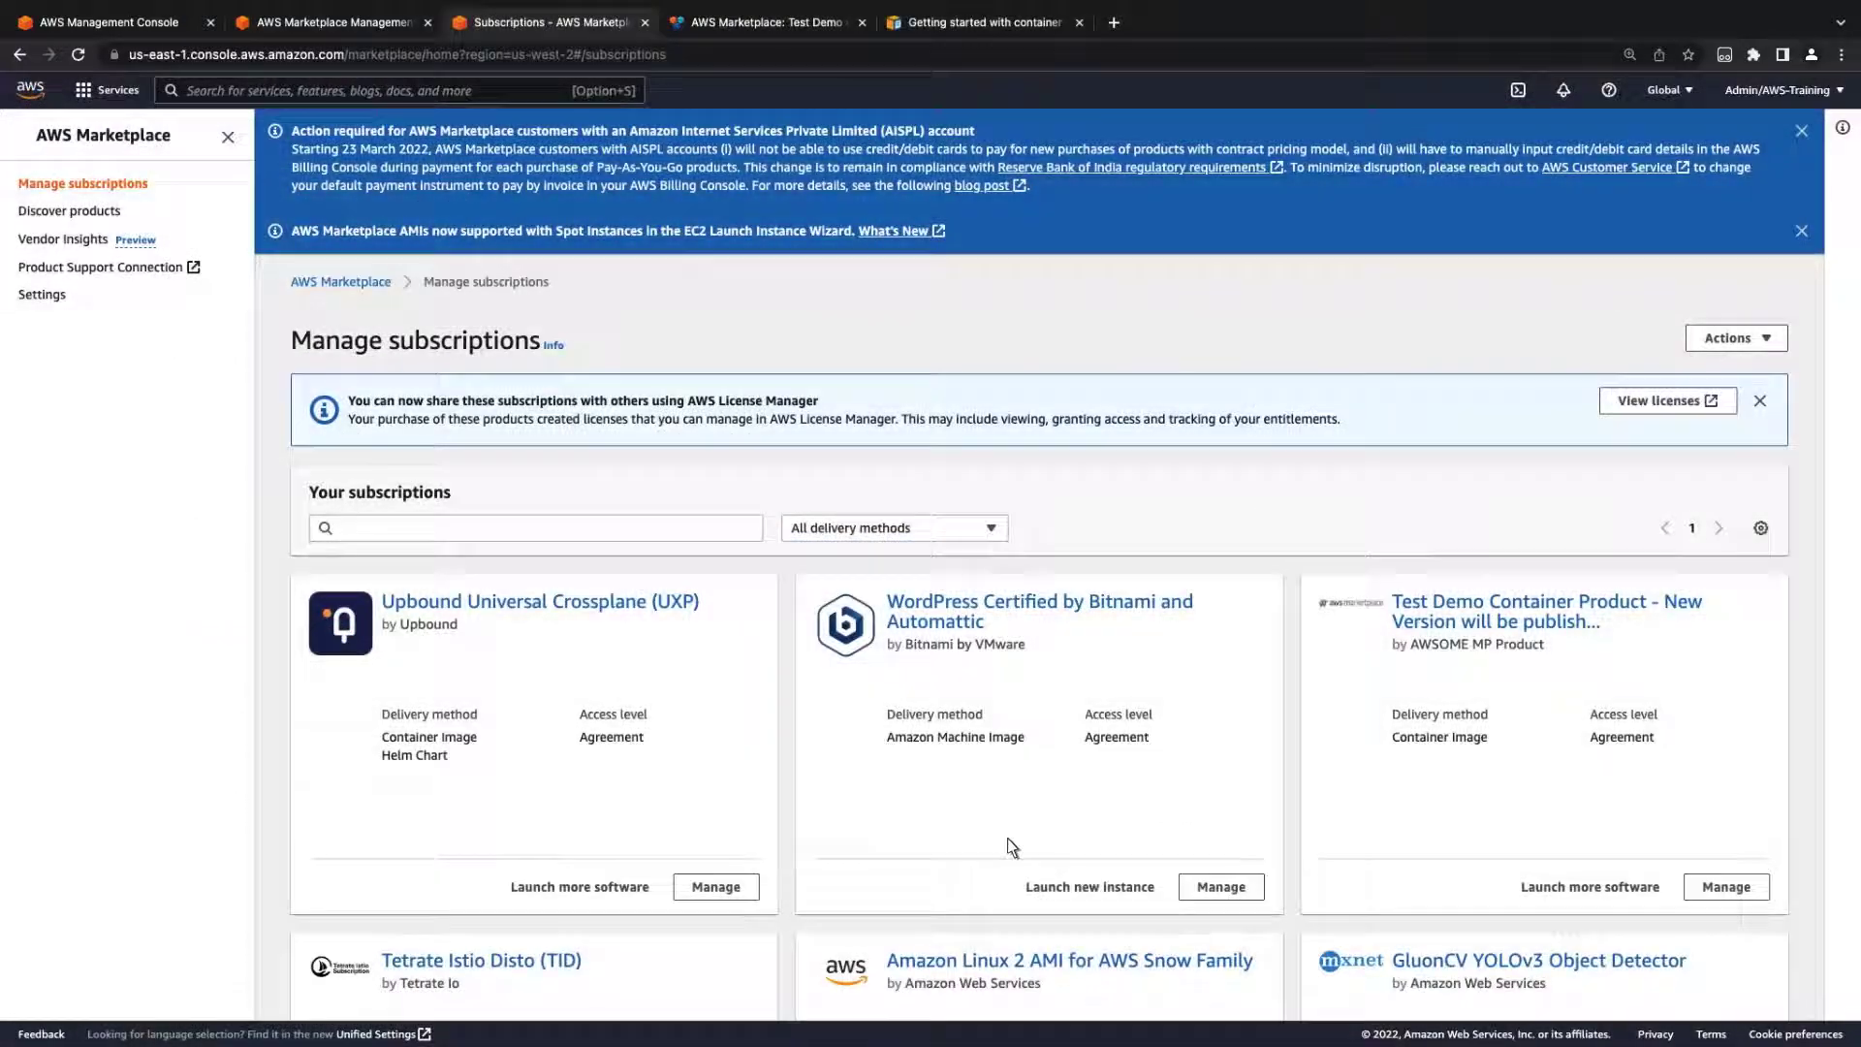
# Step: Search Discover products for 'Test Demo Container Produ', view the listing, then return to the management portal
pyautogui.click(68, 209)
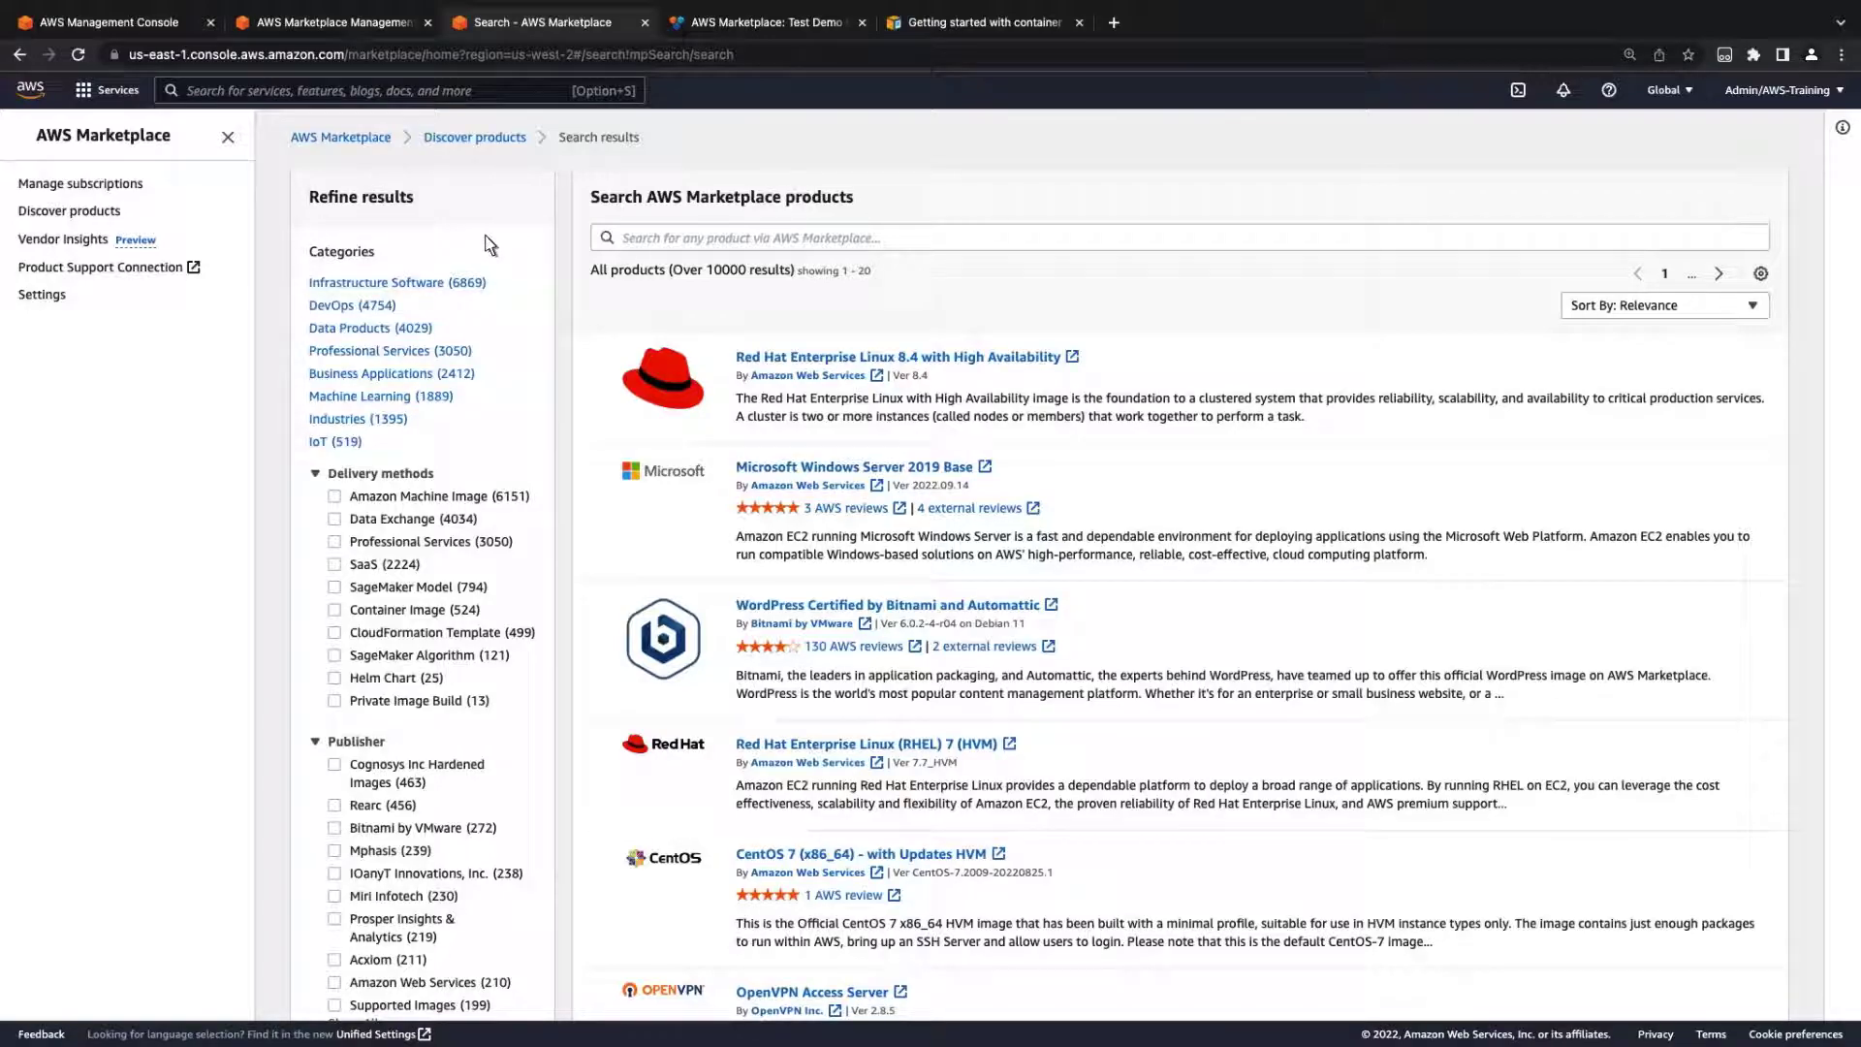
pyautogui.write('Test Demo Container Product')
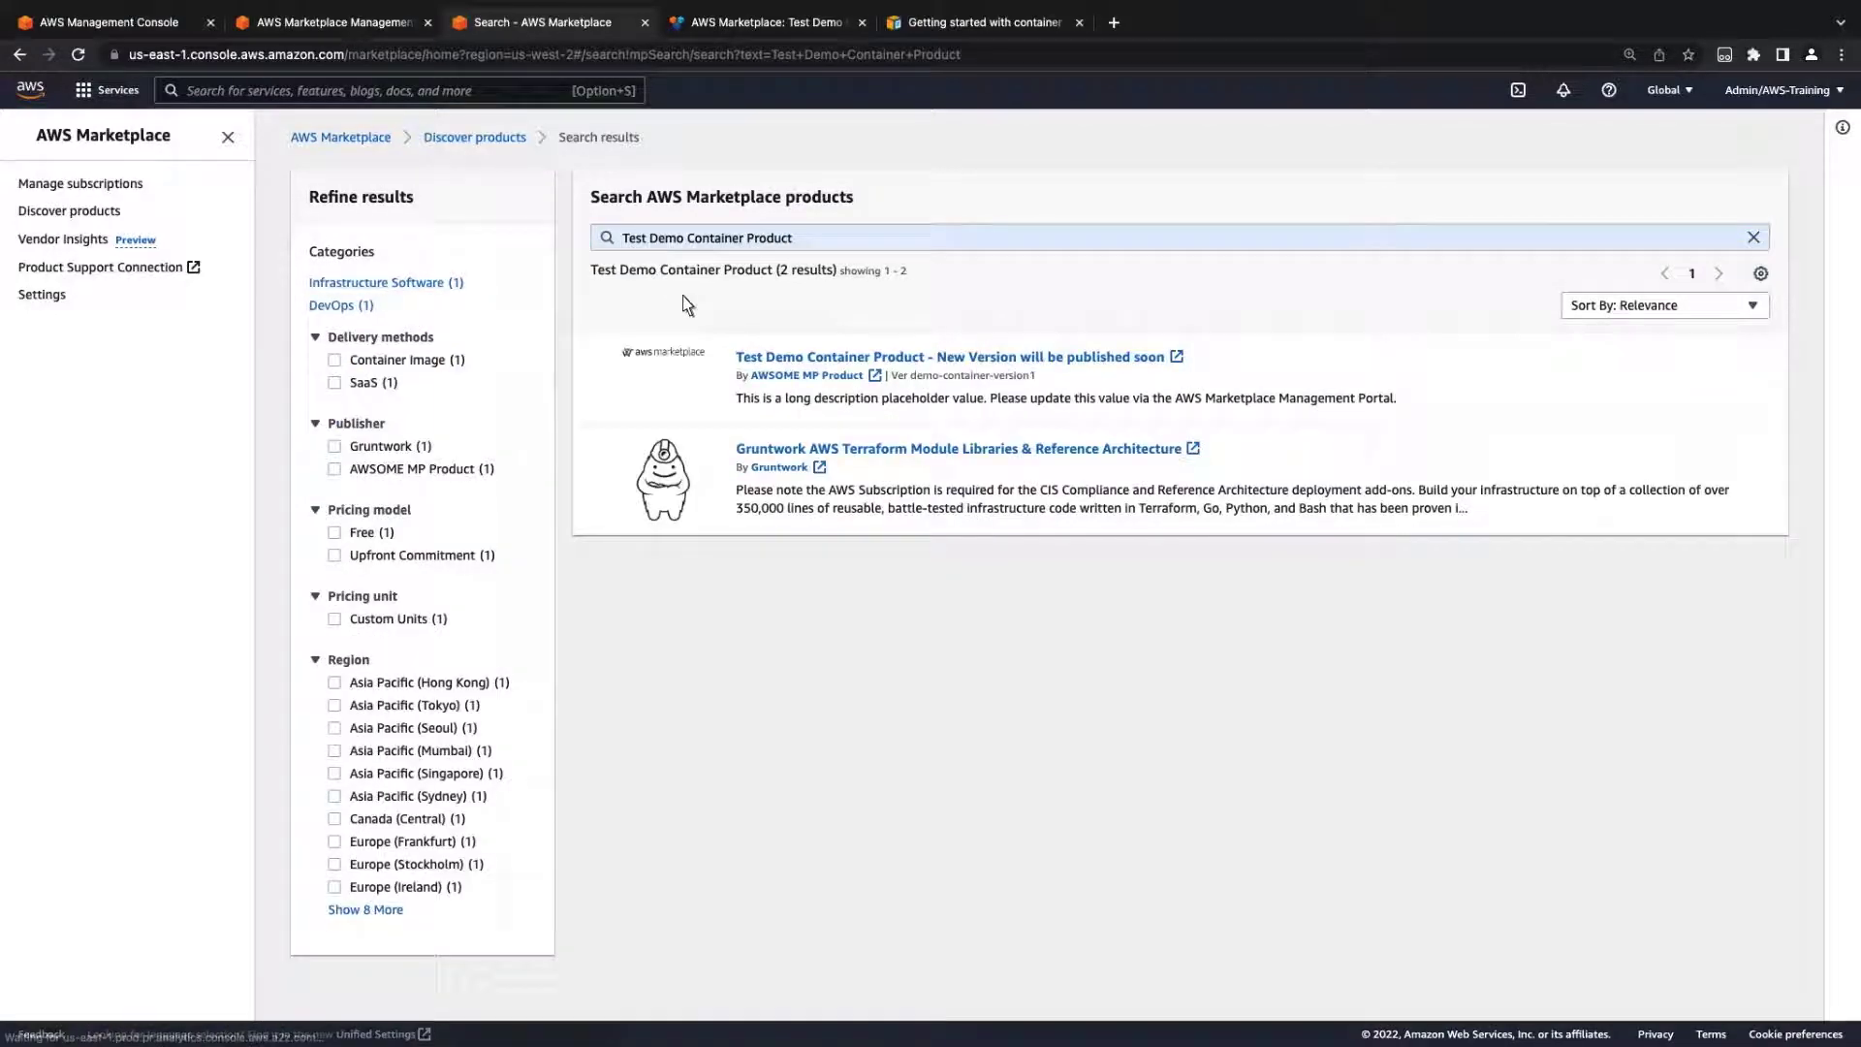
pyautogui.click(950, 357)
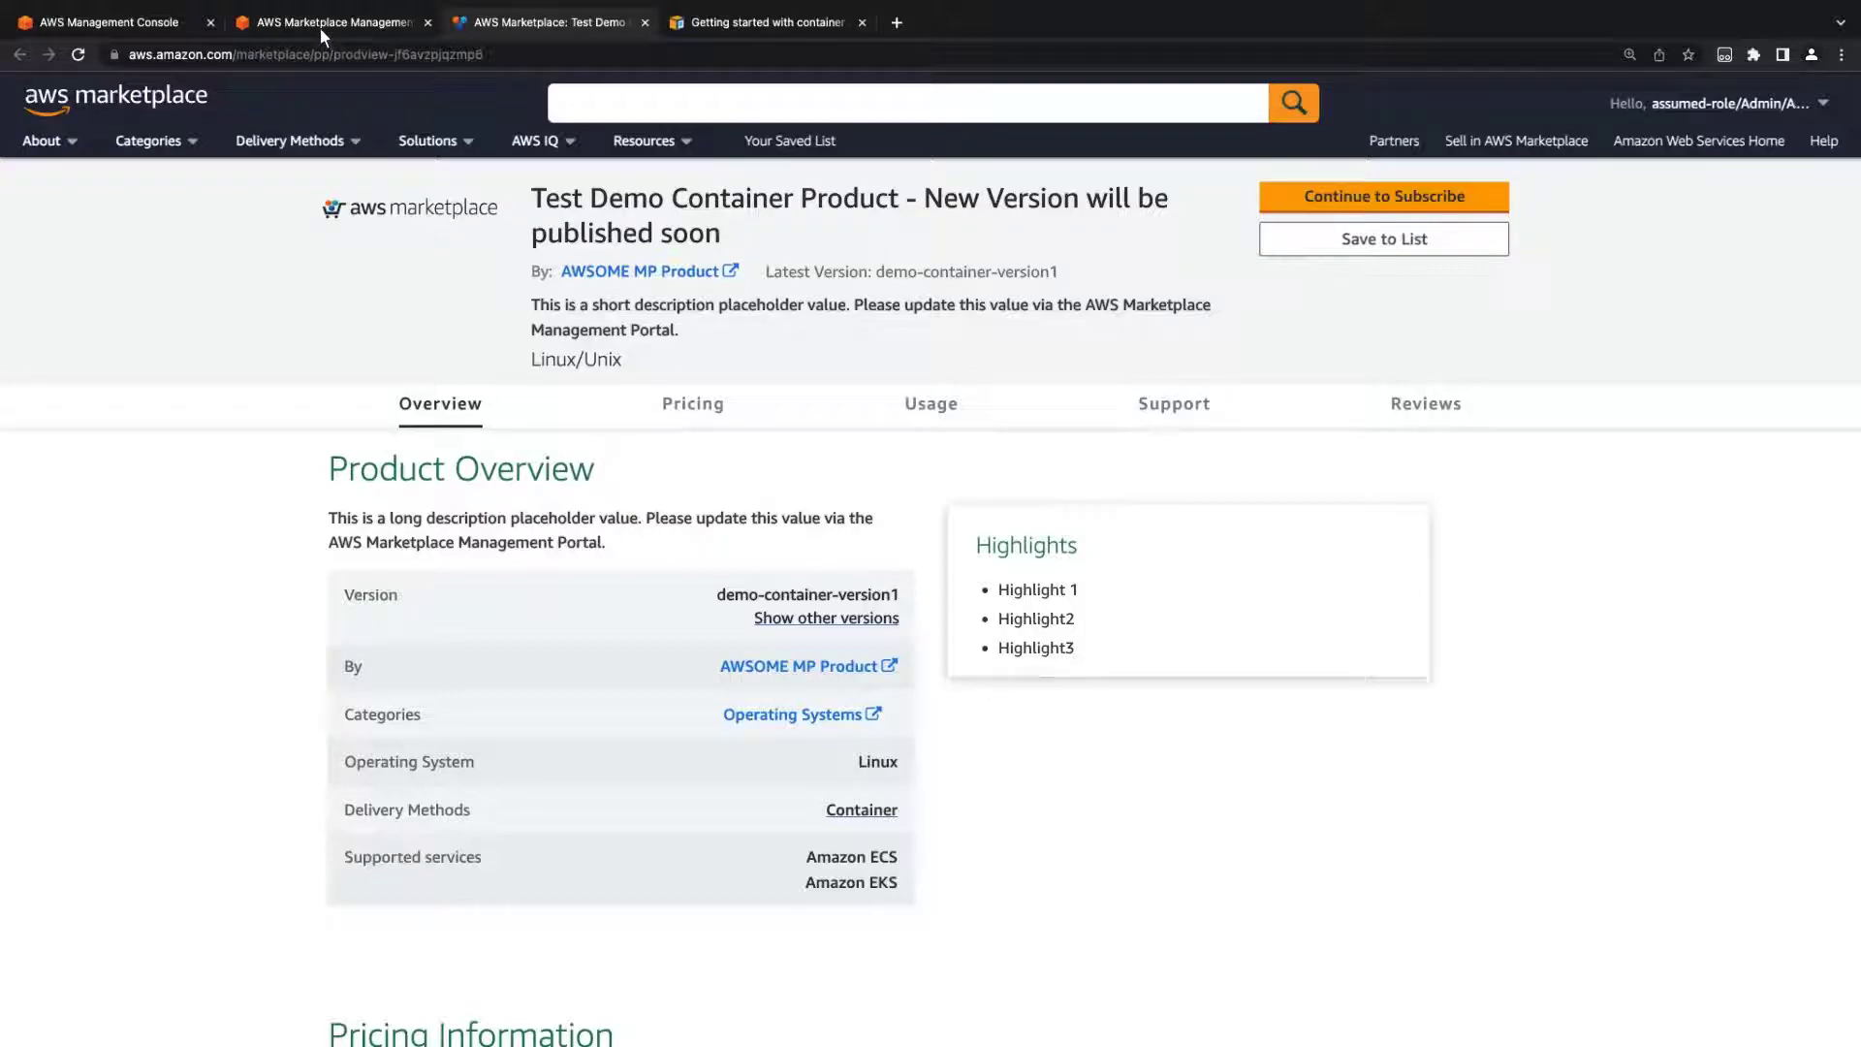
pyautogui.click(331, 21)
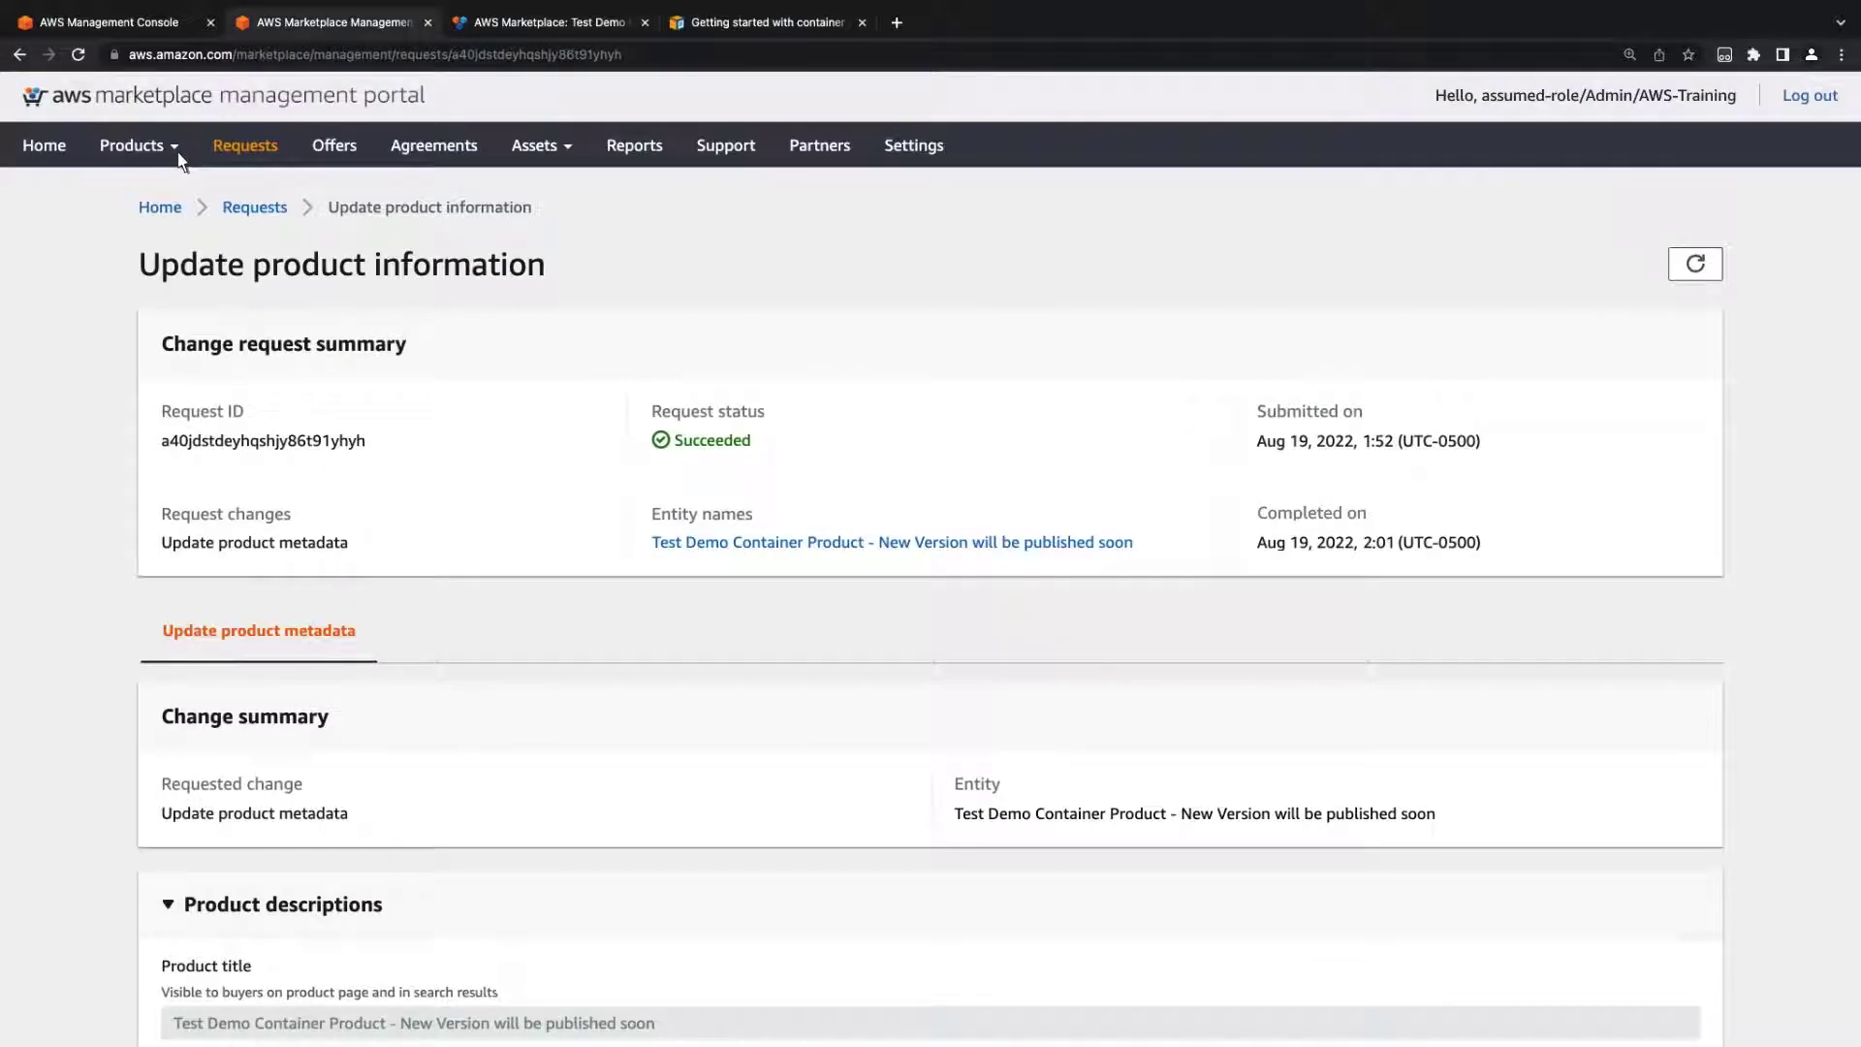
# Step: Navigate through the server products list back to the container product's overview page
pyautogui.click(134, 146)
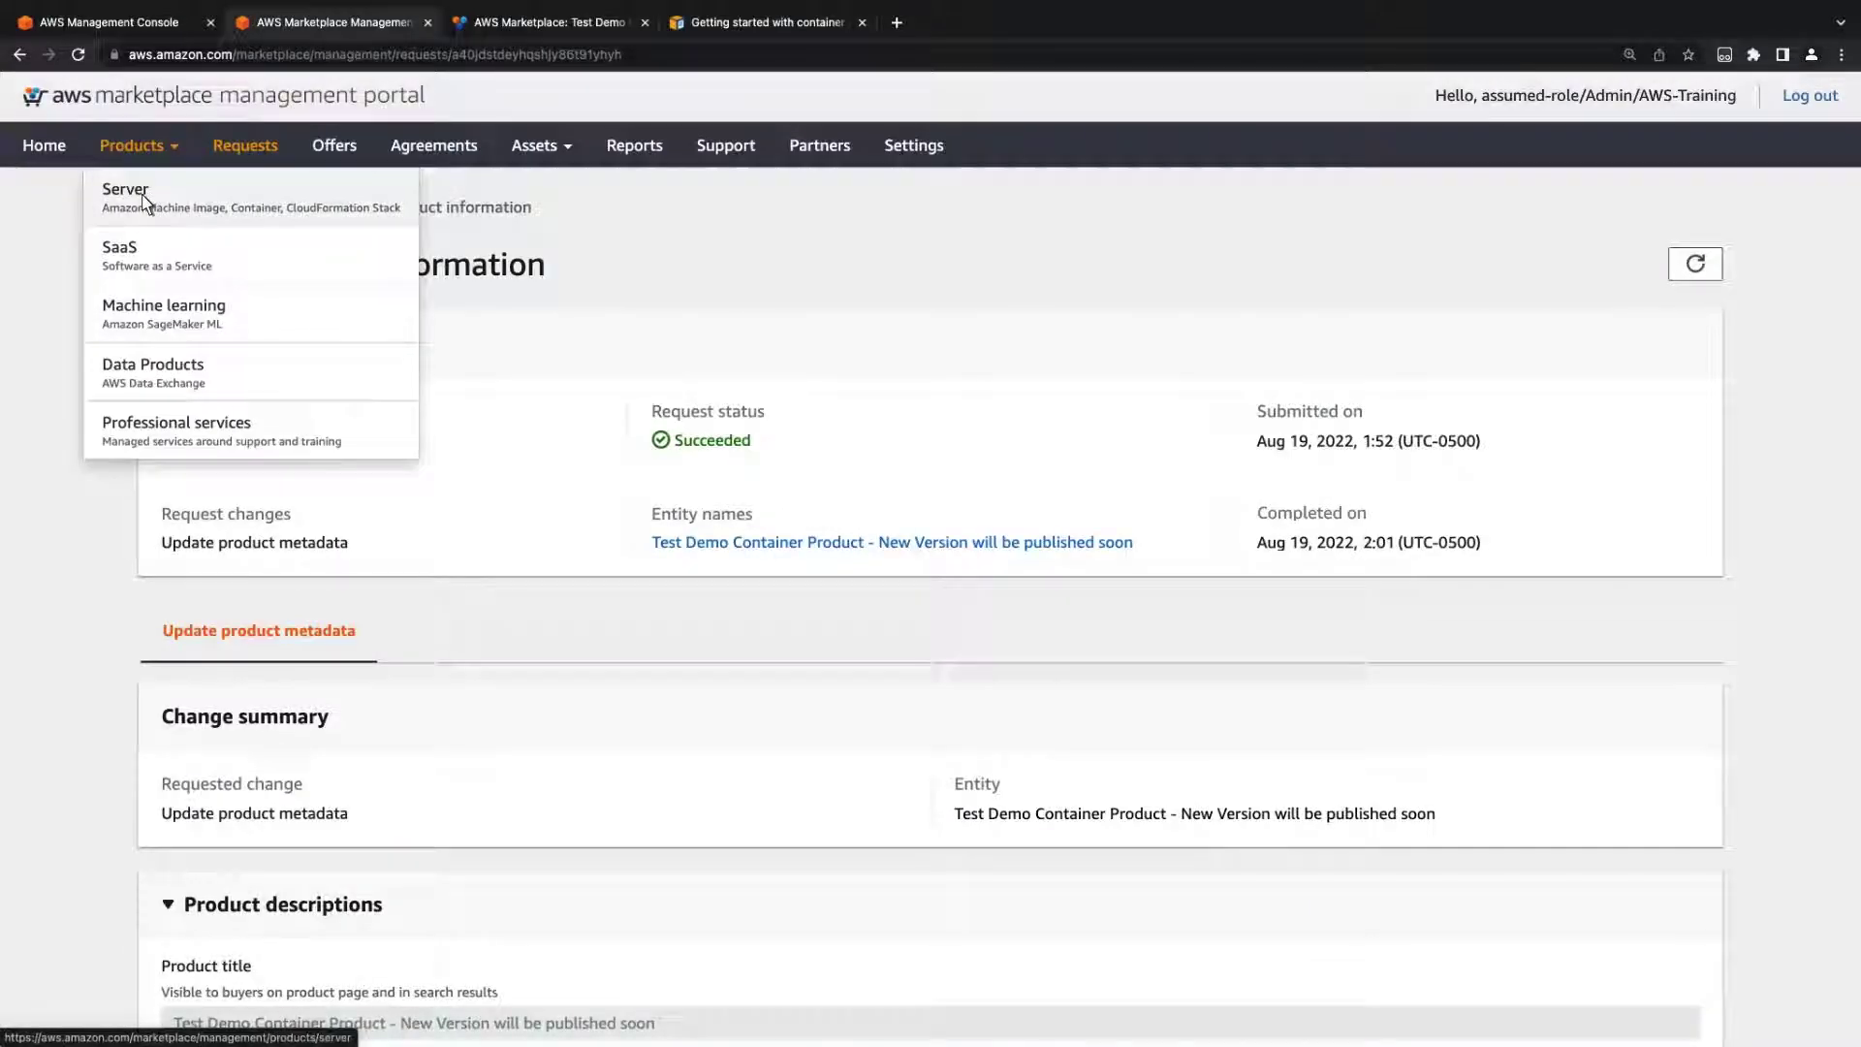
pyautogui.click(126, 196)
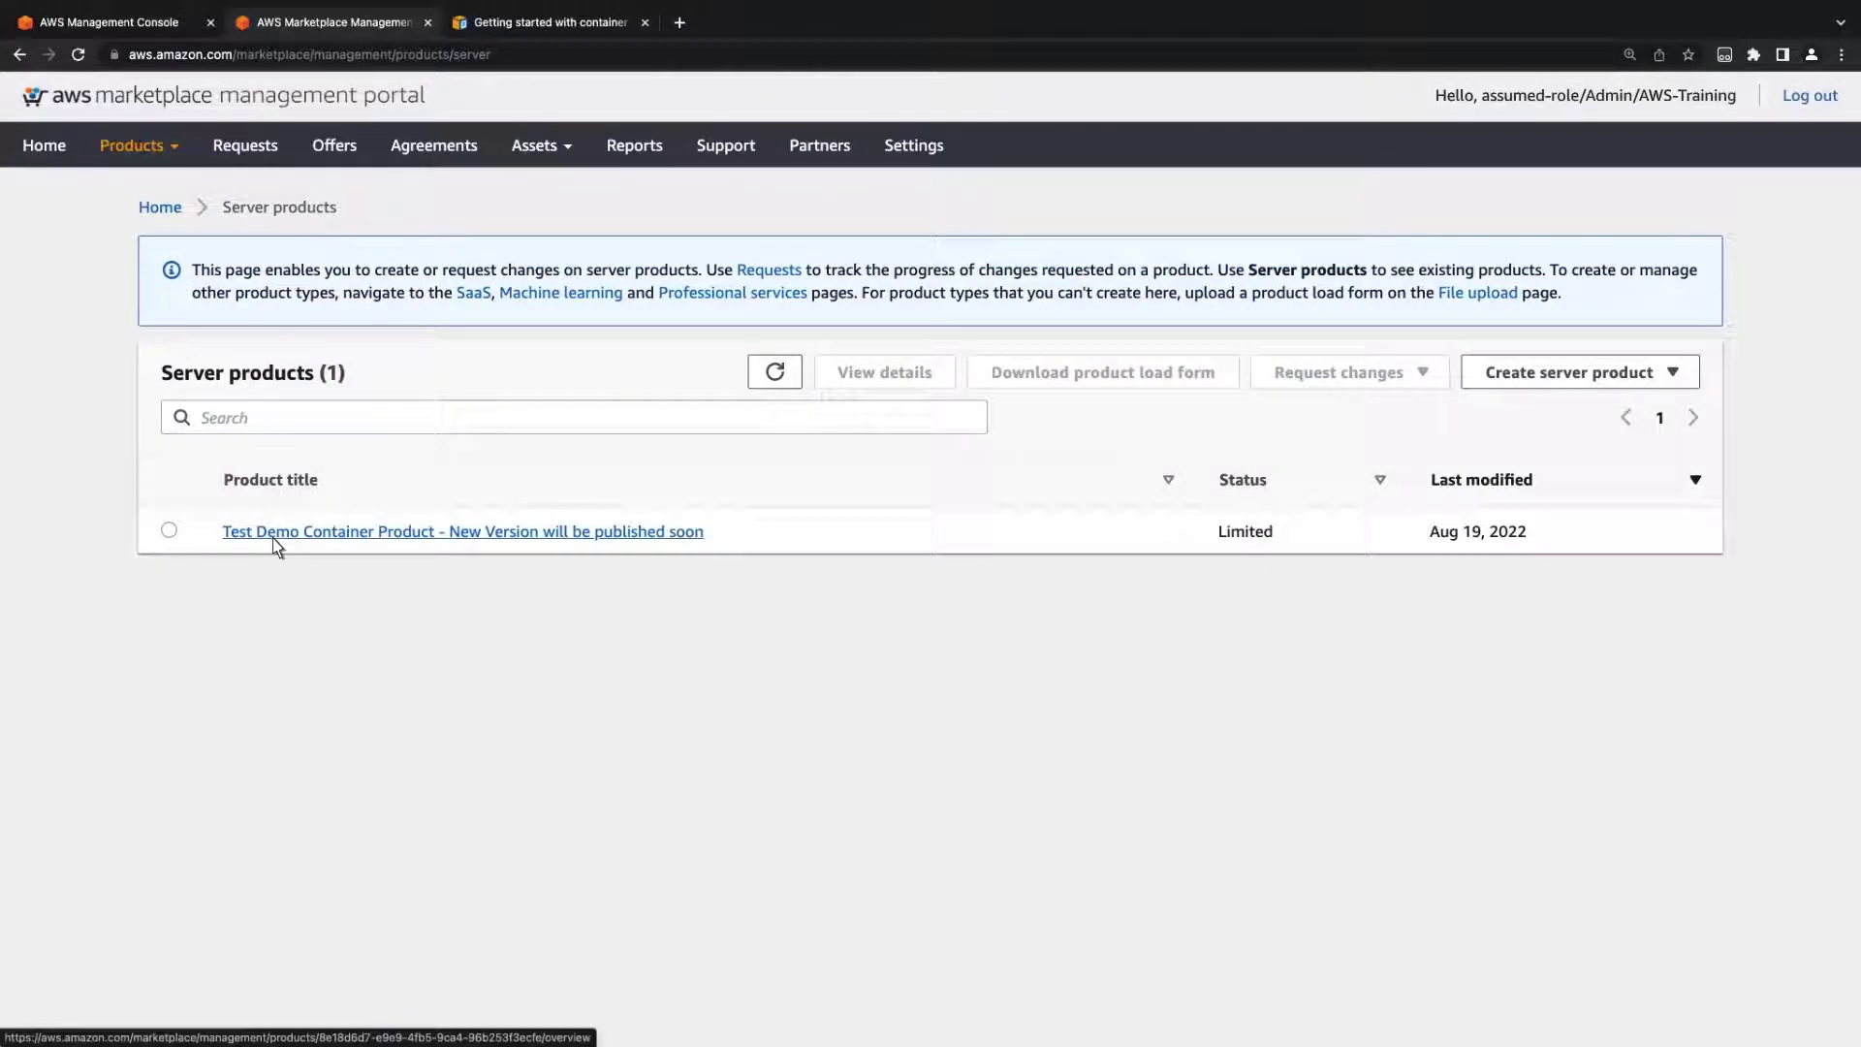
pyautogui.click(462, 531)
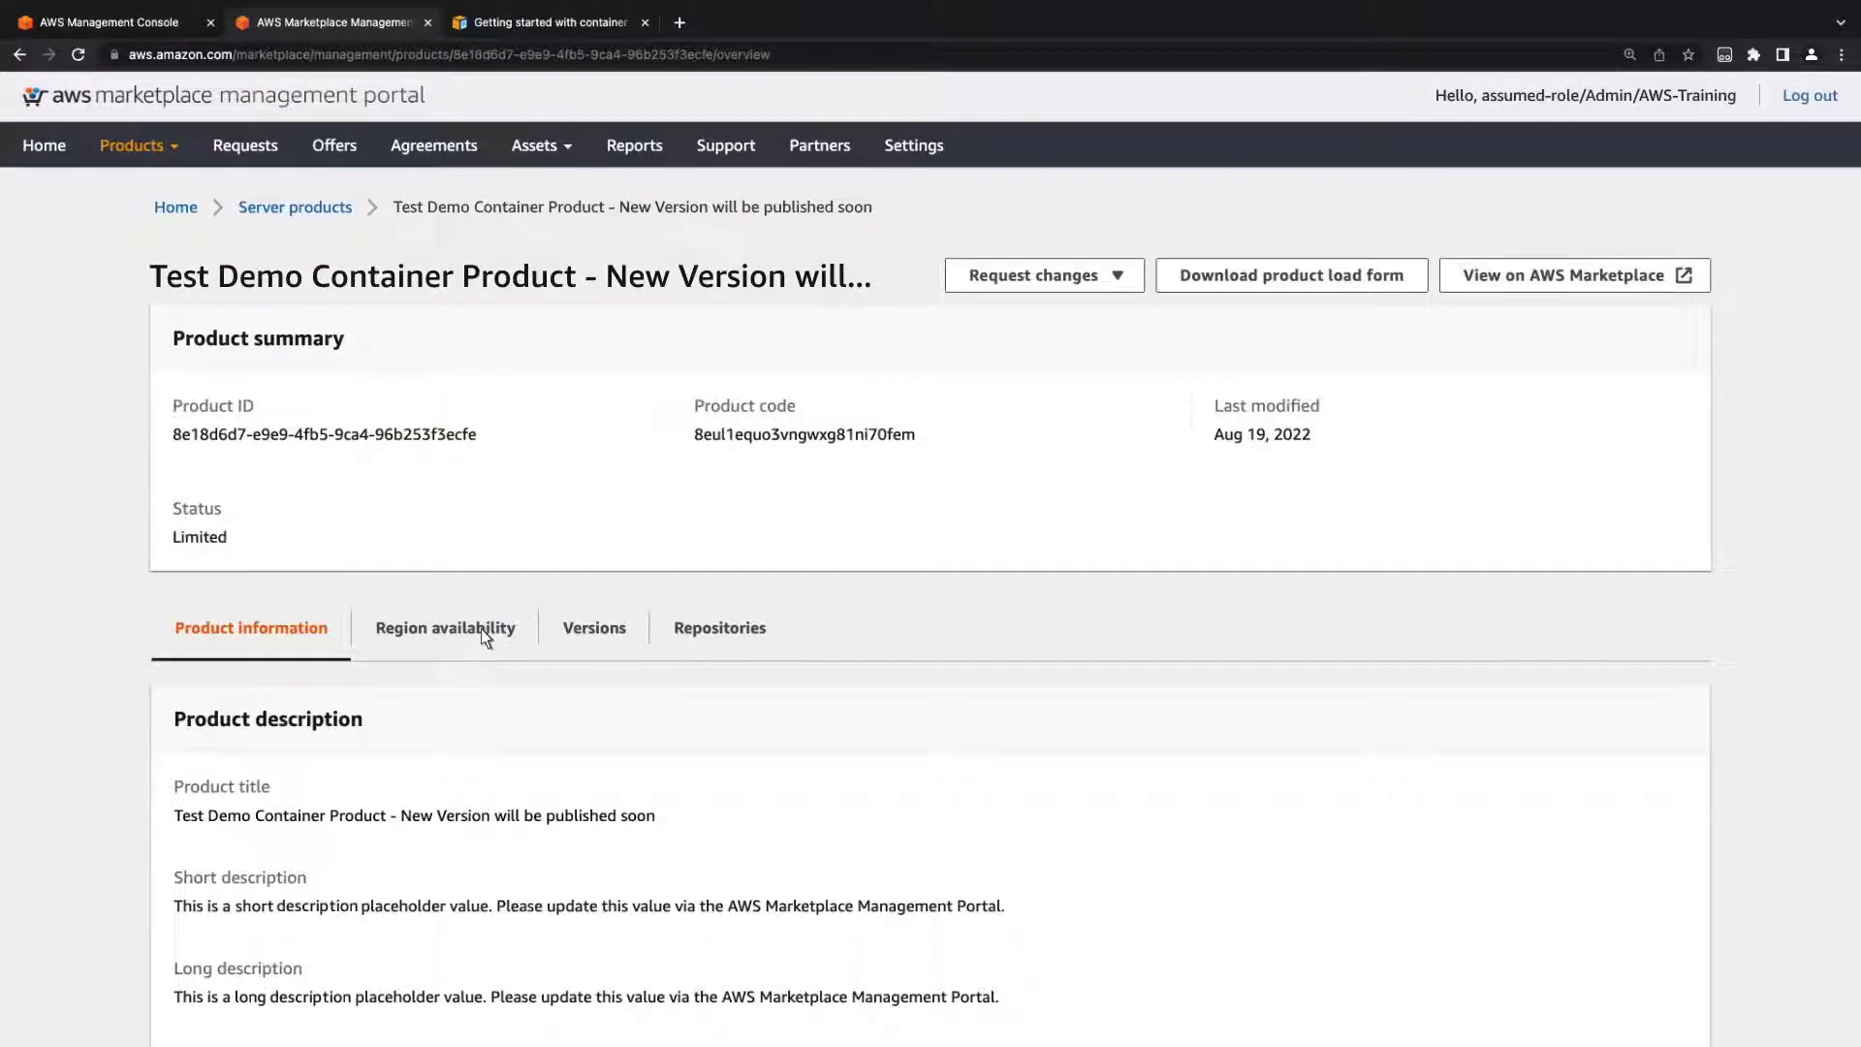
# Step: Review the Region availability list of AWS Regions for the product
pyautogui.click(446, 627)
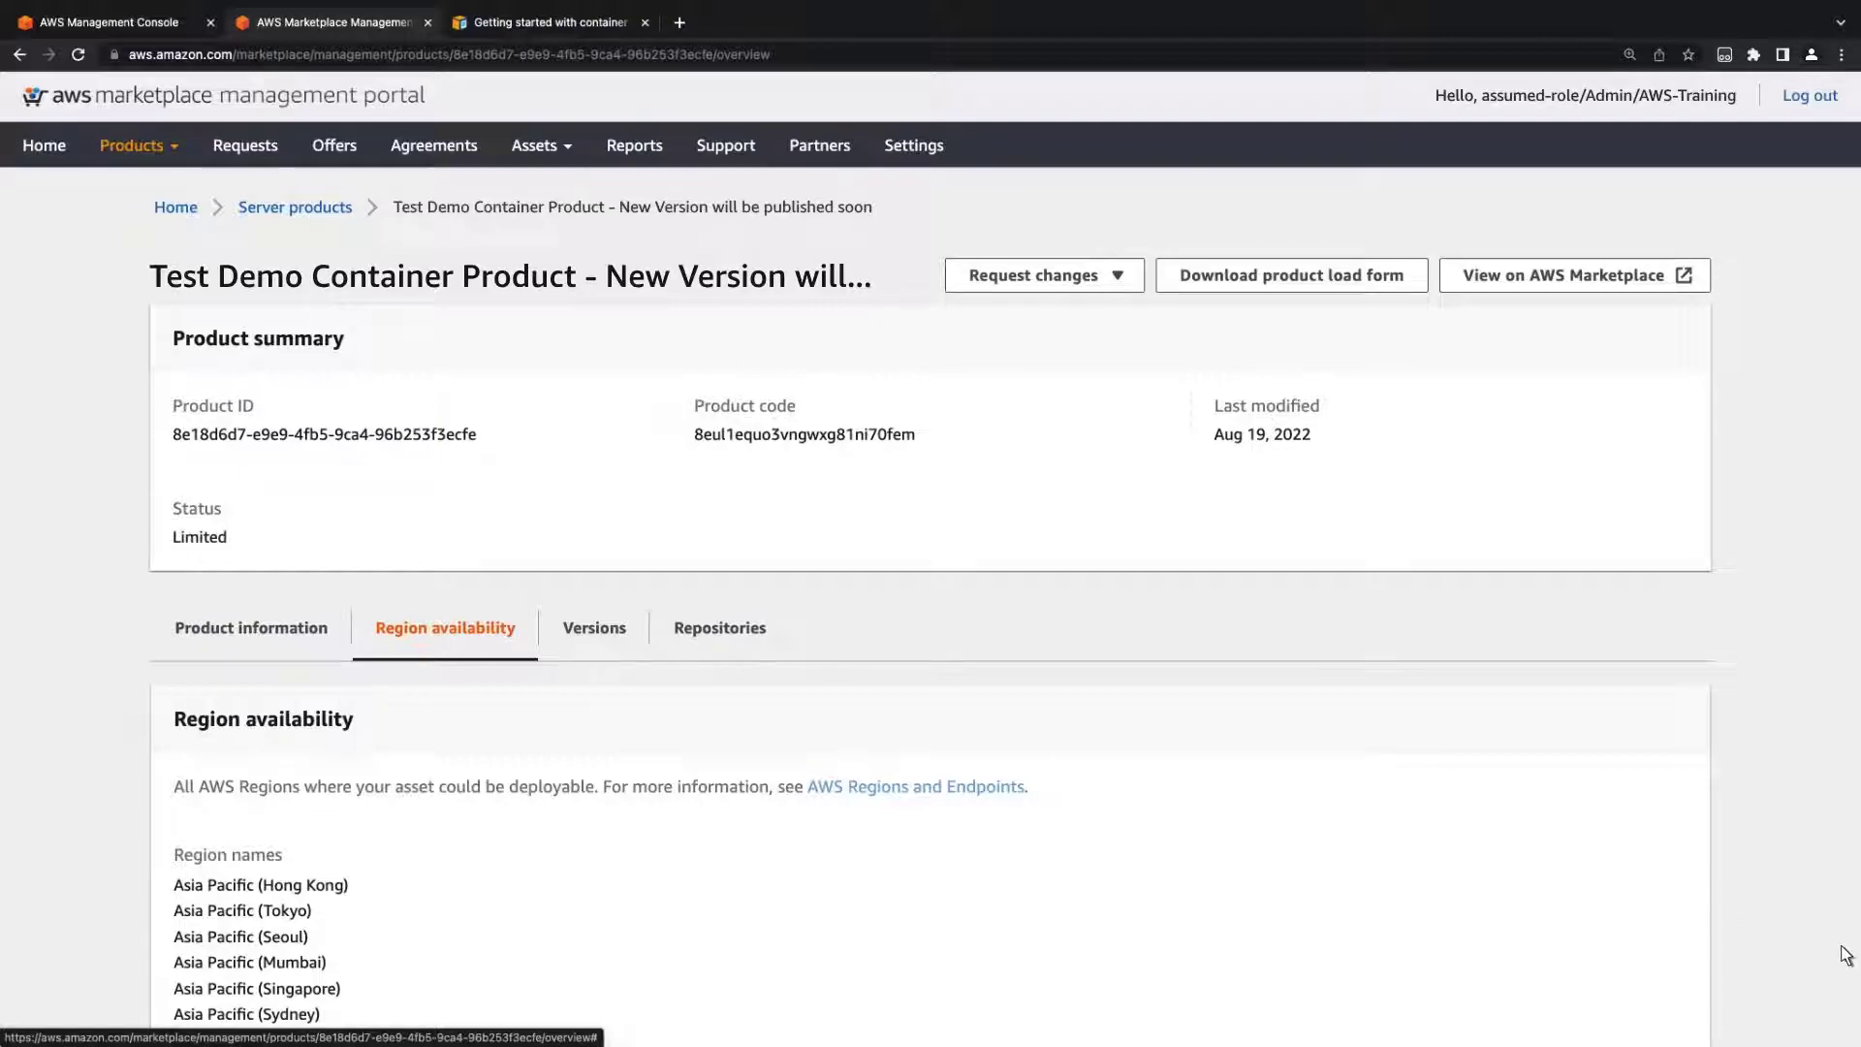
pyautogui.scroll(-3)
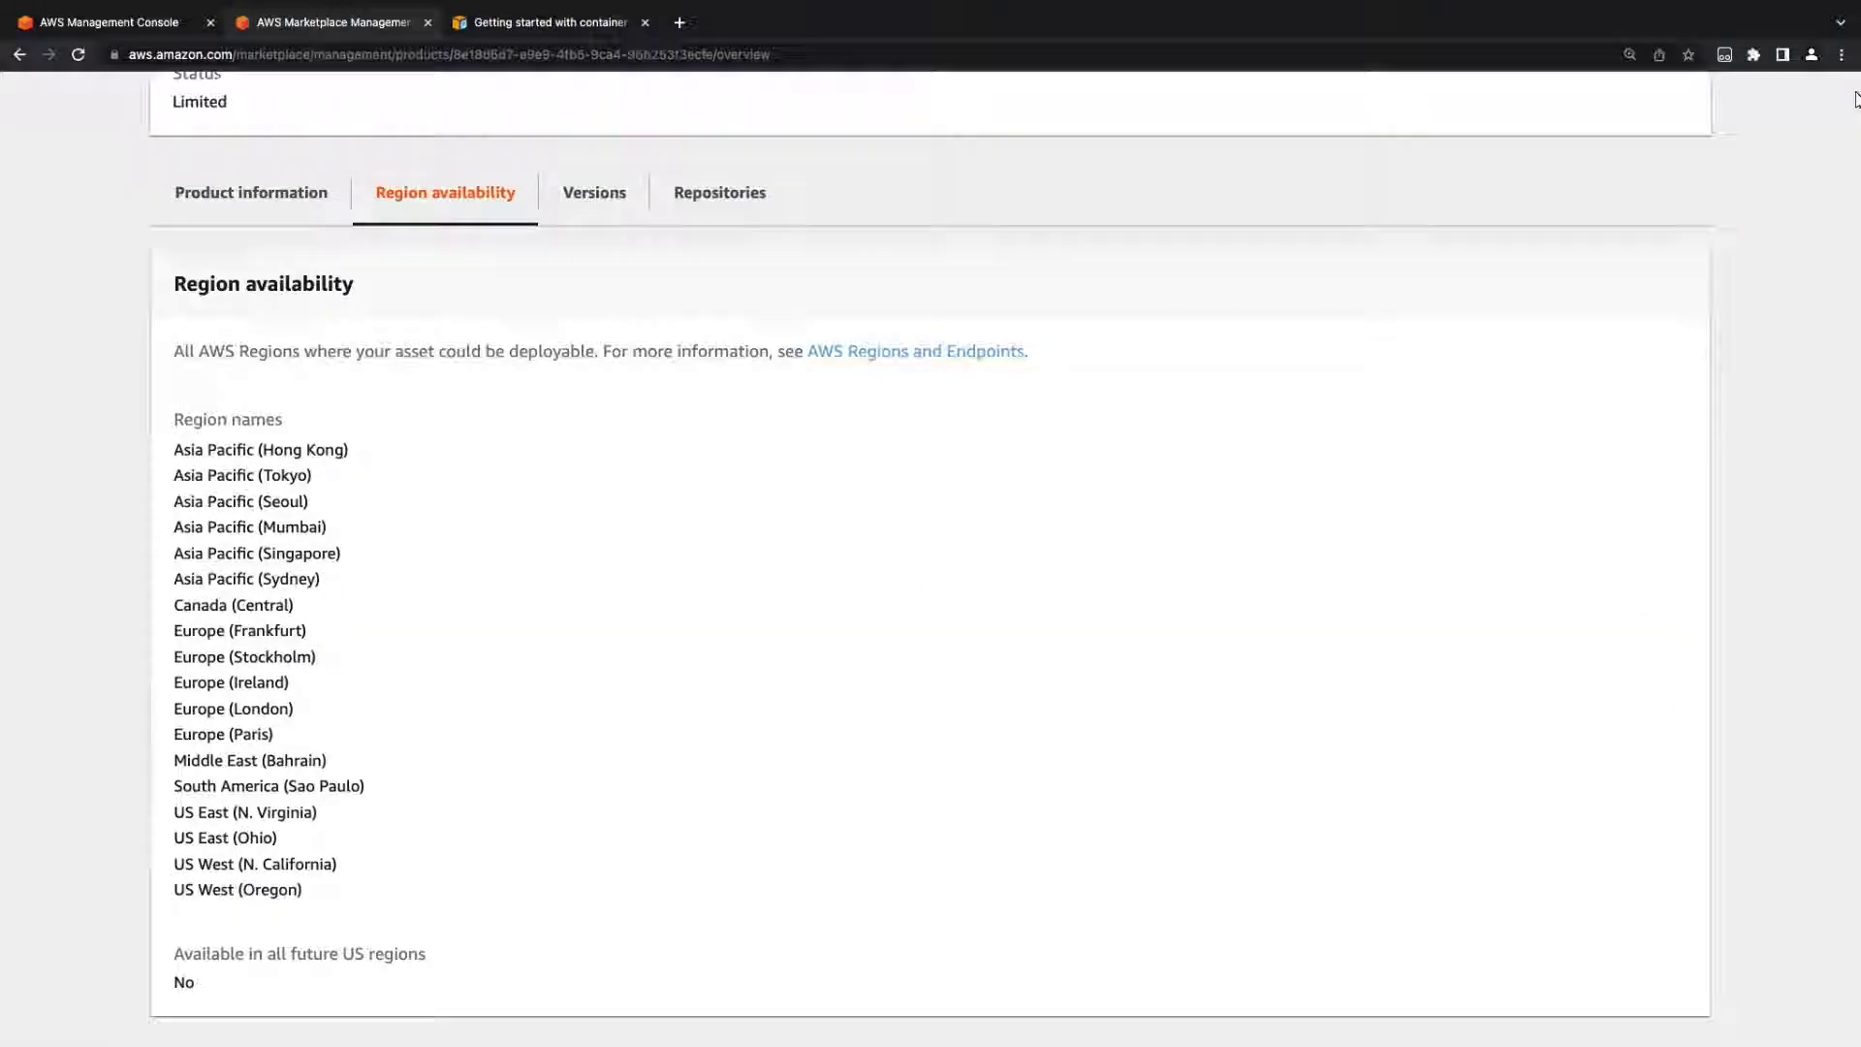
pyautogui.scroll(3)
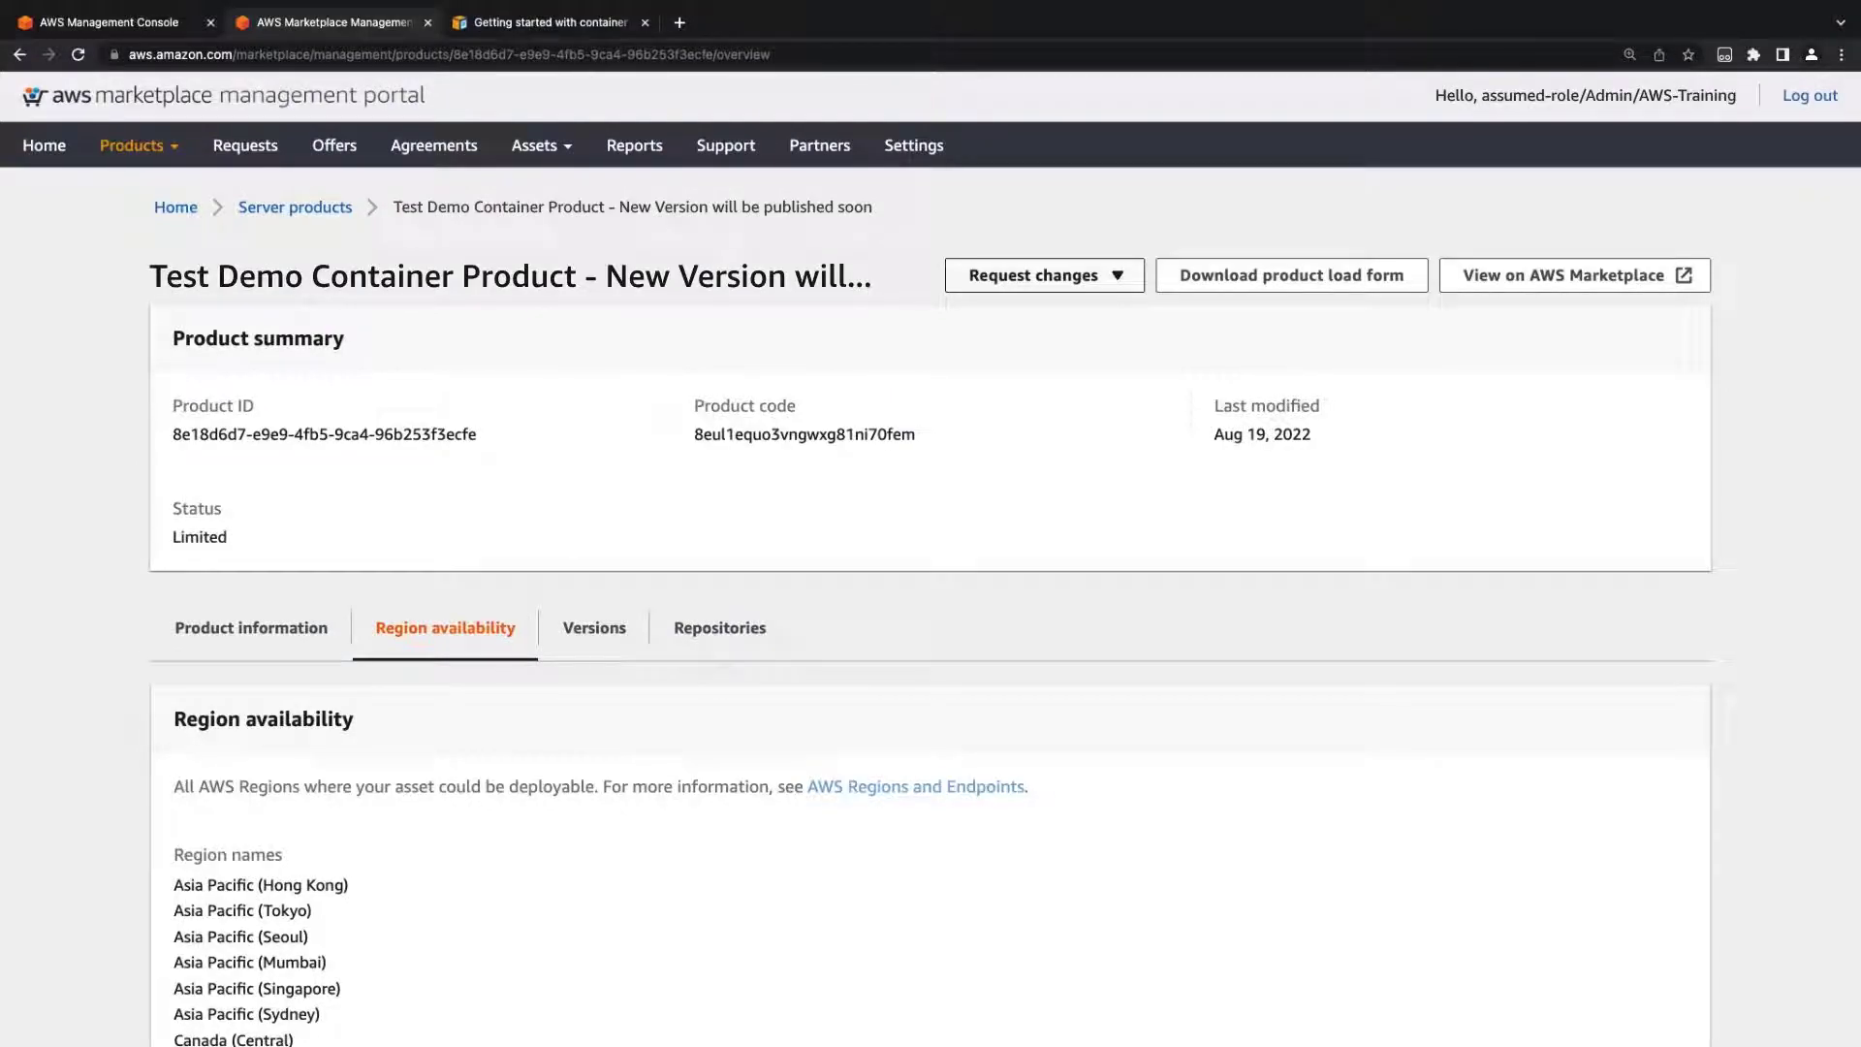
pyautogui.moveTo(1258, 252)
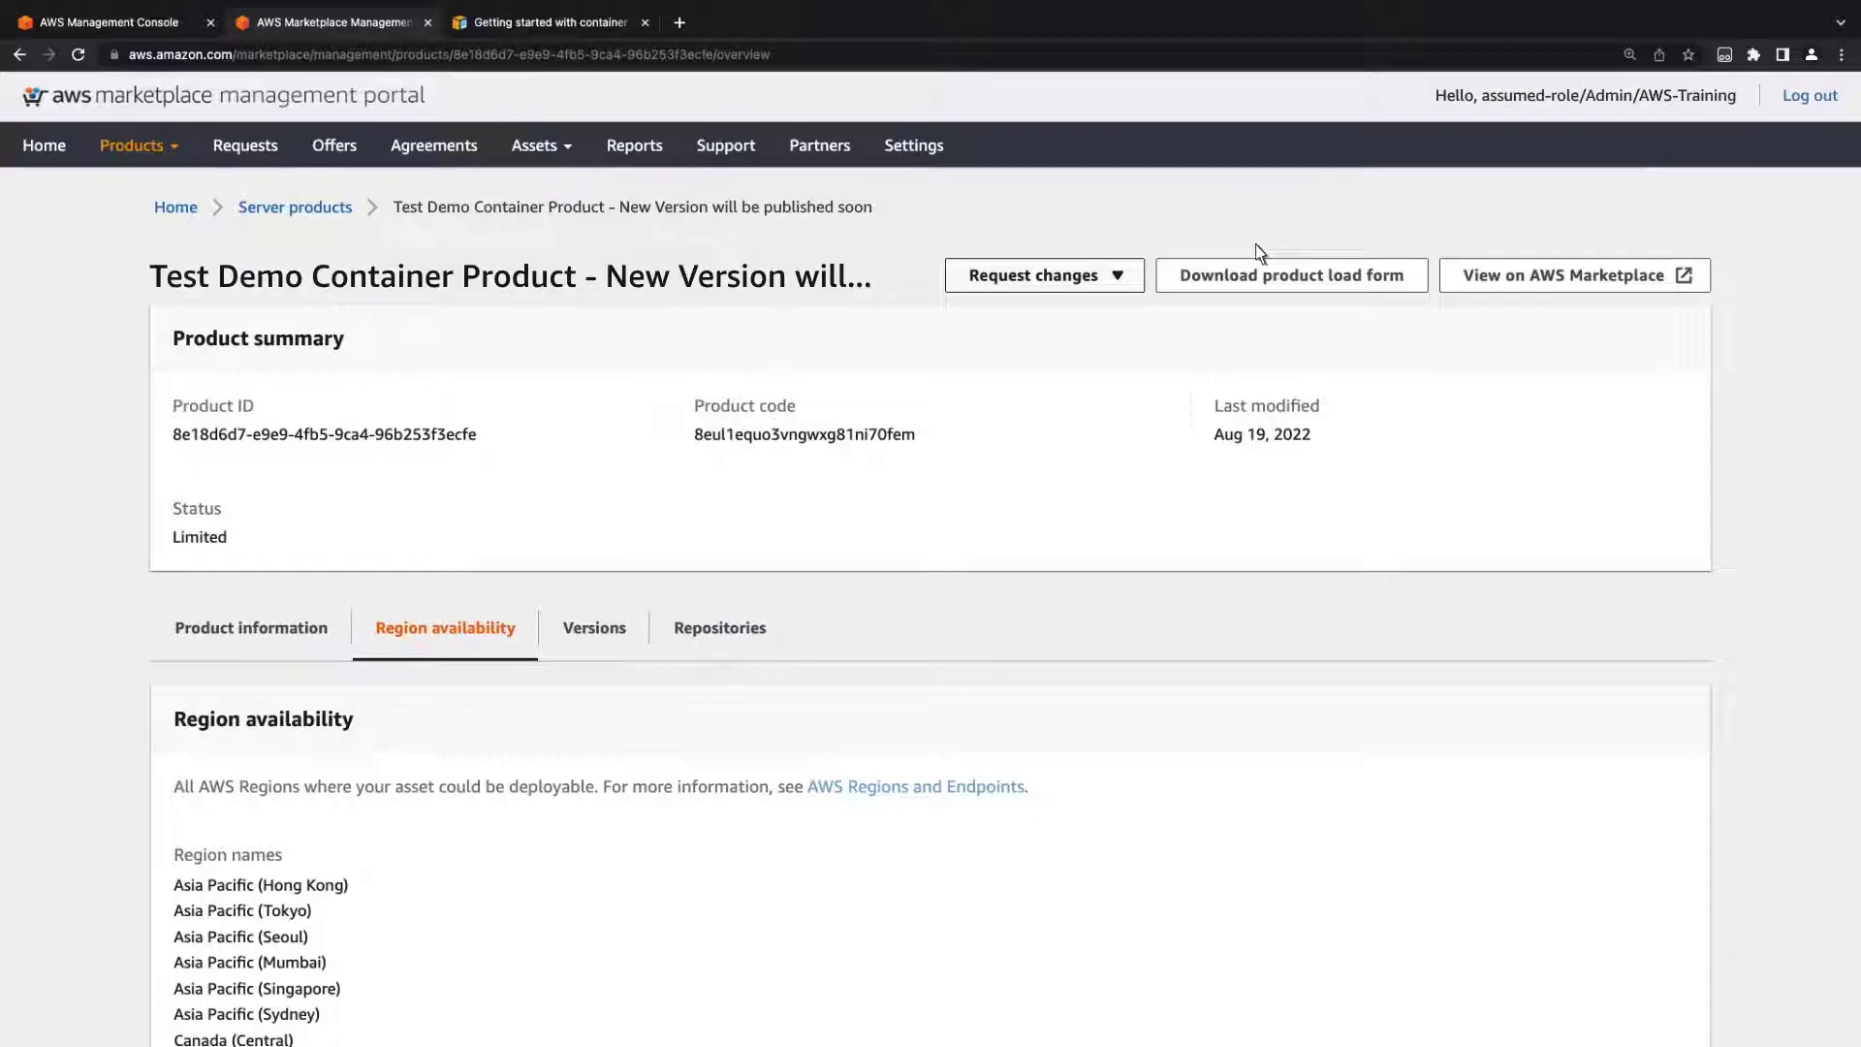
# Step: Request an Update regions and pricing change and dismiss the not-supported notice
pyautogui.click(1043, 274)
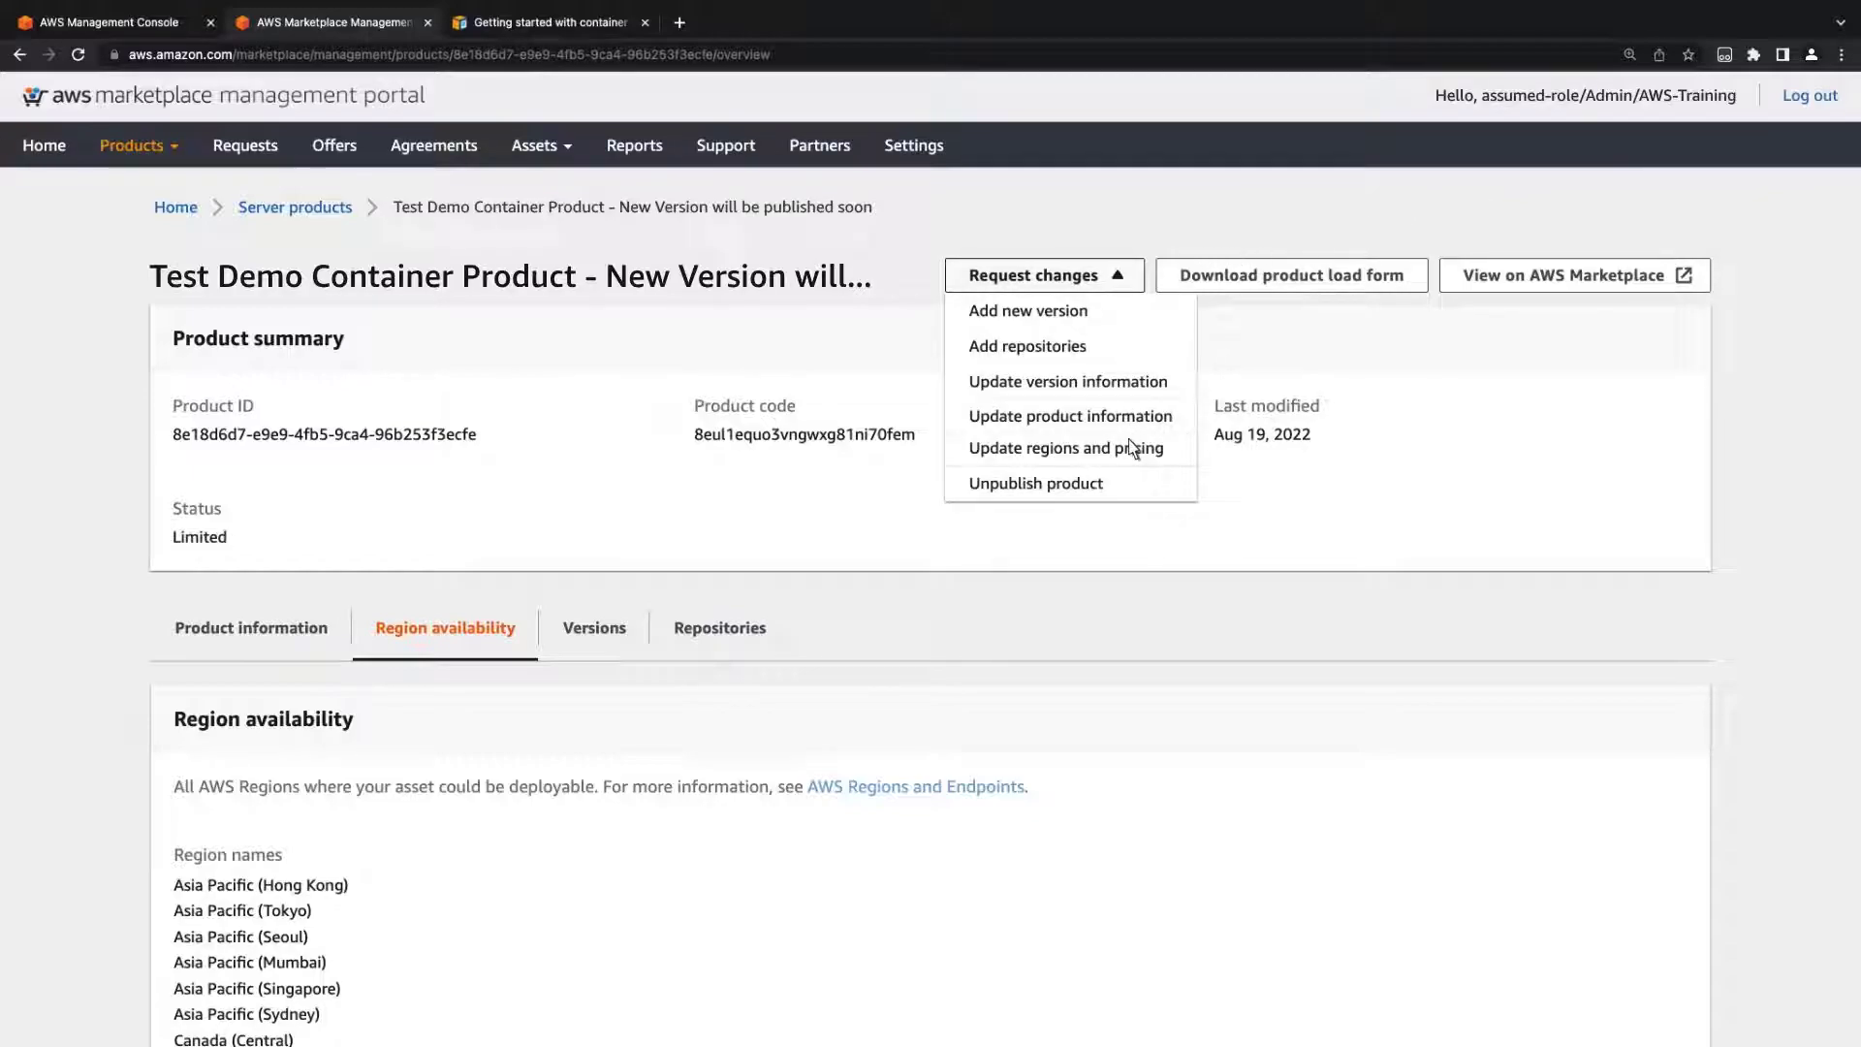
pyautogui.click(1067, 447)
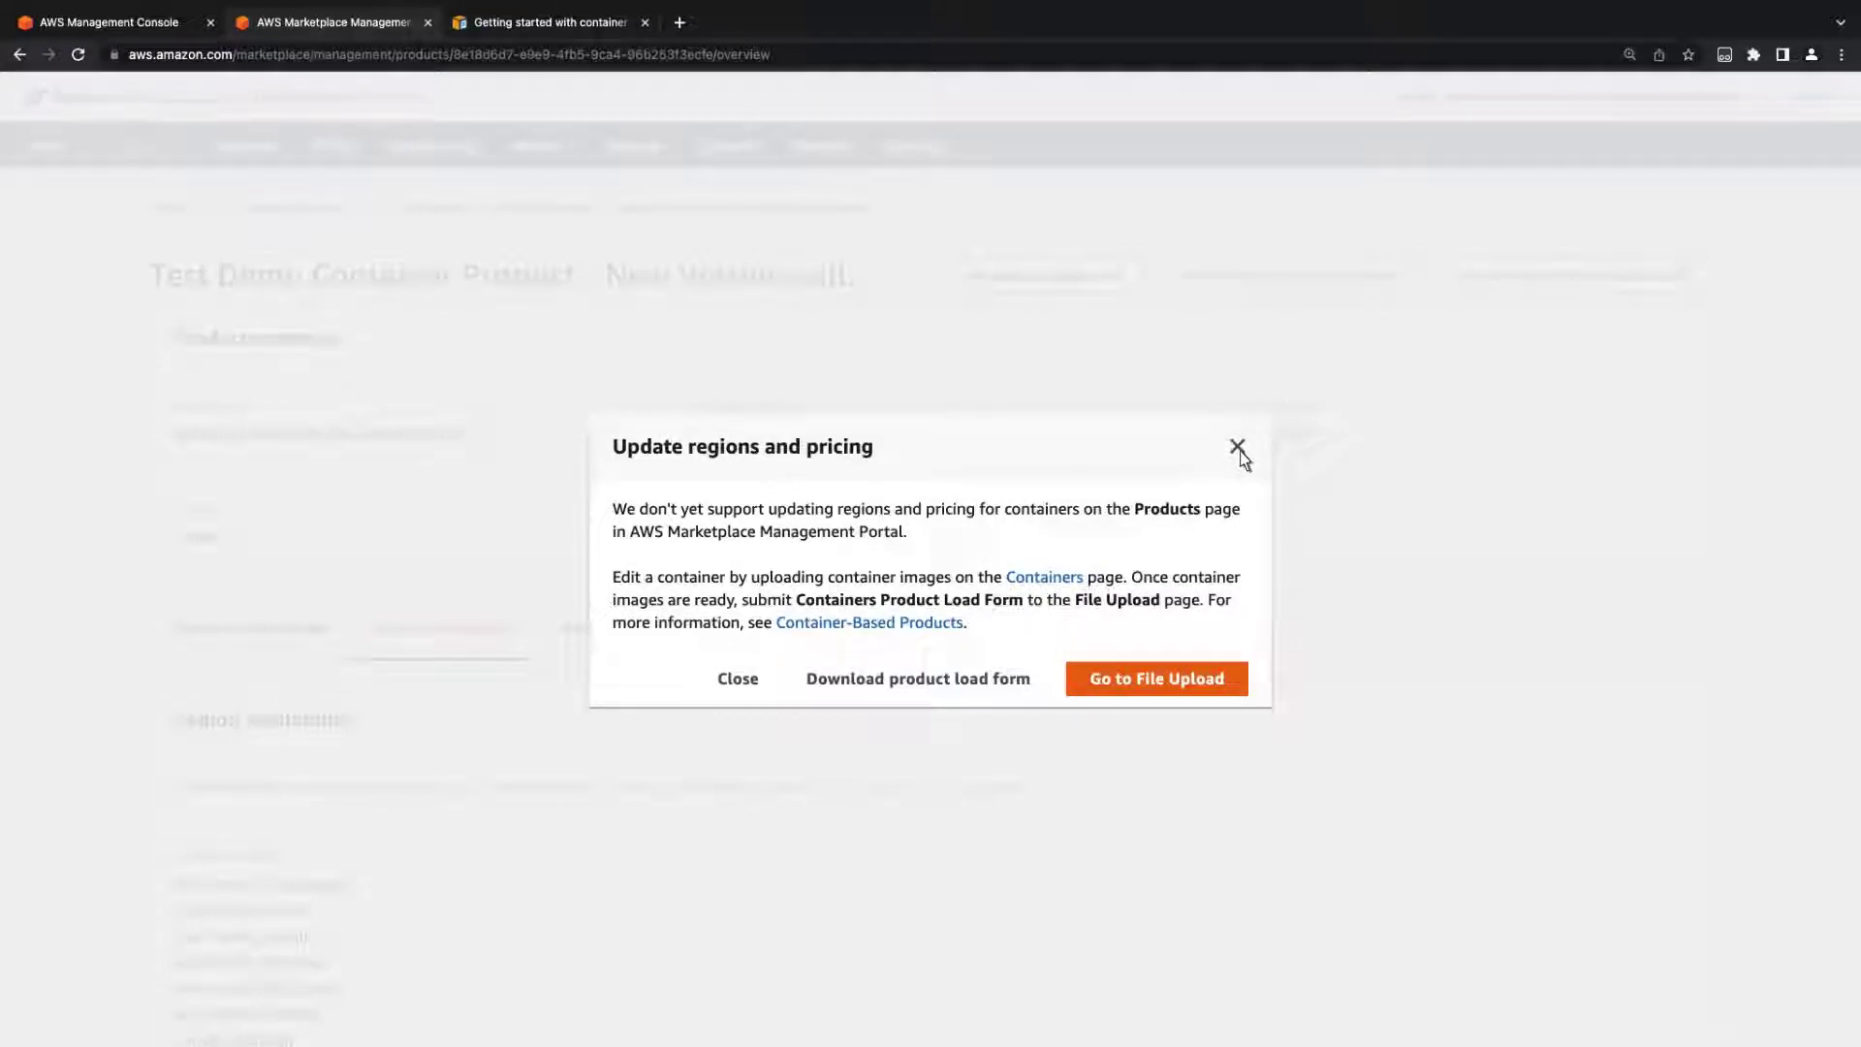
pyautogui.click(1239, 452)
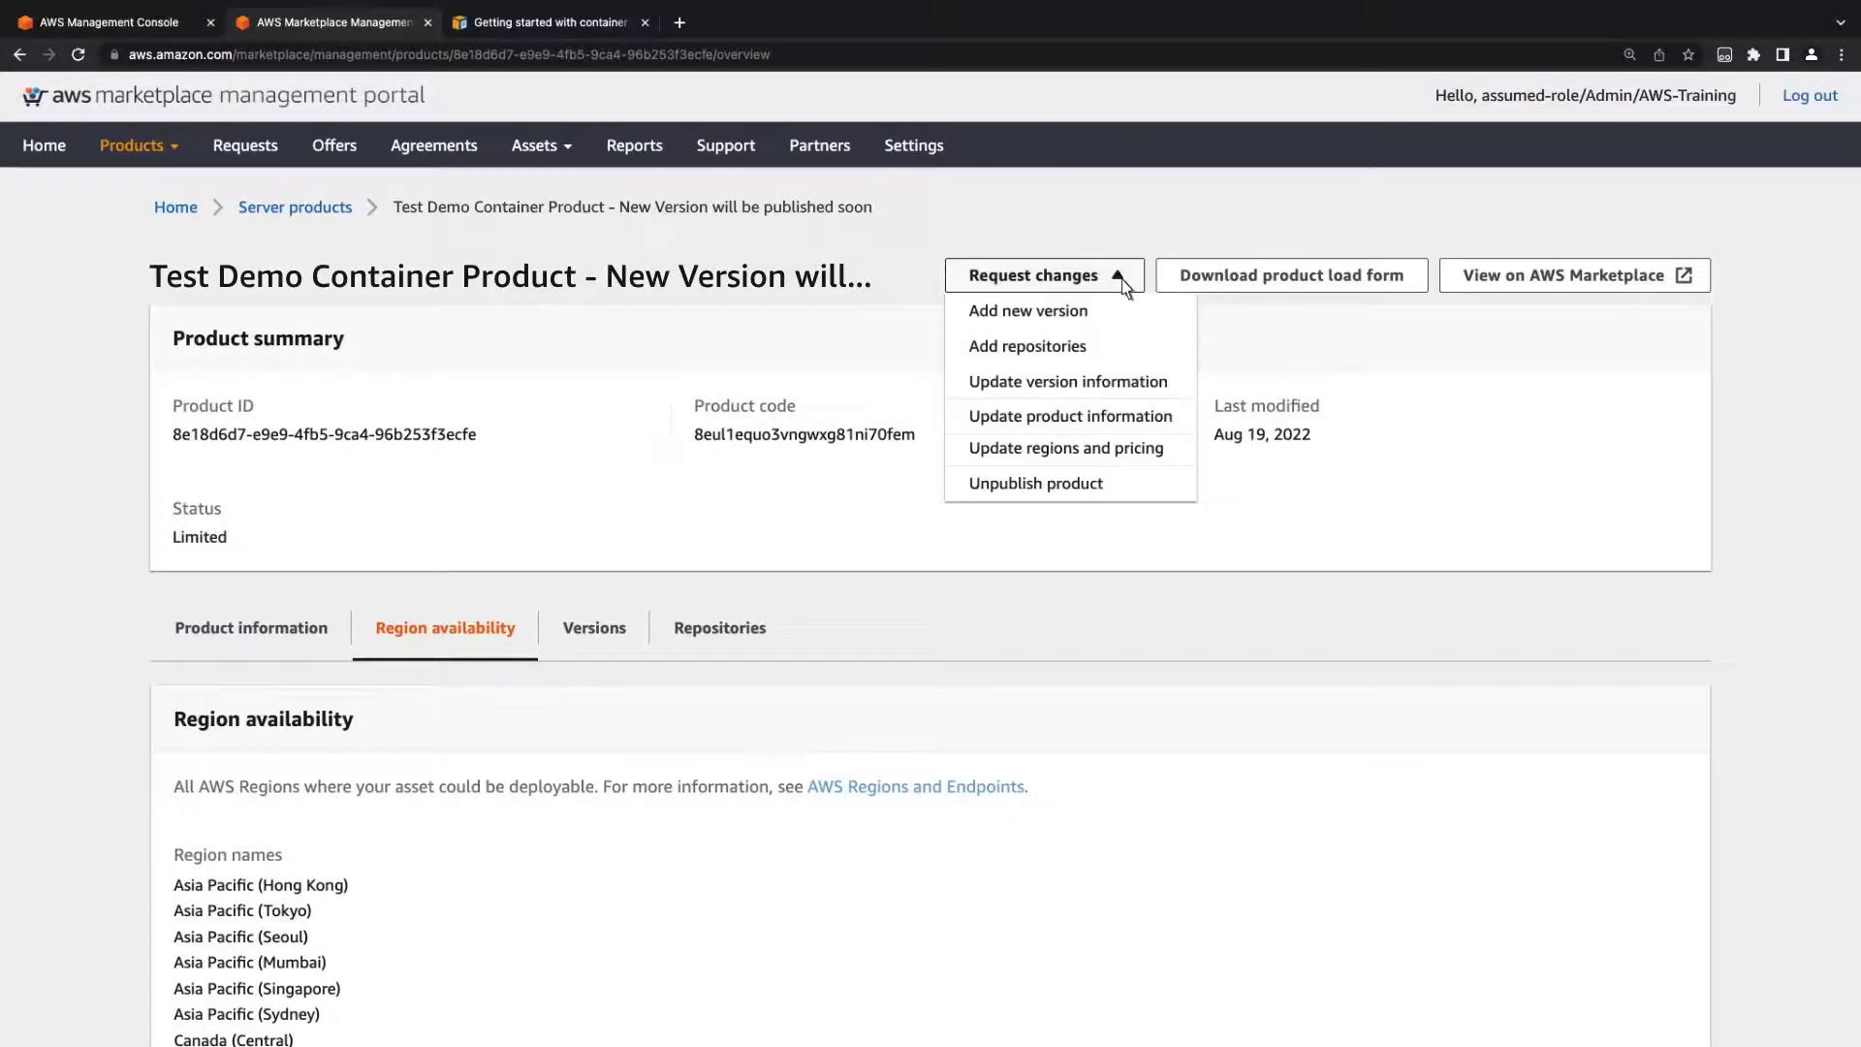
# Step: Request Unpublish product, open the Seller Operations team contact form in a new tab, and close the notice
pyautogui.click(1033, 482)
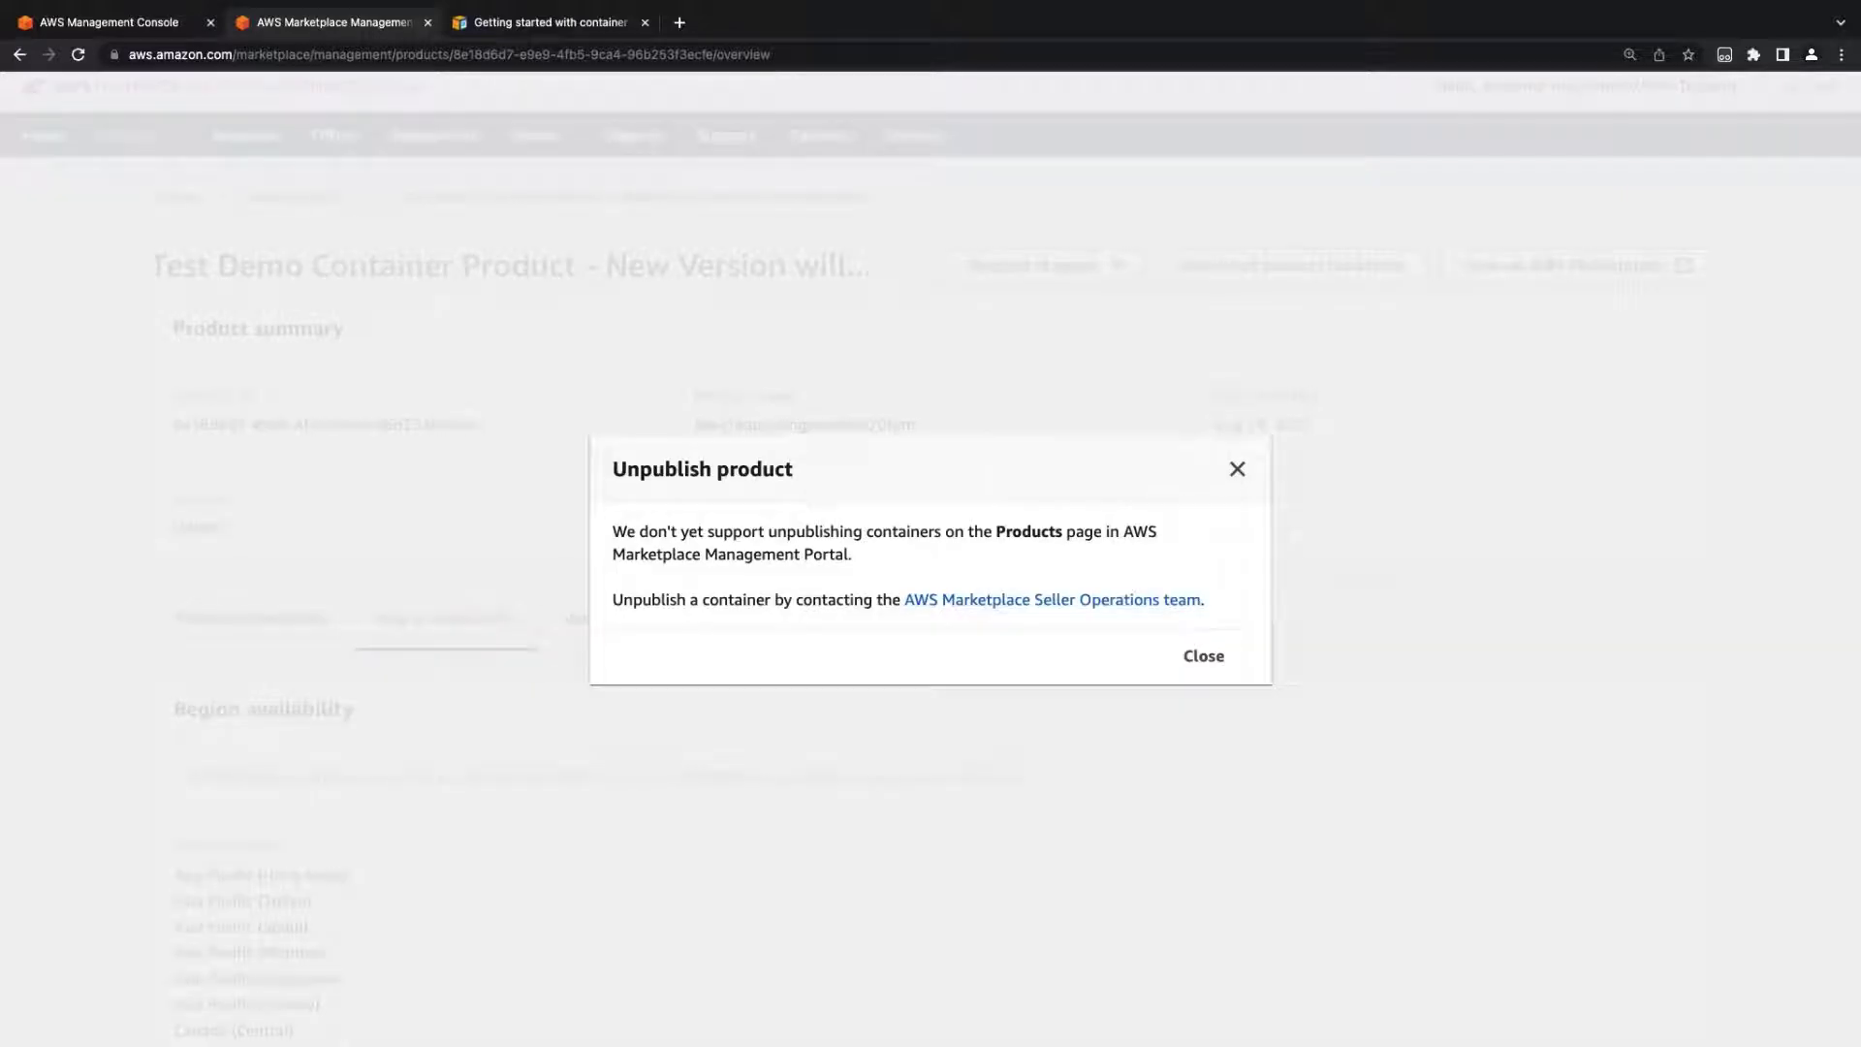
pyautogui.moveTo(1159, 589)
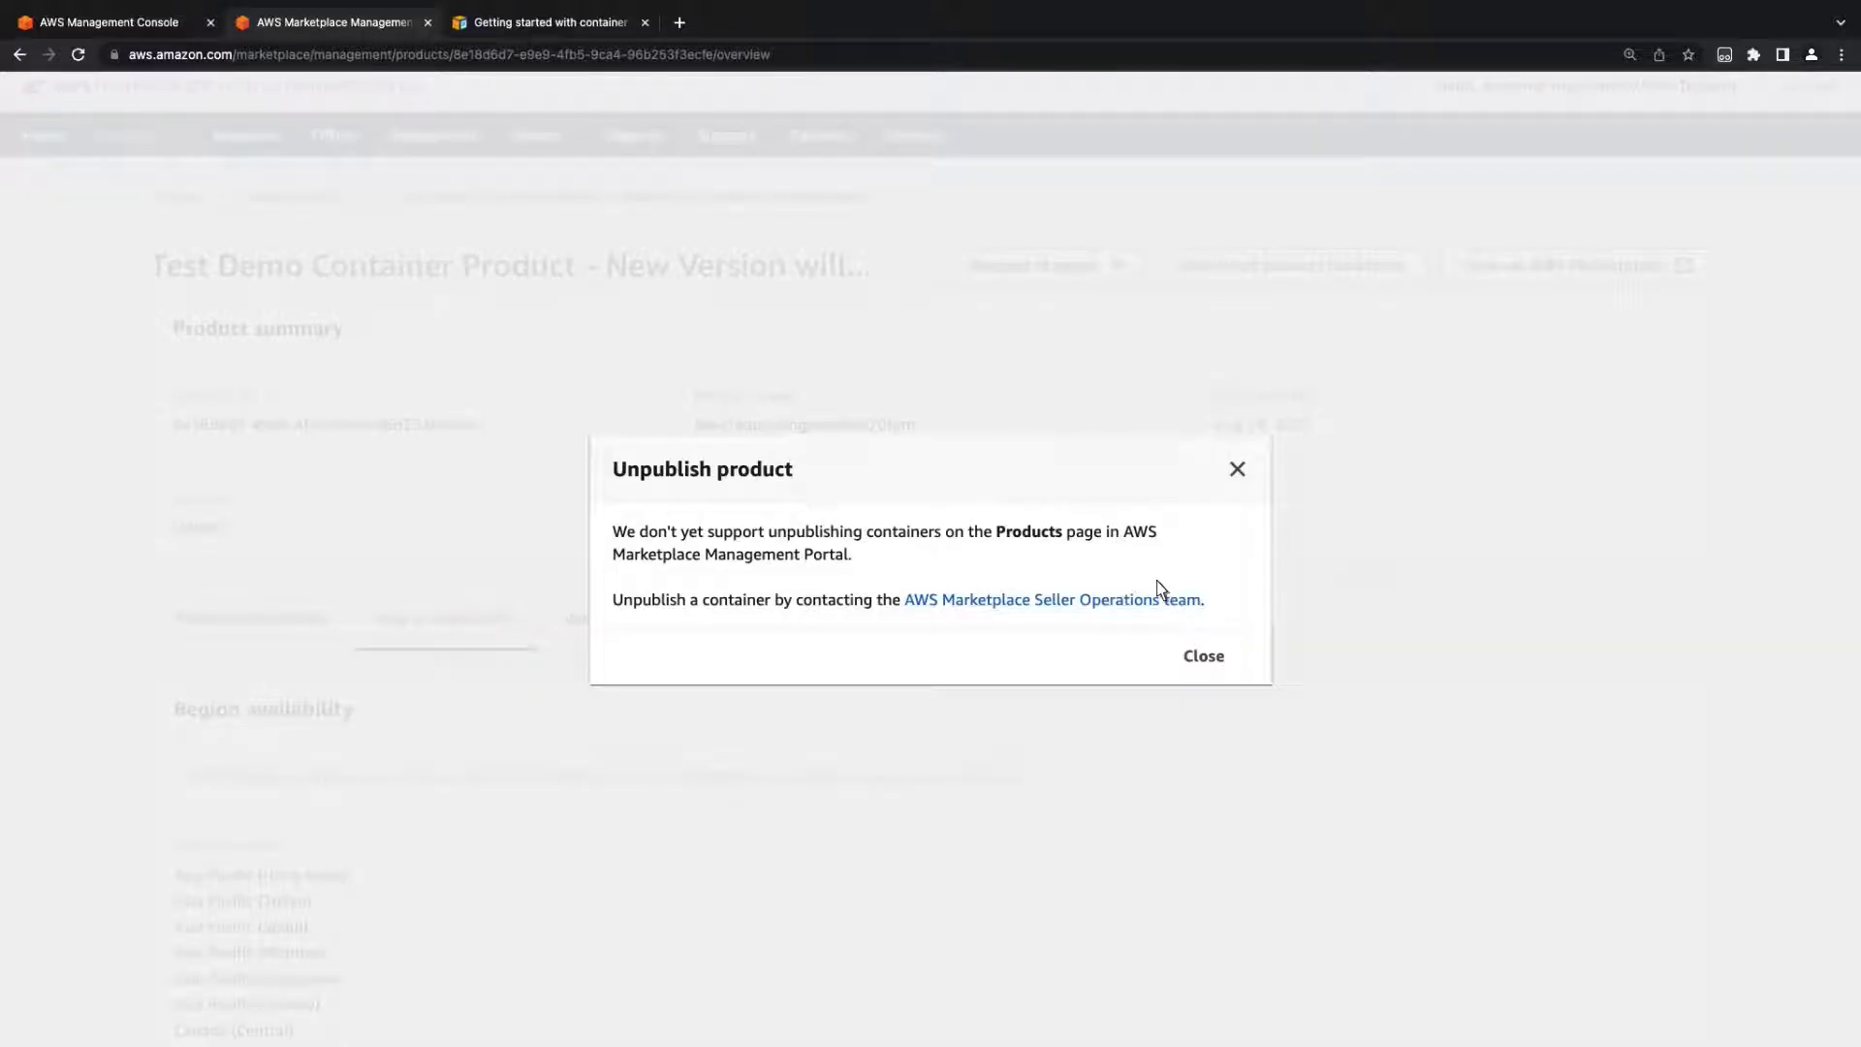
pyautogui.click(1049, 599)
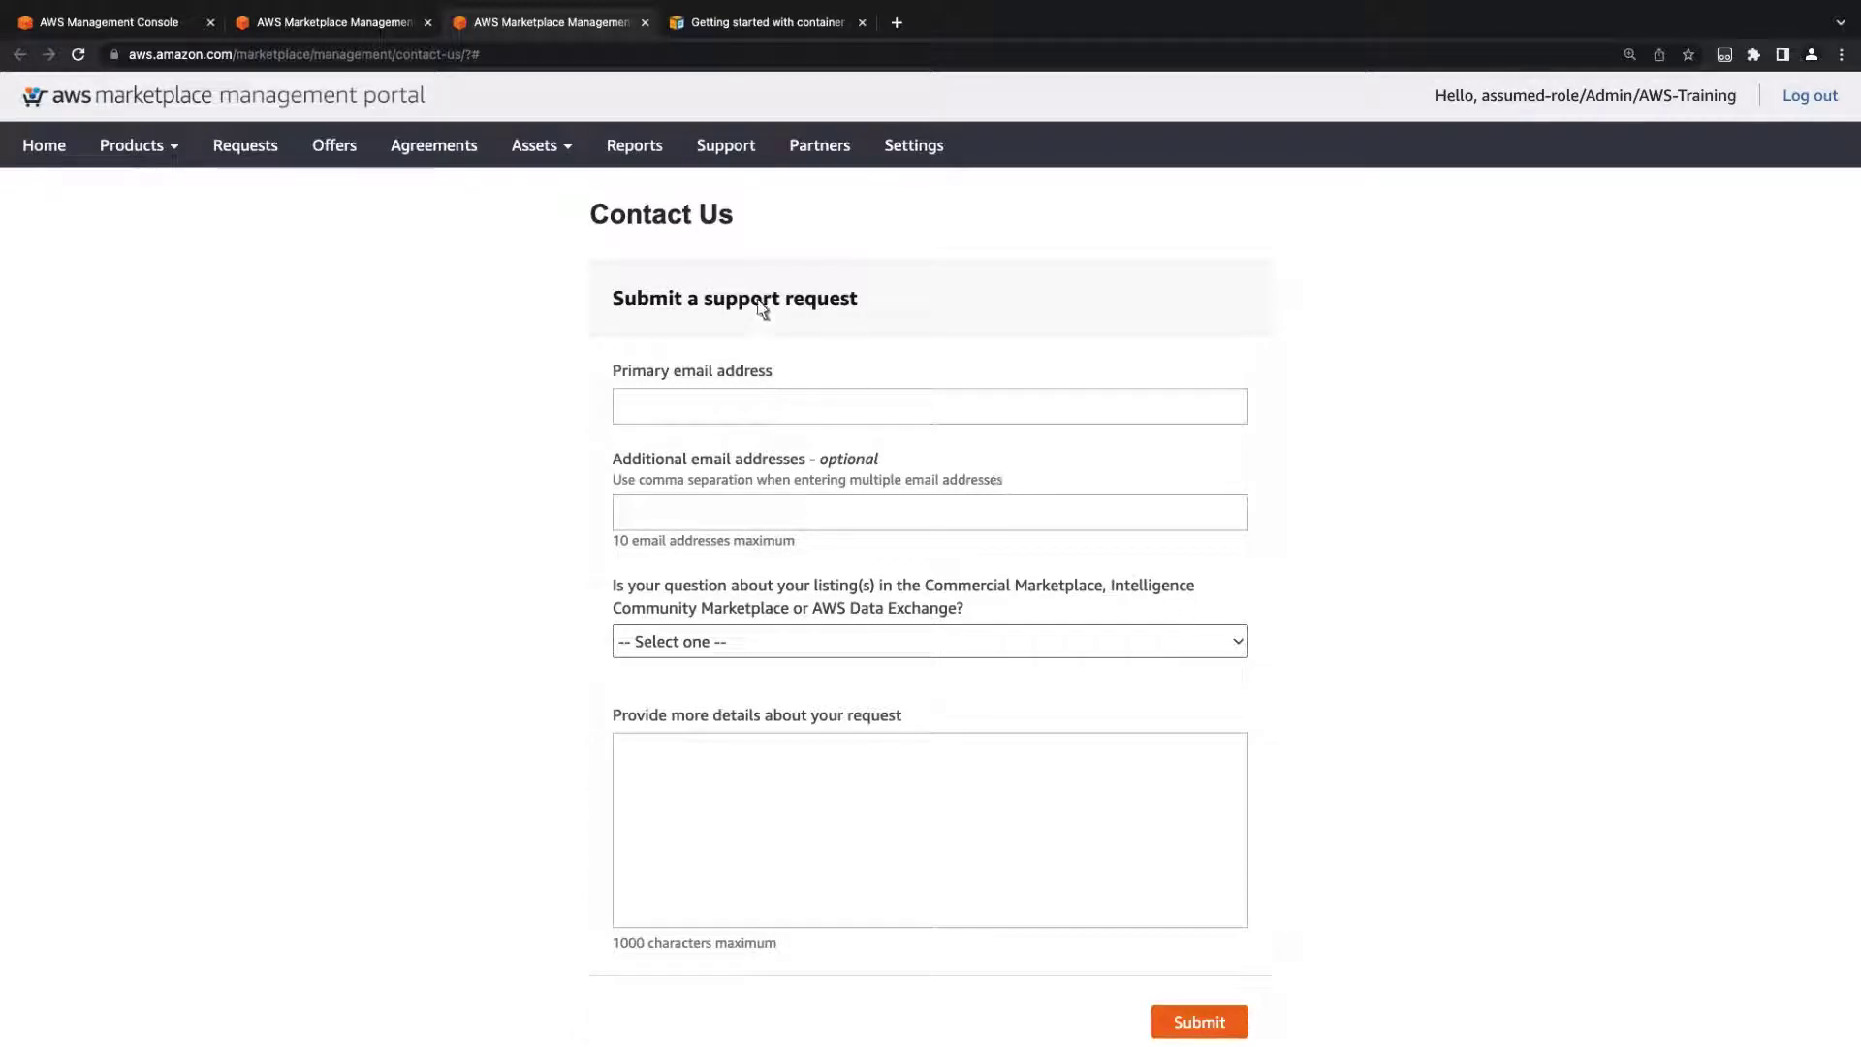
pyautogui.click(332, 21)
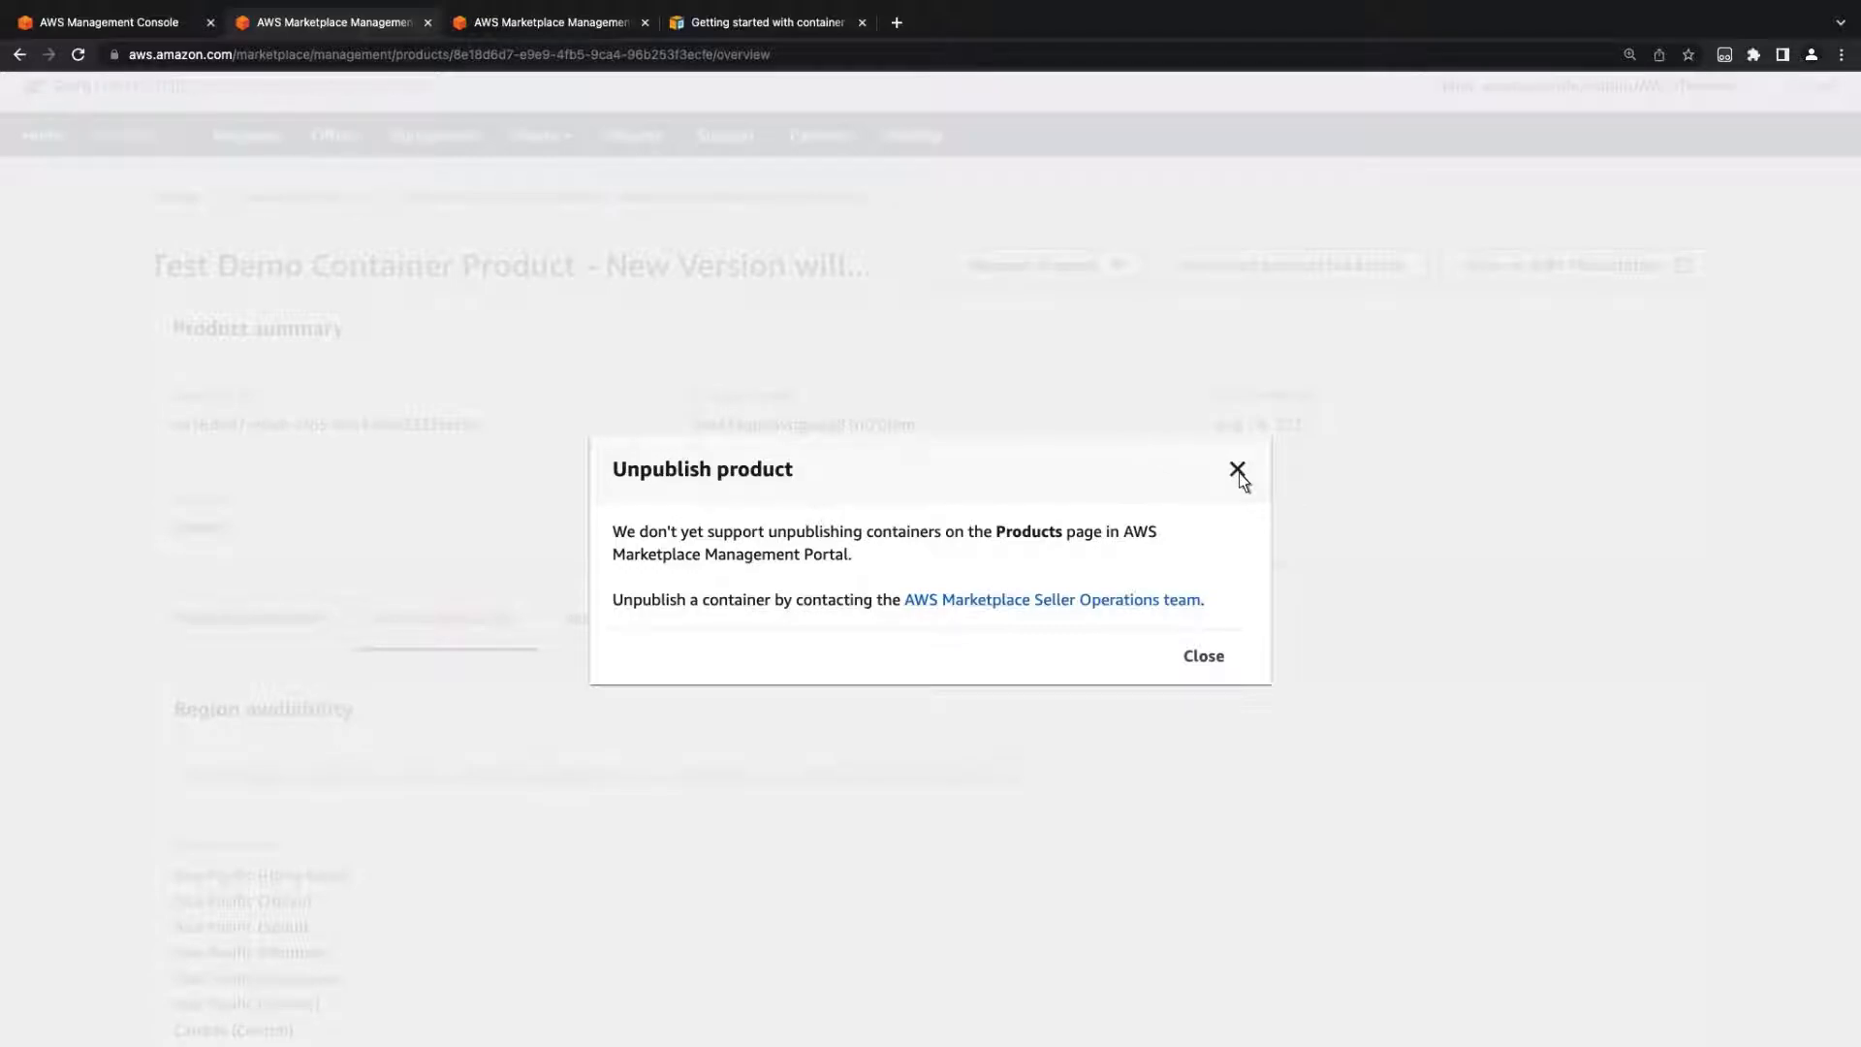
pyautogui.click(1238, 469)
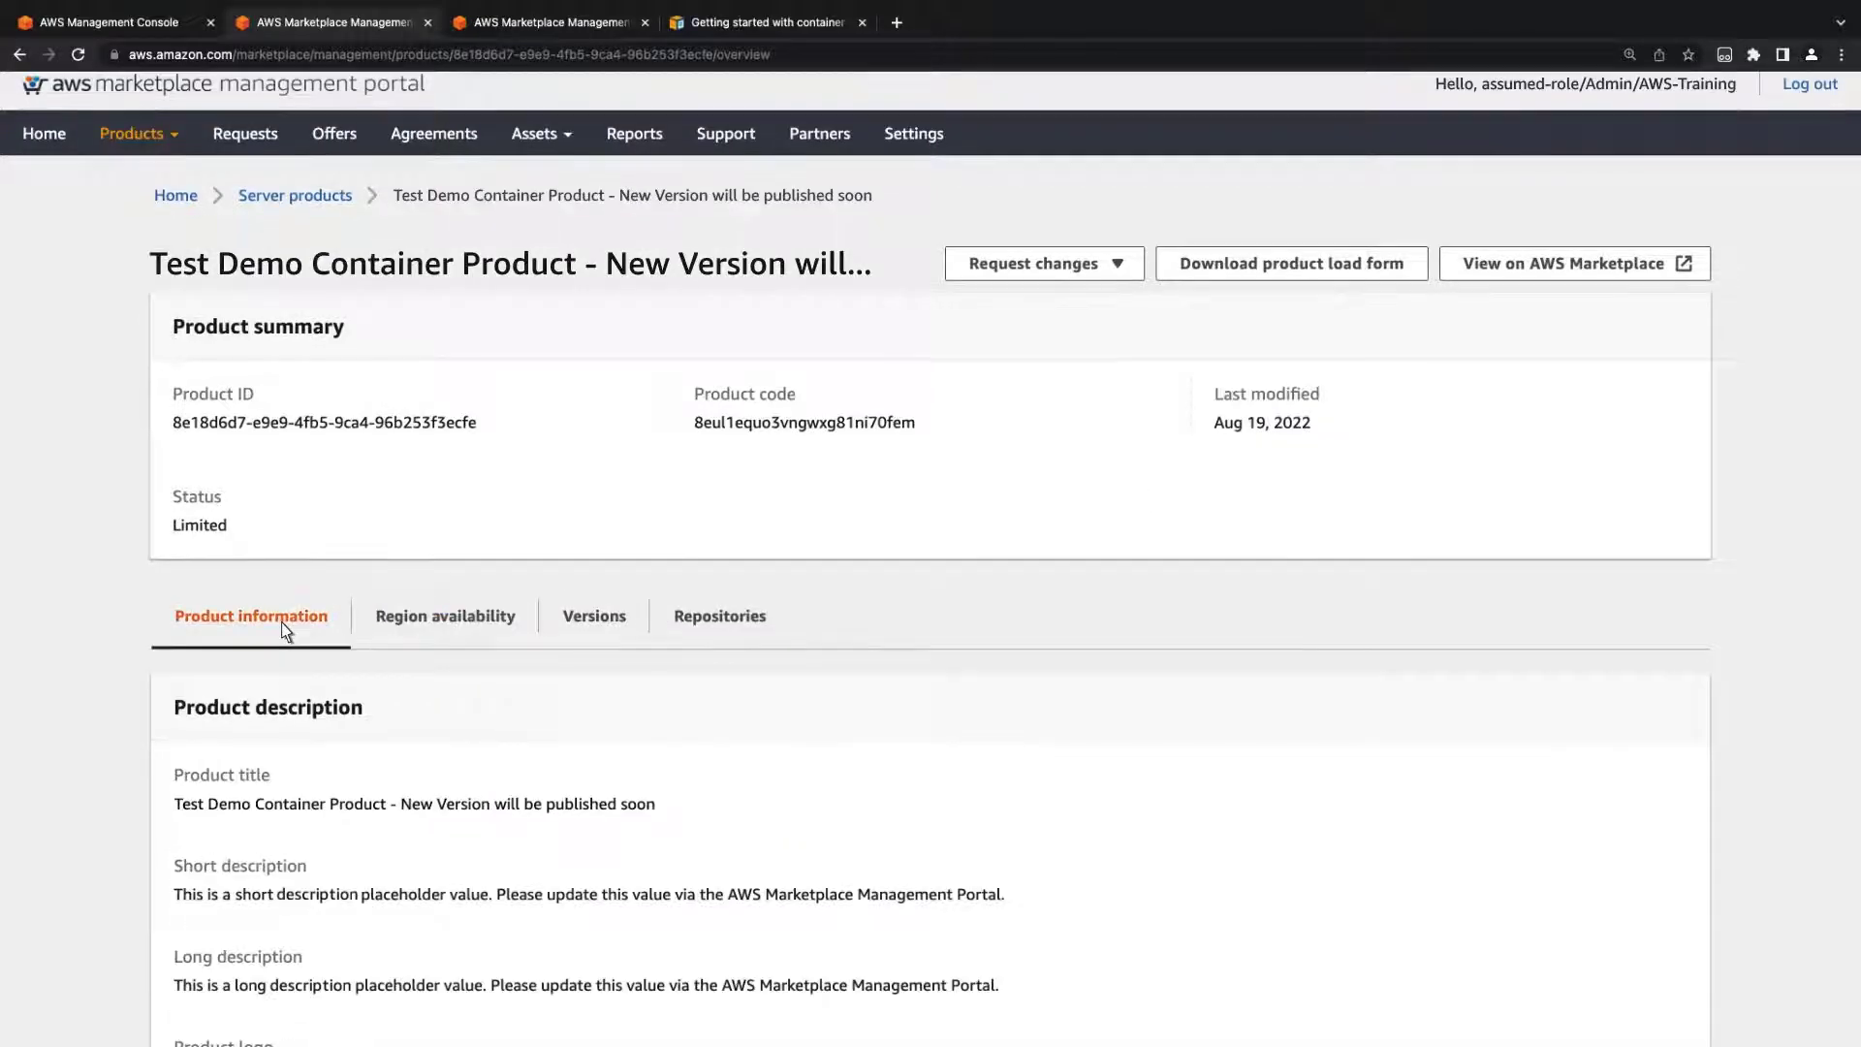
# Step: Start an Update version information request and select the placeholder version to update
pyautogui.click(1043, 262)
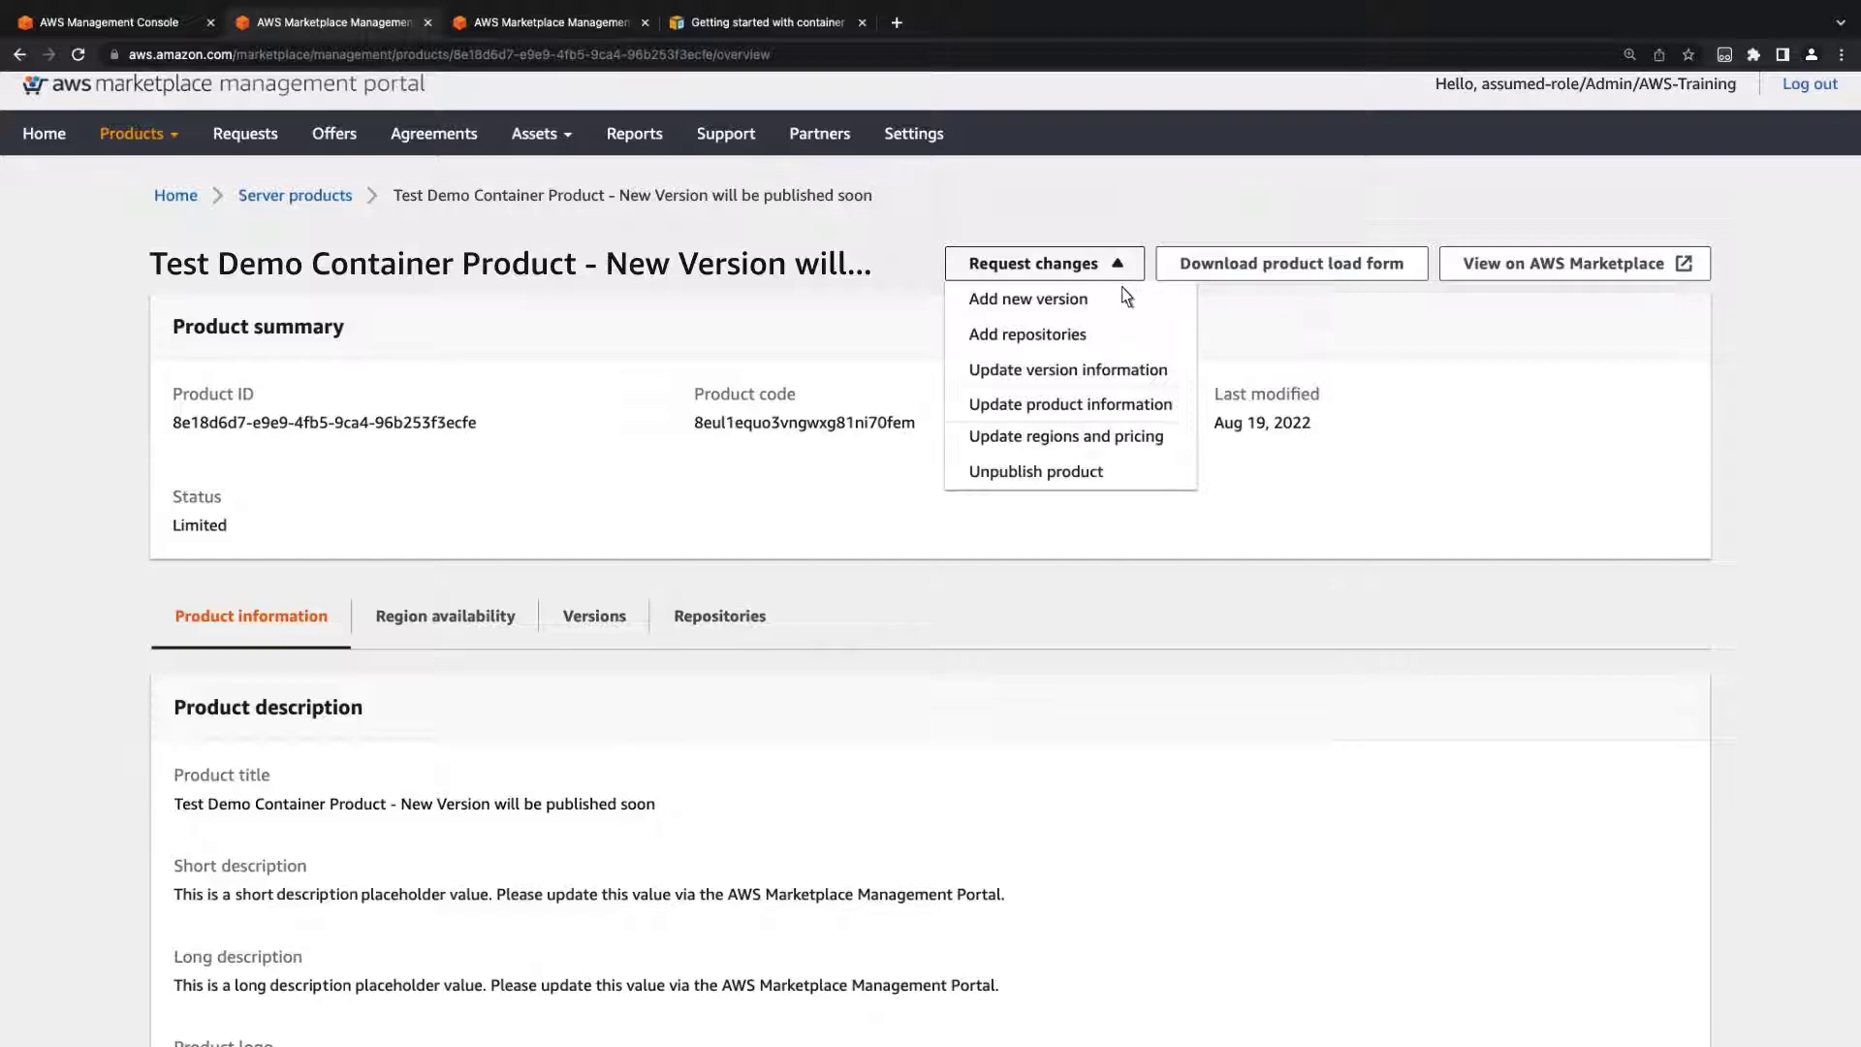
pyautogui.click(1066, 369)
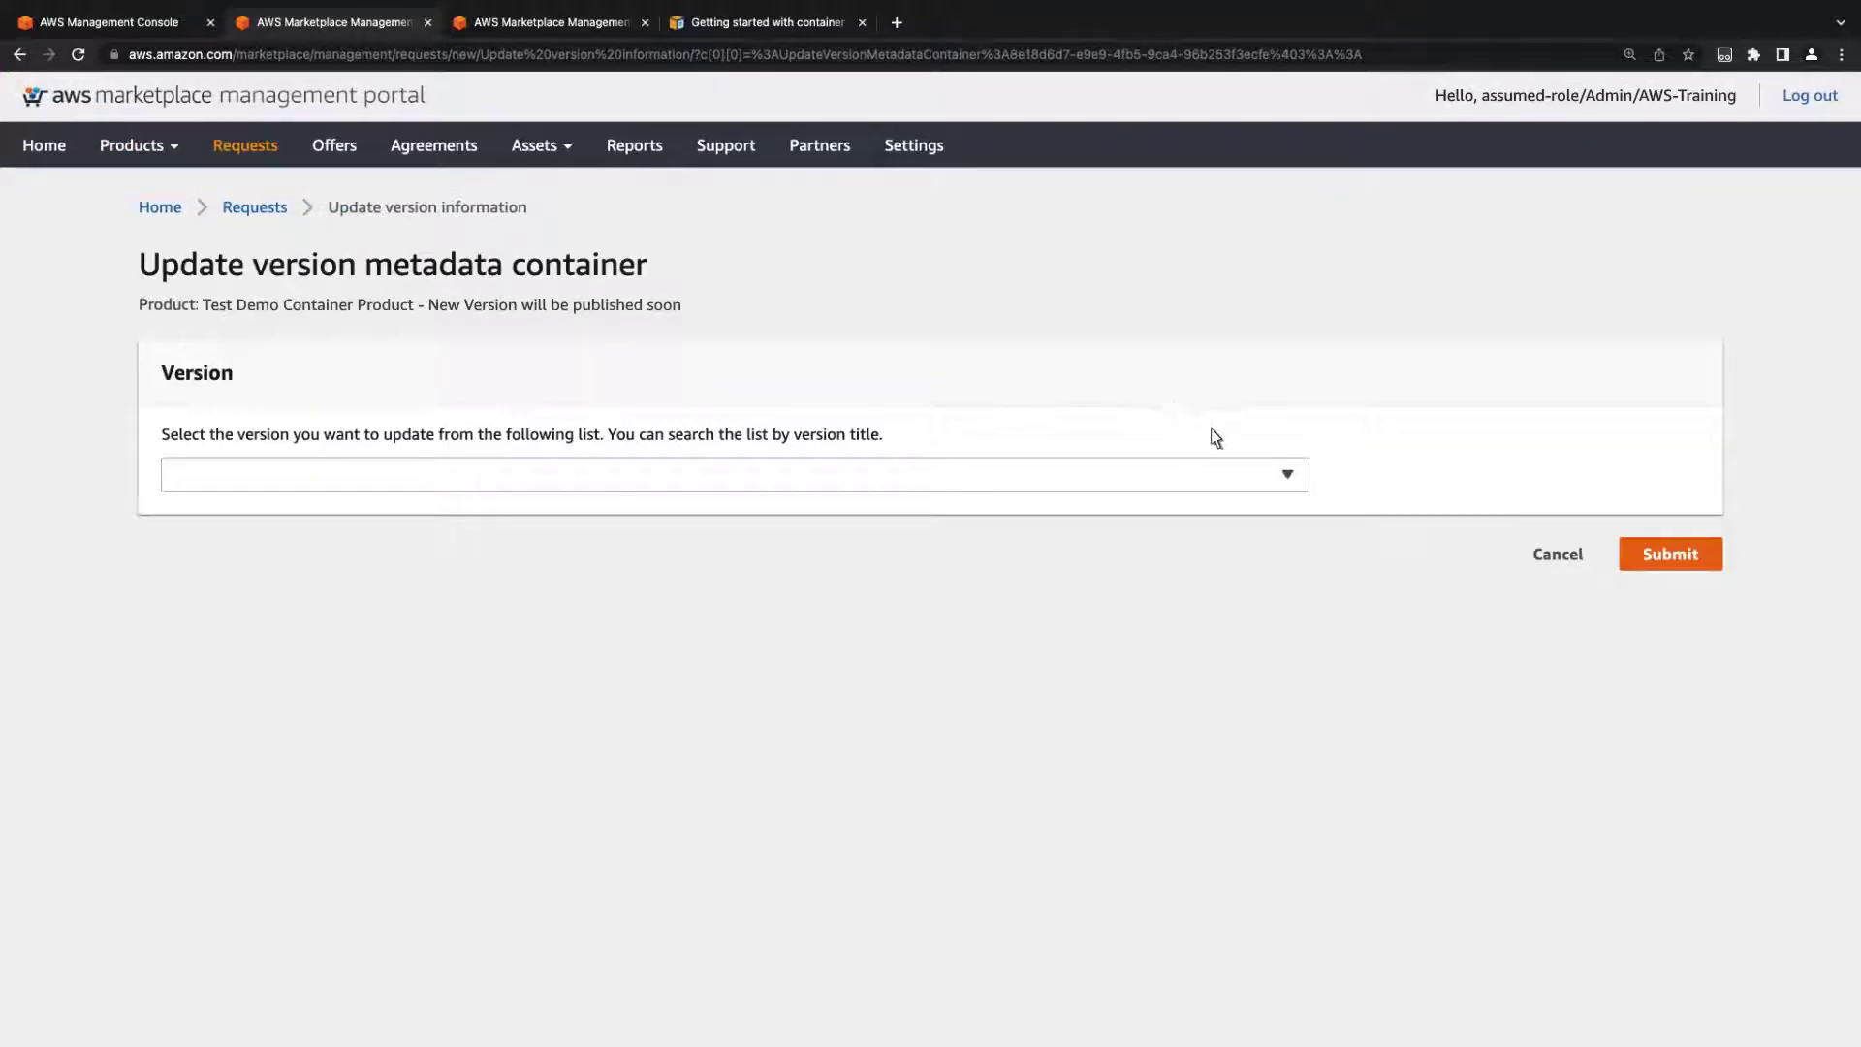
pyautogui.click(733, 473)
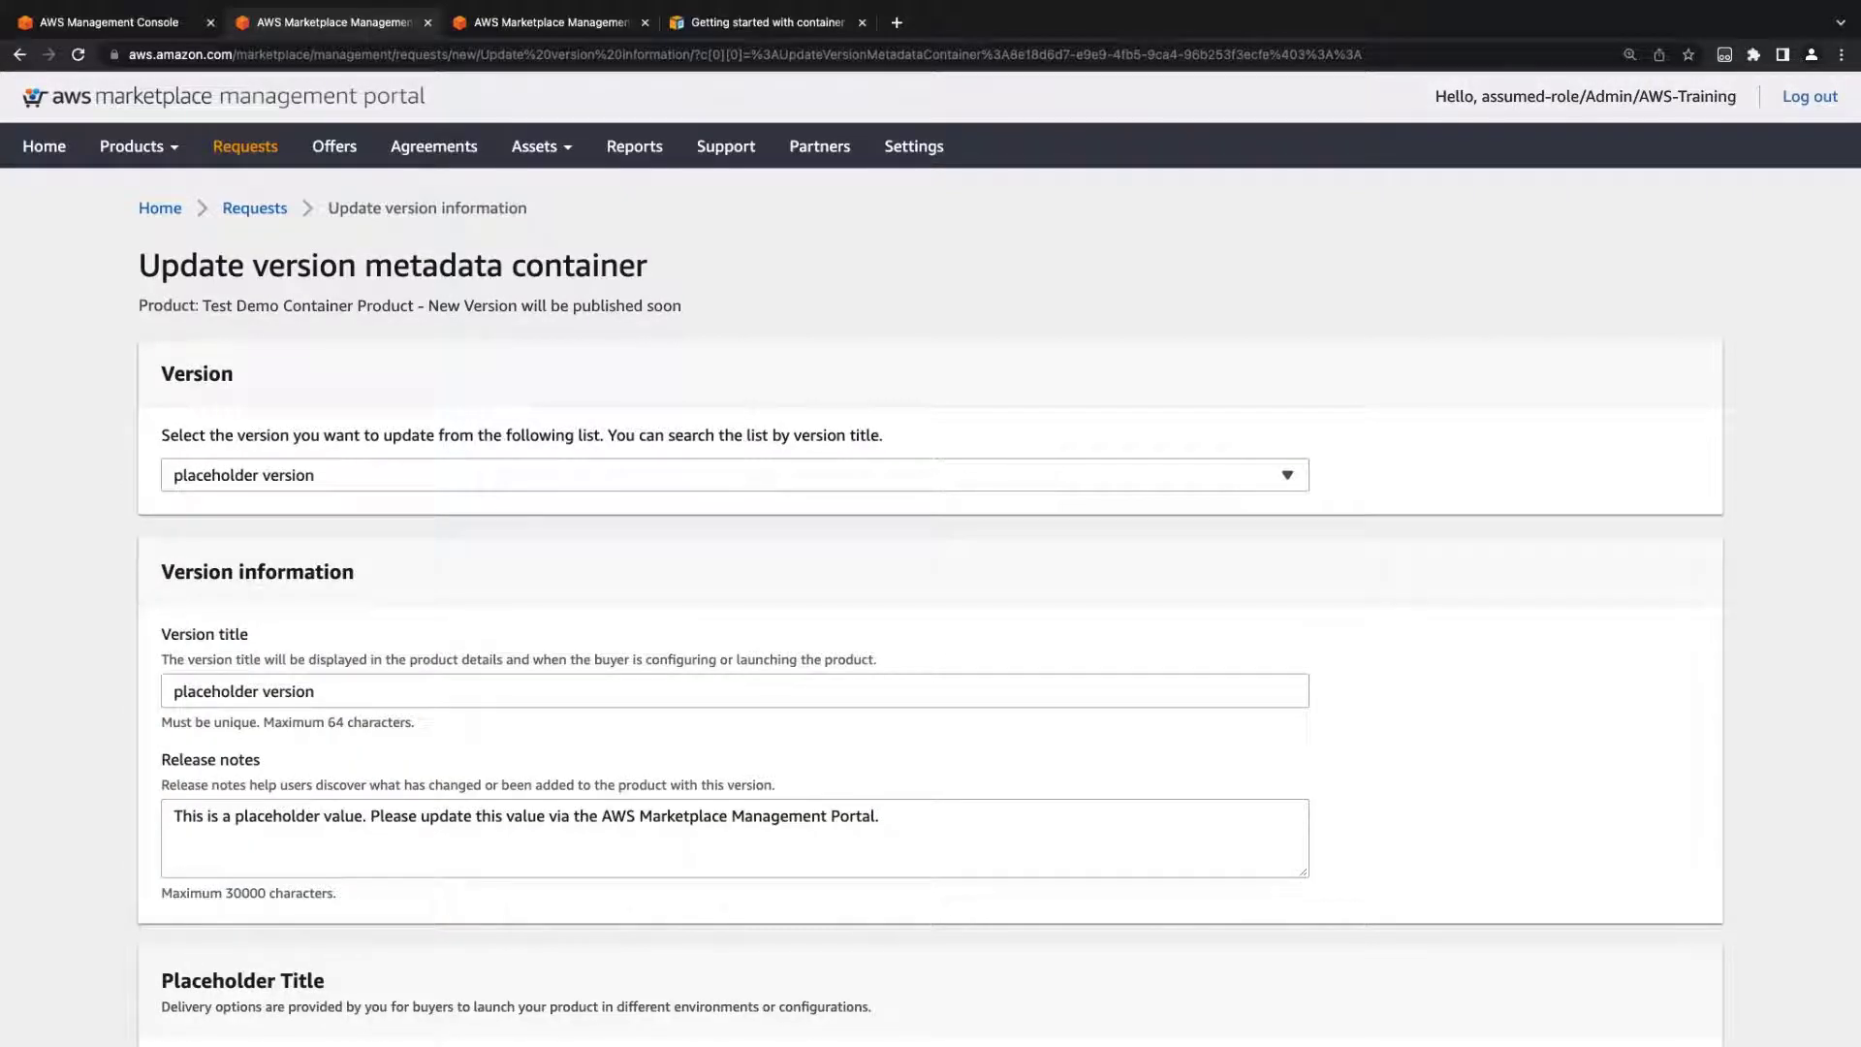
pyautogui.moveTo(1149, 626)
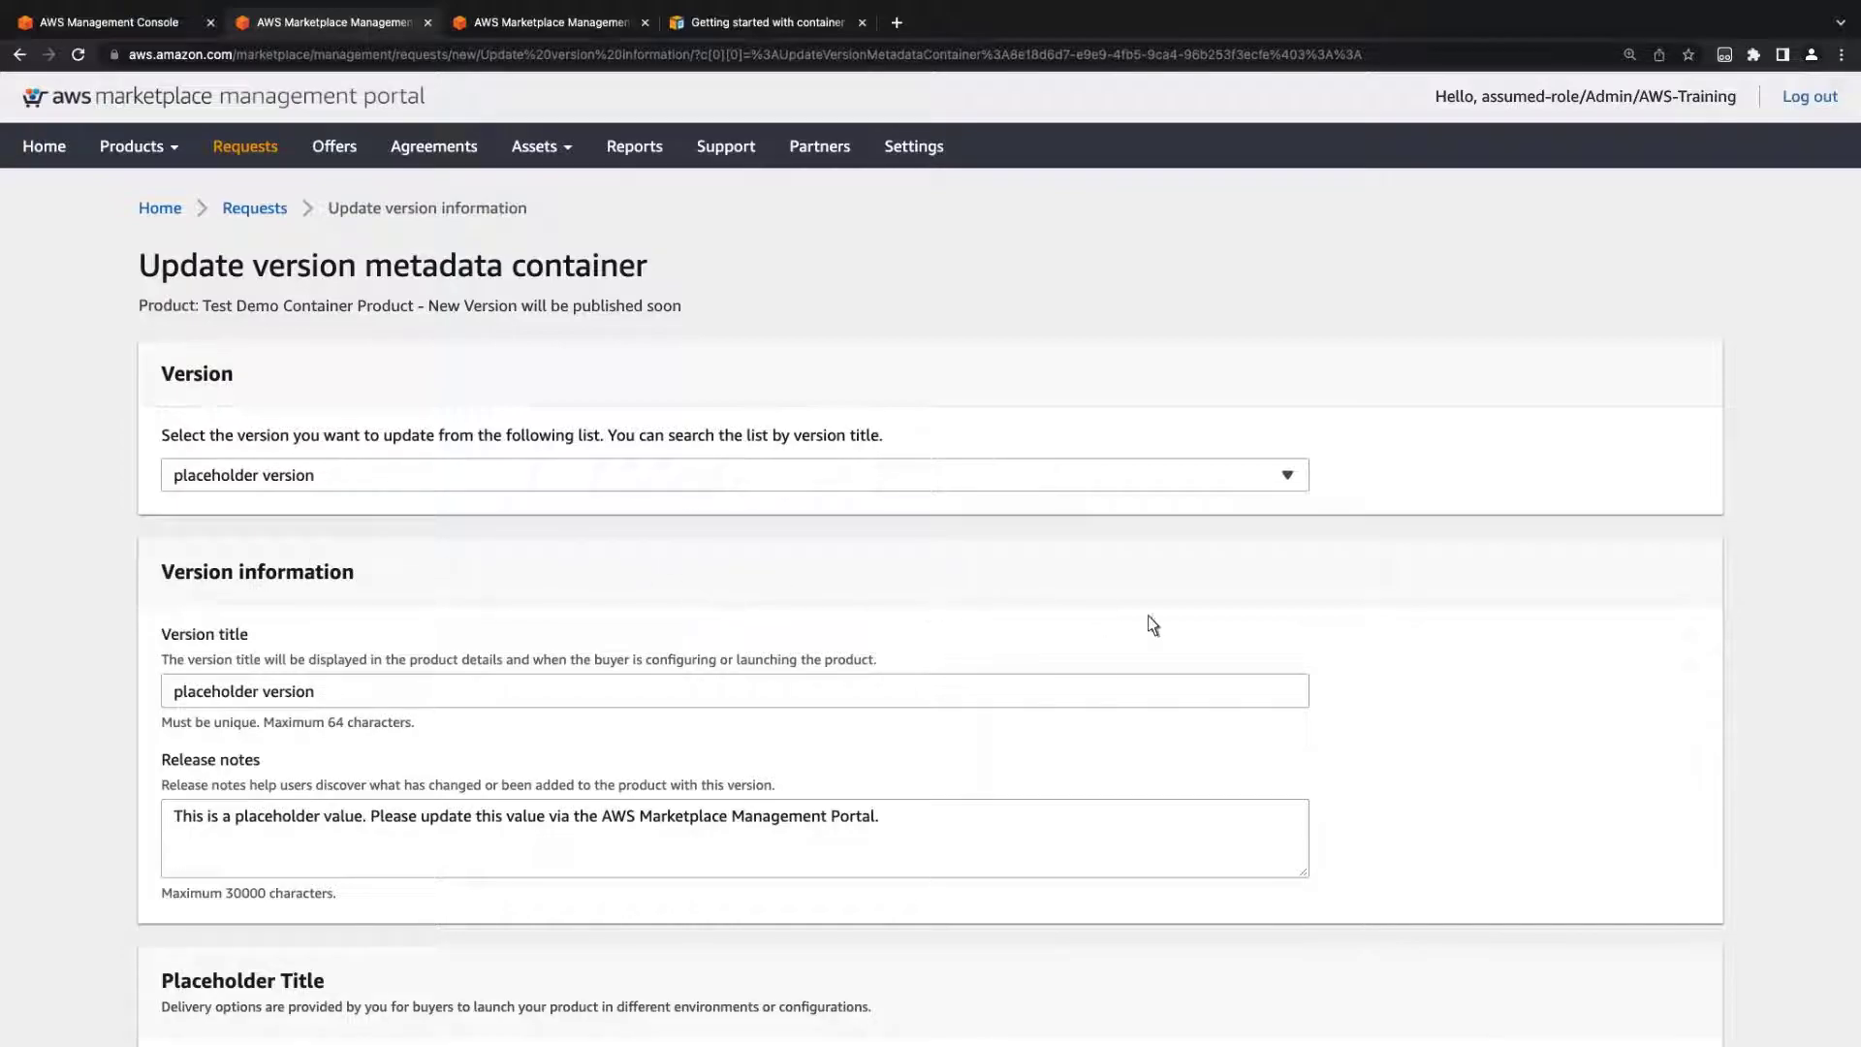
pyautogui.scroll(-3)
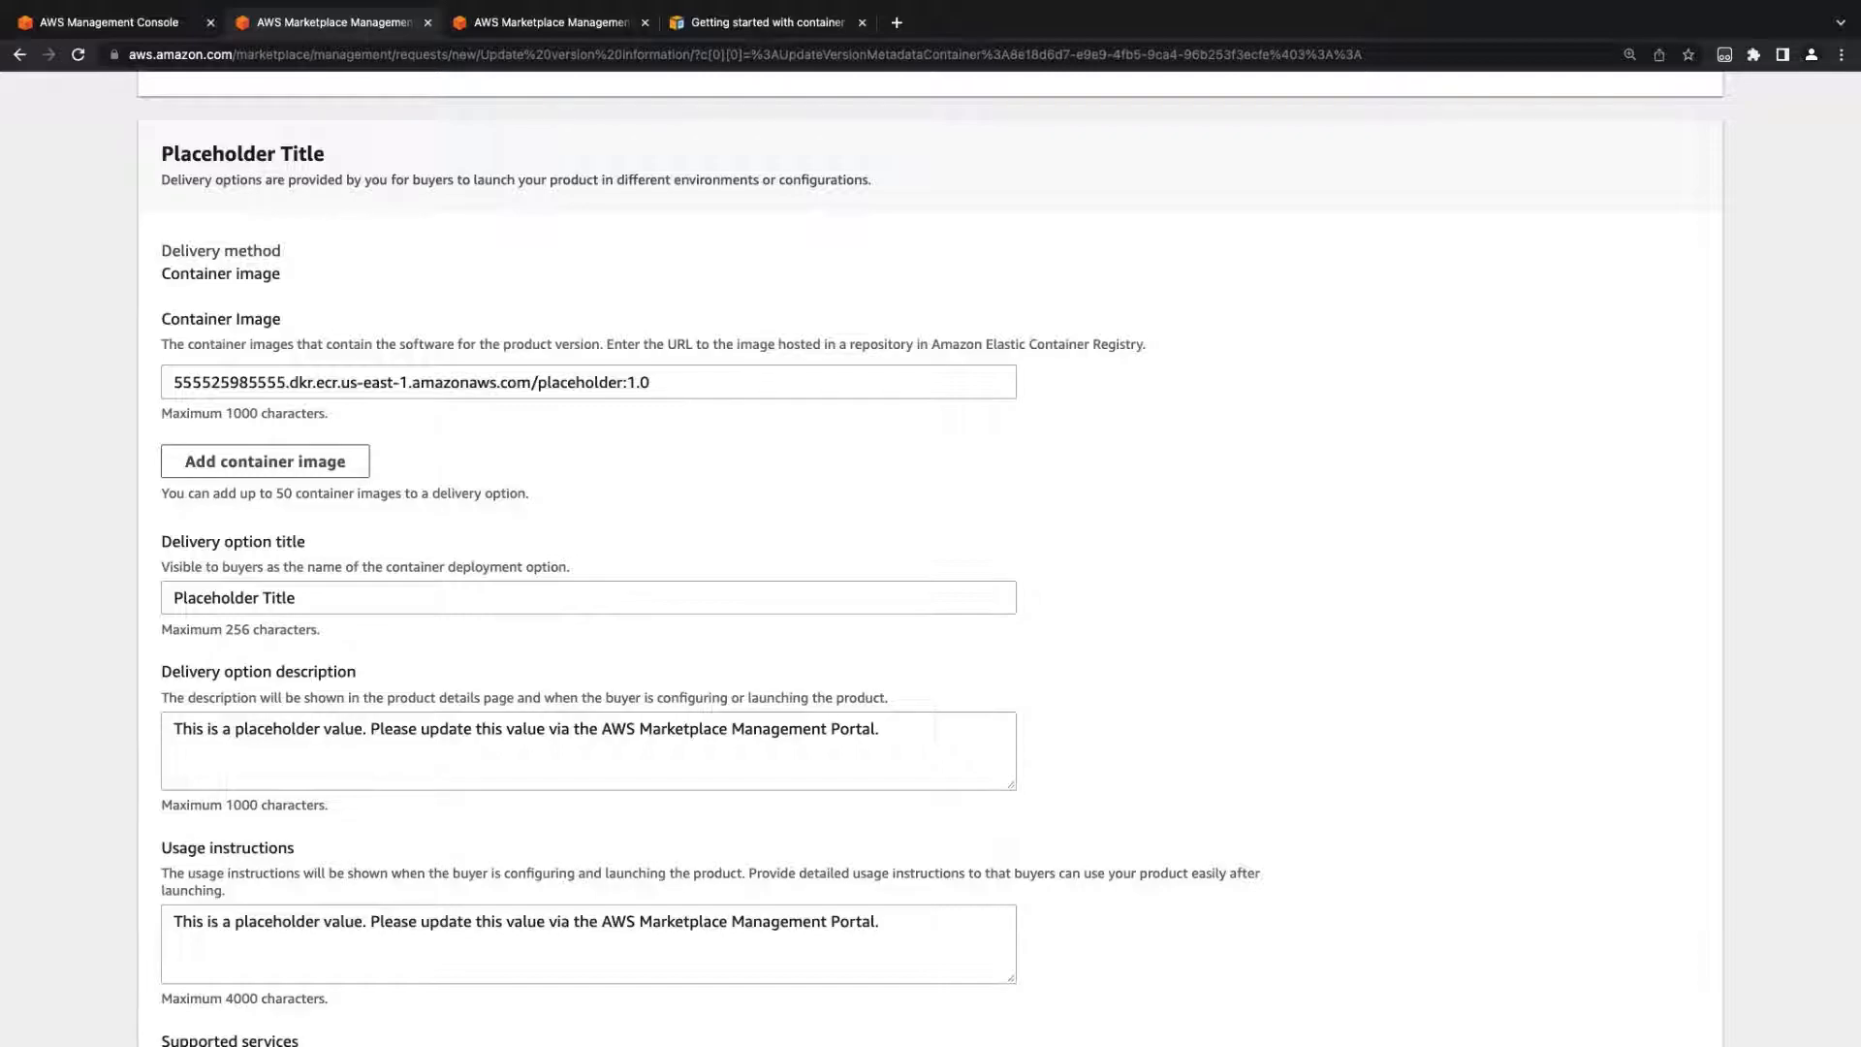
pyautogui.moveTo(1849, 878)
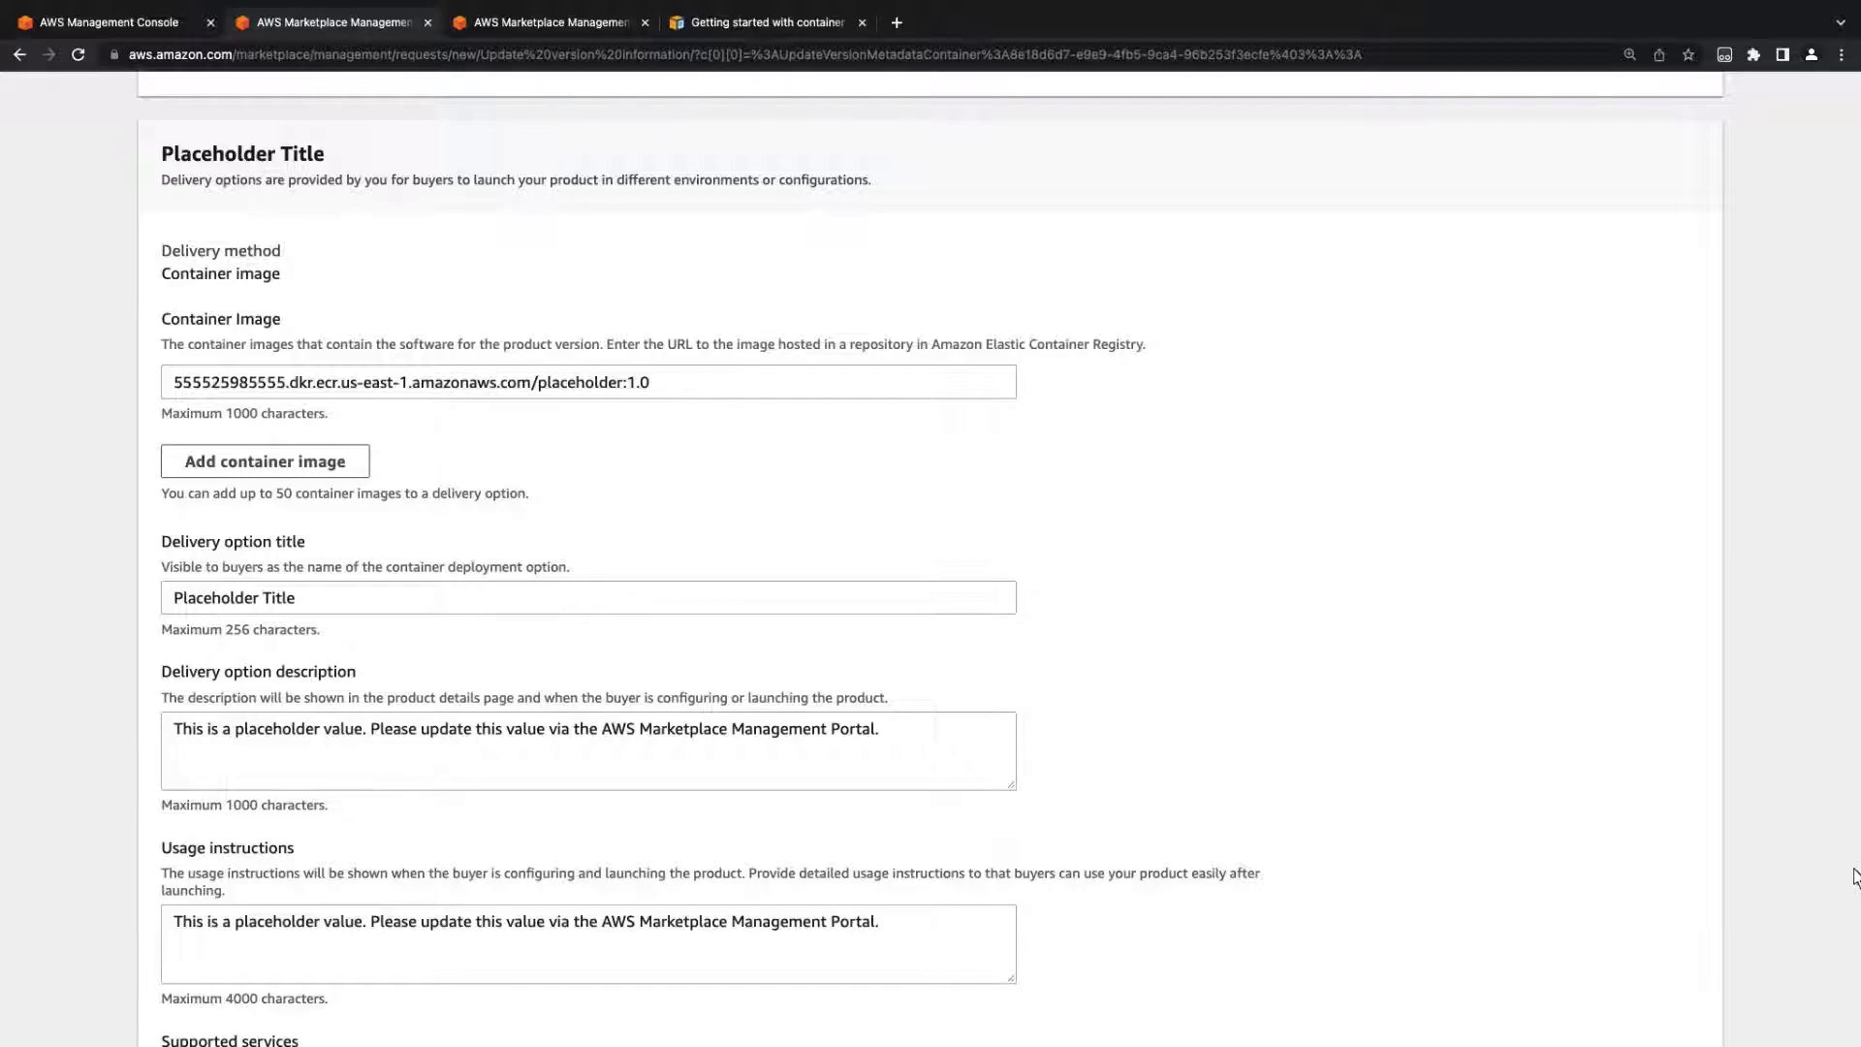
# Step: Review the metadata fields, add an empty deployment template entry, and submit the request
pyautogui.scroll(-3)
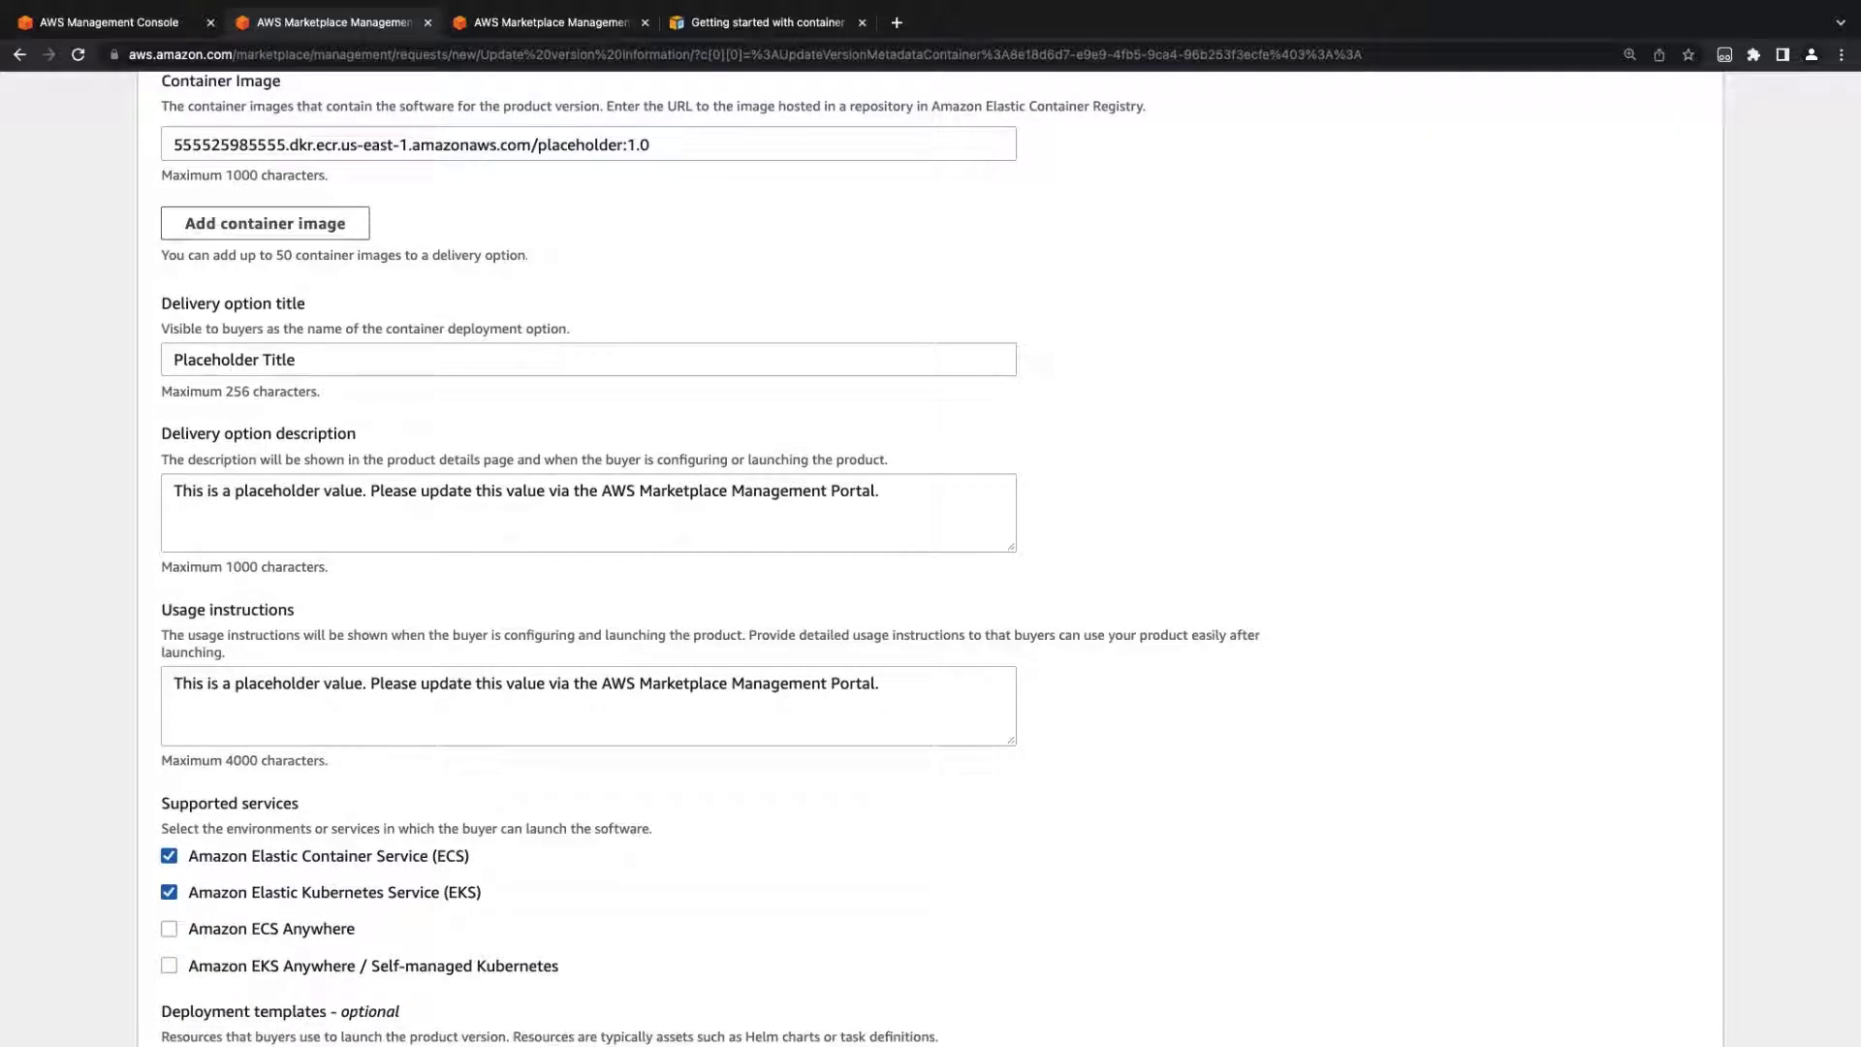
pyautogui.moveTo(1847, 936)
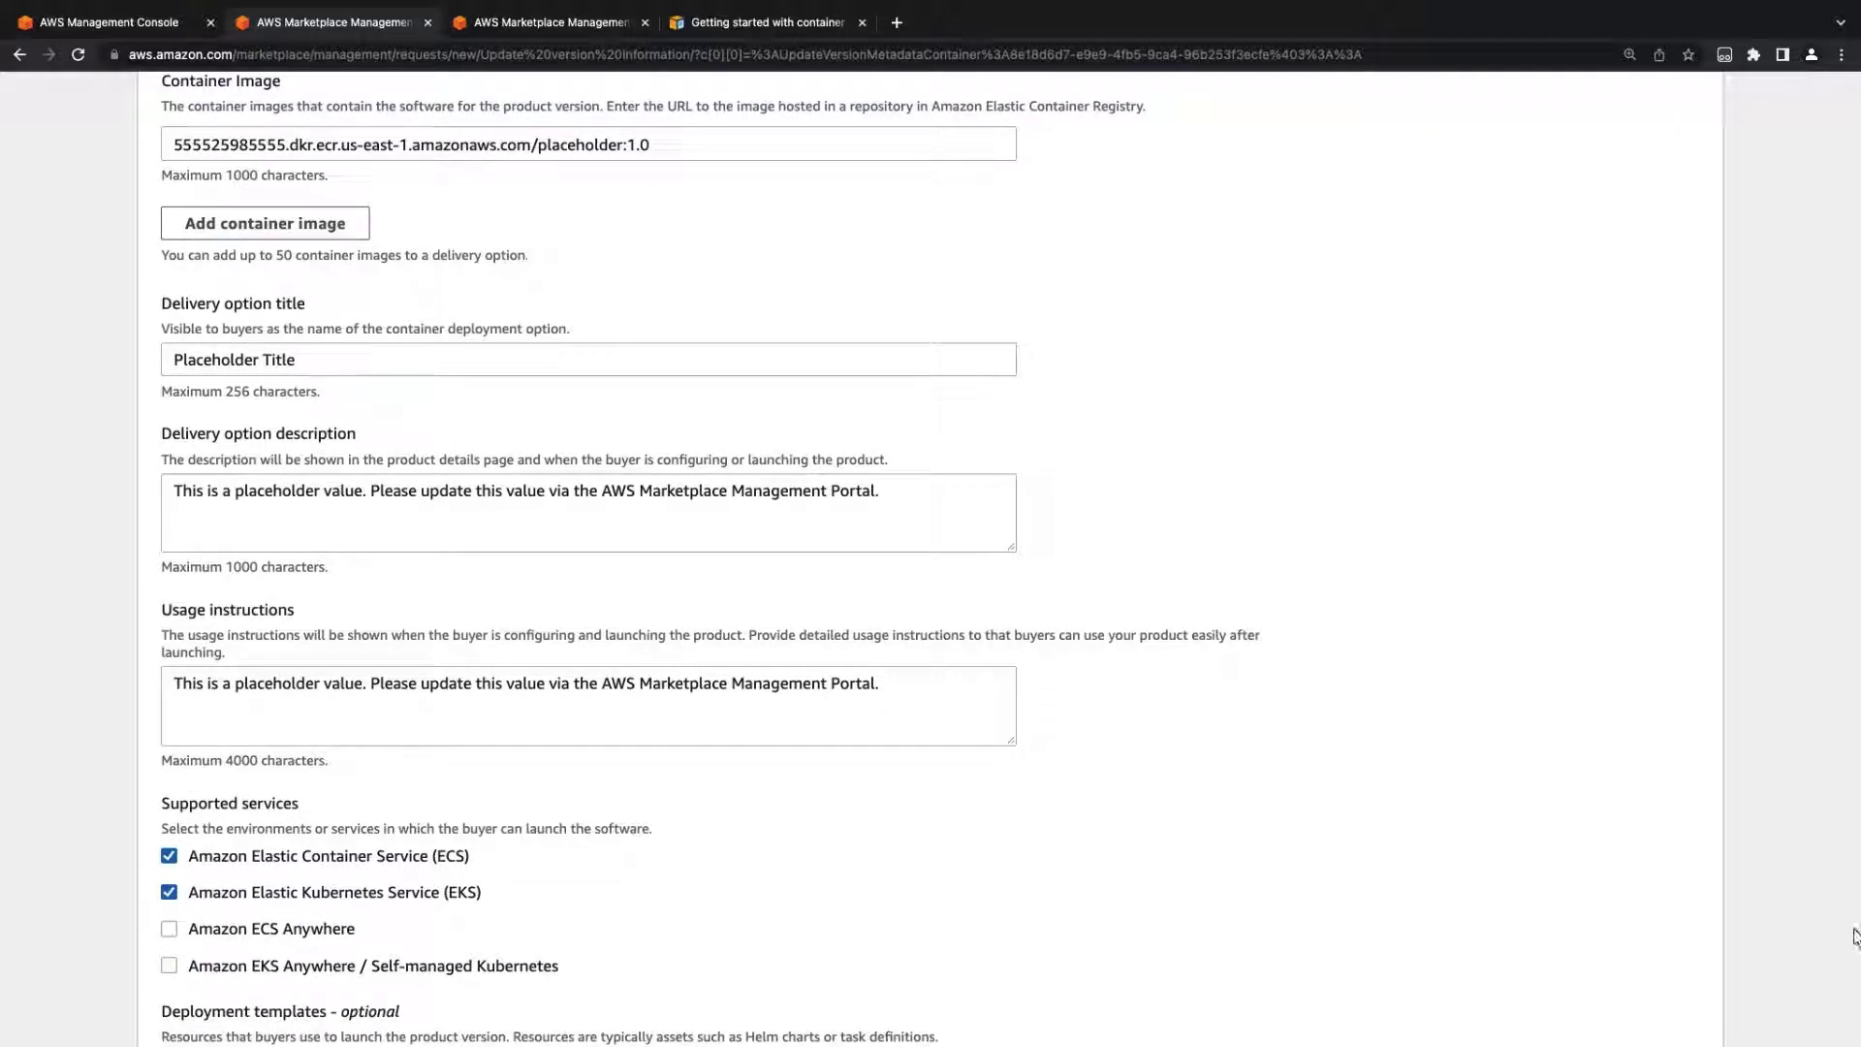
pyautogui.scroll(-3)
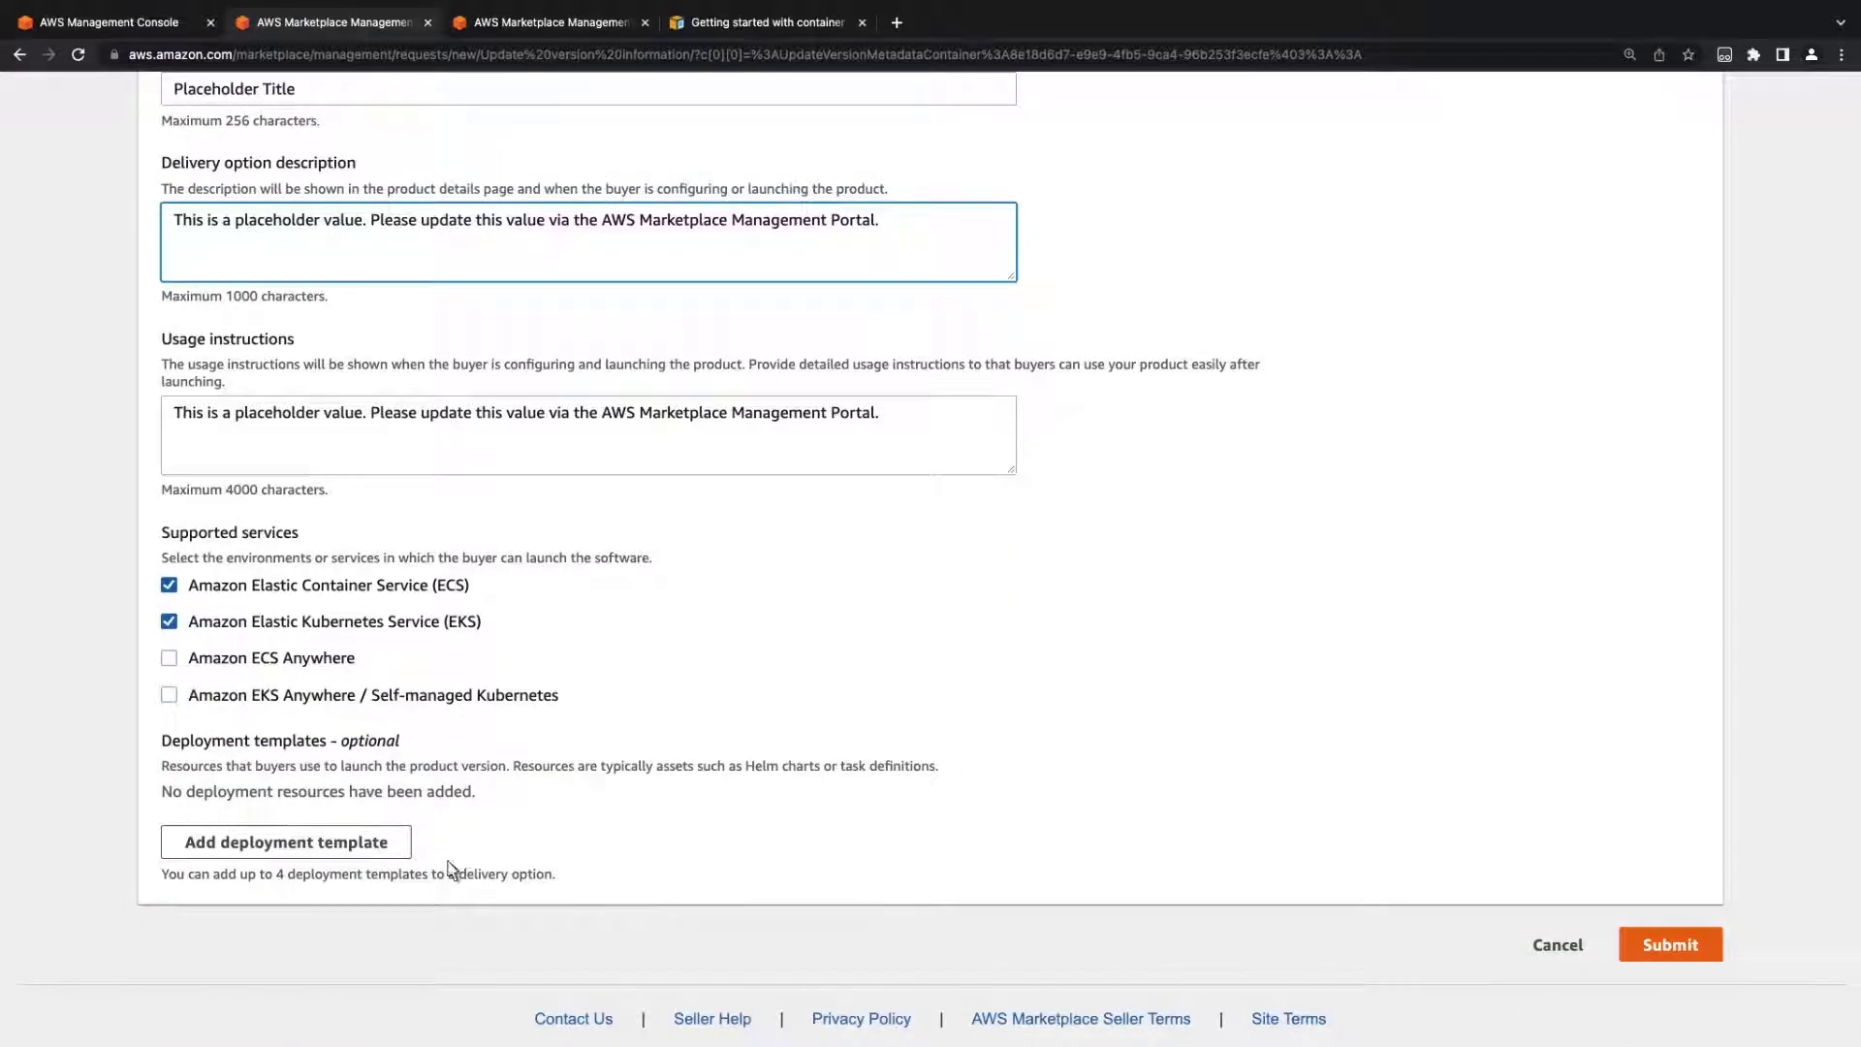
pyautogui.click(286, 841)
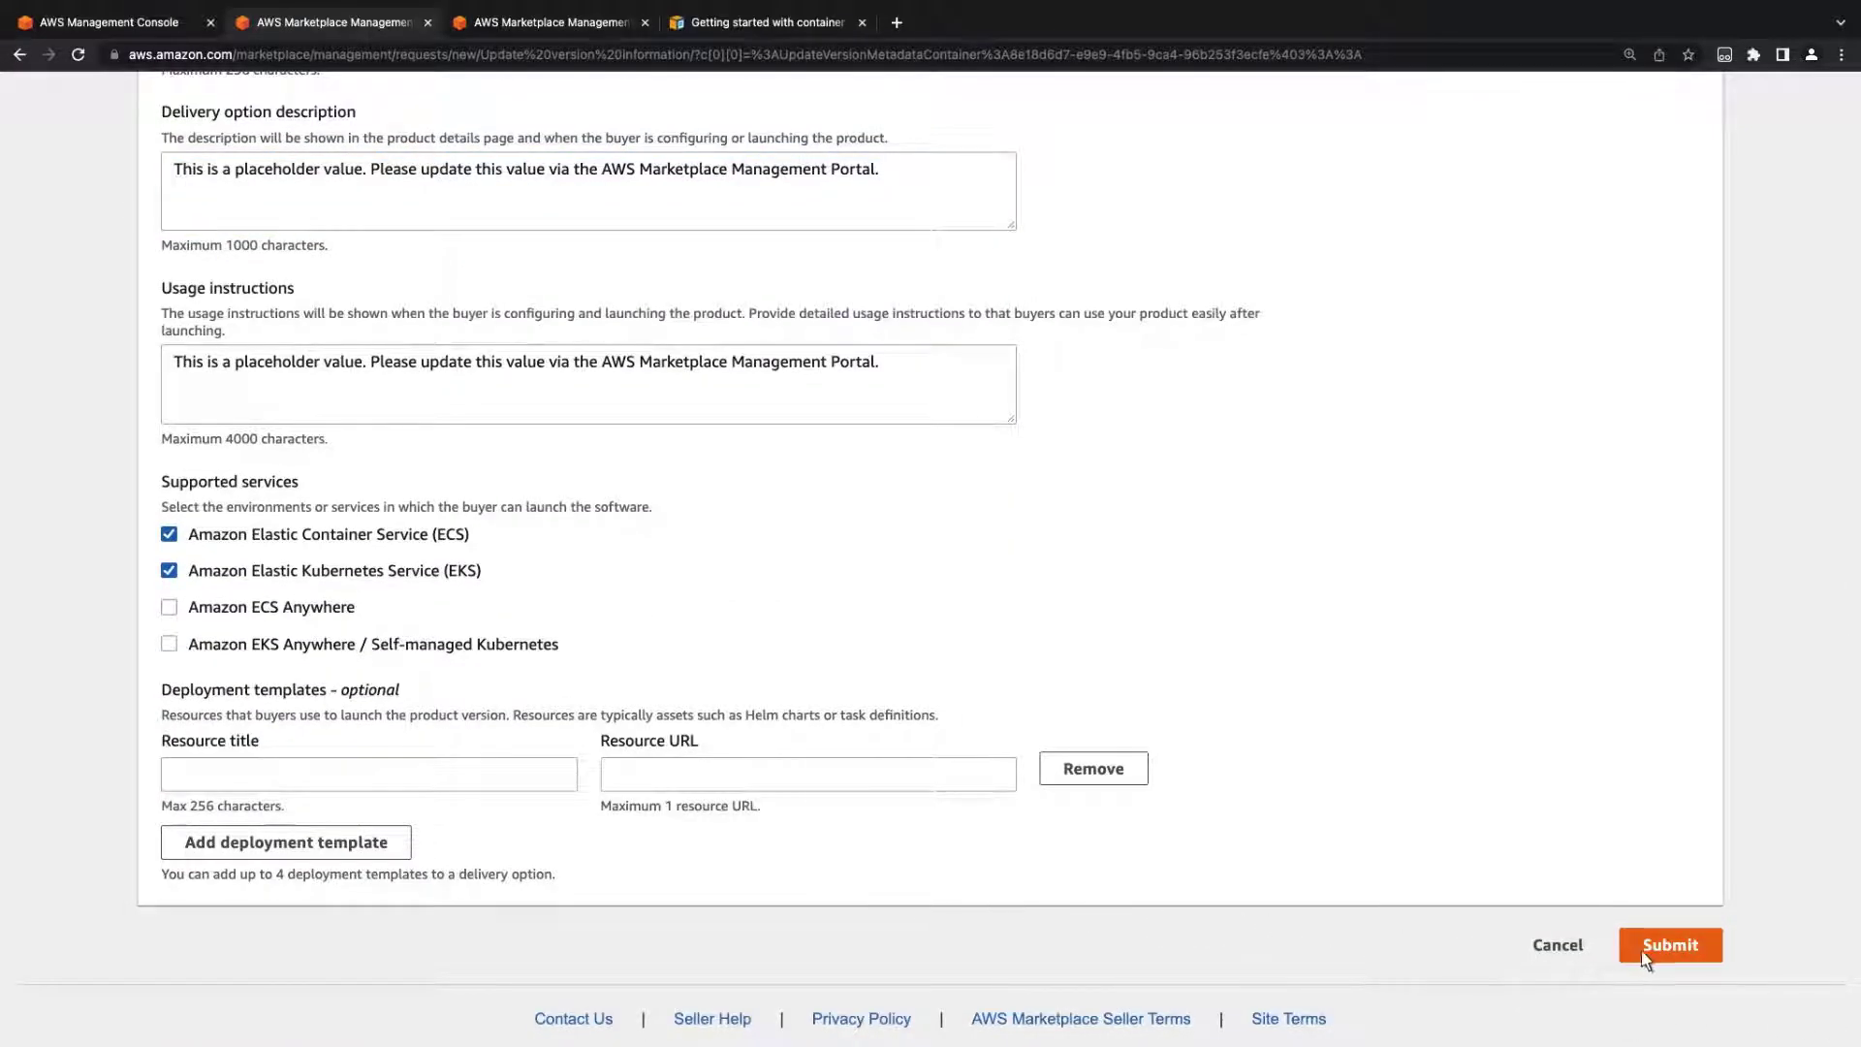
pyautogui.click(1669, 944)
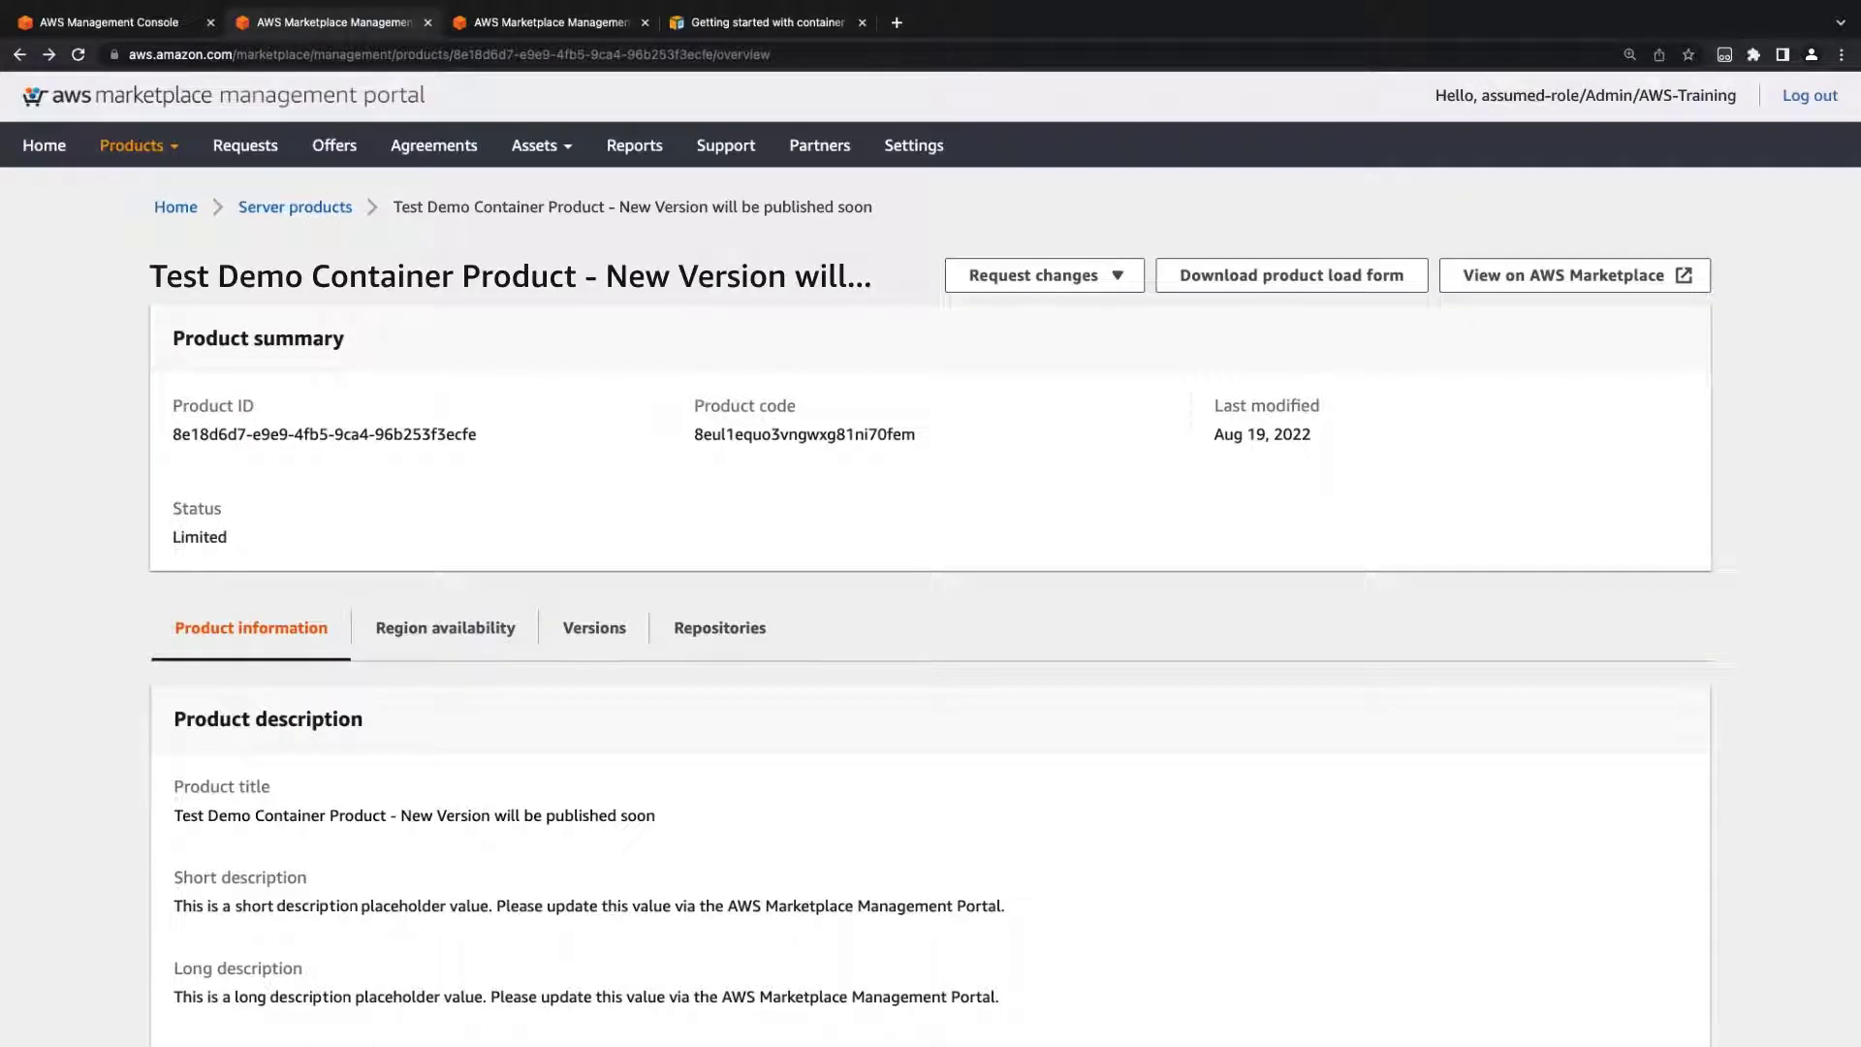
pyautogui.moveTo(684, 403)
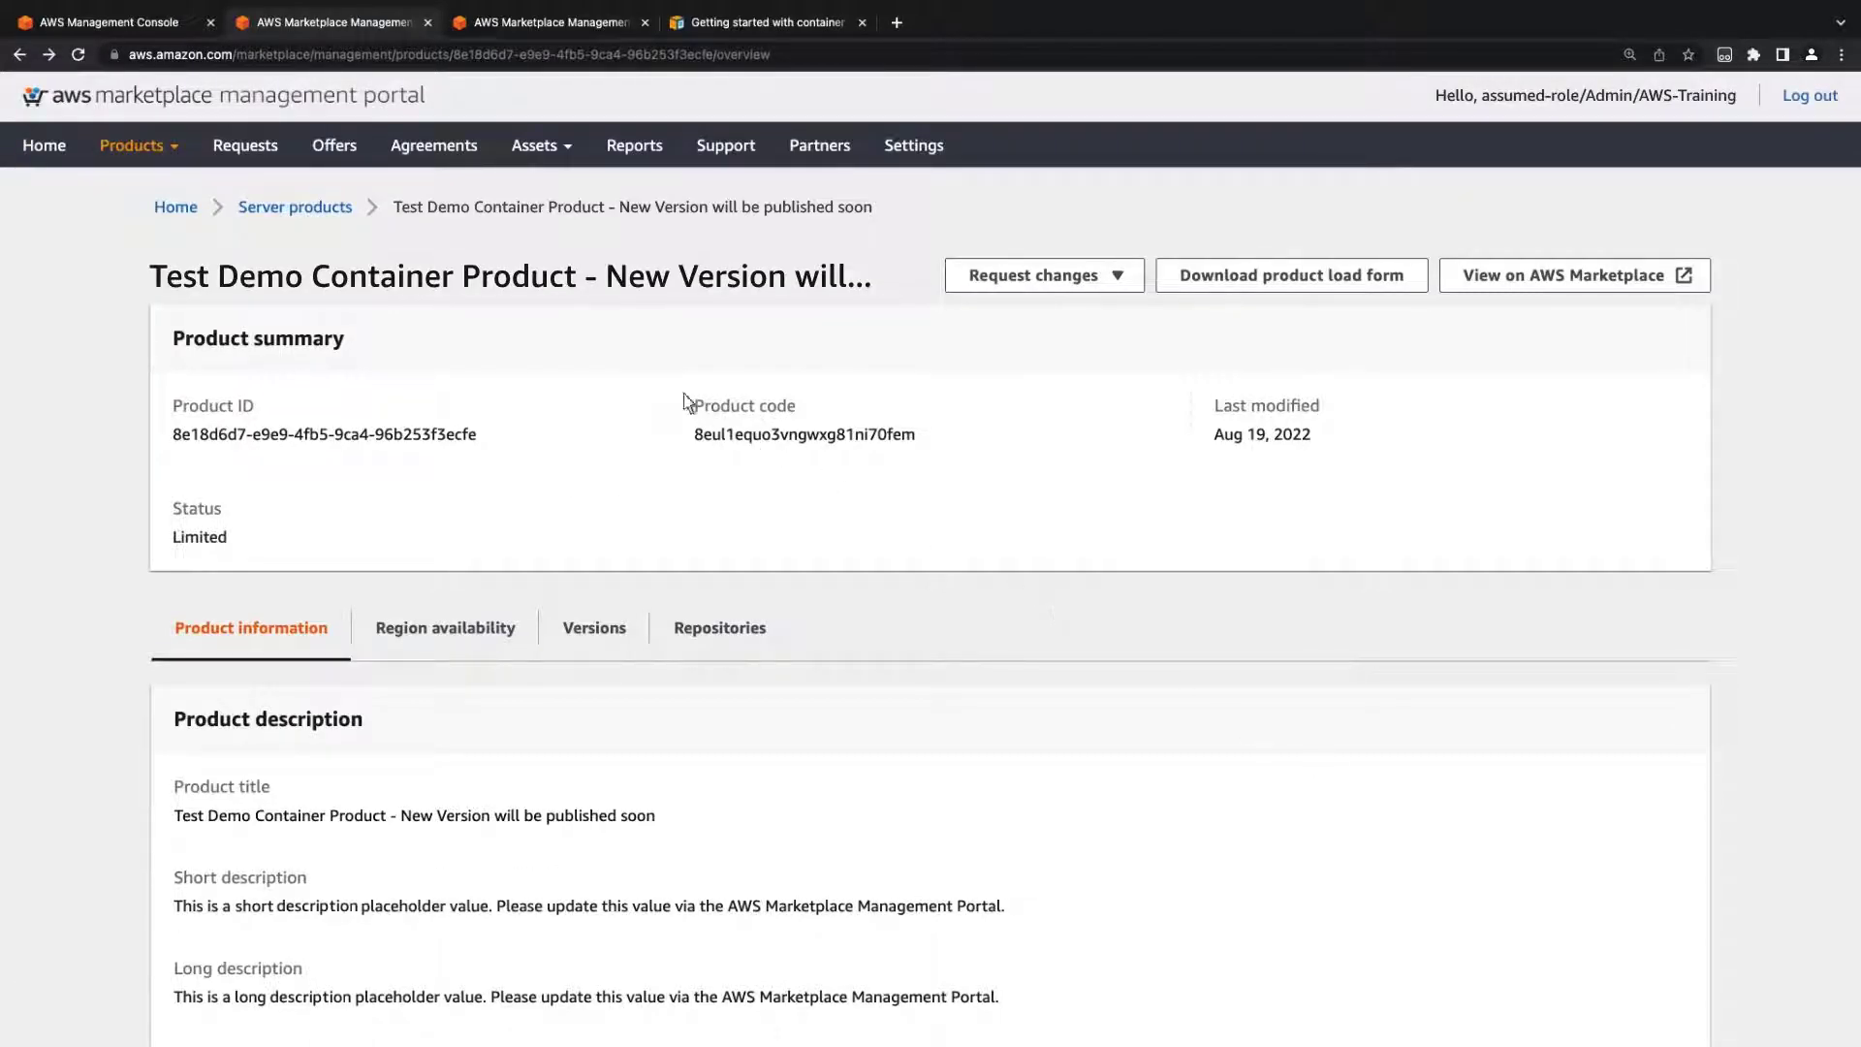
# Step: Show Requests history listing the Update version information request as Under review
pyautogui.click(244, 145)
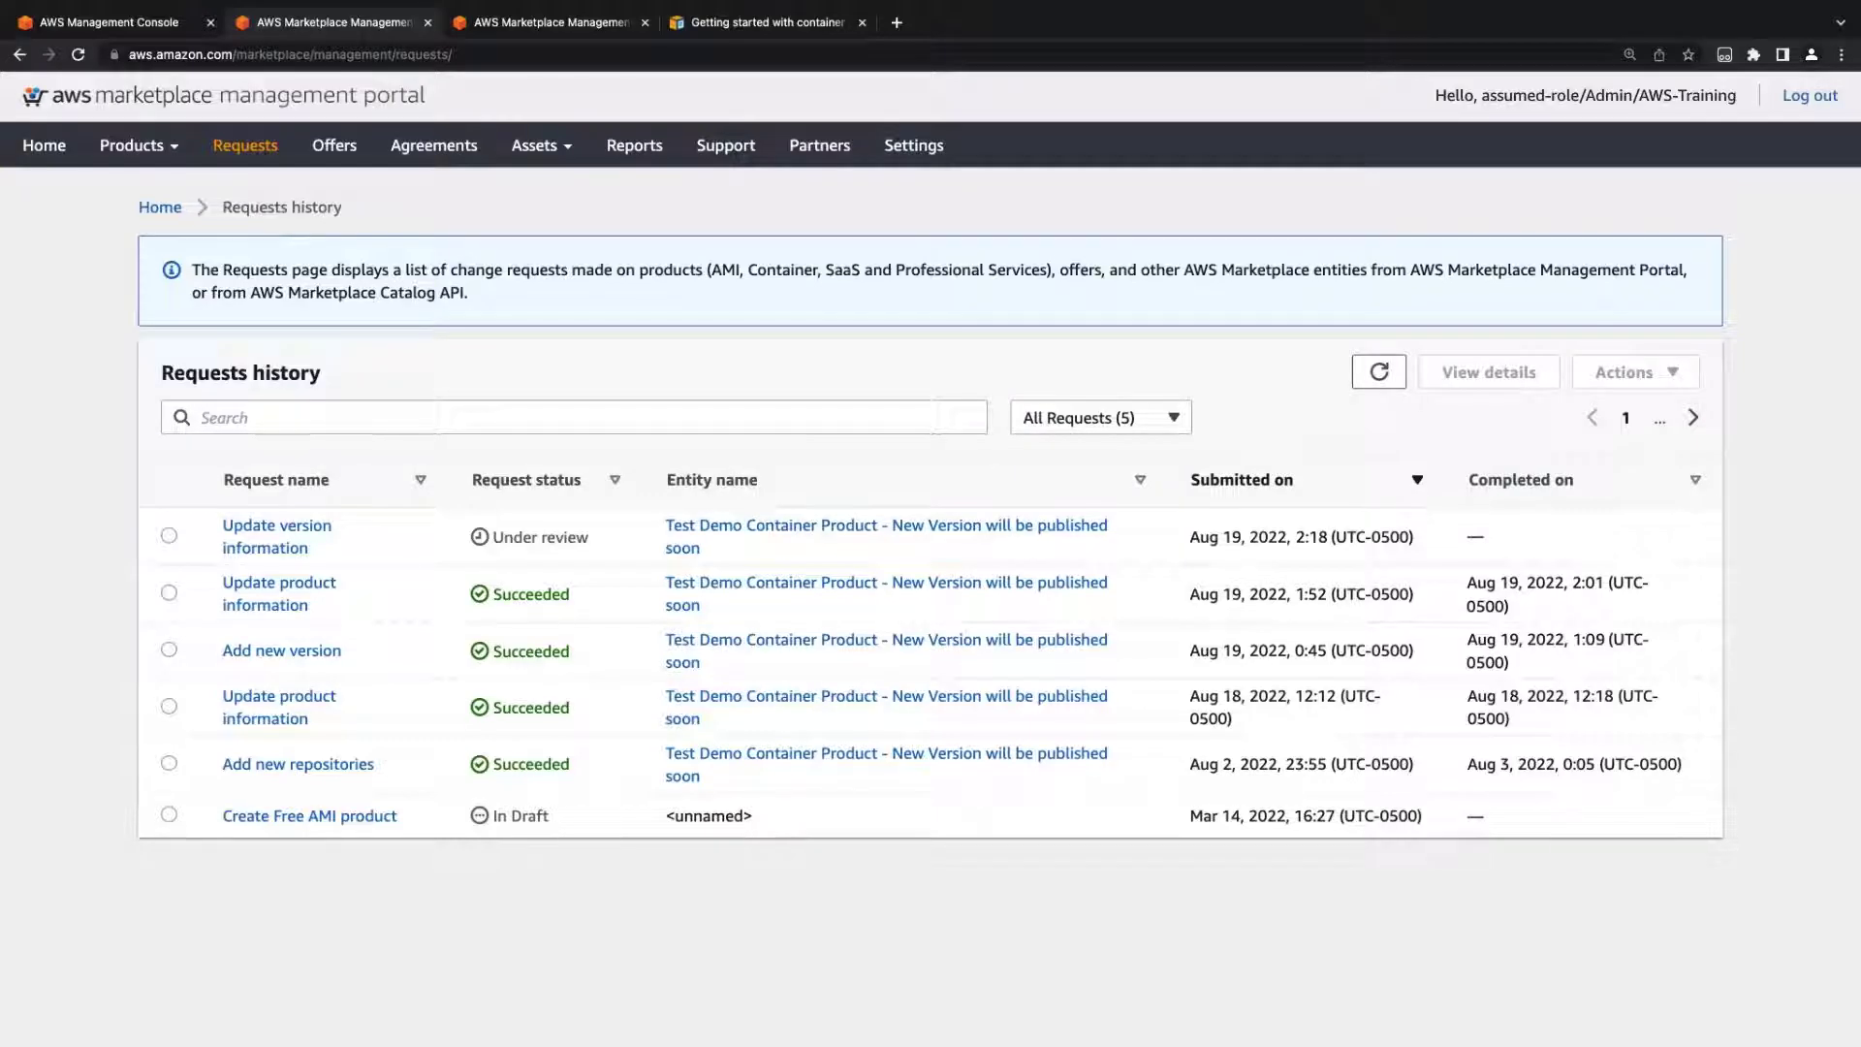